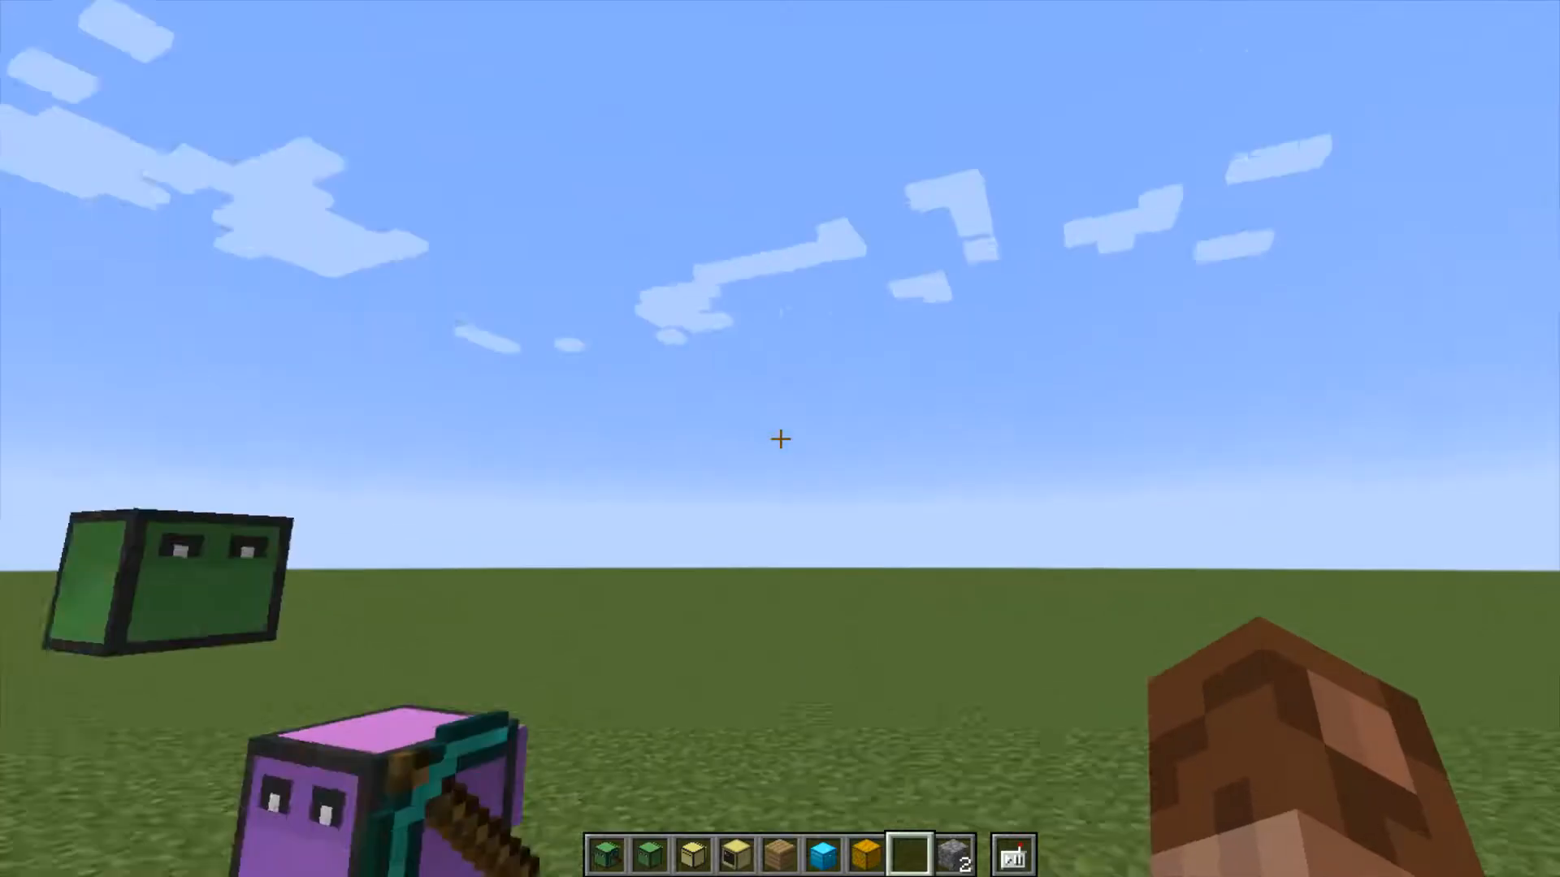
{"action": "mouse_move", "coordinate": [780, 438]}
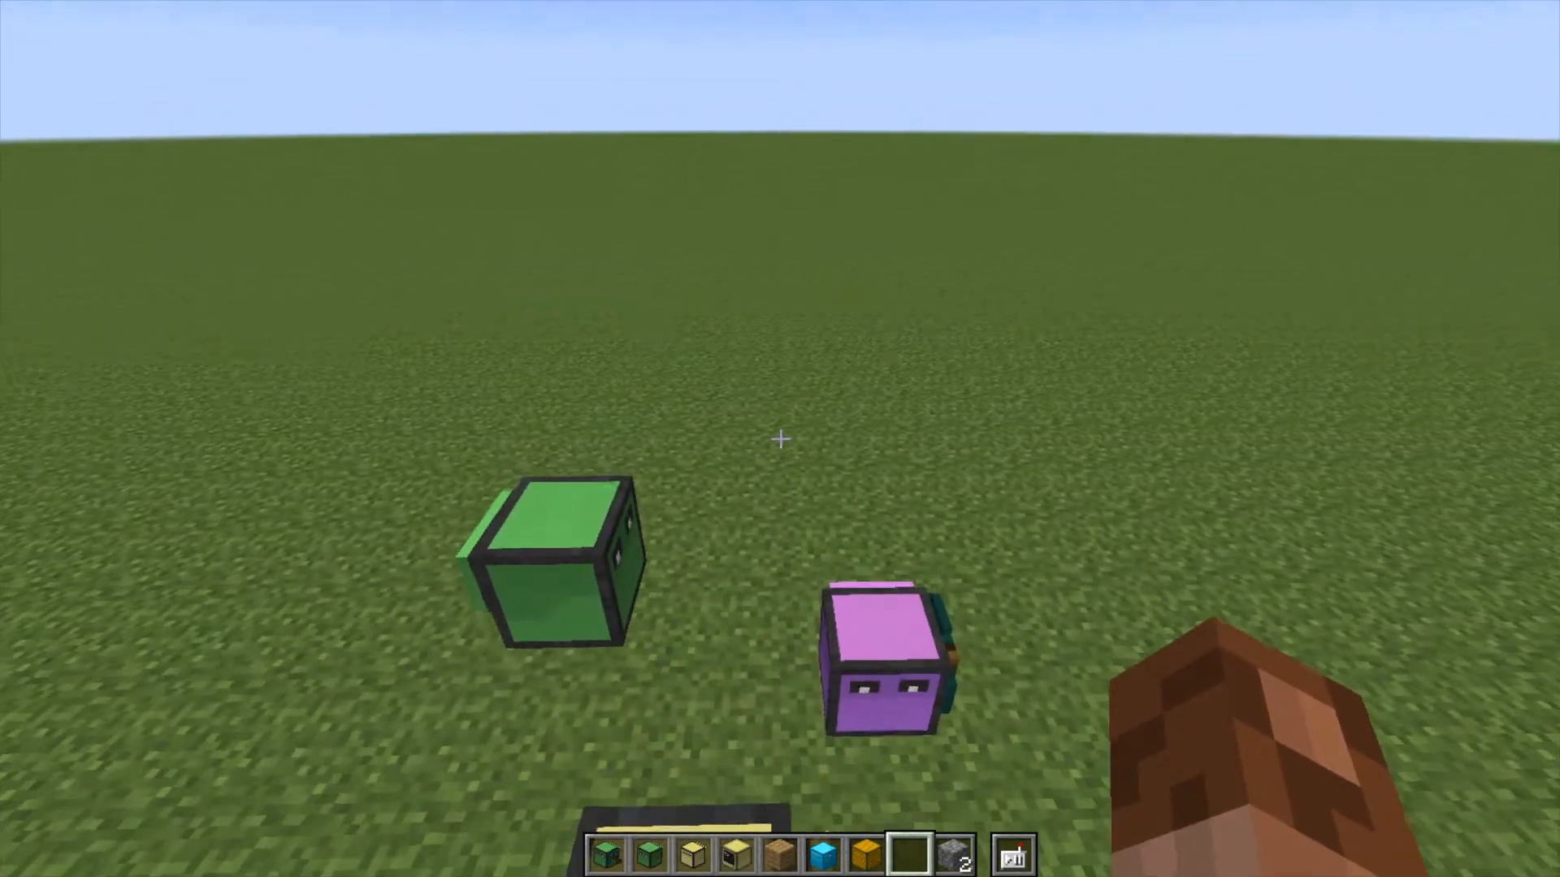
{"action": "mouse_move", "coordinate": [780, 439]}
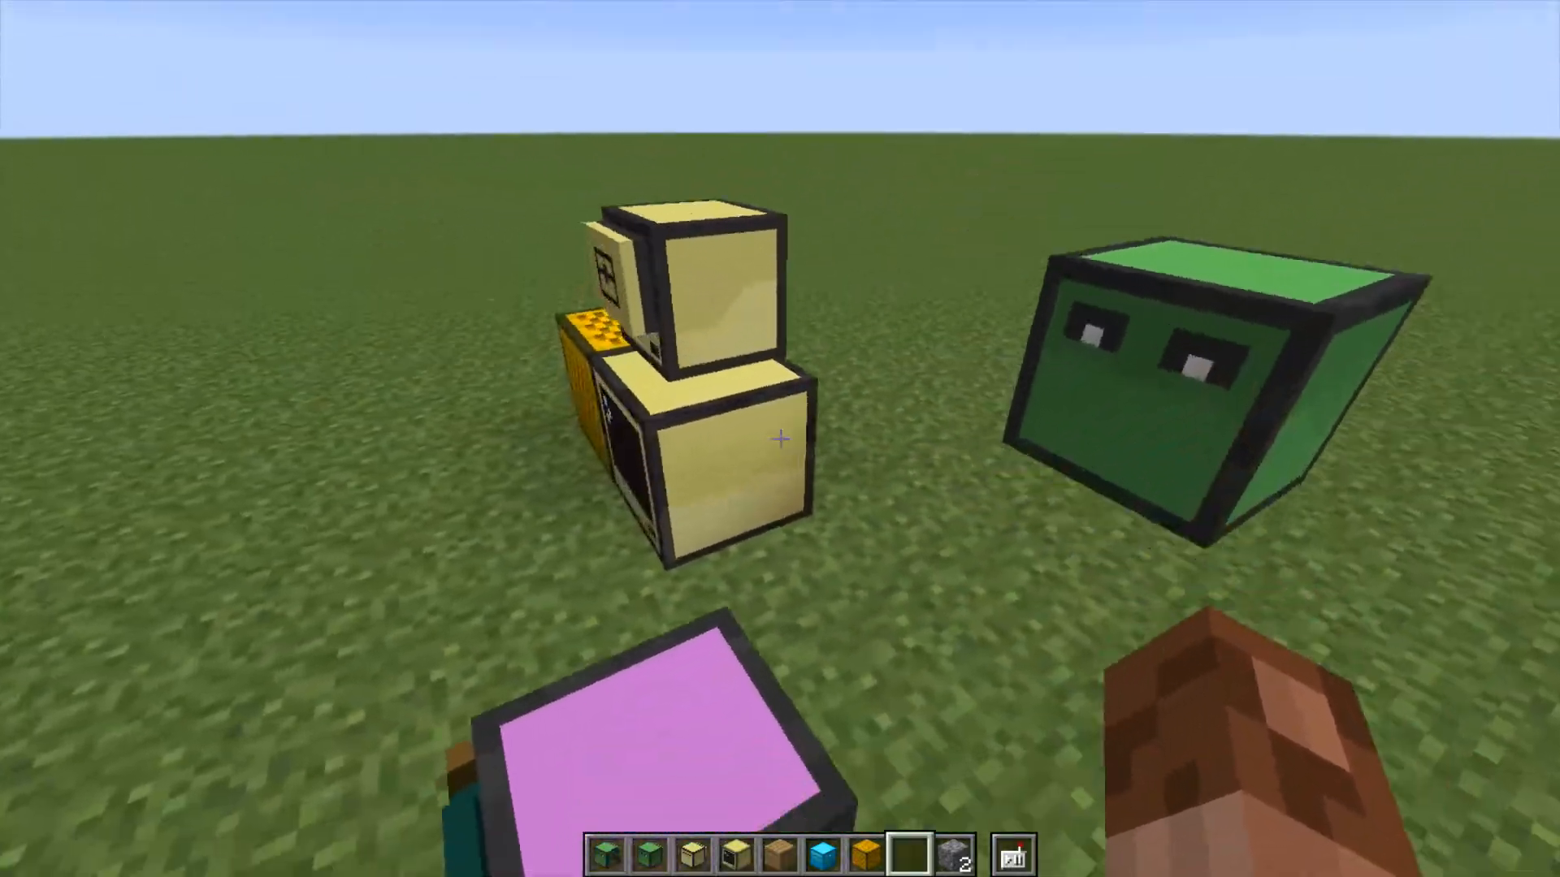
{"action": "mouse_move", "coordinate": [780, 439]}
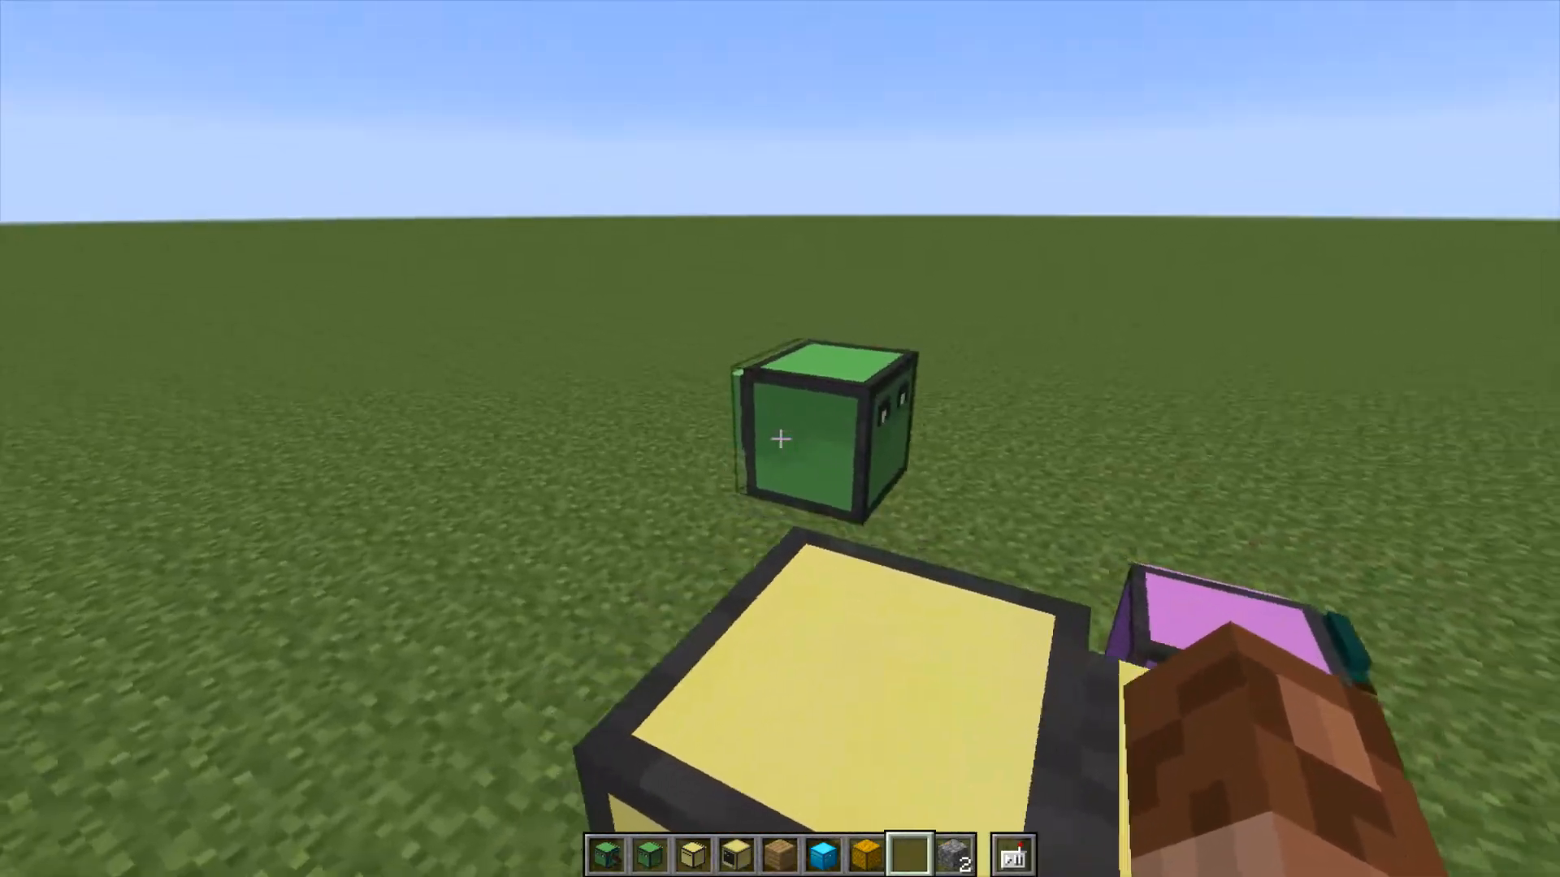
{"action": "mouse_move", "coordinate": [780, 433]}
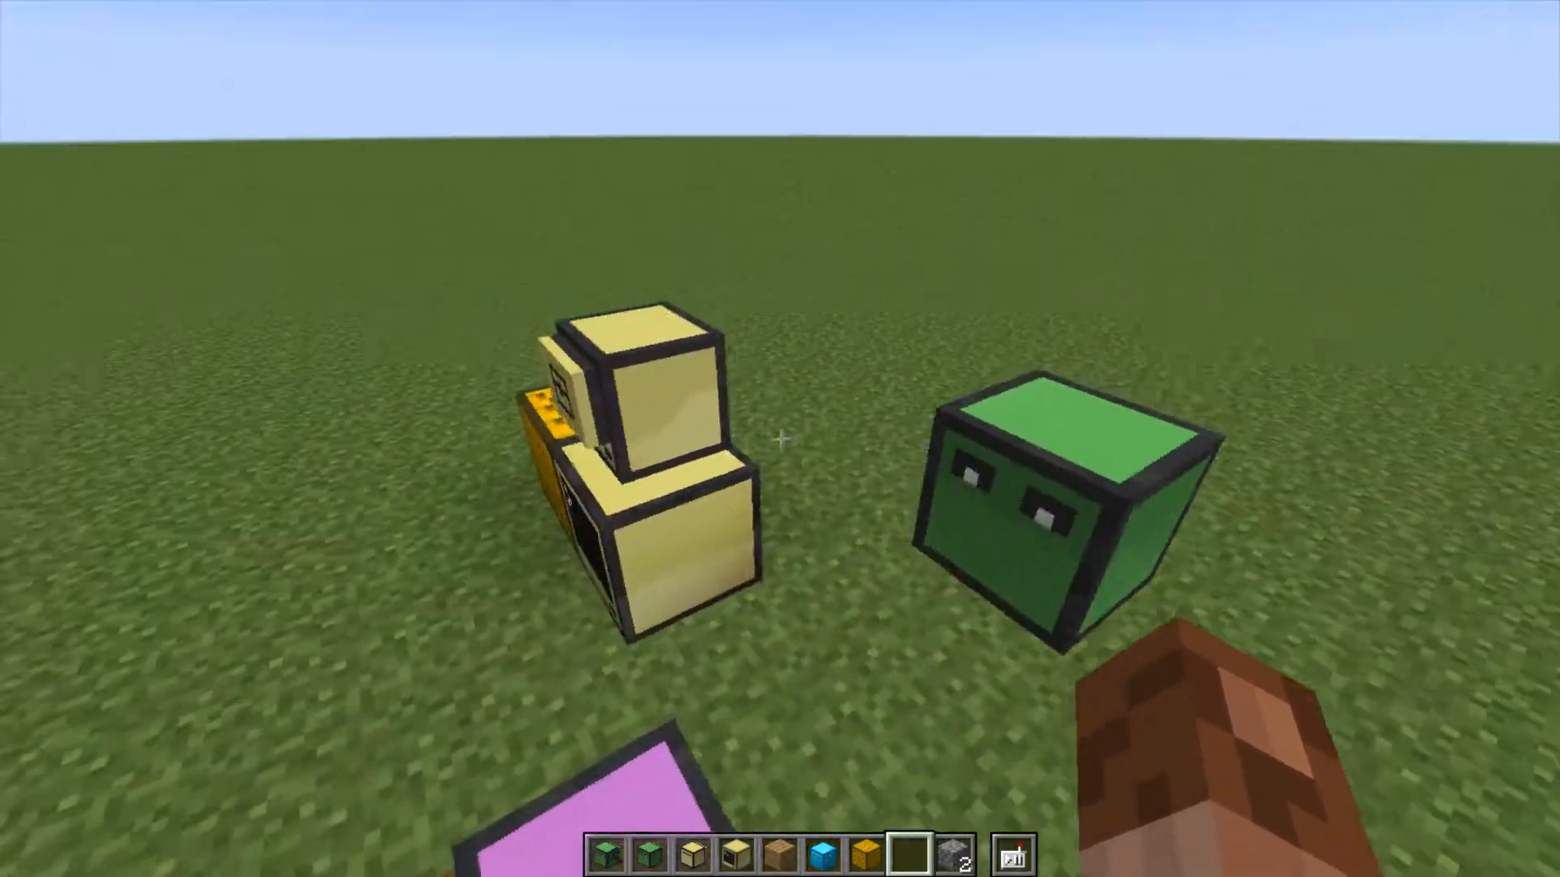
{"action": "mouse_move", "coordinate": [780, 439]}
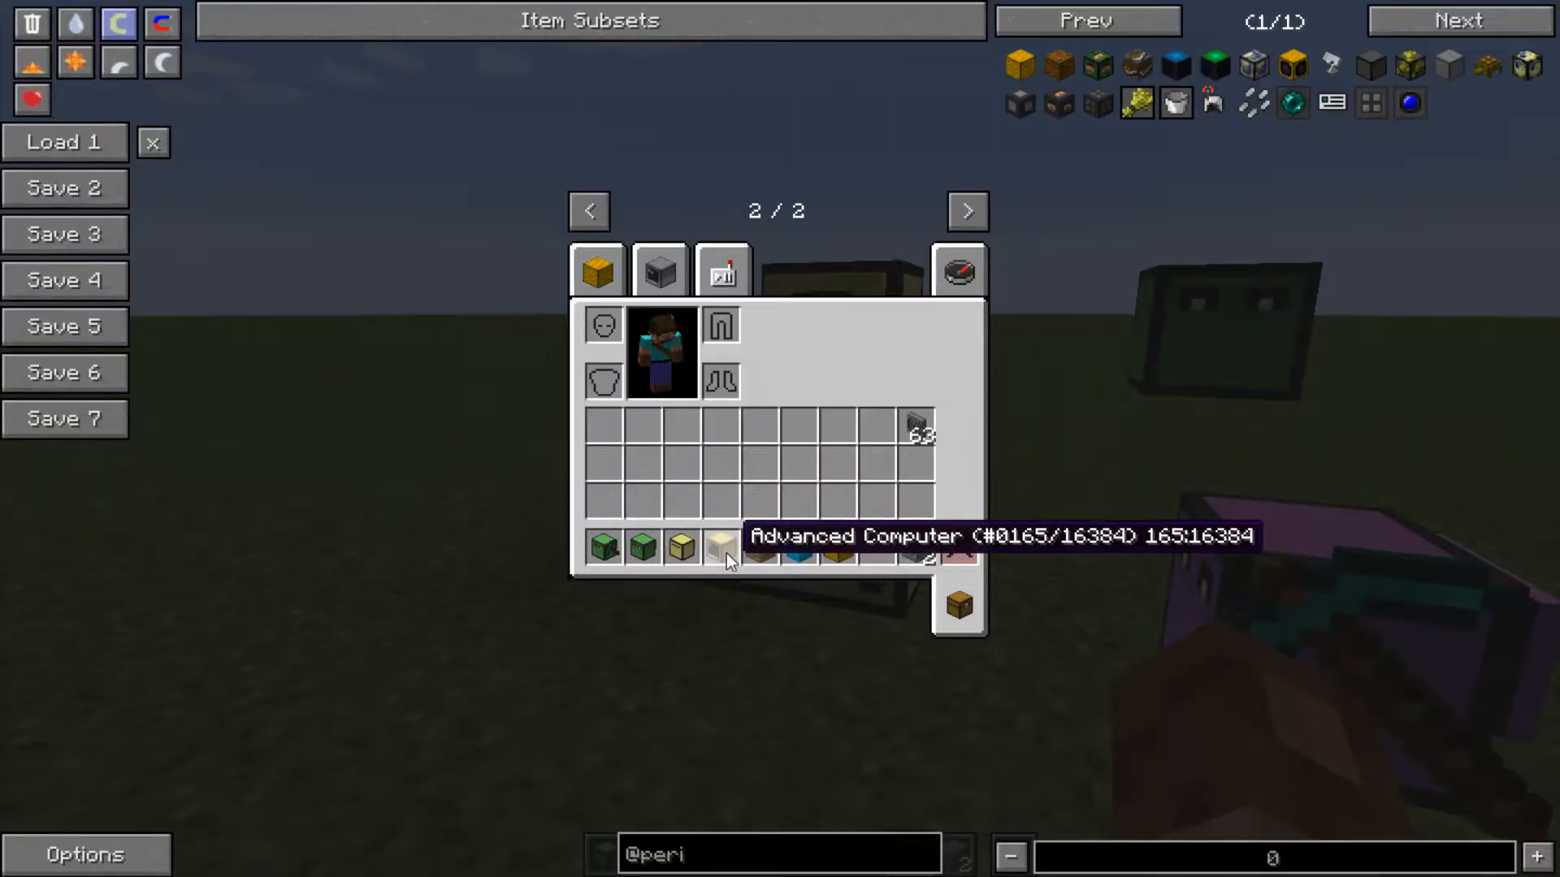
{"action": "mouse_move", "coordinate": [756, 819]}
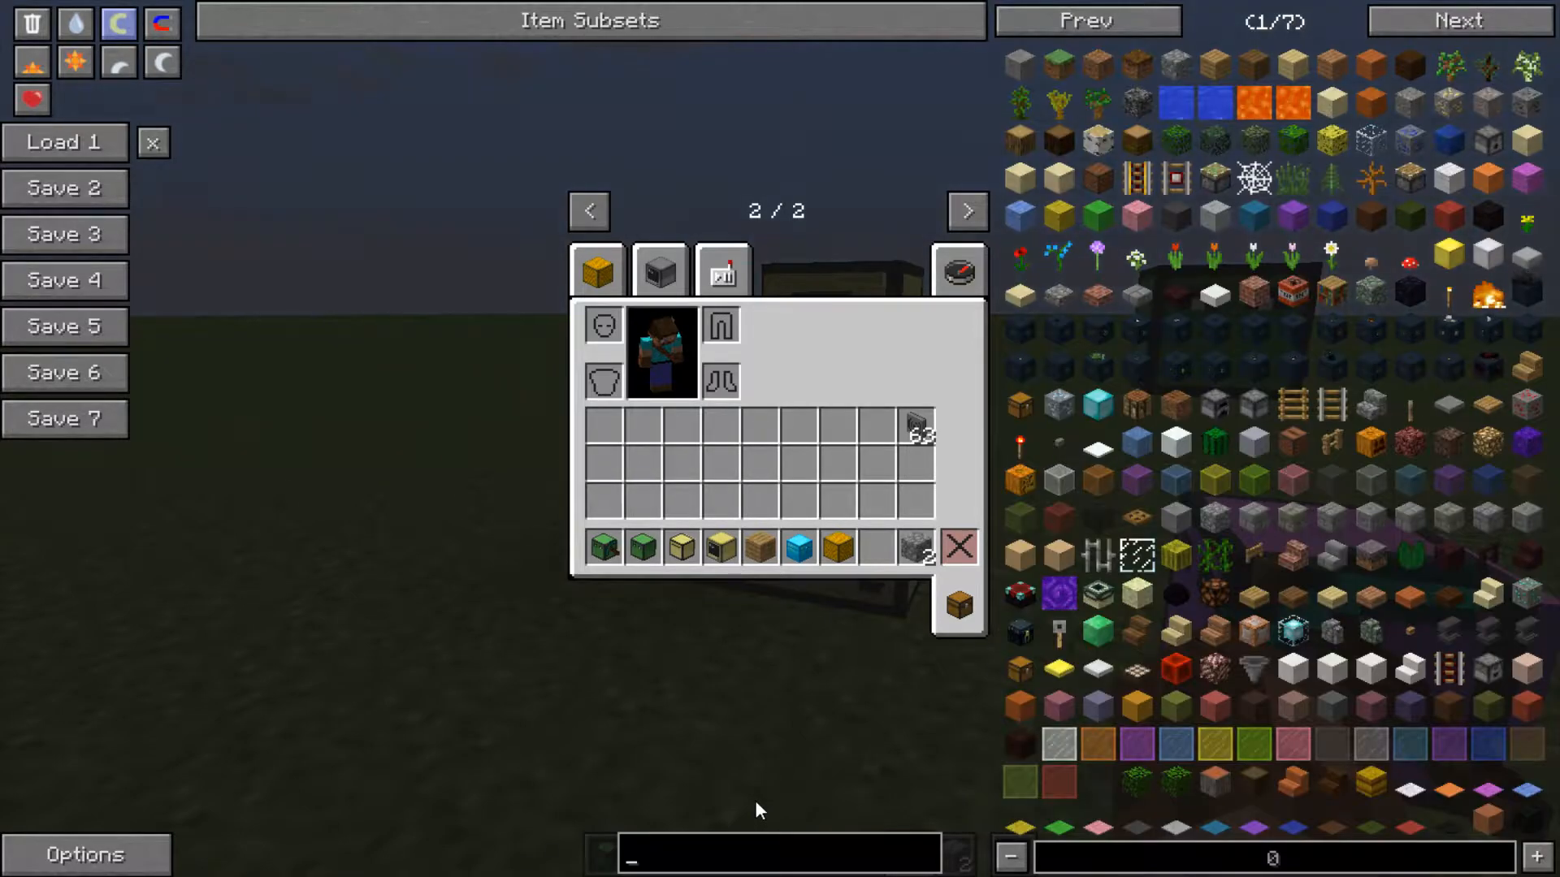
- Filter the item list to 'computer' and show the basic Computer's crafting recipe
{"action": "type", "text": "computer"}
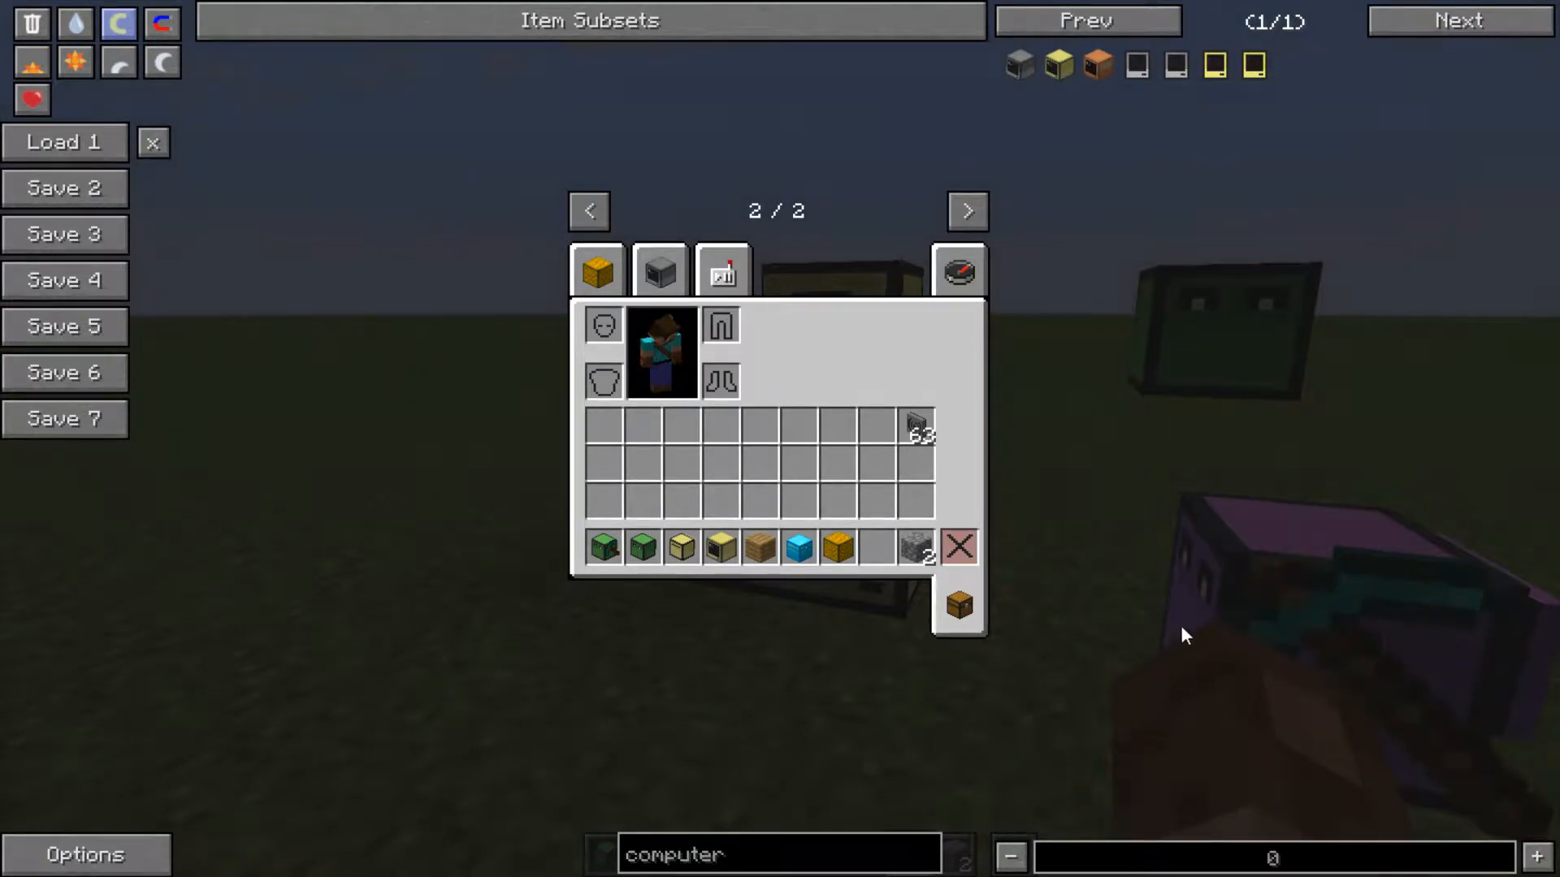
{"action": "mouse_move", "coordinate": [1019, 65]}
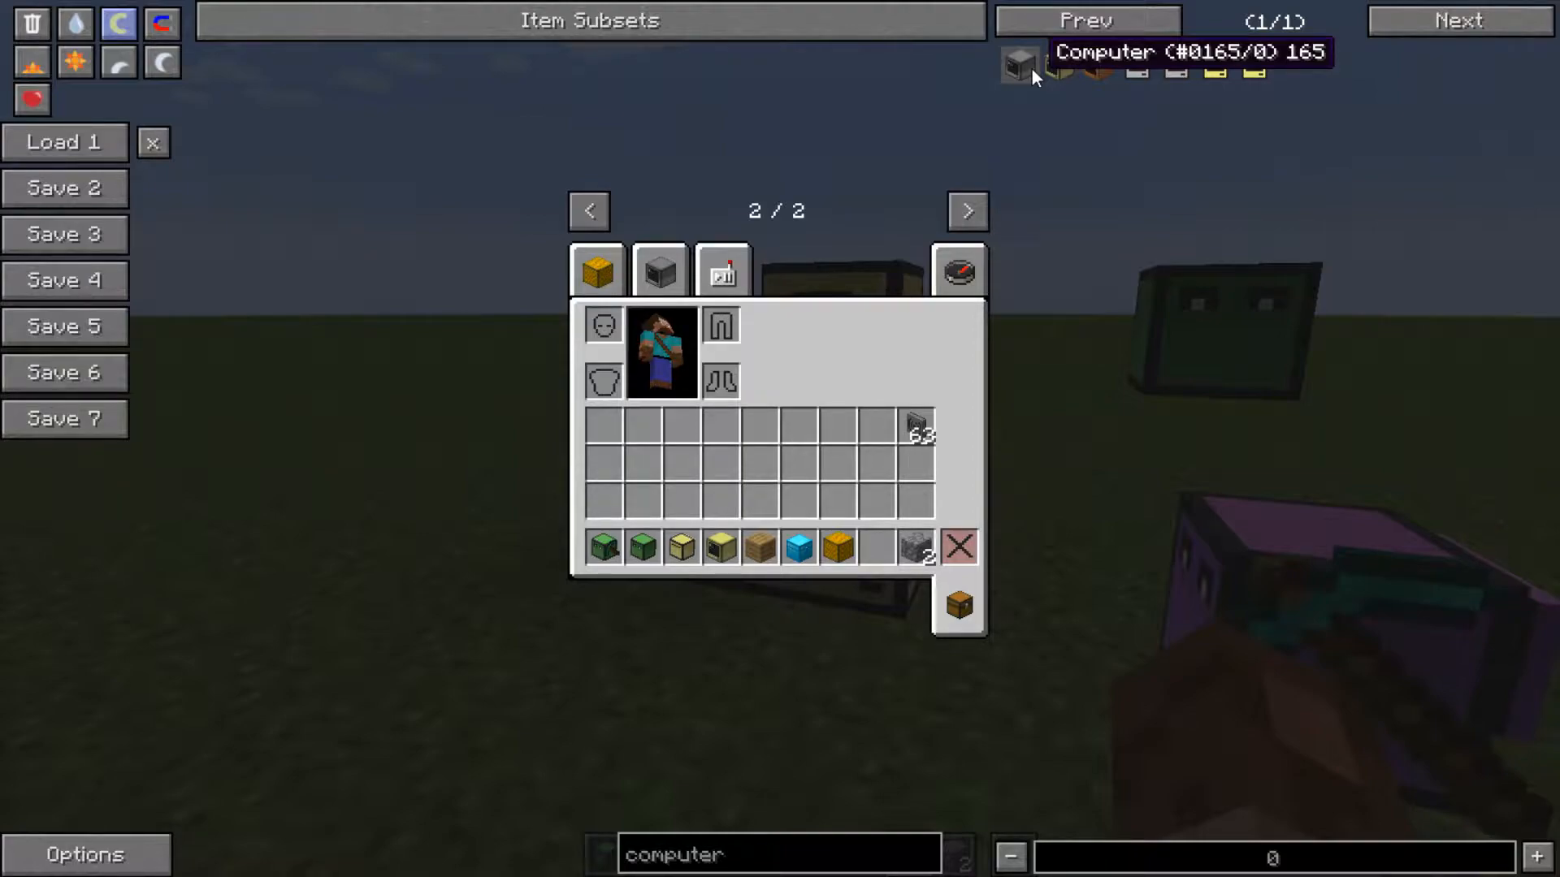
{"action": "left_click", "coordinate": [1012, 63]}
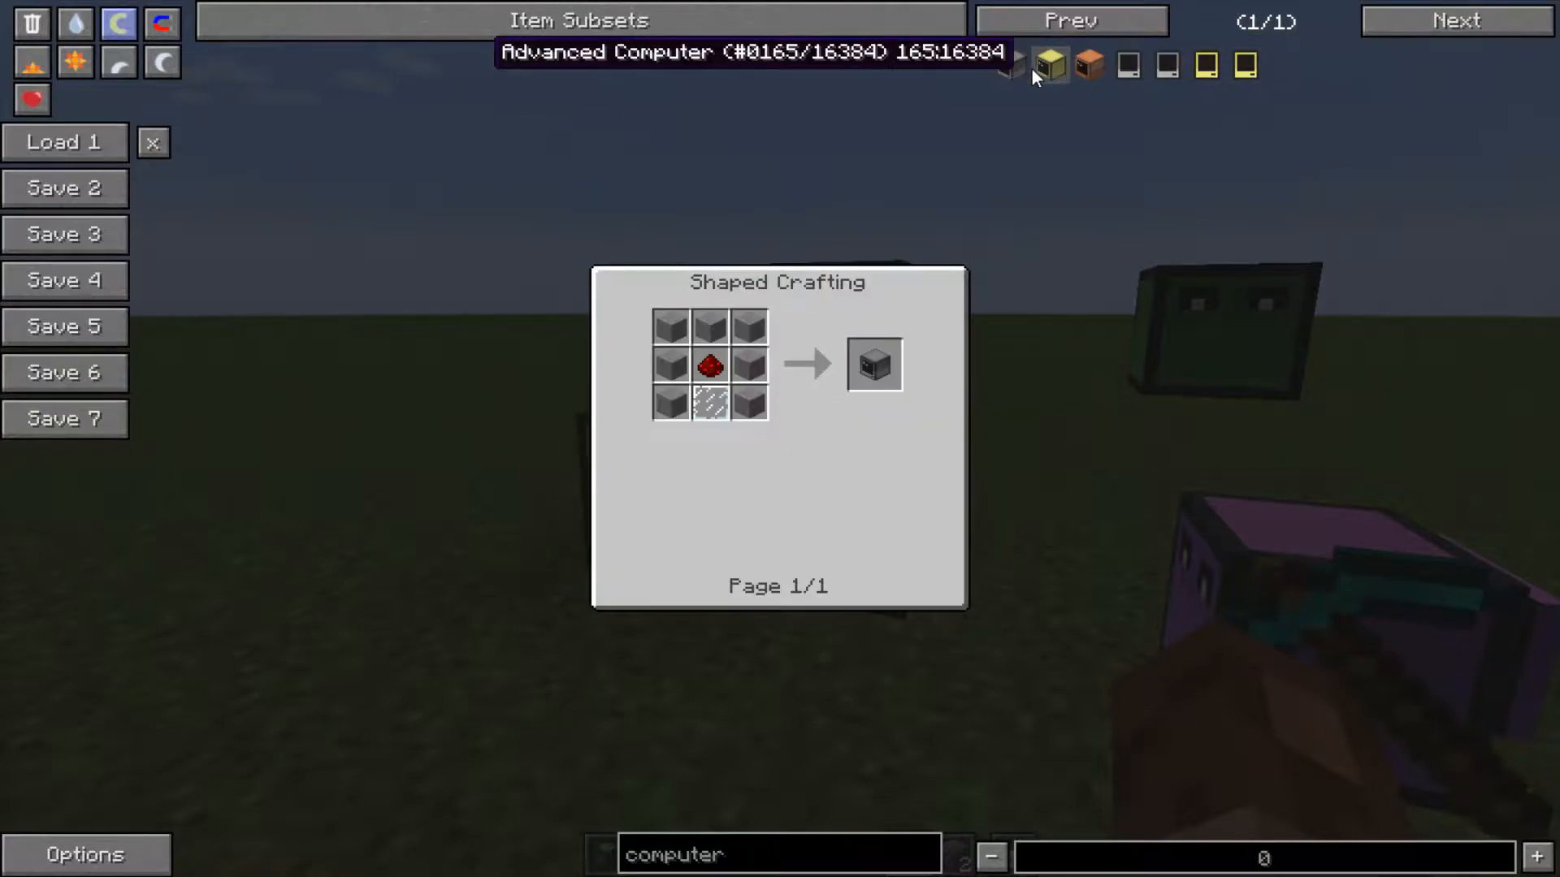
{"action": "mouse_move", "coordinate": [750, 374]}
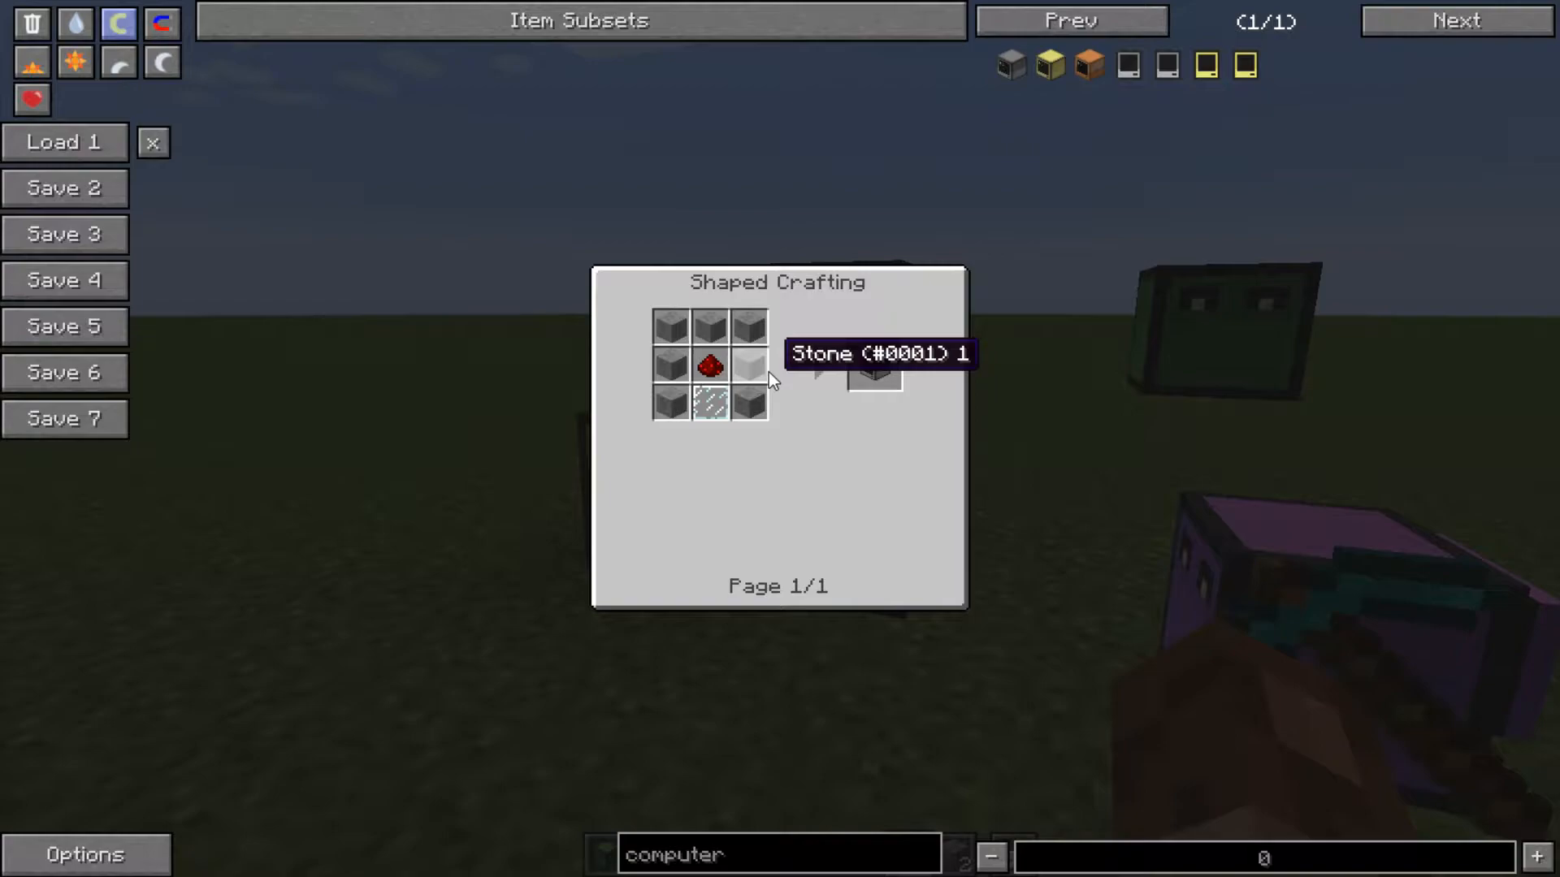
{"action": "mouse_move", "coordinate": [875, 365]}
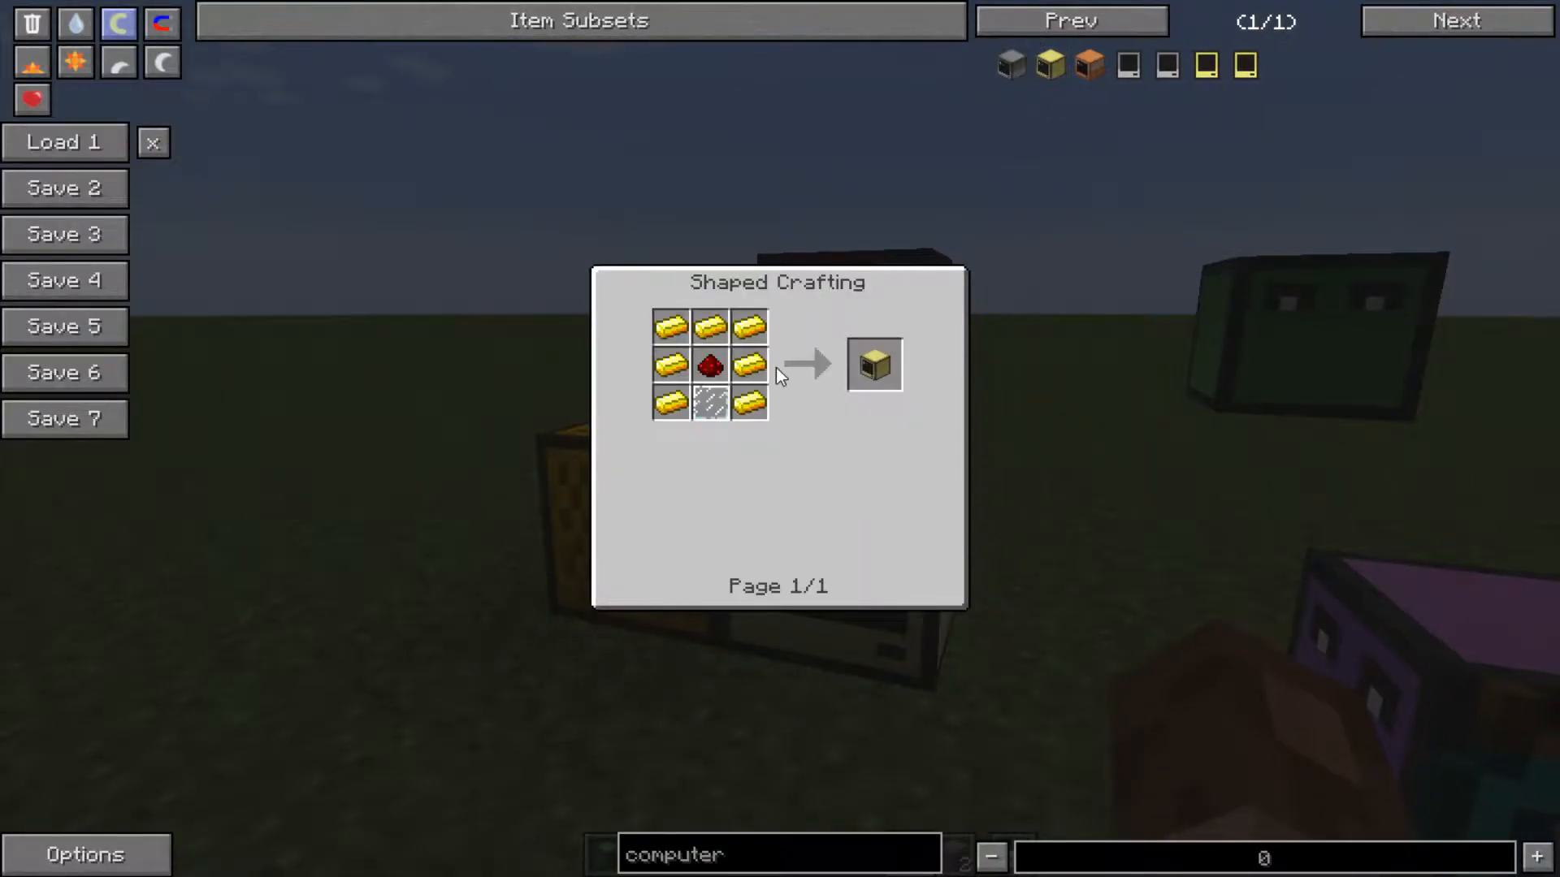
{"action": "mouse_move", "coordinate": [710, 366]}
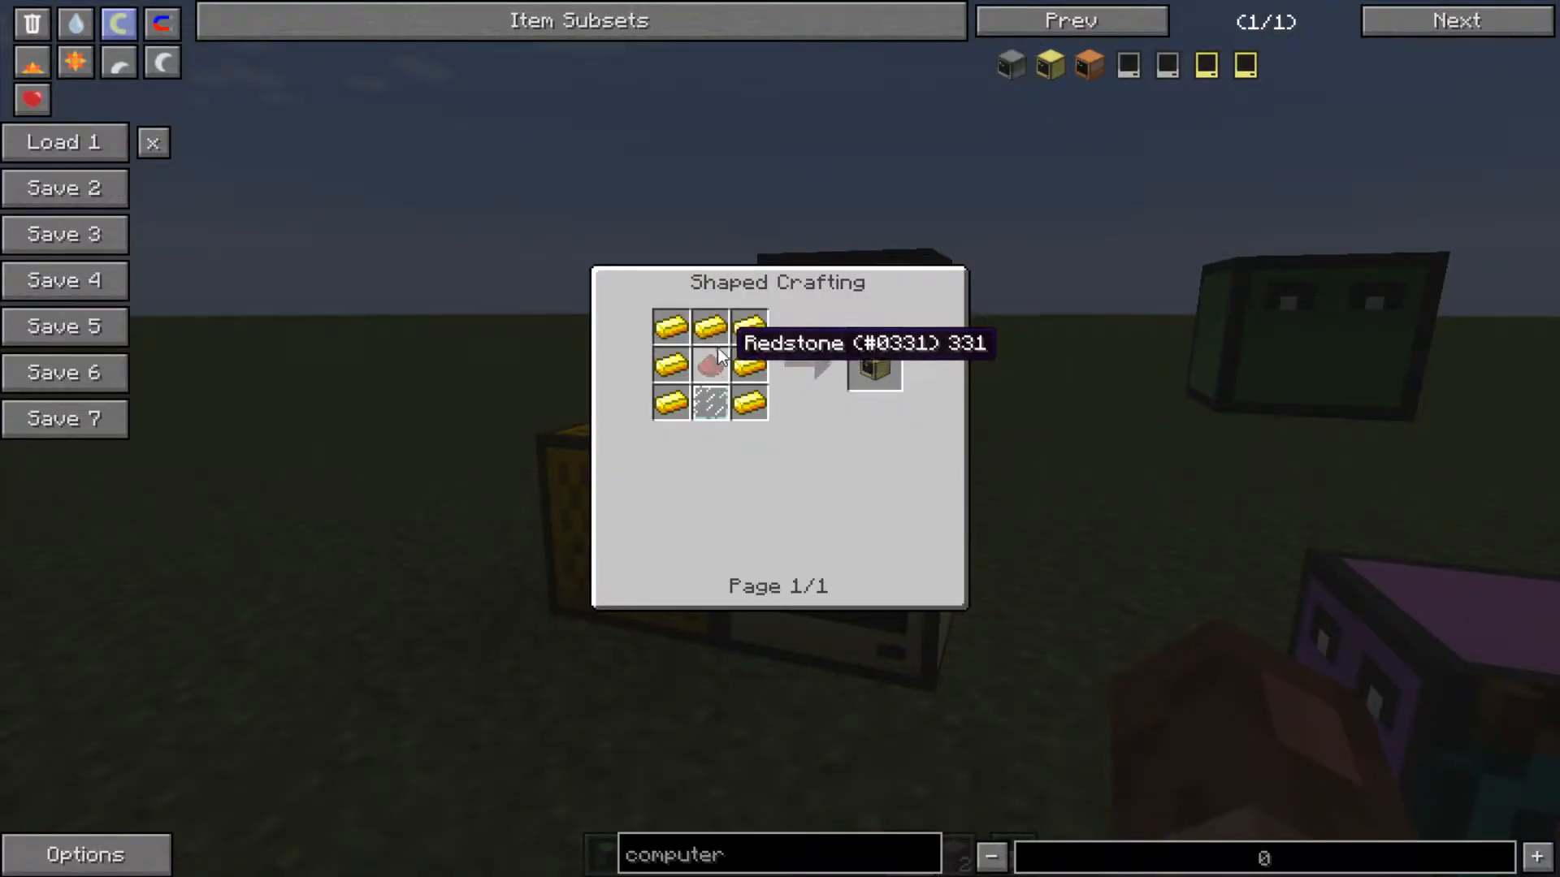
{"action": "mouse_move", "coordinate": [710, 402]}
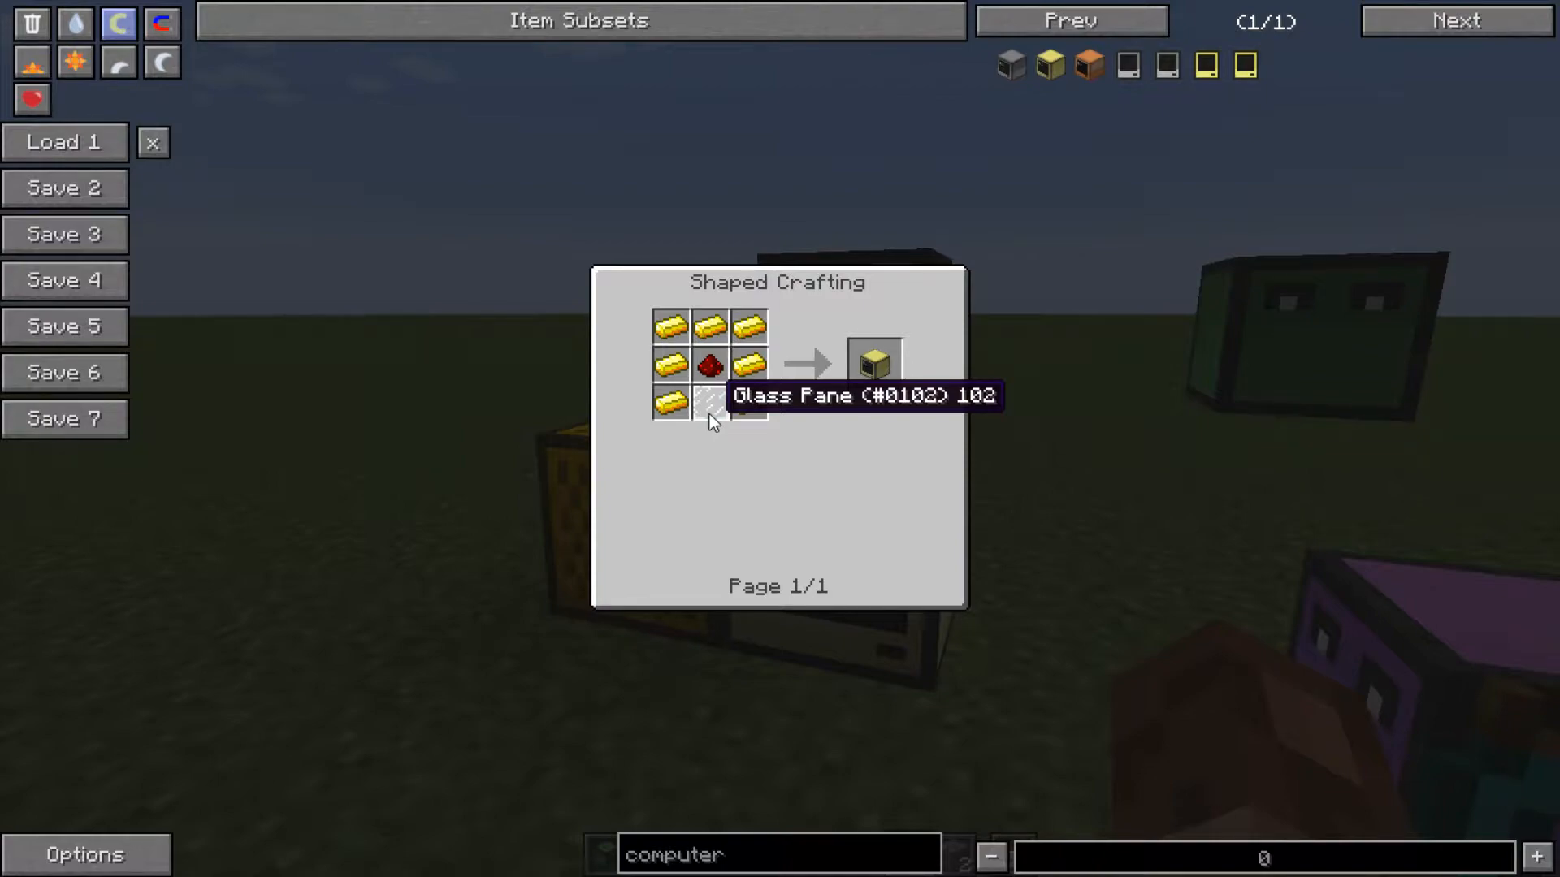
- Leave the recipe views and return to the inventory with the computer items listed
{"action": "key", "text": "Escape"}
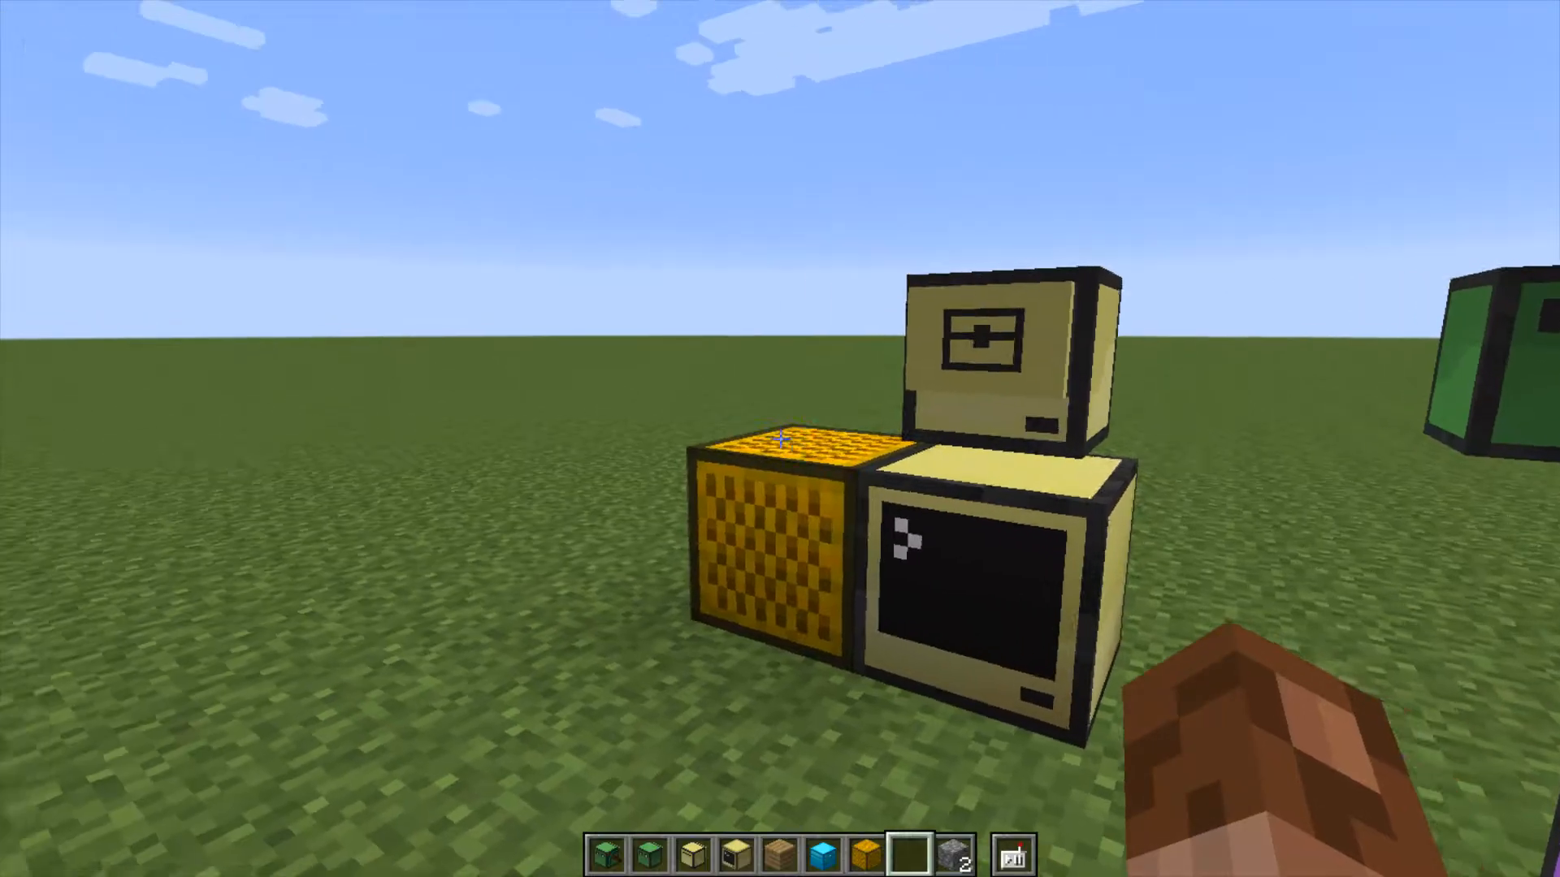
{"action": "mouse_move", "coordinate": [780, 439]}
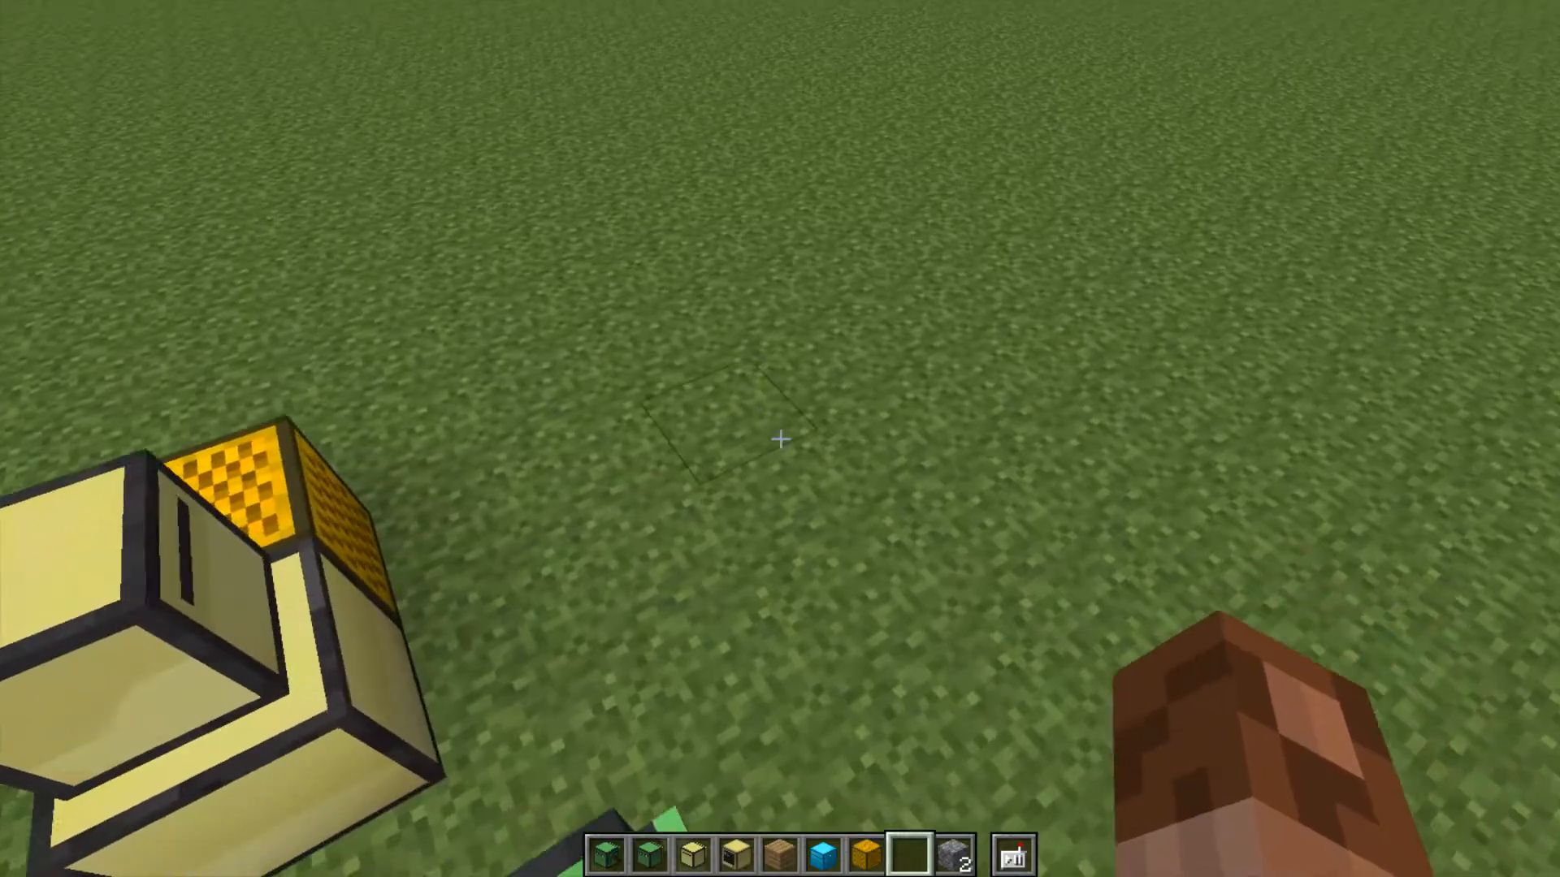
{"action": "key", "text": "e"}
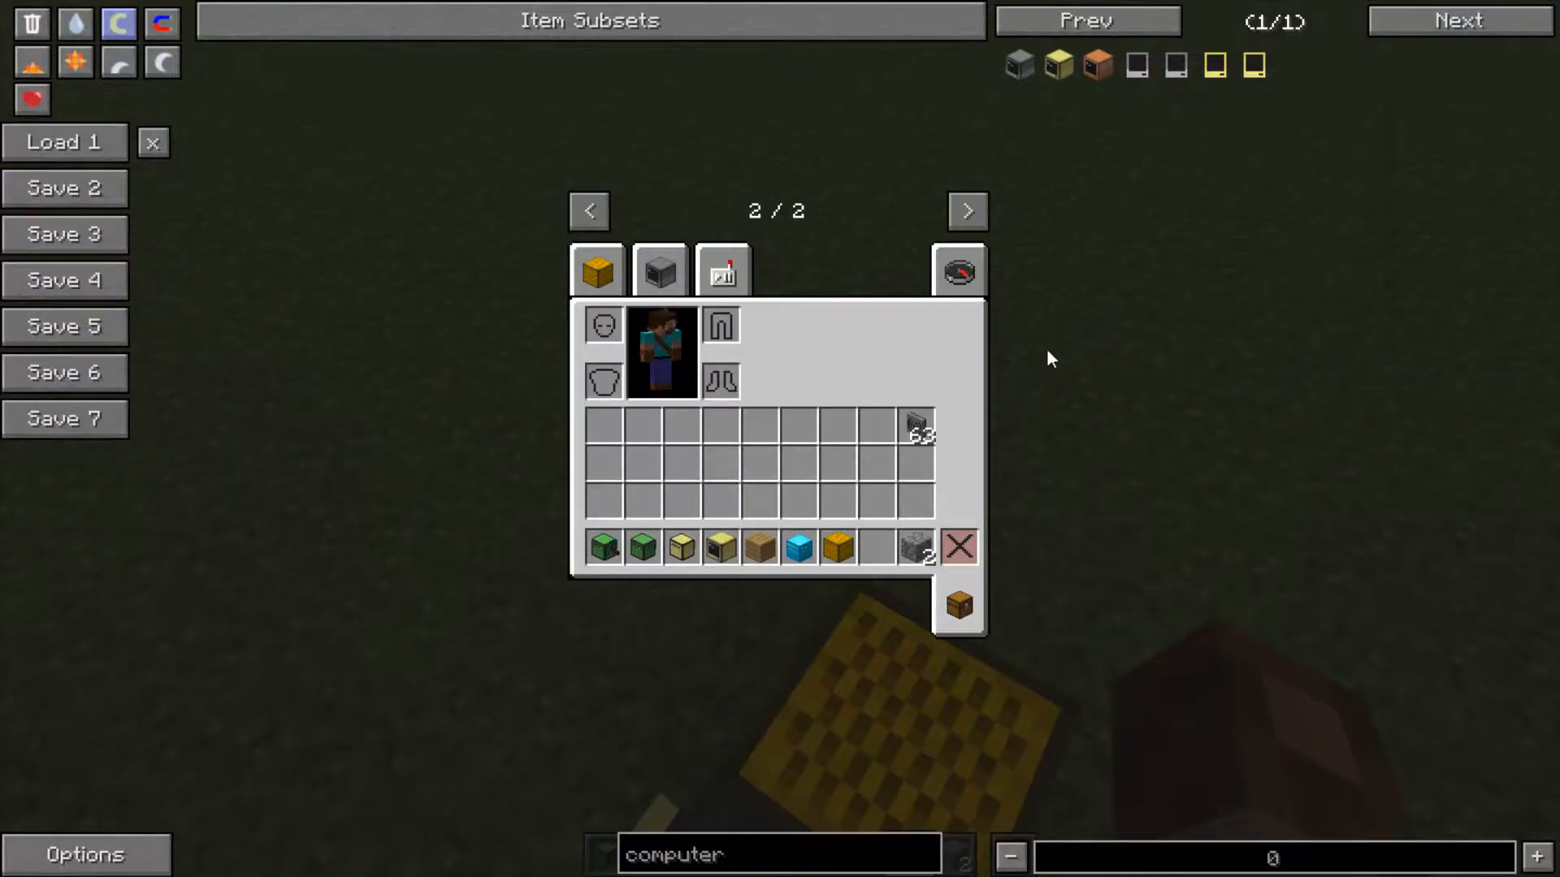
{"action": "mouse_move", "coordinate": [1094, 65]}
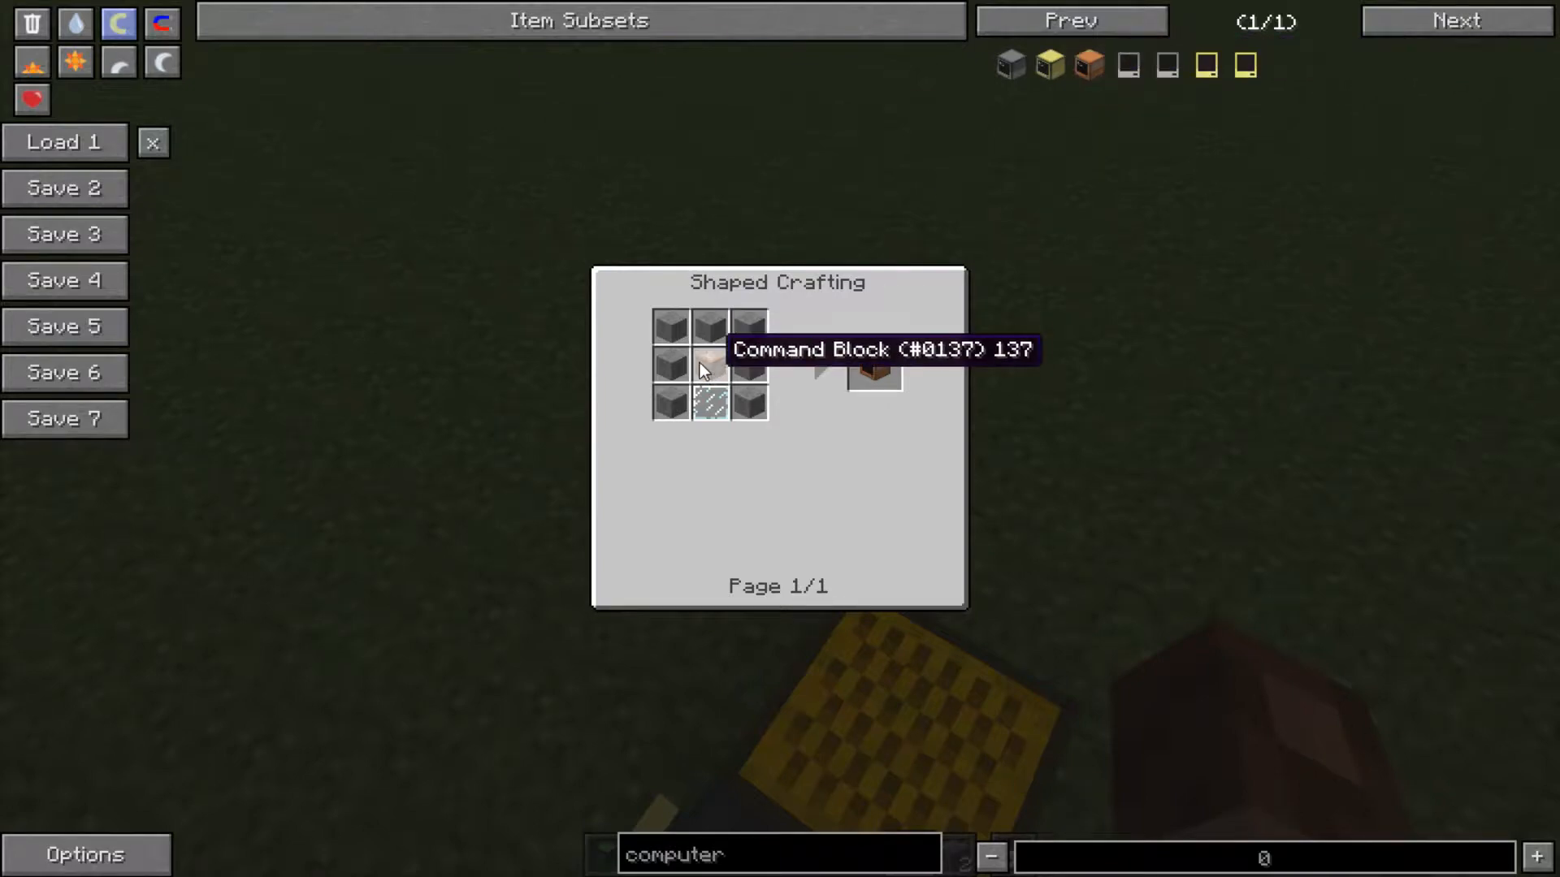
{"action": "key", "text": "Escape"}
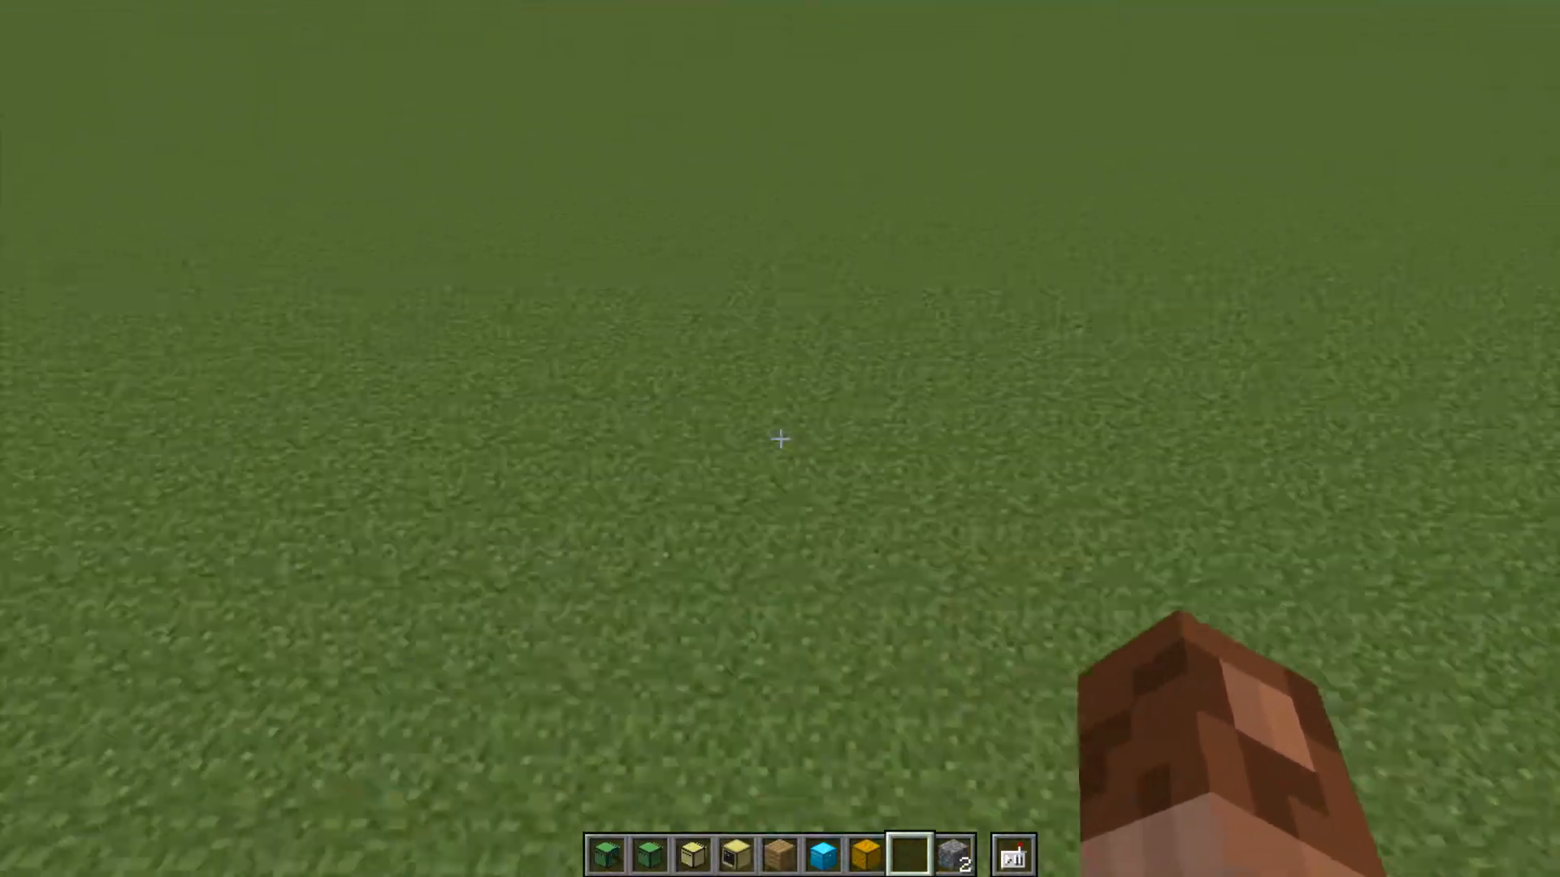
{"action": "key", "text": "e"}
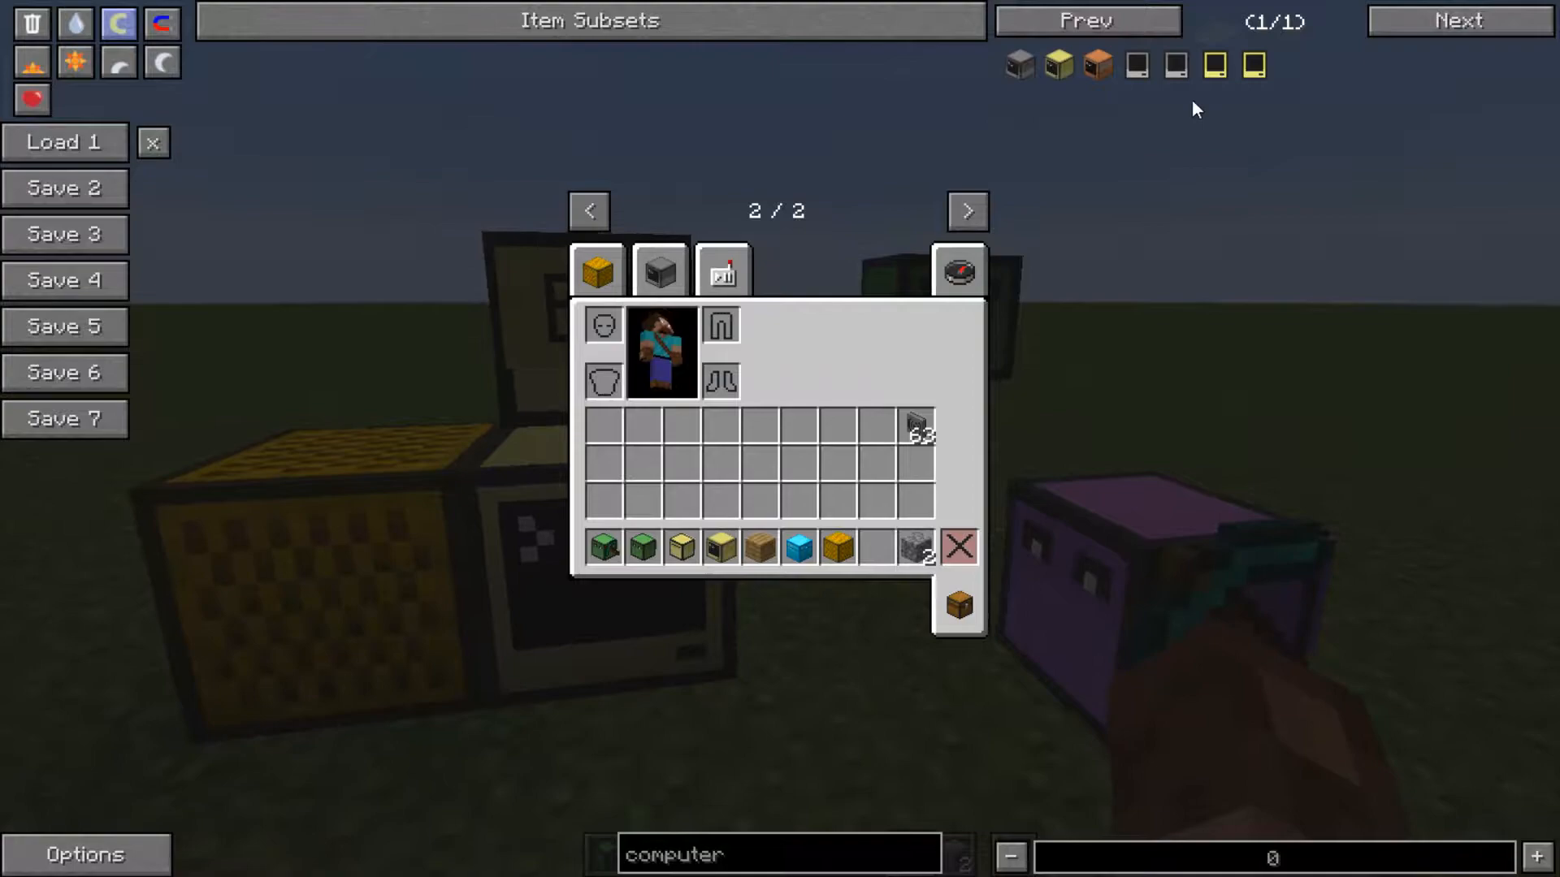
{"action": "mouse_move", "coordinate": [1136, 65]}
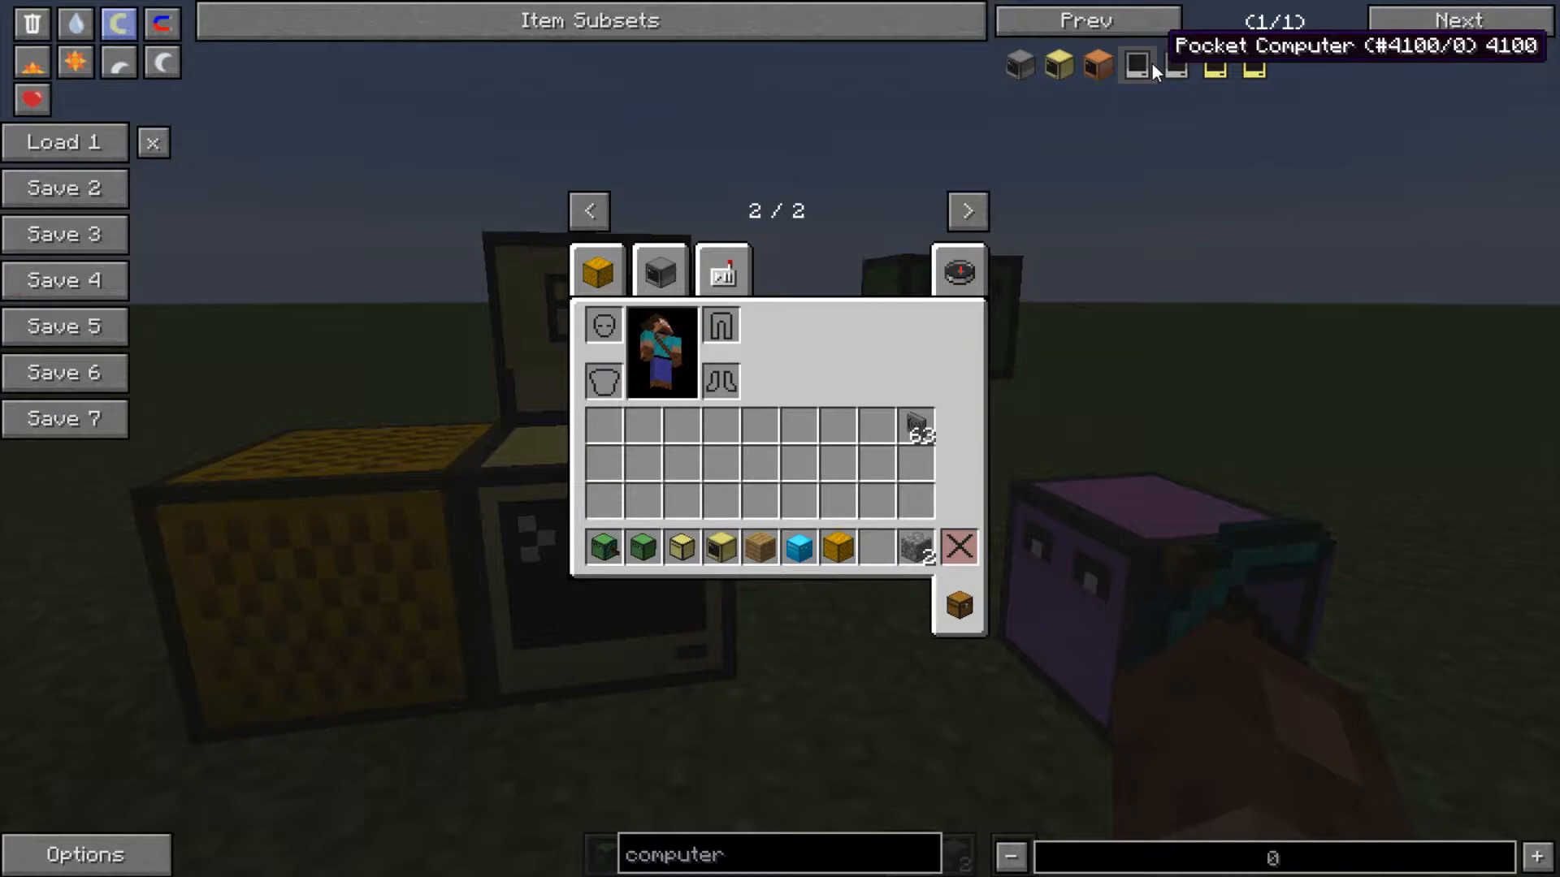
{"action": "mouse_move", "coordinate": [1177, 65]}
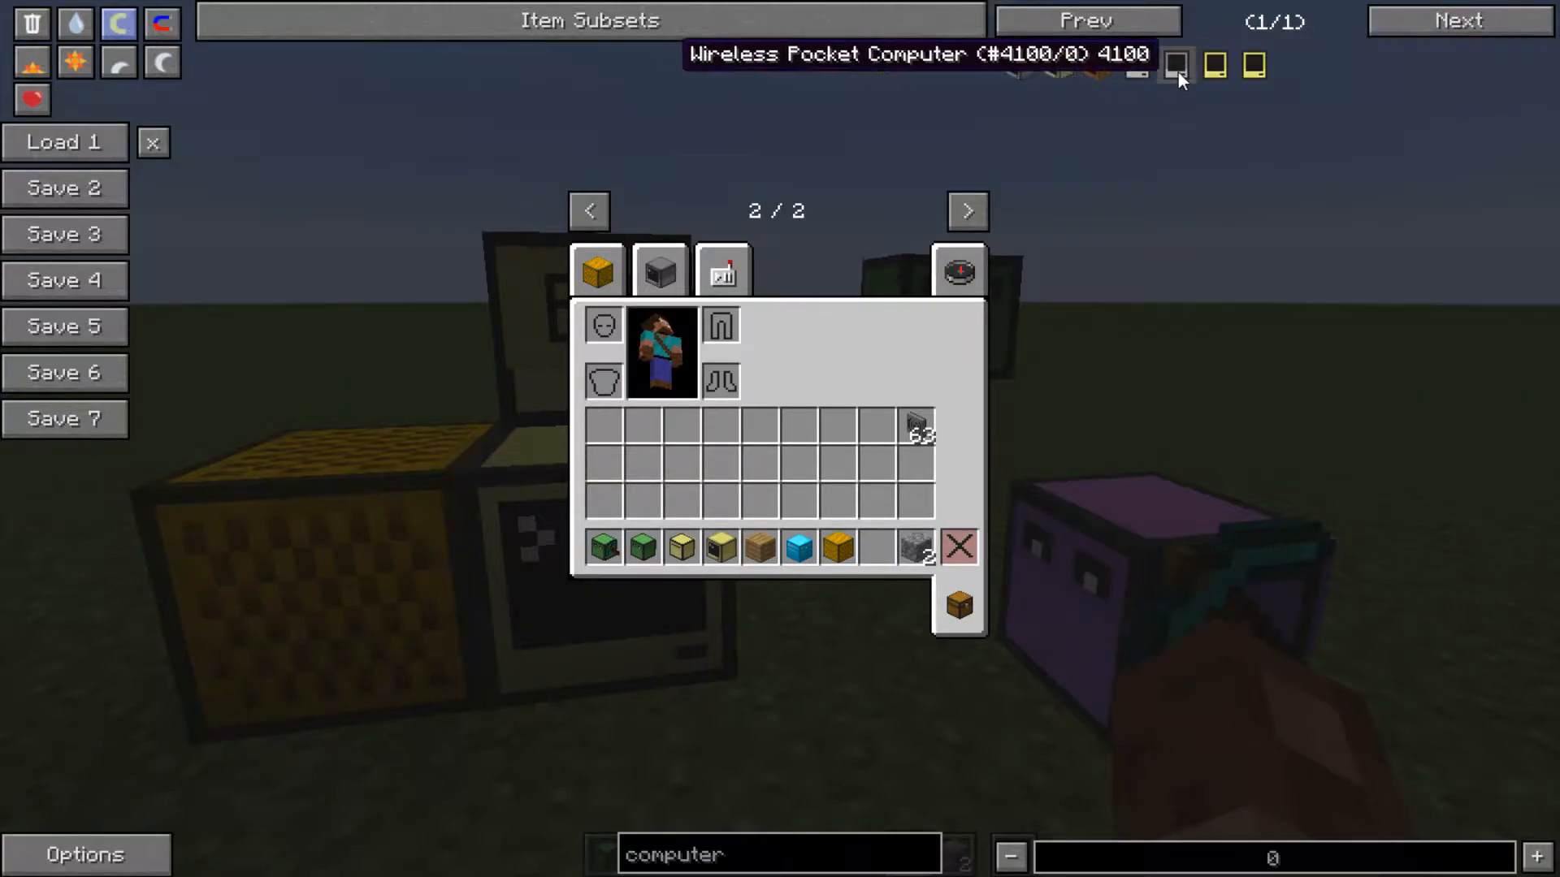
{"action": "mouse_move", "coordinate": [1138, 65]}
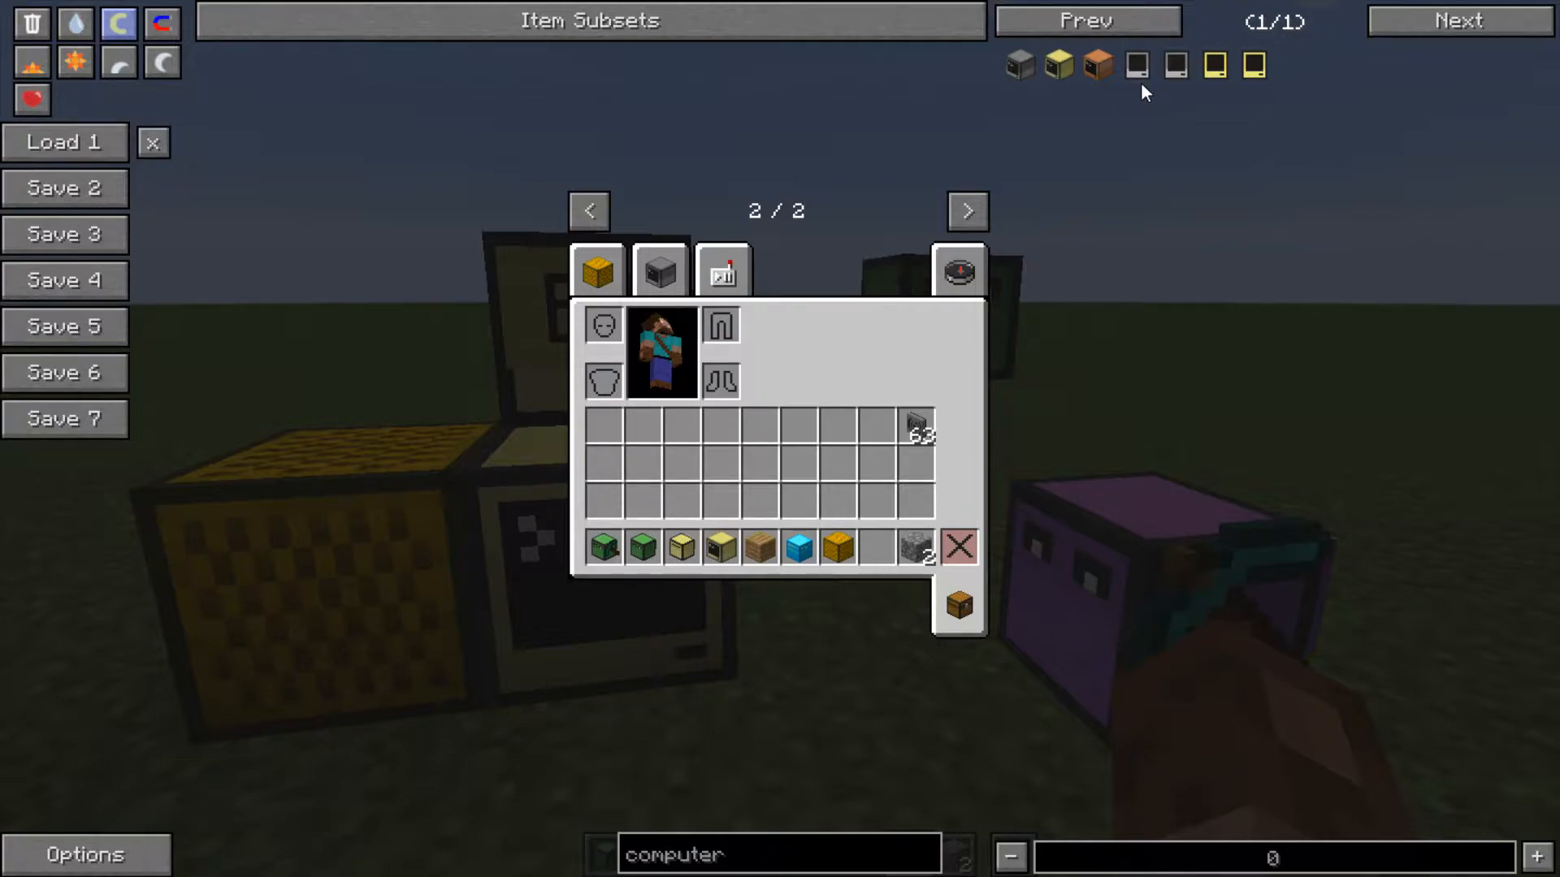
- Try the Advanced Pocket Computer's CraftOS terminal, then check it in the inventory
{"action": "key", "text": "Escape"}
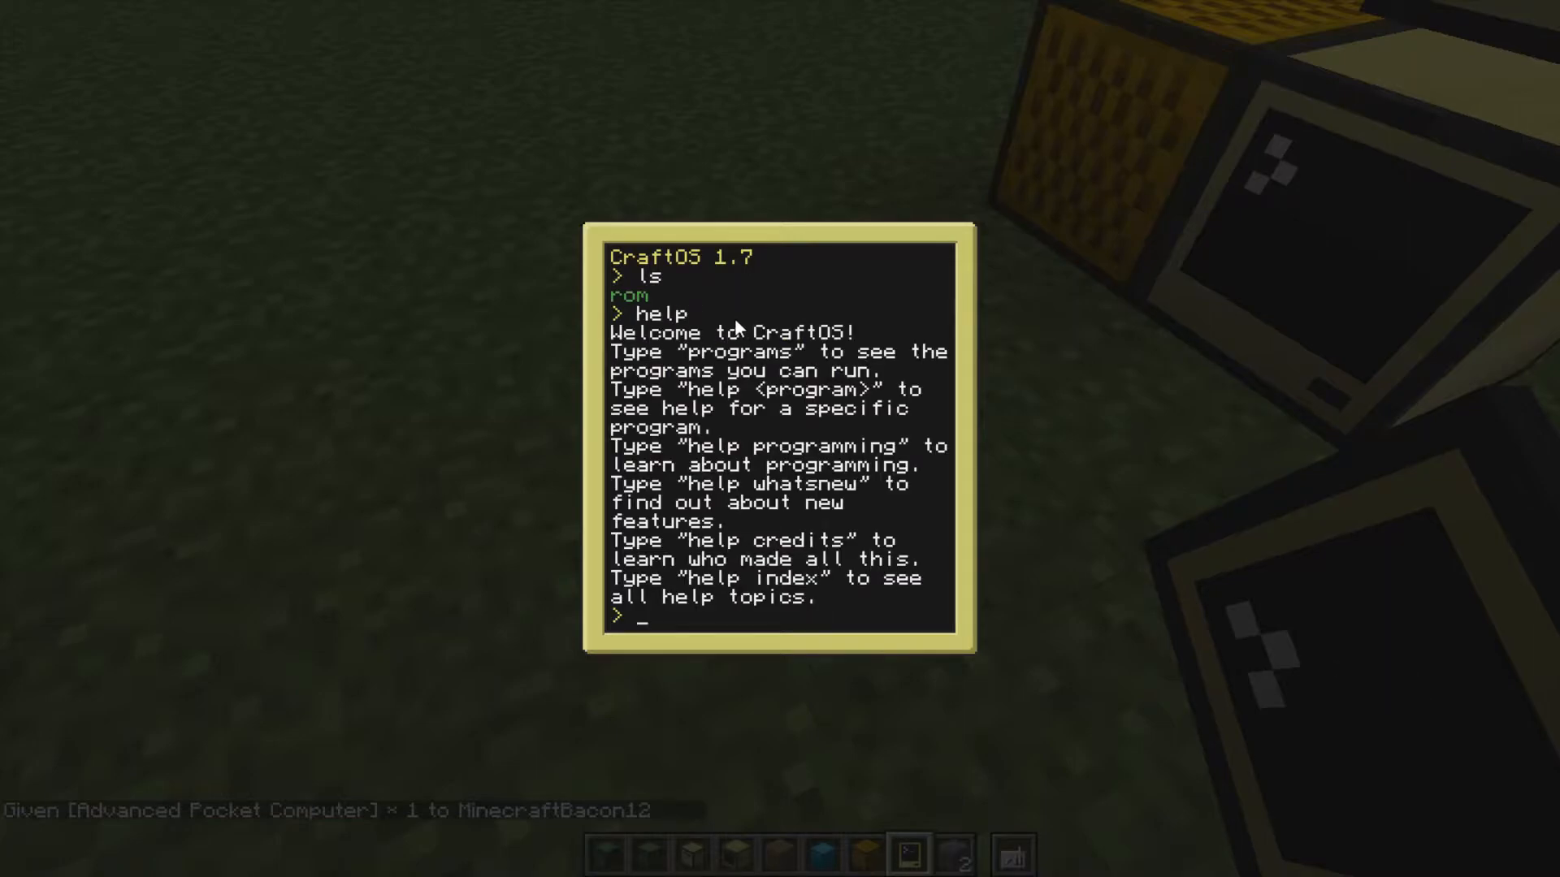
{"action": "key", "text": "Escape"}
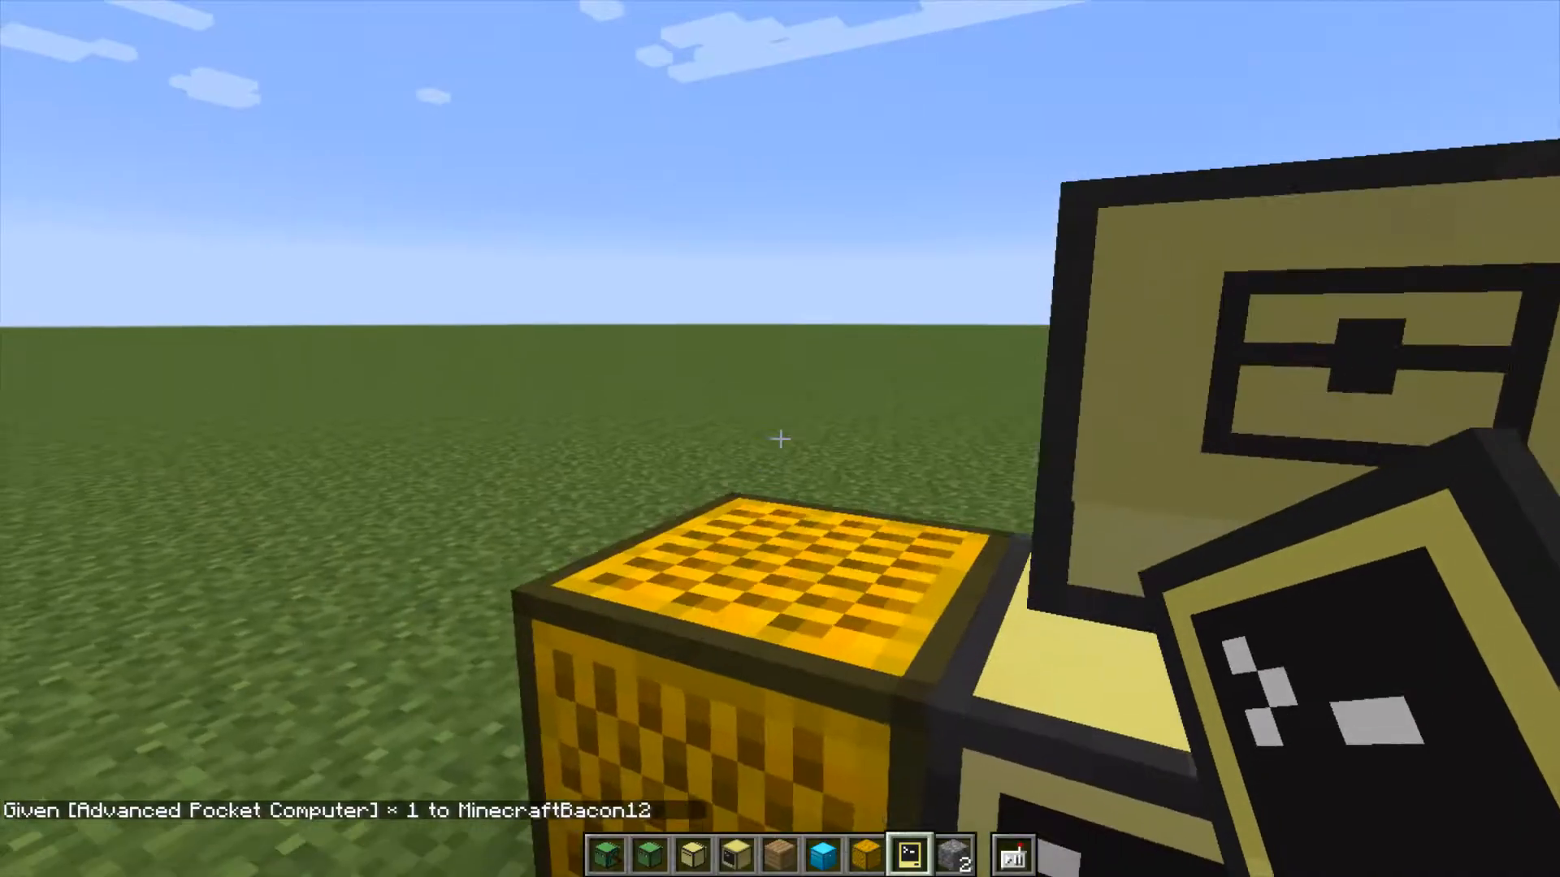
{"action": "key", "text": "e"}
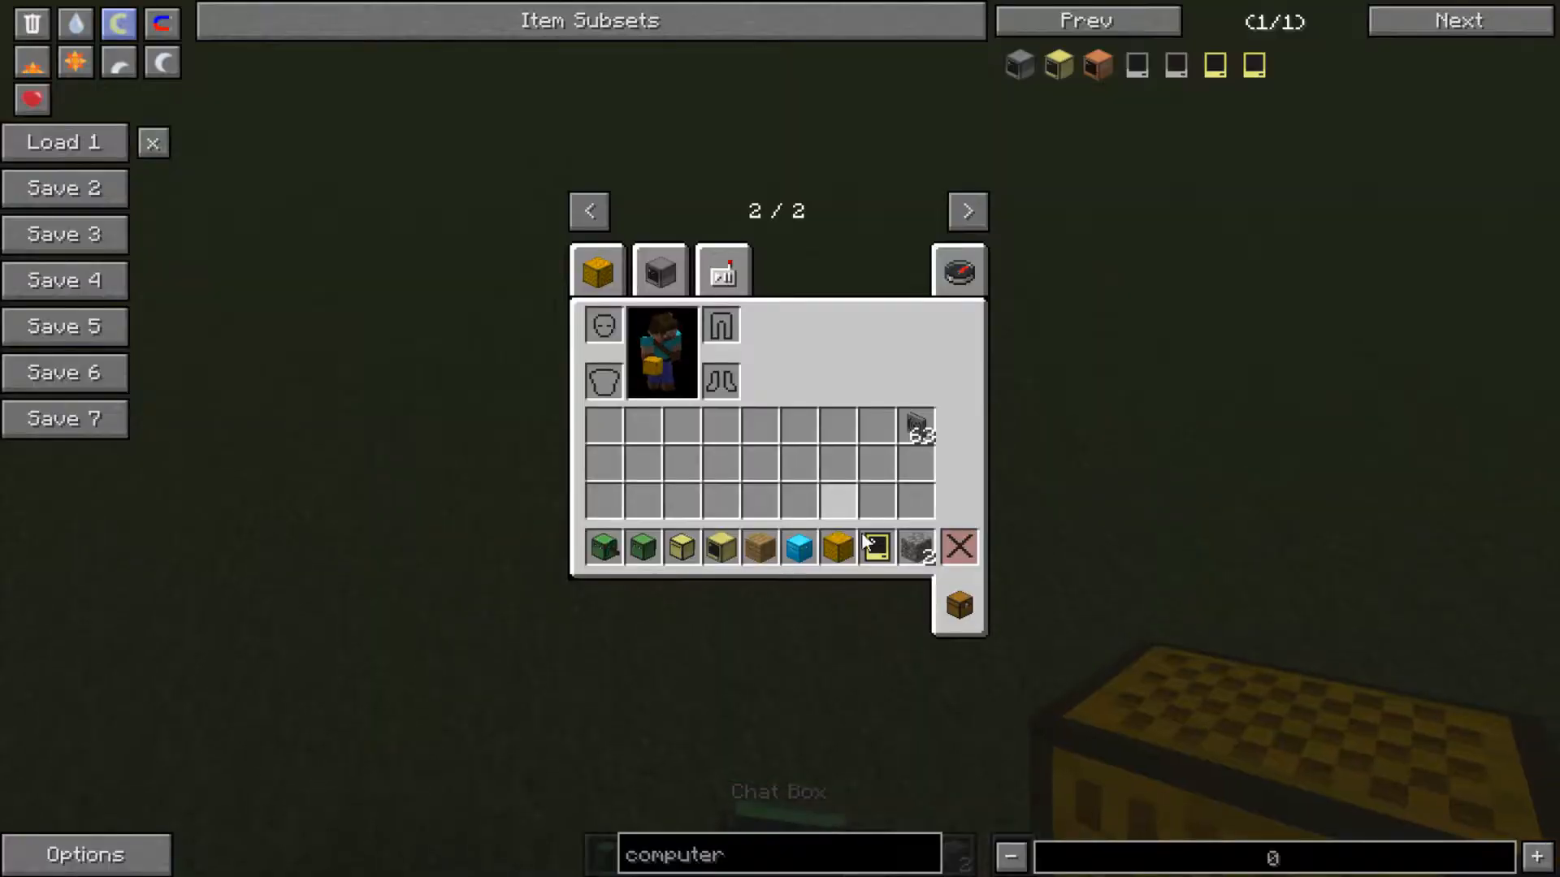
{"action": "mouse_move", "coordinate": [876, 546]}
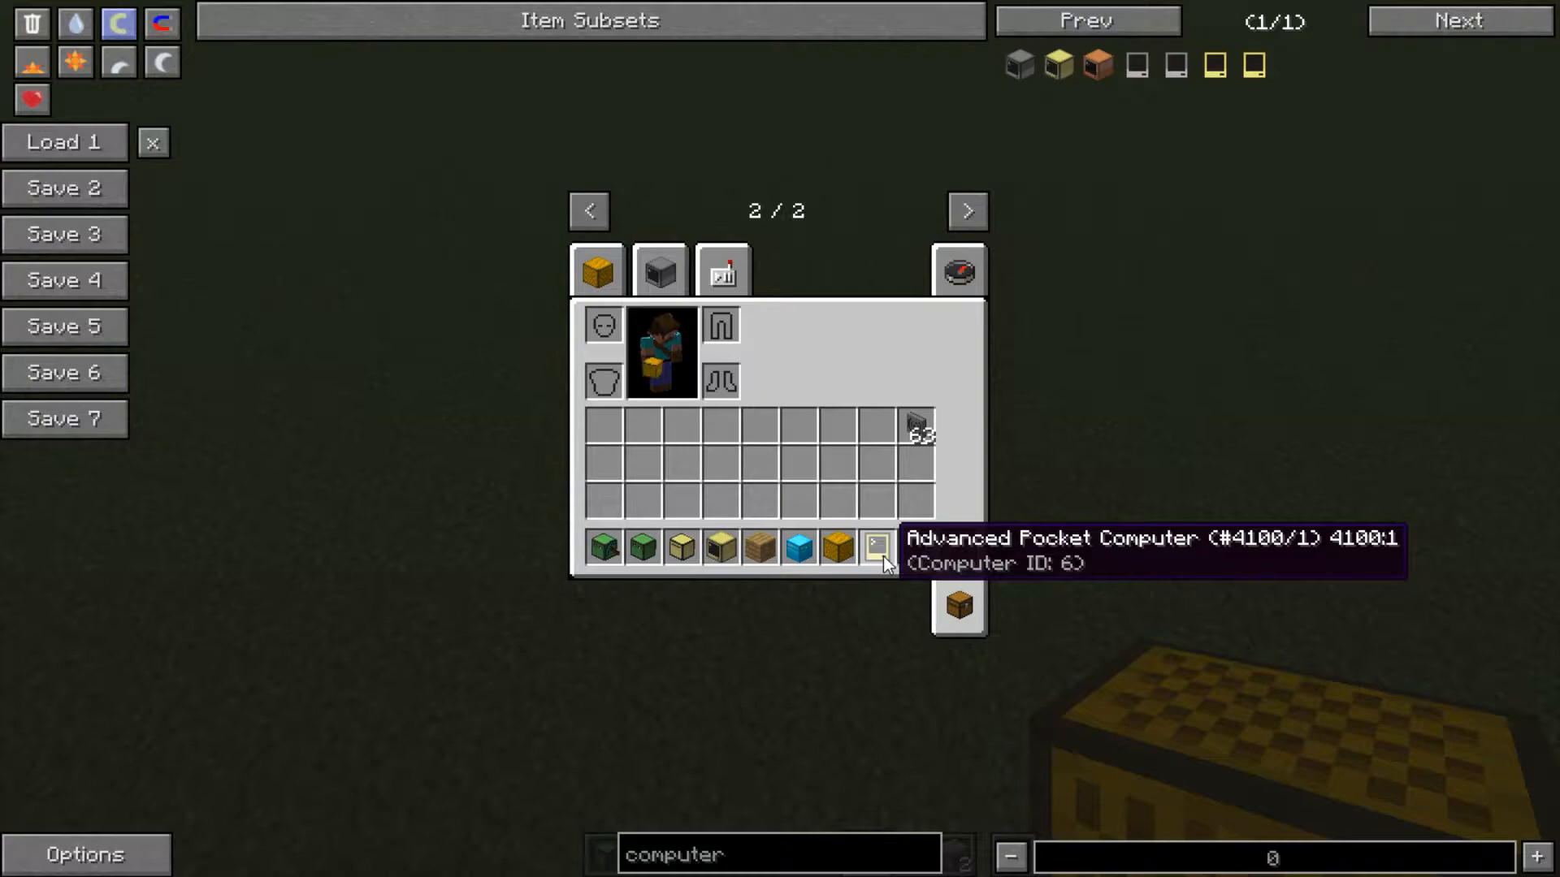
{"action": "mouse_move", "coordinate": [885, 565]}
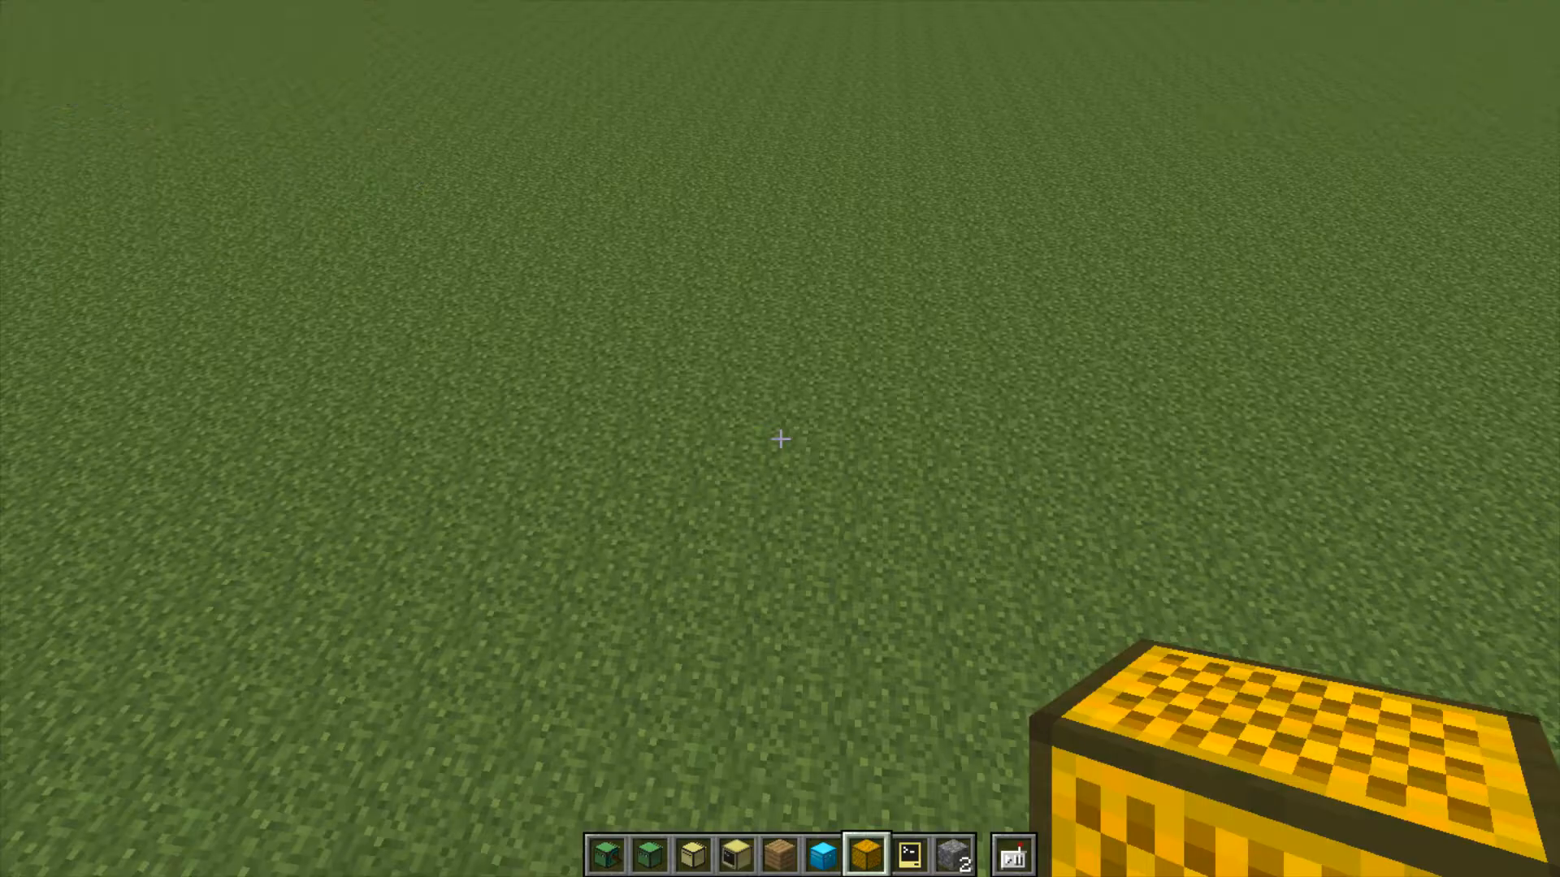
- Show the ComputerCraftEdu creative tab with the turtles and Turtle Remote Control
{"action": "key", "text": "e"}
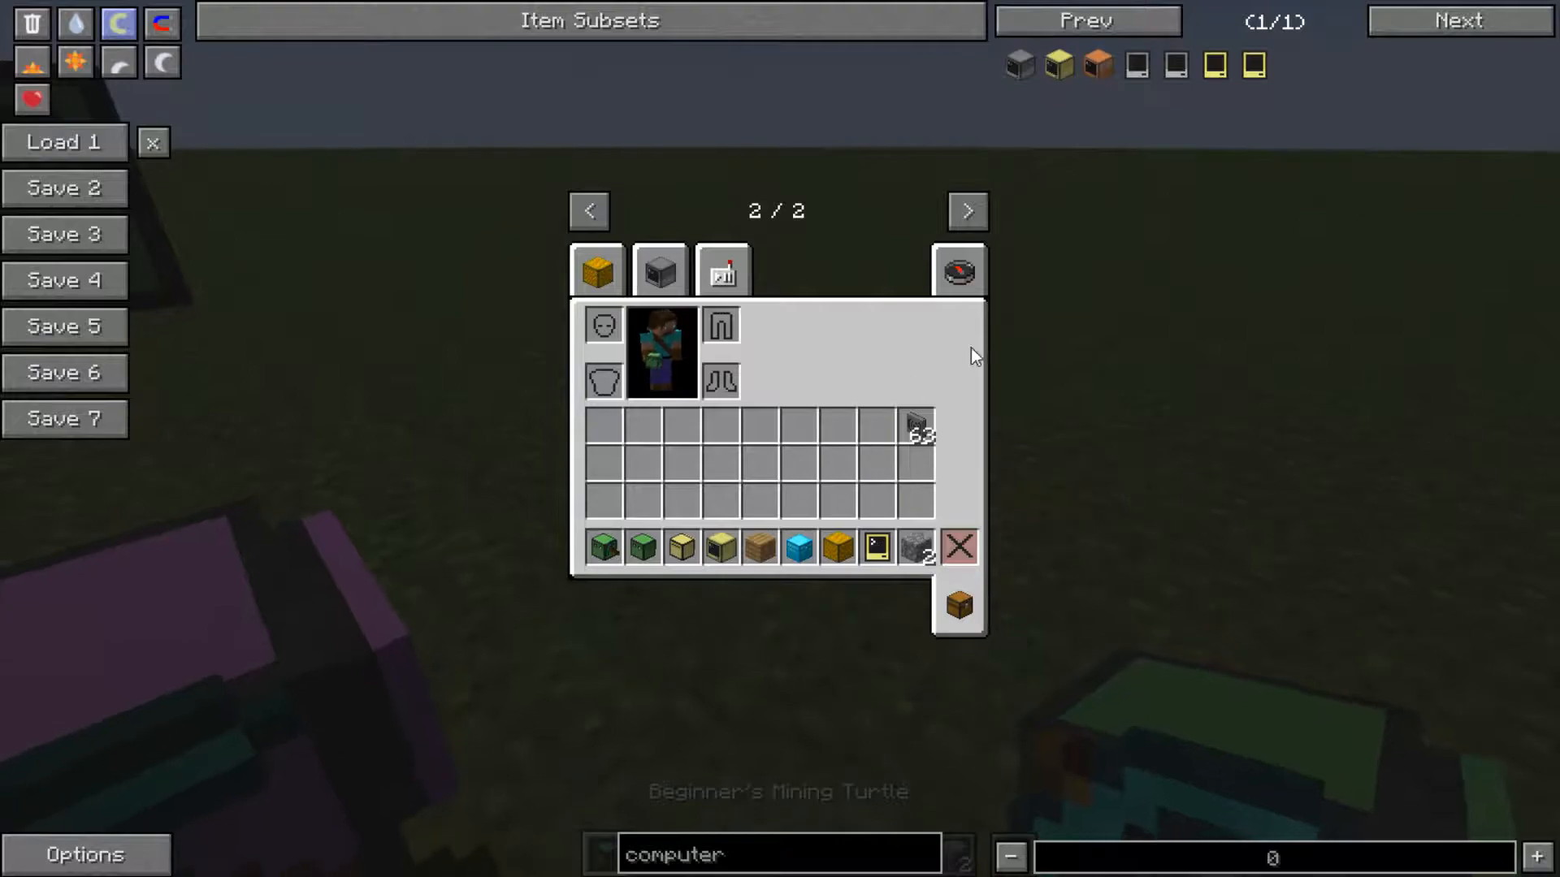
{"action": "left_click", "coordinate": [721, 272]}
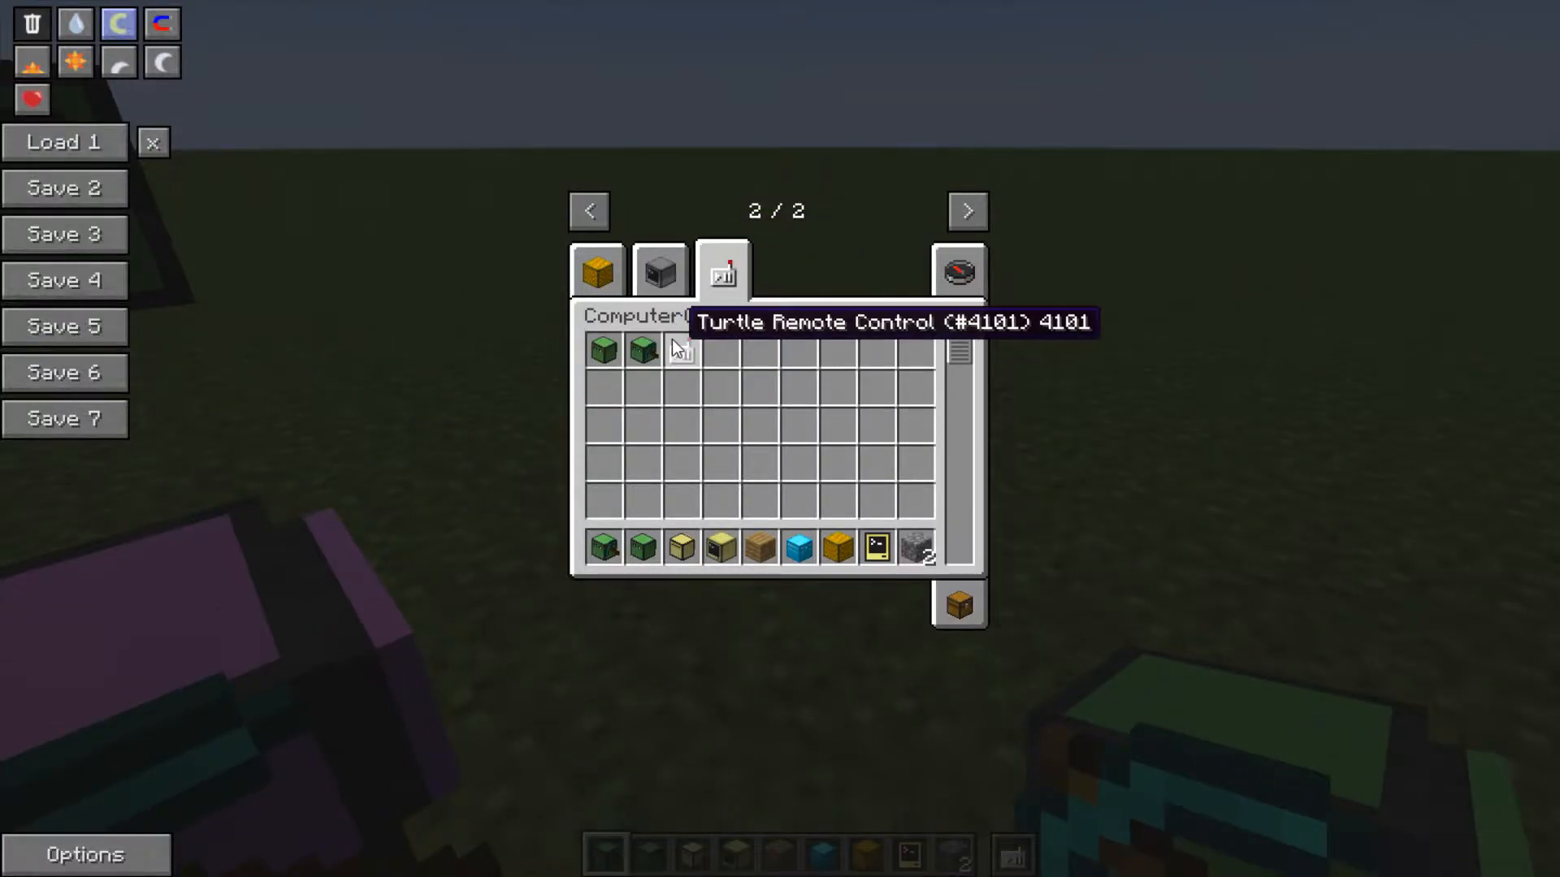
{"action": "mouse_move", "coordinate": [599, 351]}
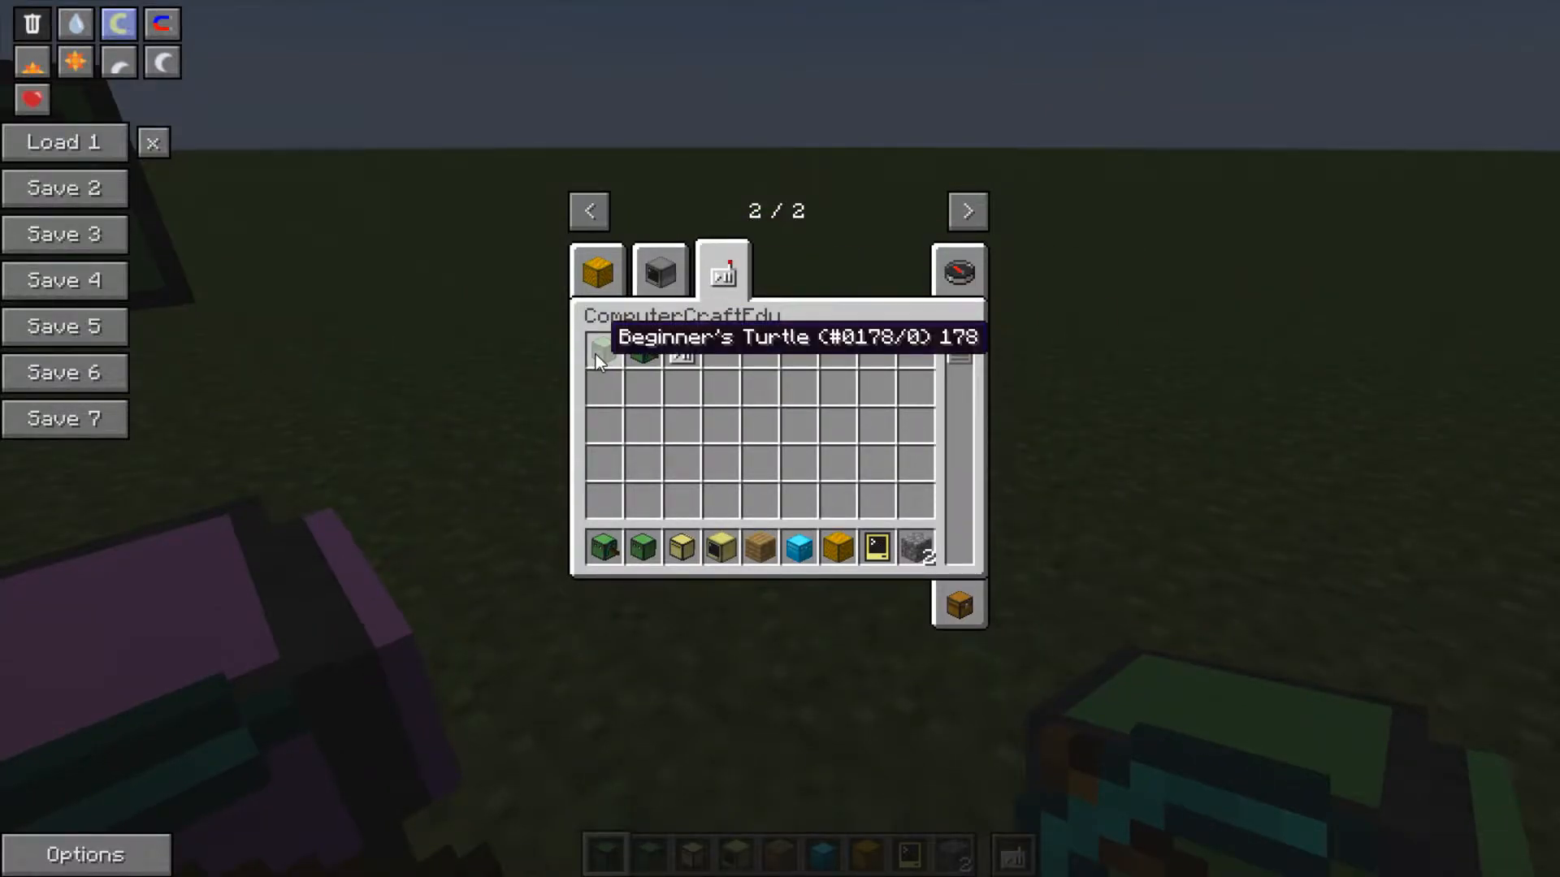
{"action": "mouse_move", "coordinate": [681, 352]}
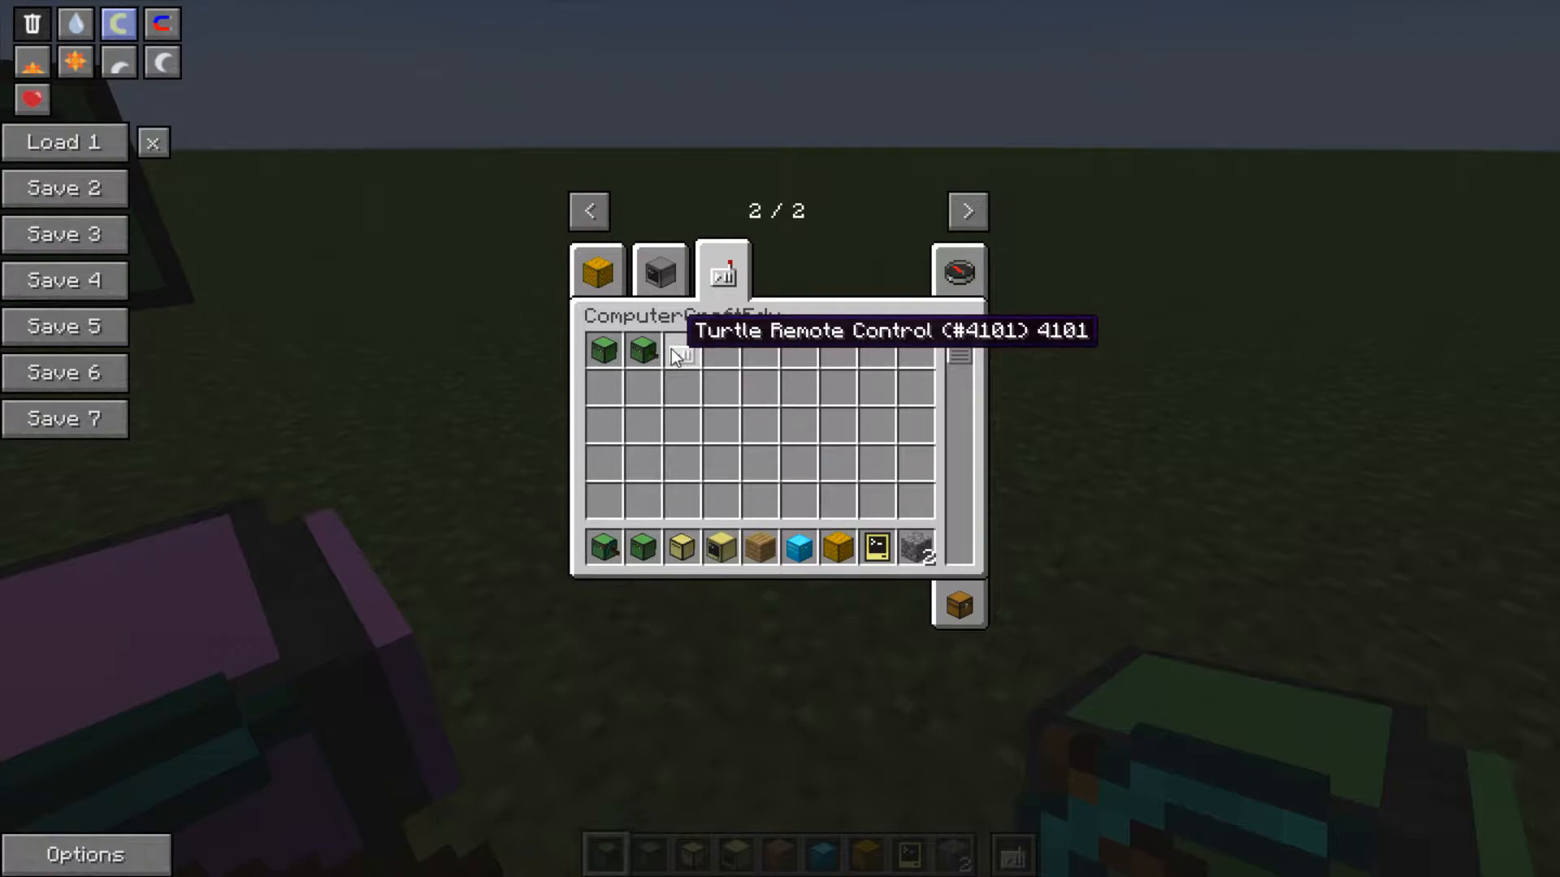
{"action": "mouse_move", "coordinate": [605, 351]}
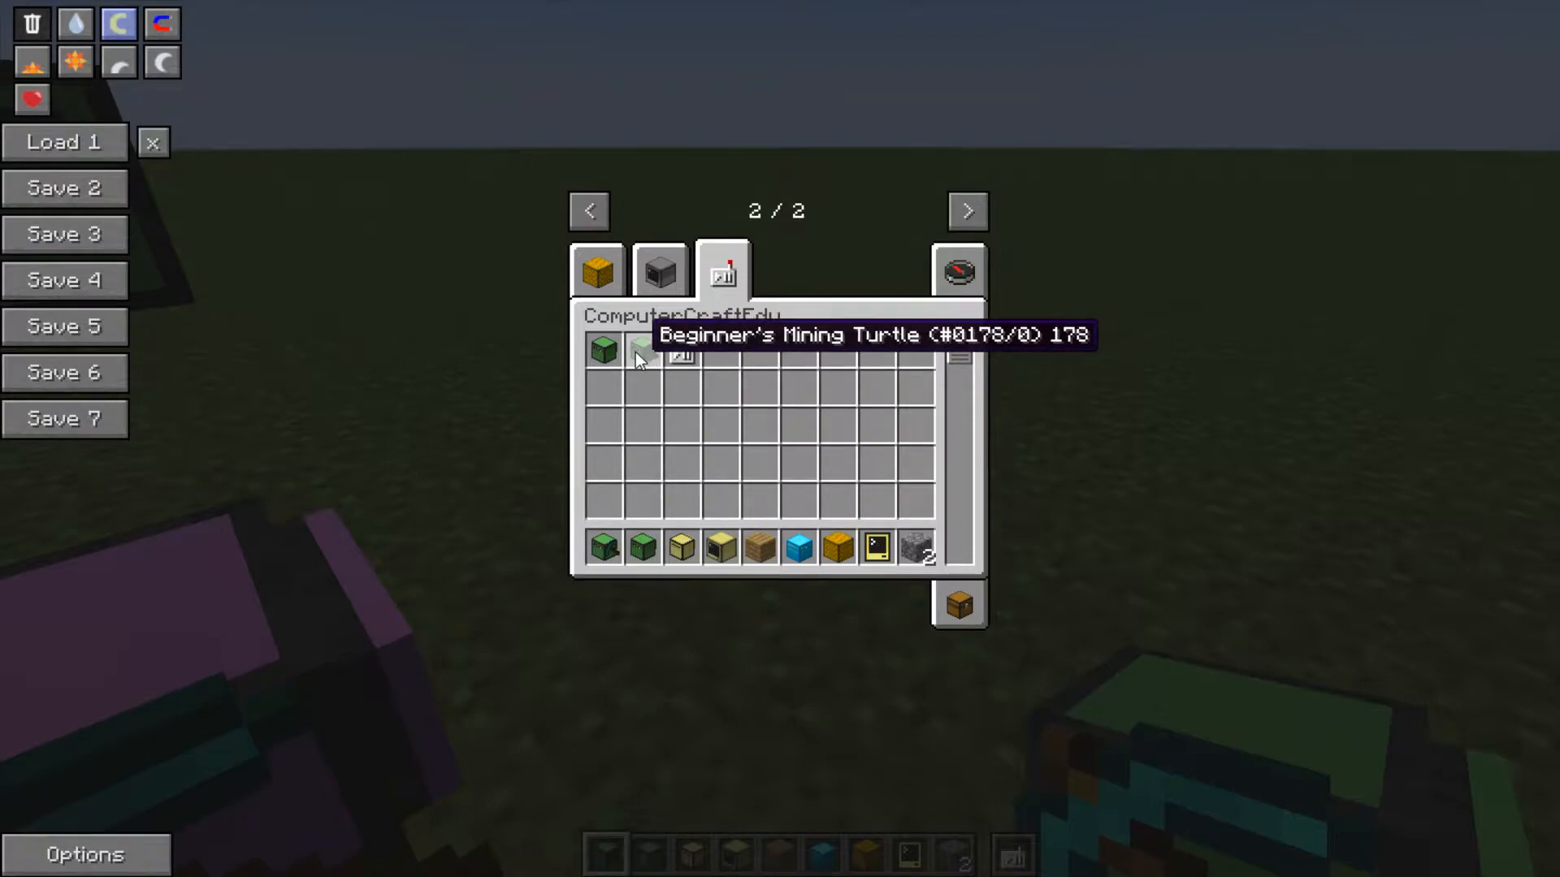
{"action": "mouse_move", "coordinate": [642, 549]}
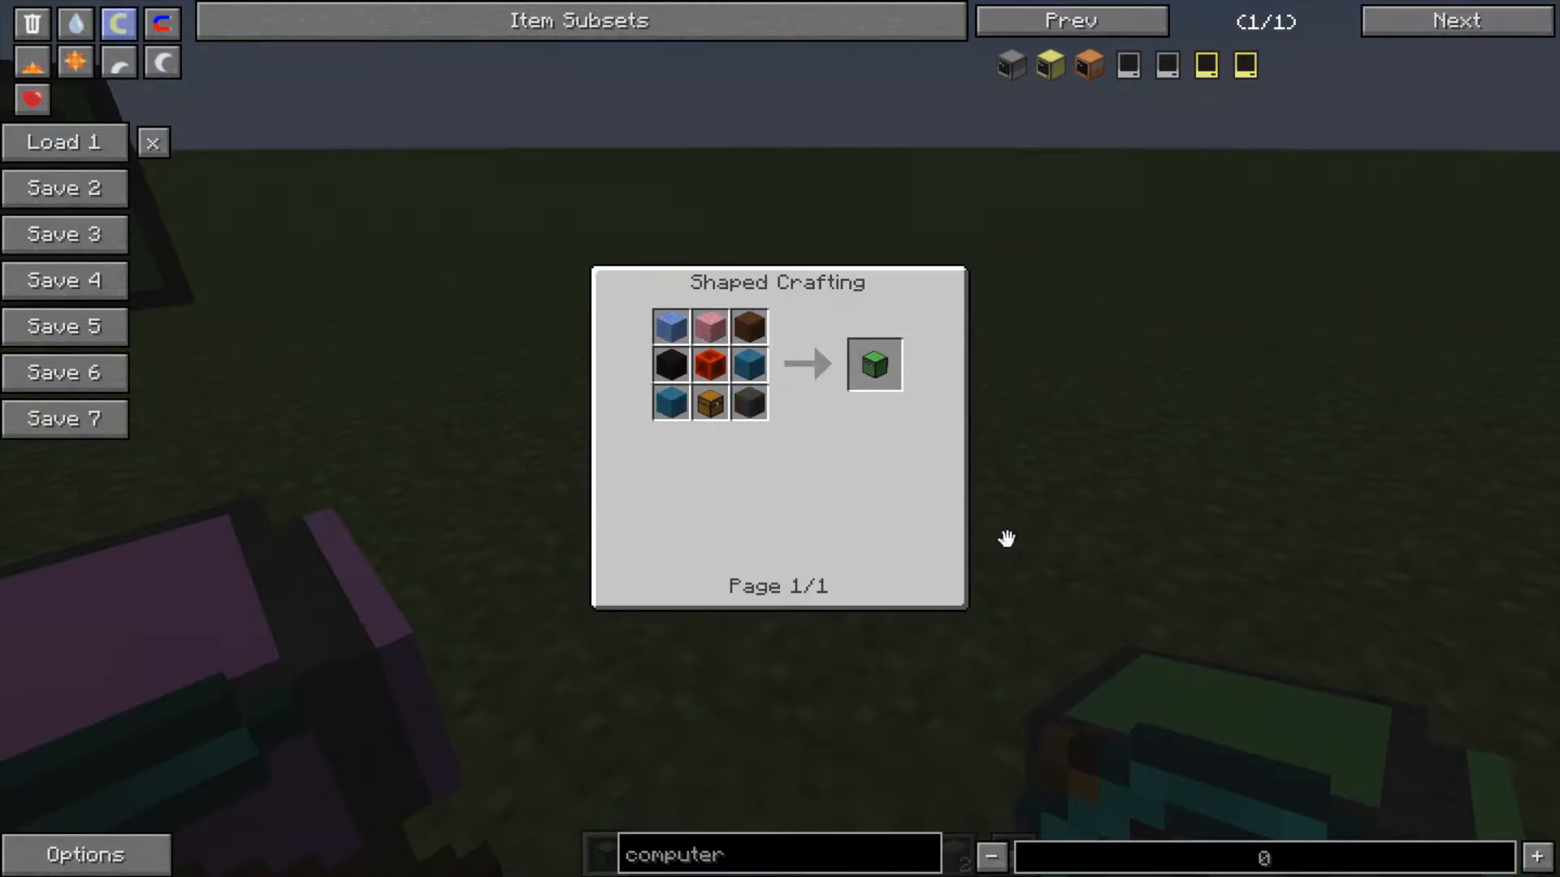
{"action": "mouse_move", "coordinate": [873, 365]}
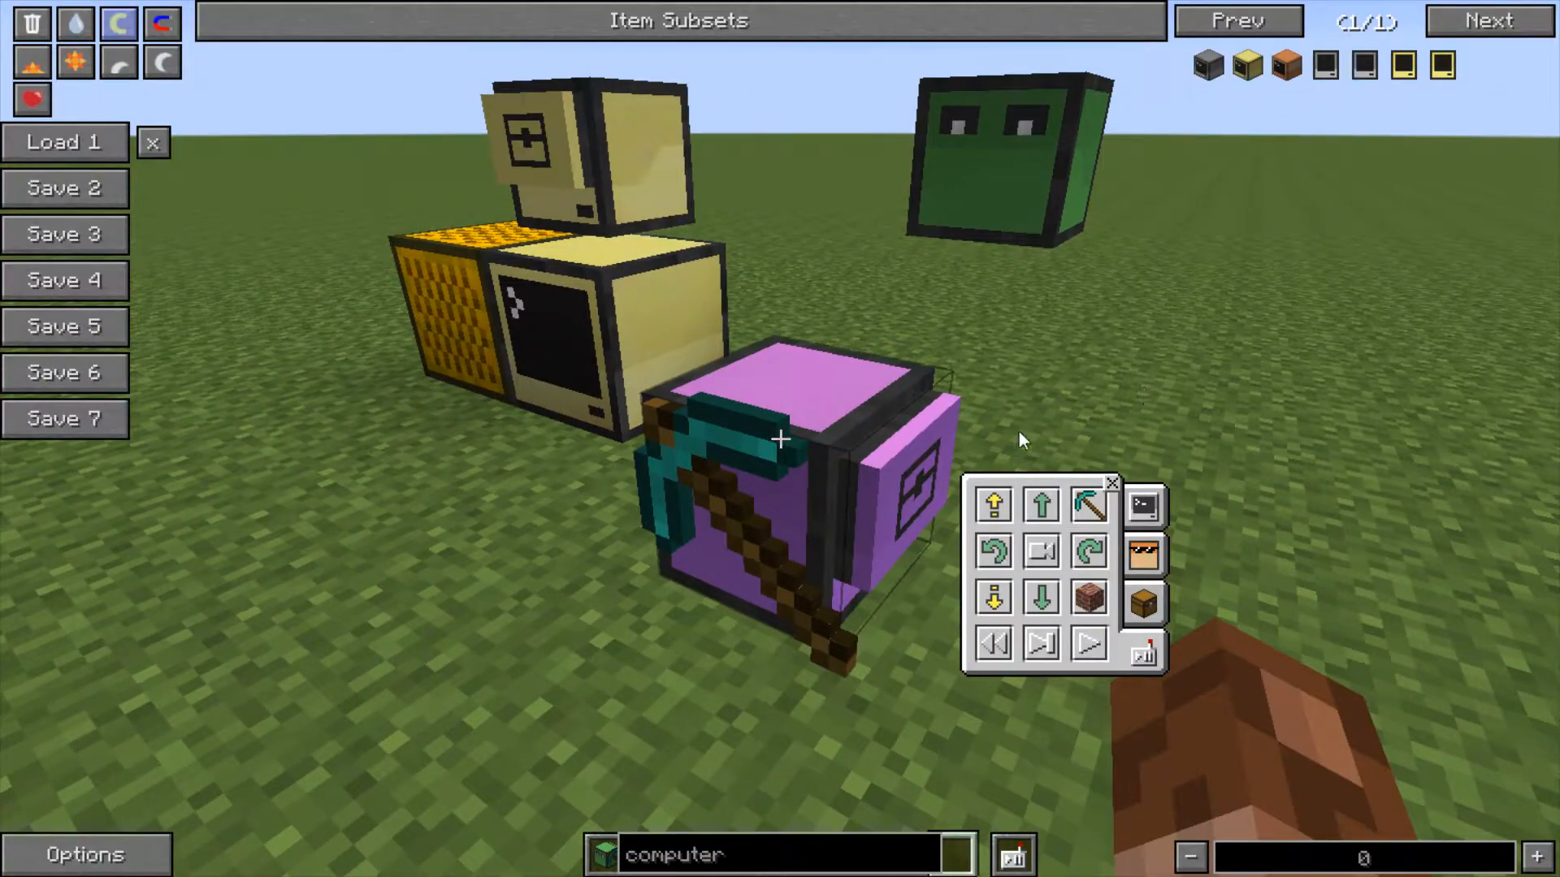
{"action": "mouse_move", "coordinate": [1025, 478]}
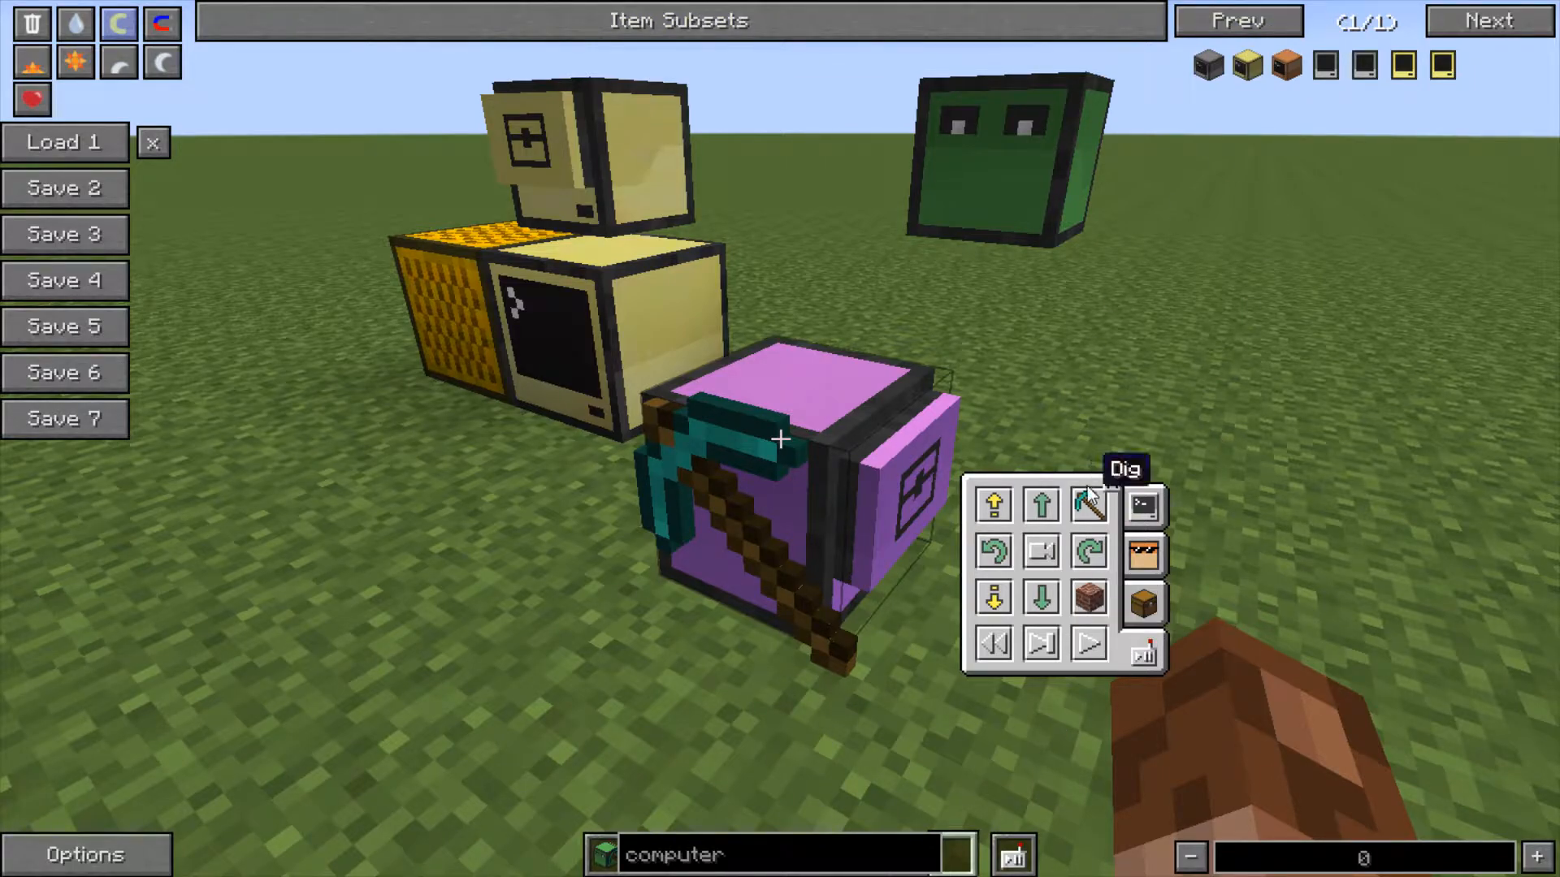
{"action": "mouse_move", "coordinate": [1043, 506]}
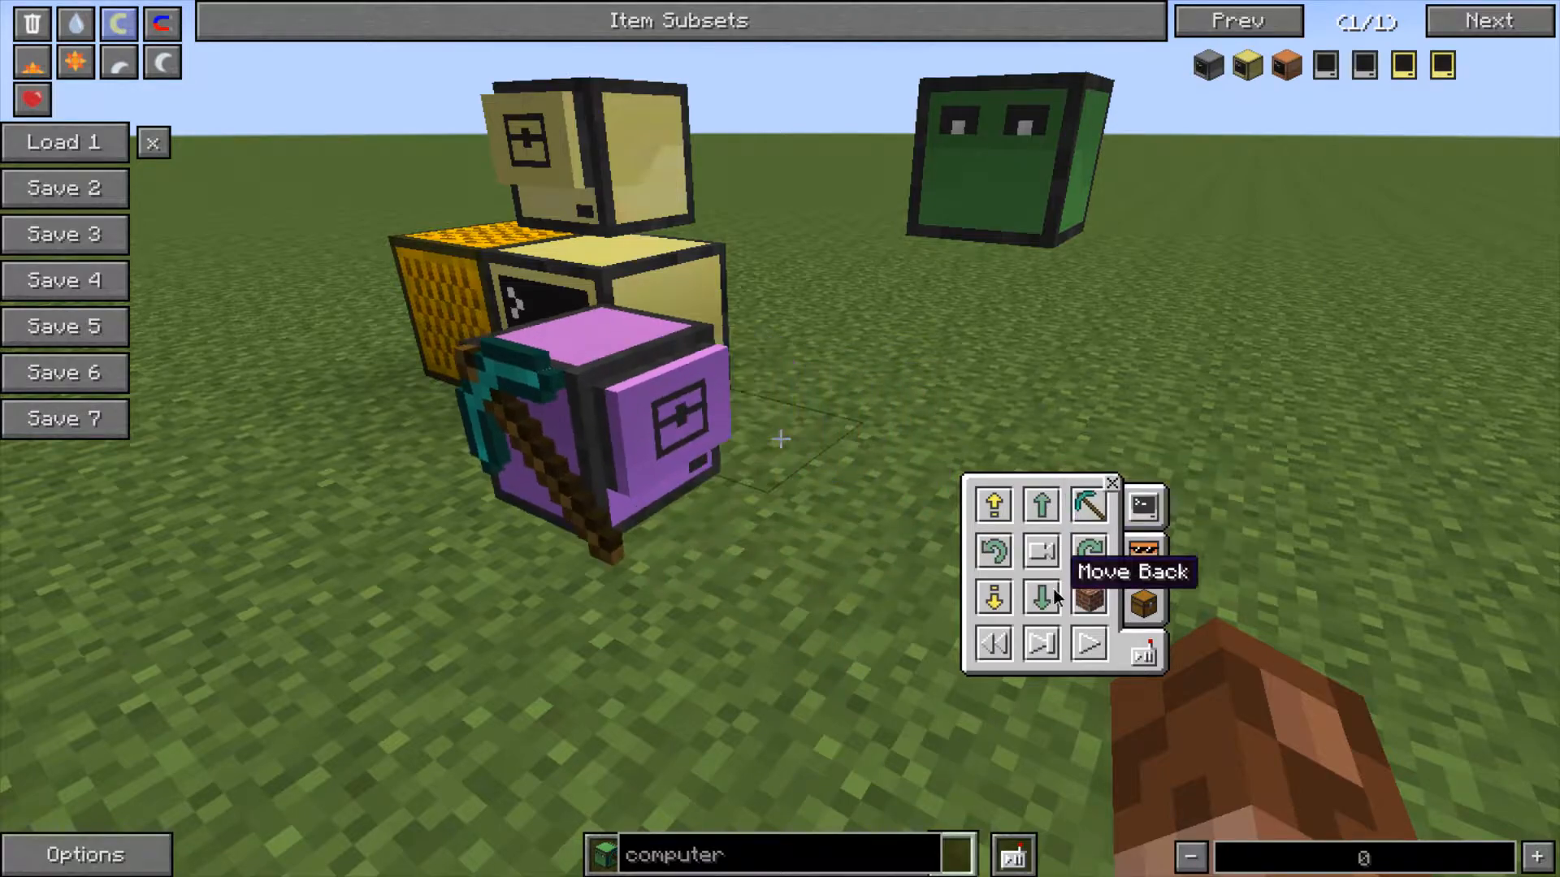
- Move the purple turtle back one block from its remote control panel
{"action": "left_click", "coordinate": [1042, 596]}
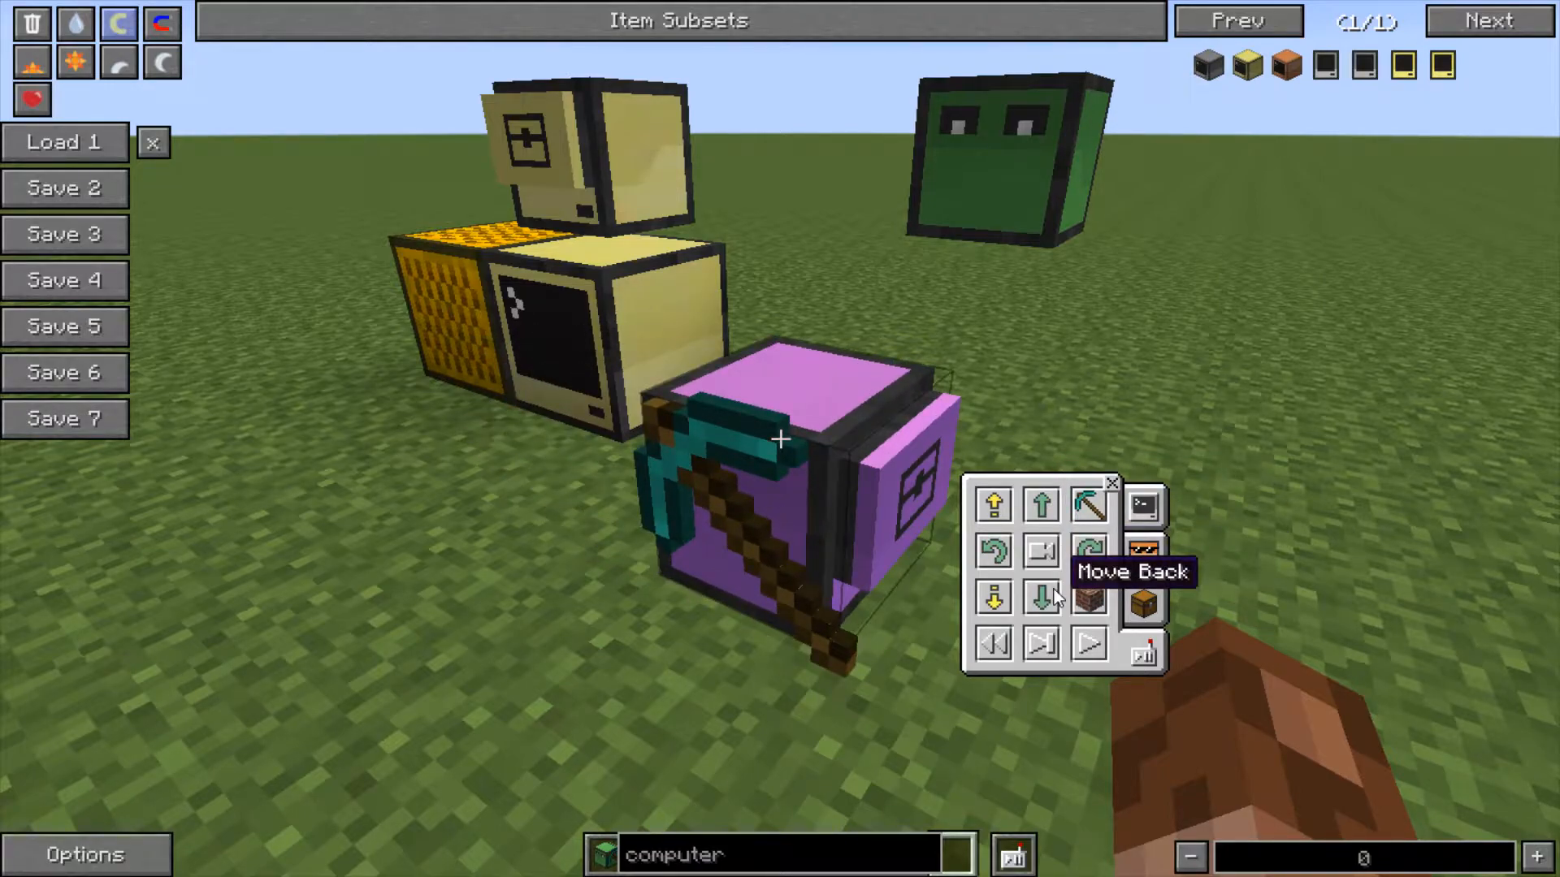
{"action": "mouse_move", "coordinate": [1087, 595]}
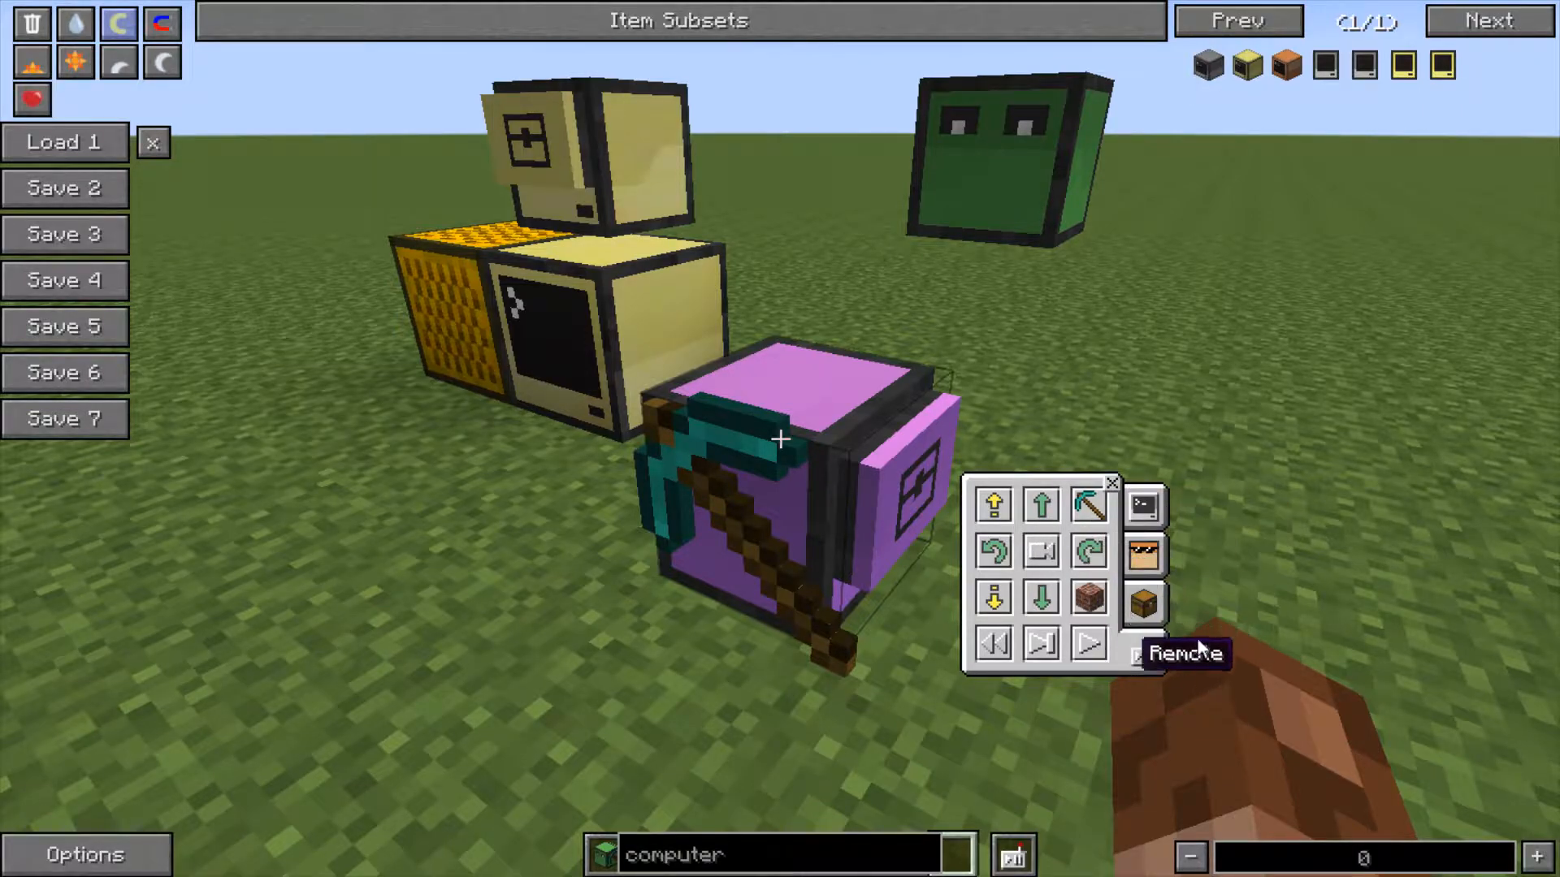
{"action": "mouse_move", "coordinate": [1143, 610]}
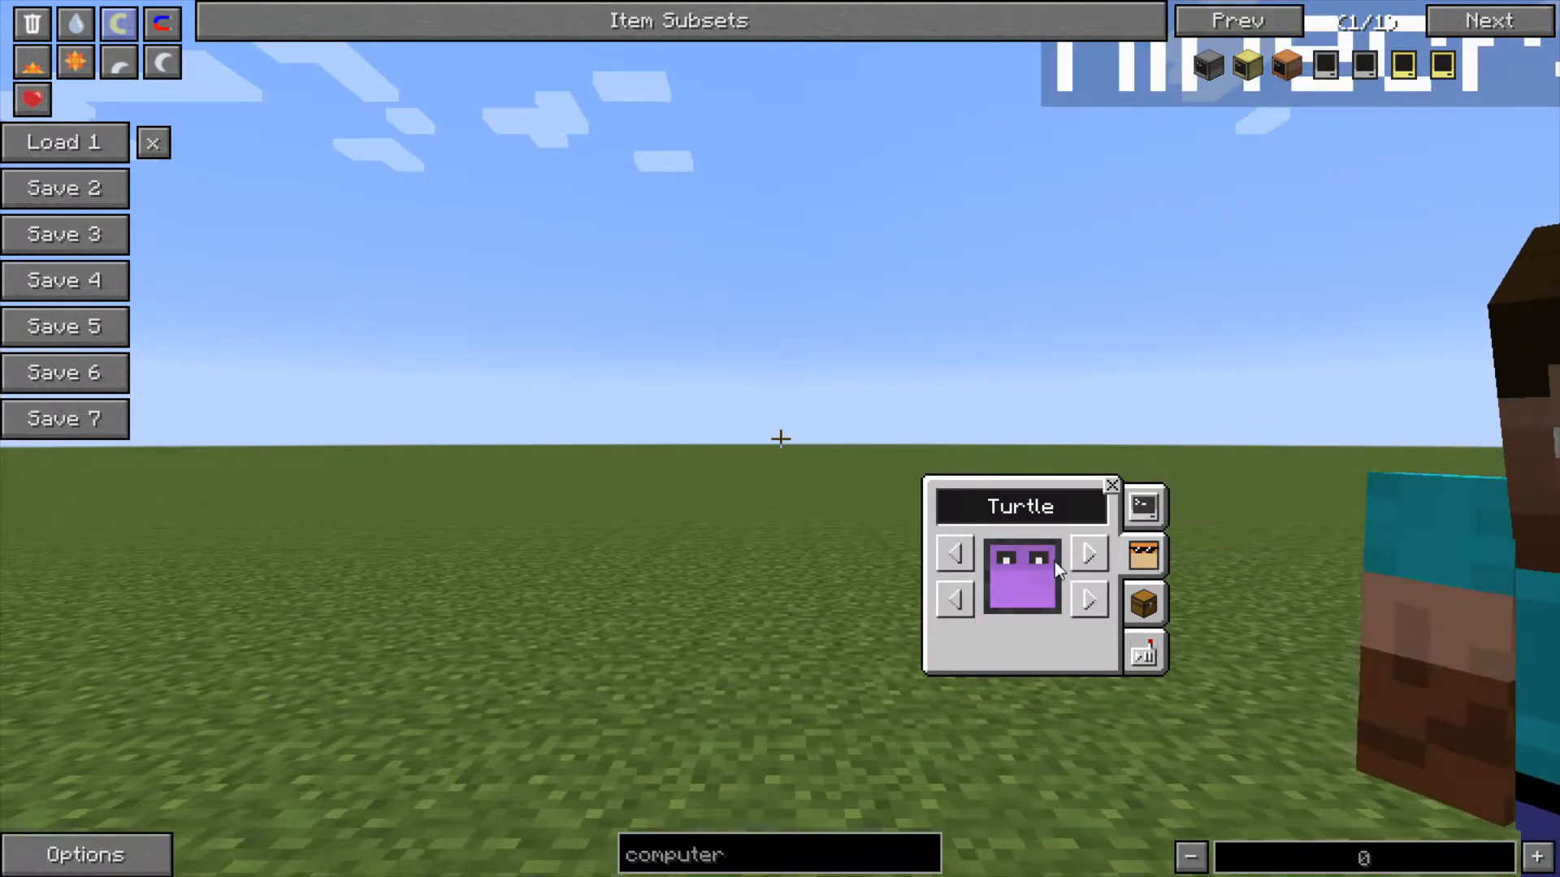
- Cycle the turtle's appearance to grey with a decorative design such as flames
{"action": "left_click", "coordinate": [1089, 554]}
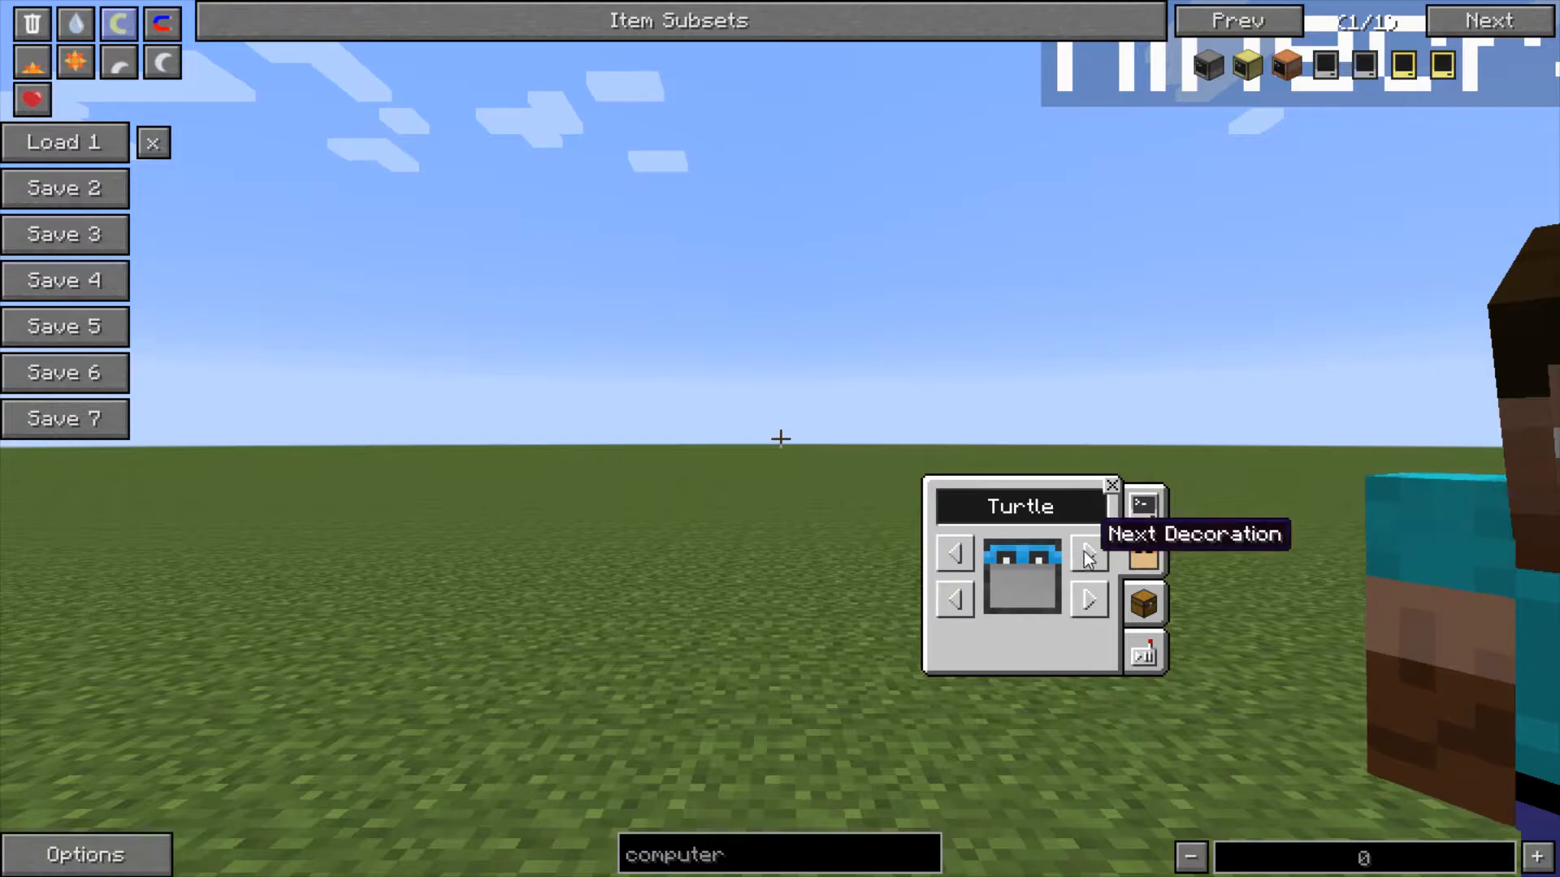
{"action": "left_click", "coordinate": [1087, 555]}
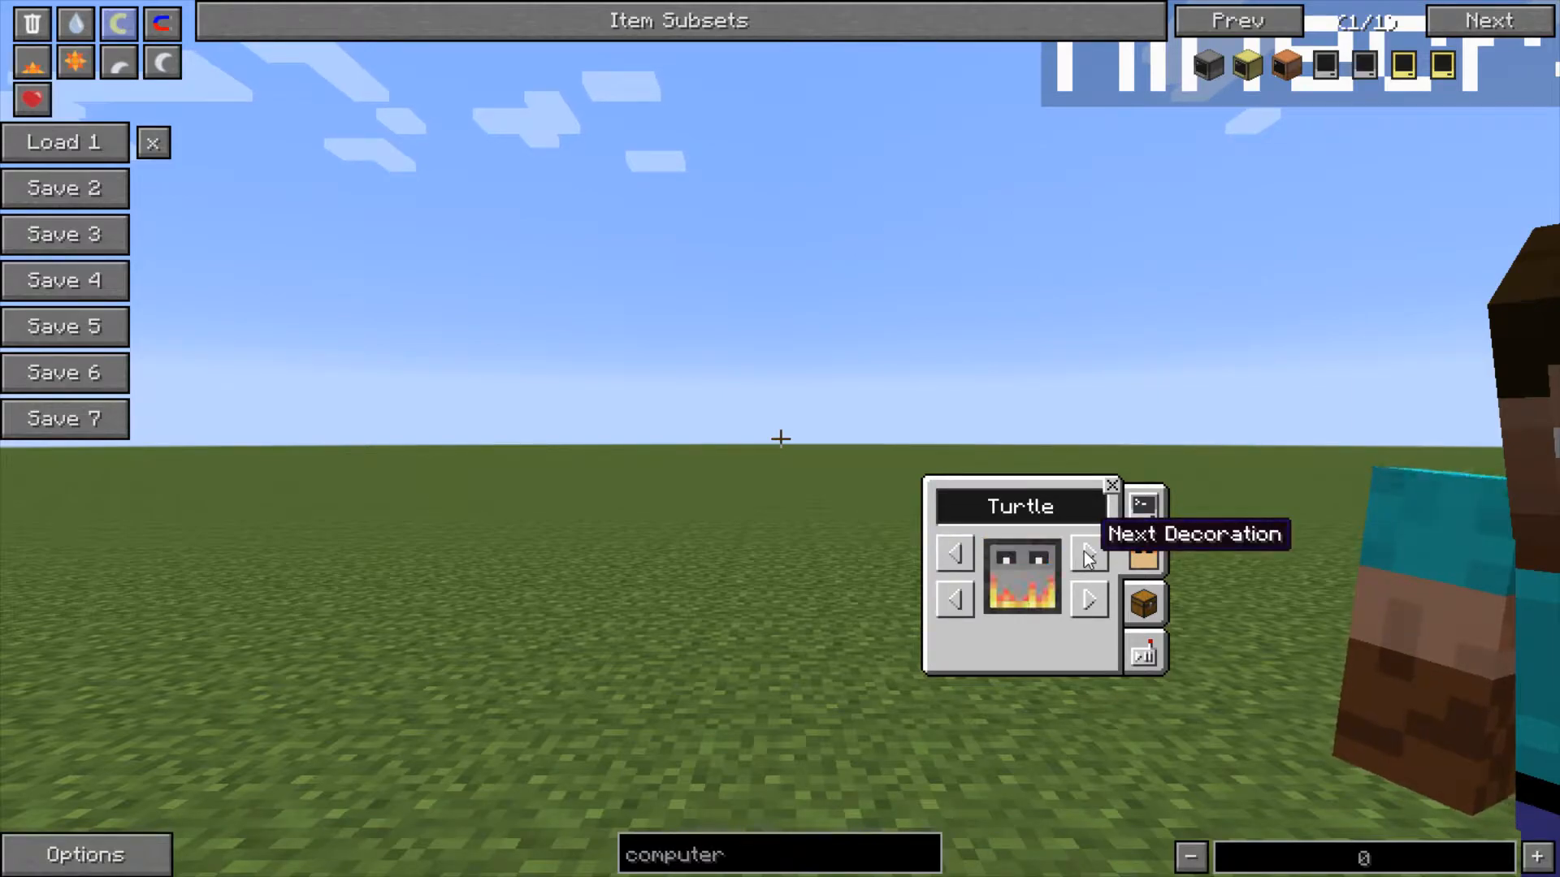
{"action": "left_click", "coordinate": [1143, 505]}
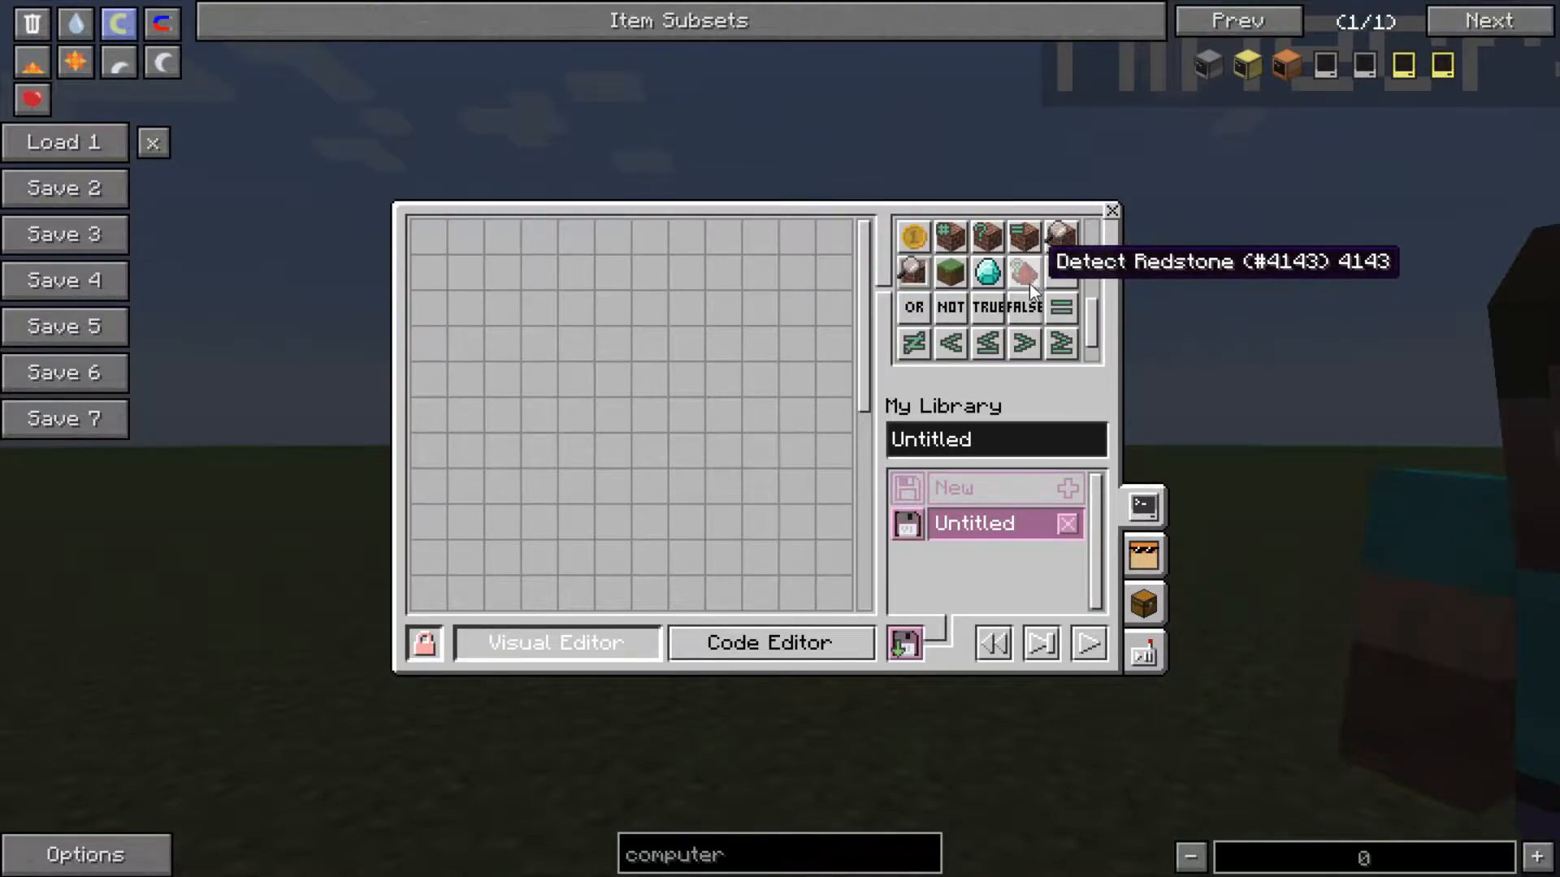
{"action": "mouse_move", "coordinate": [911, 268]}
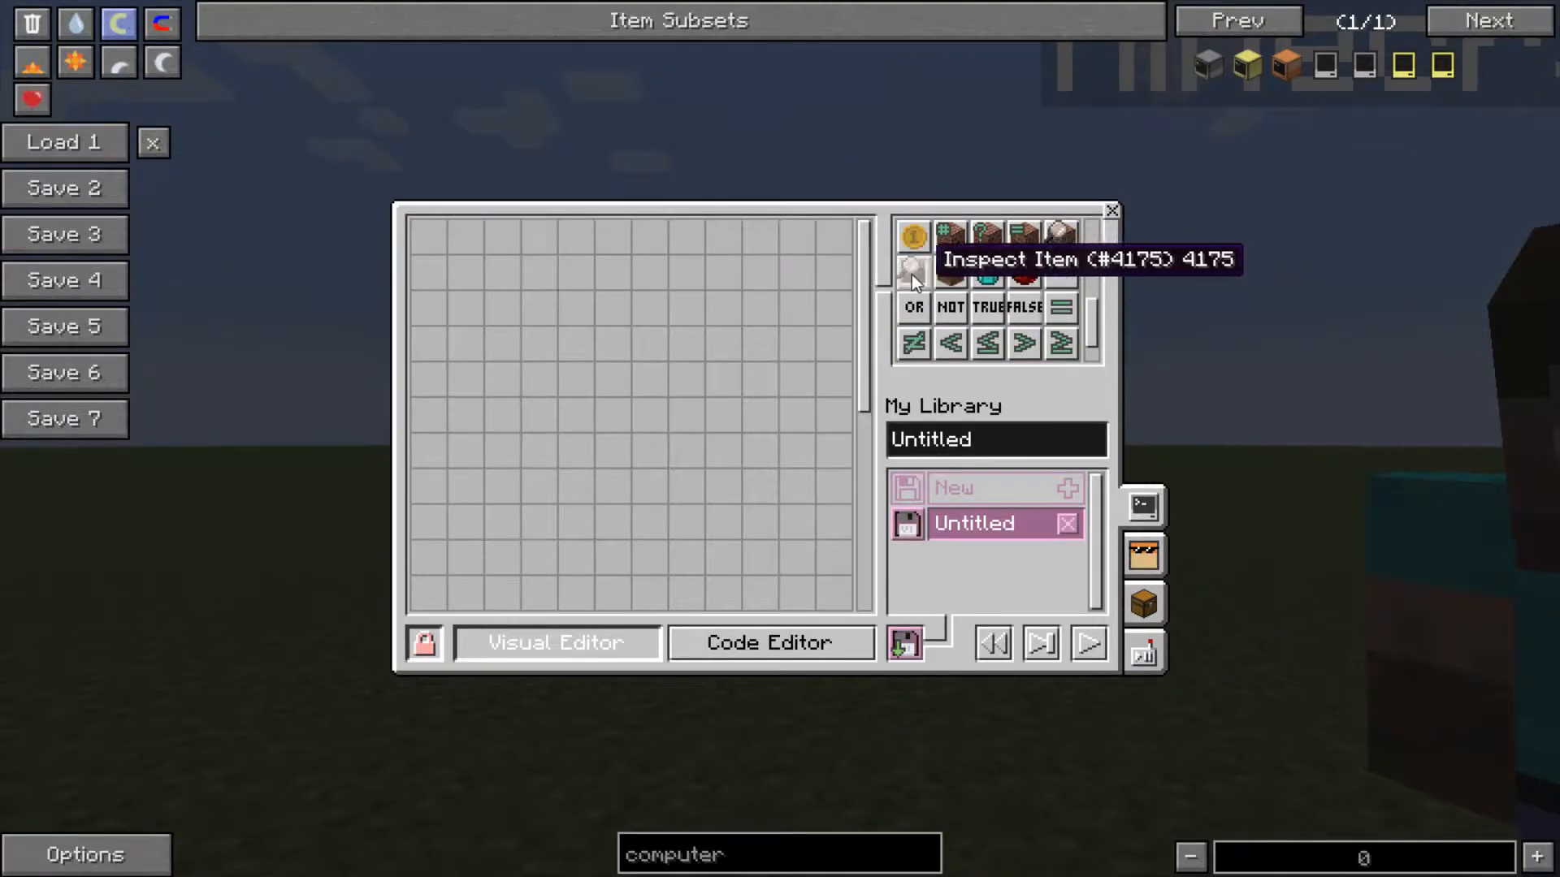
{"action": "mouse_move", "coordinate": [1022, 348]}
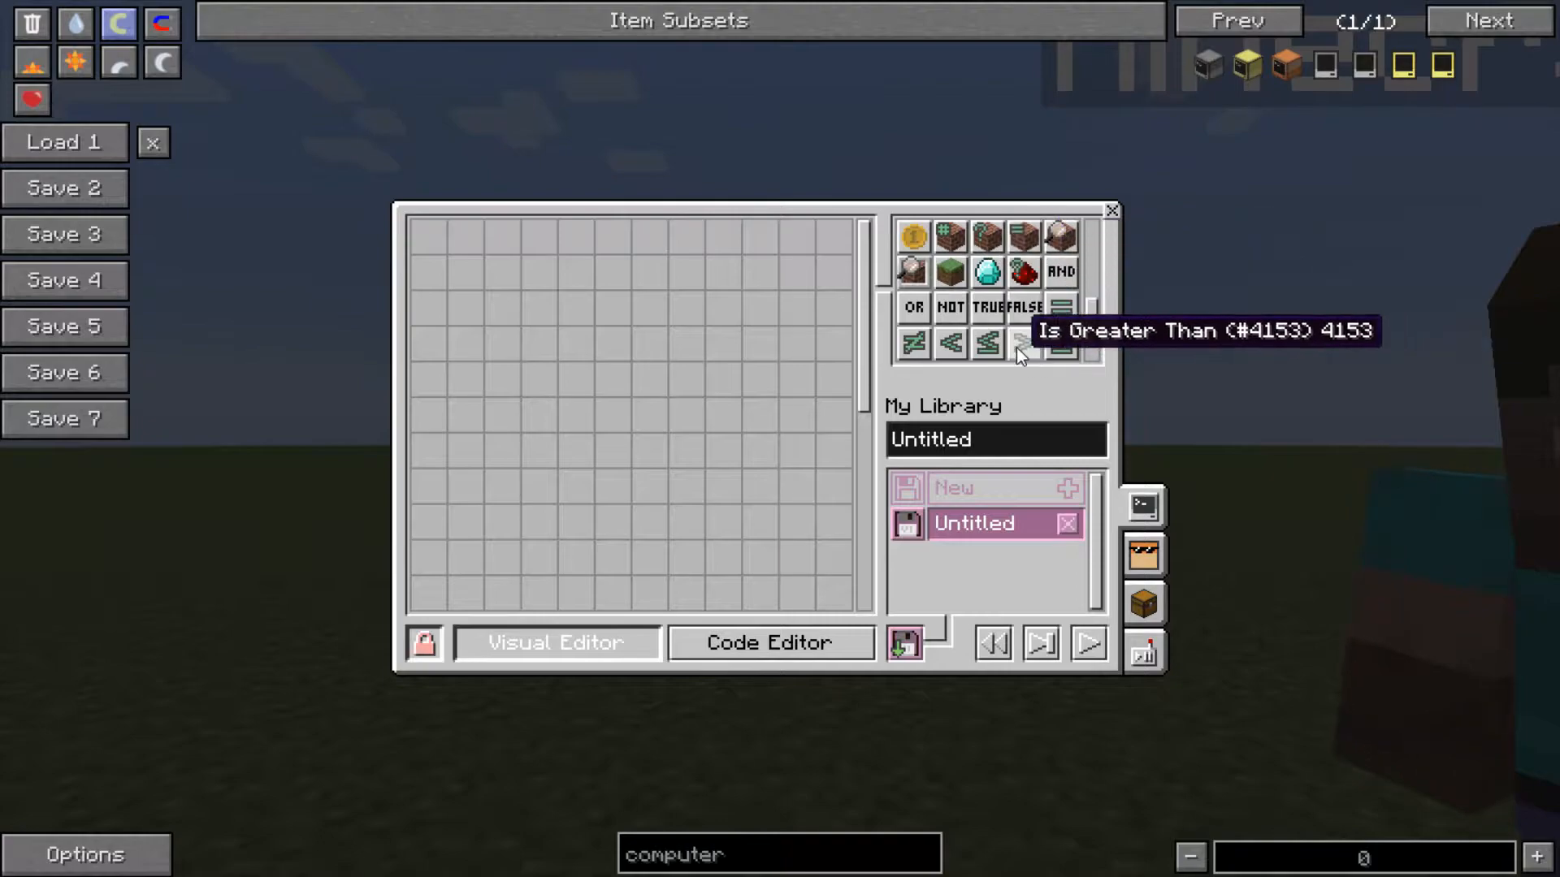
{"action": "mouse_move", "coordinate": [1027, 307]}
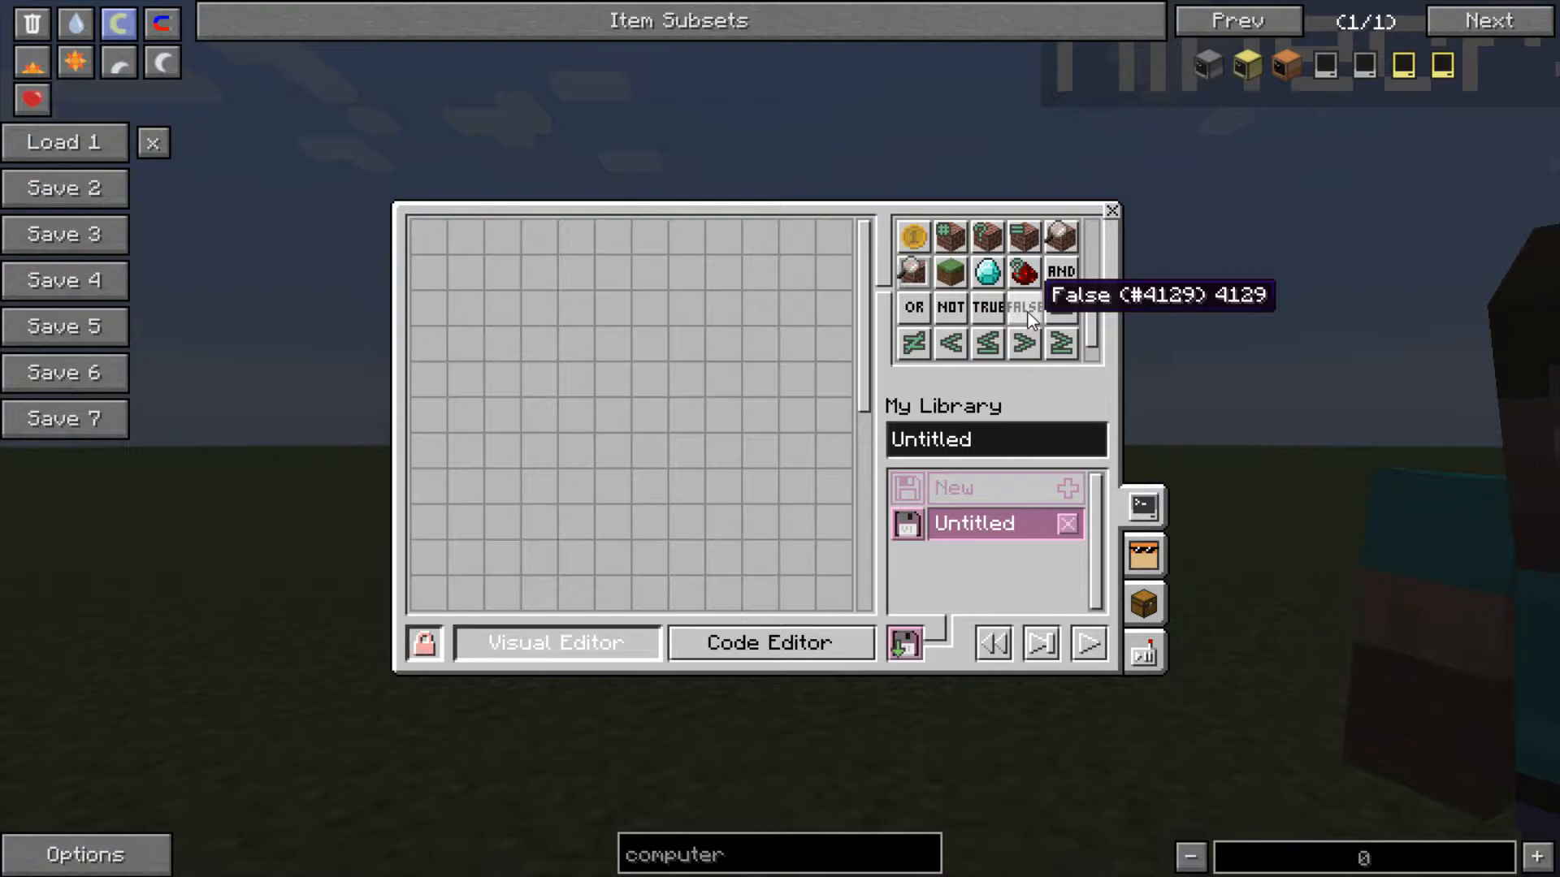
{"action": "scroll", "scroll_direction": "up", "scroll_amount": 3}
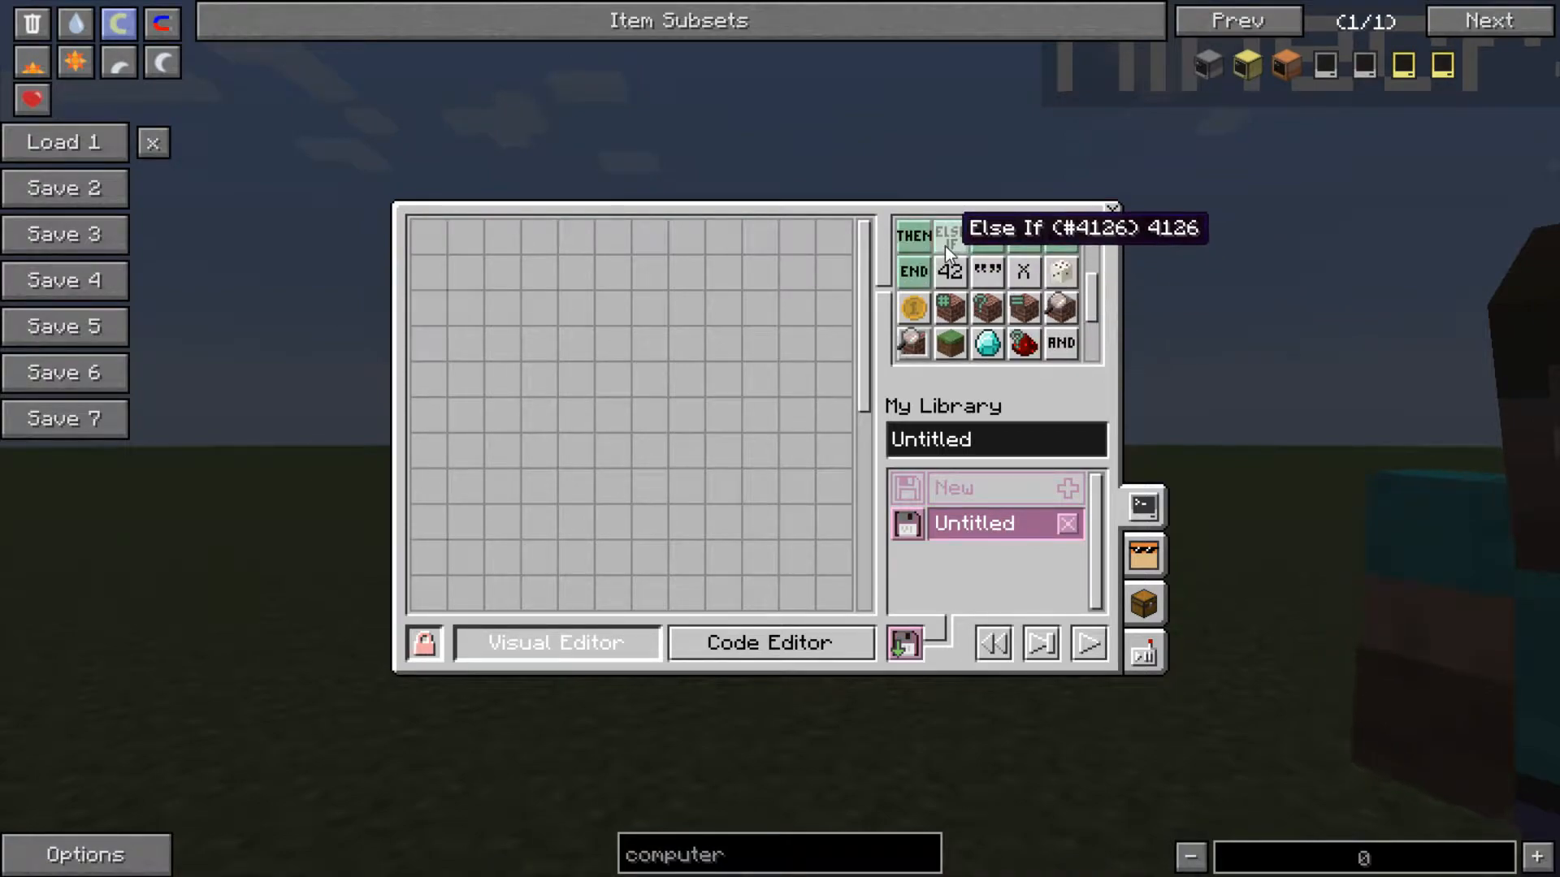
{"action": "mouse_move", "coordinate": [985, 273]}
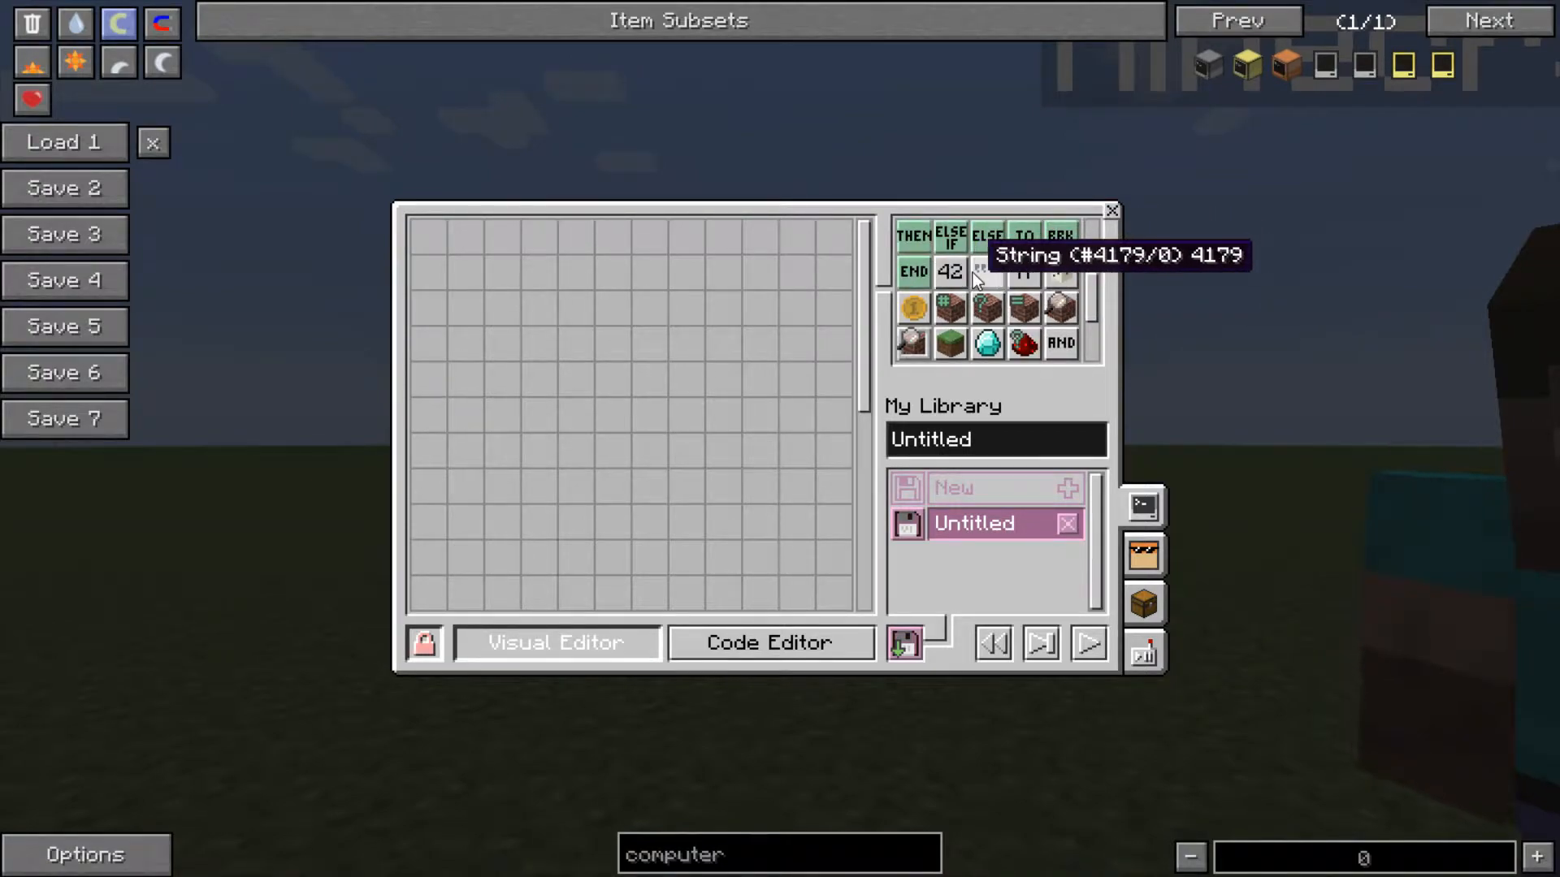
{"action": "mouse_move", "coordinate": [912, 311]}
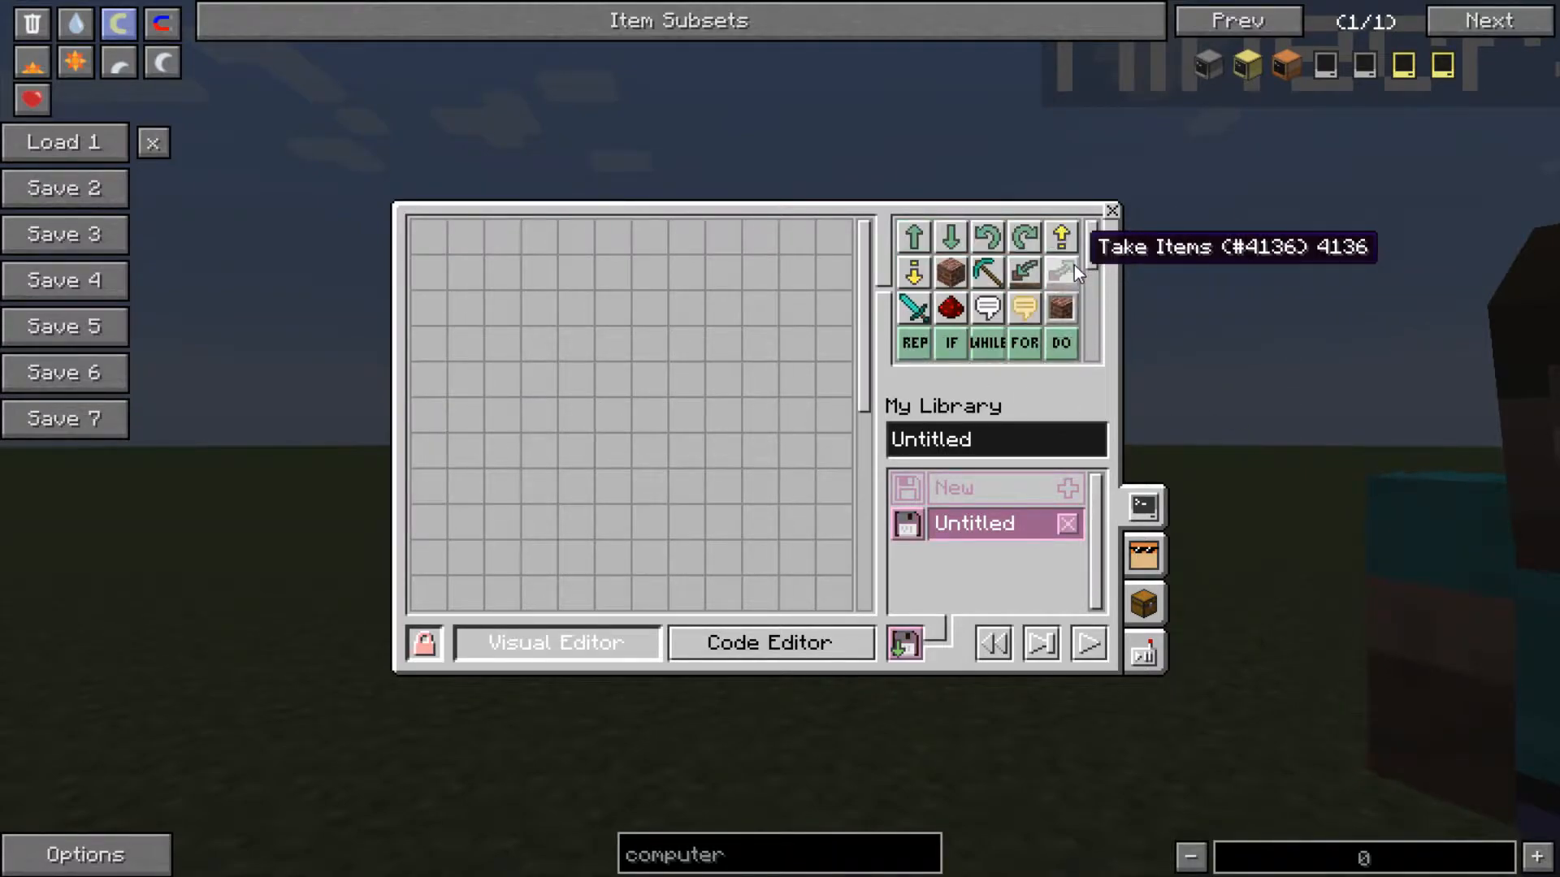
{"action": "mouse_move", "coordinate": [1088, 242]}
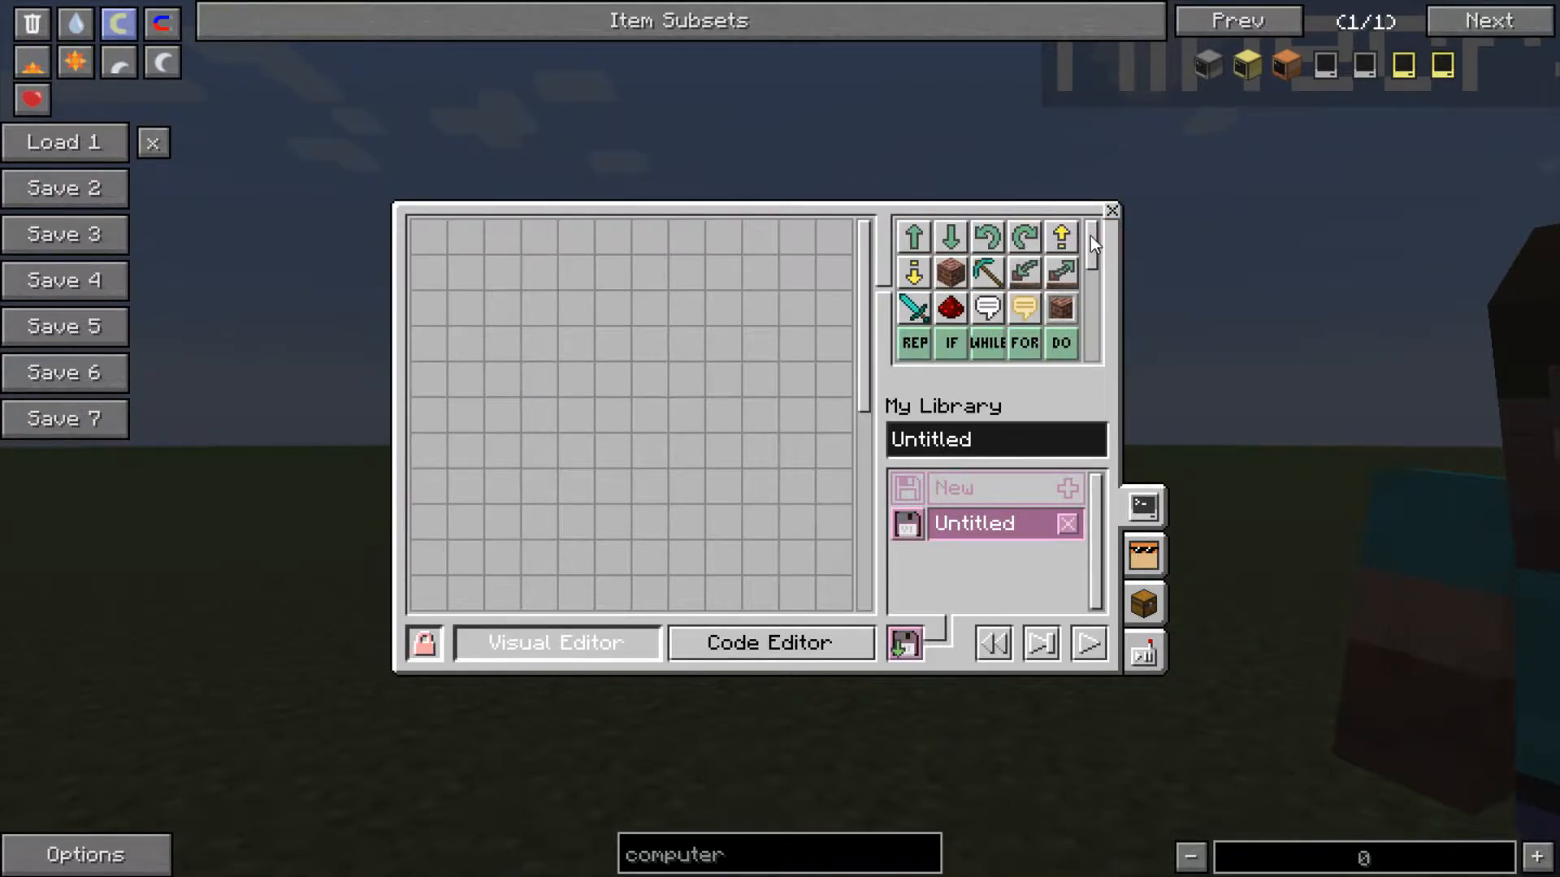
- Write a one-line turtle.forward() program in code view and run it so the turtle moves
{"action": "left_click", "coordinate": [771, 642]}
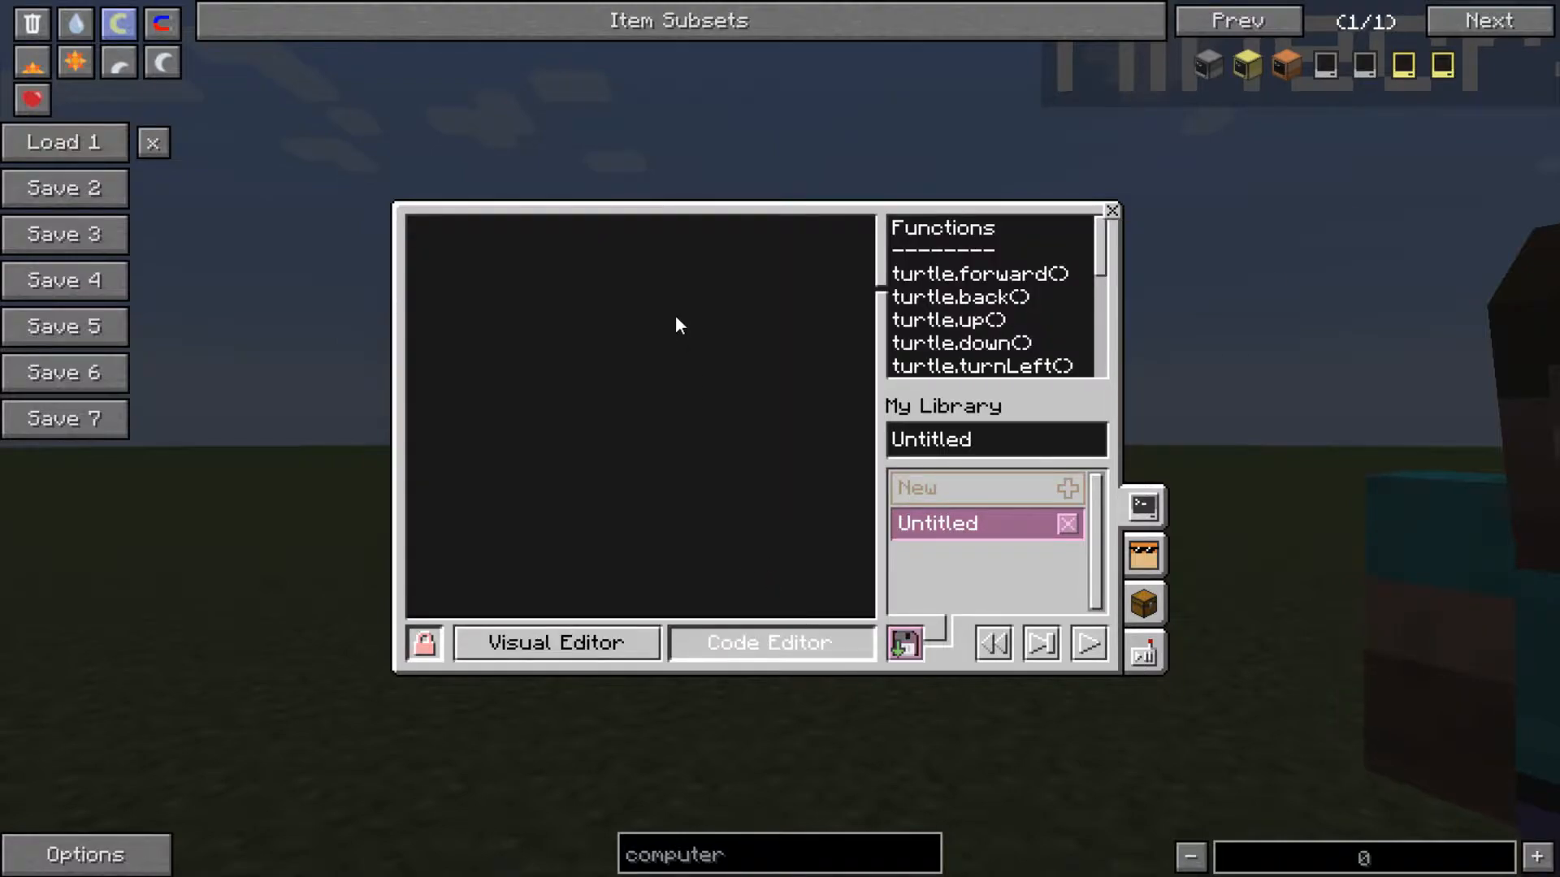
{"action": "type", "text": "turtle."}
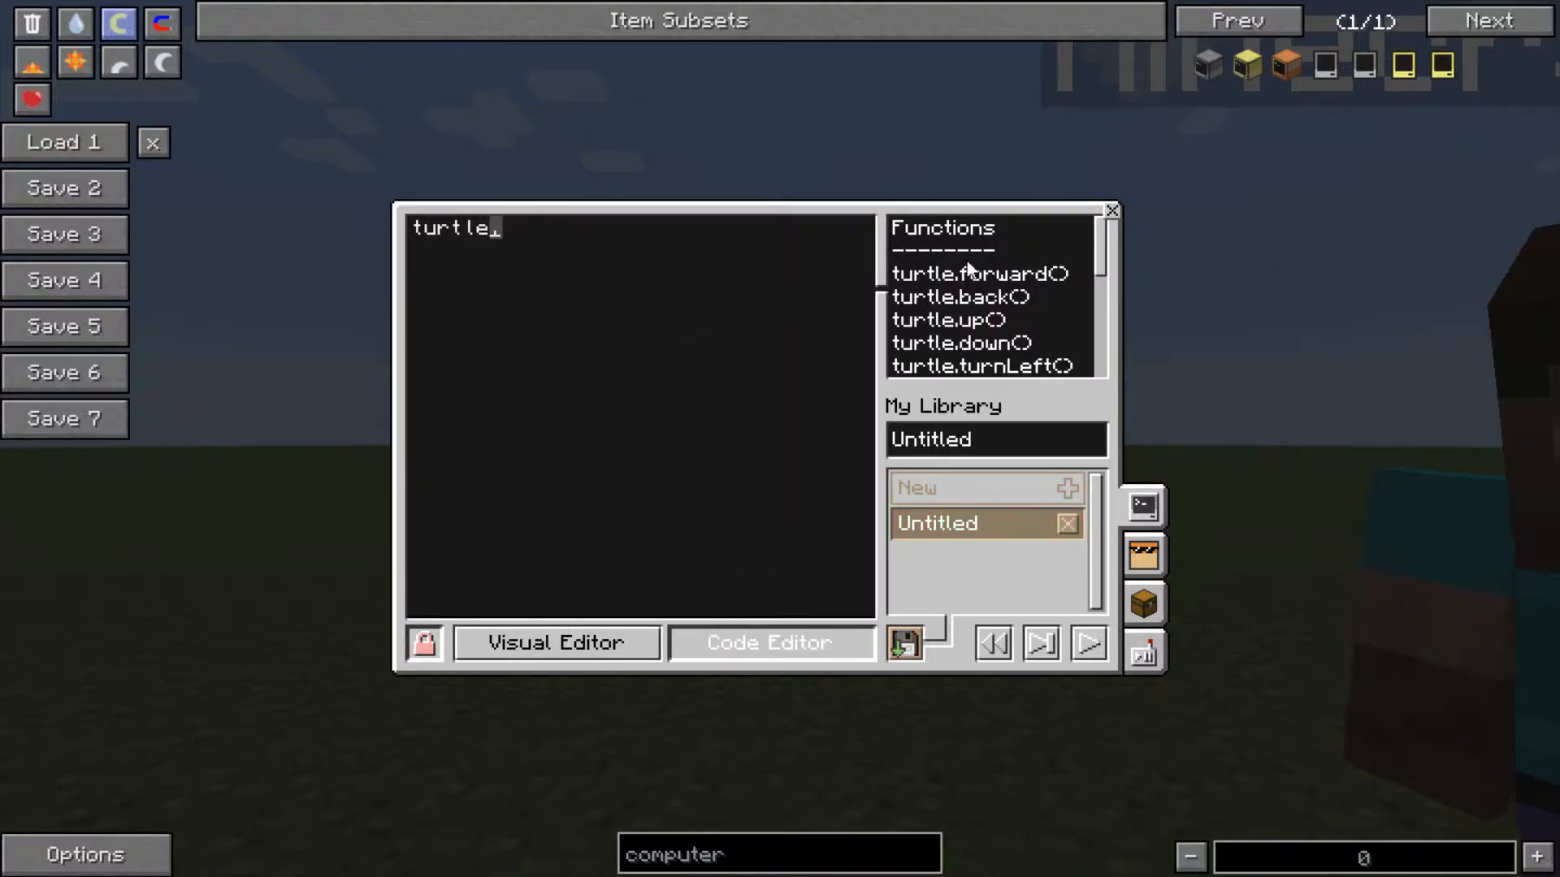
{"action": "scroll", "scroll_direction": "down", "scroll_amount": 3}
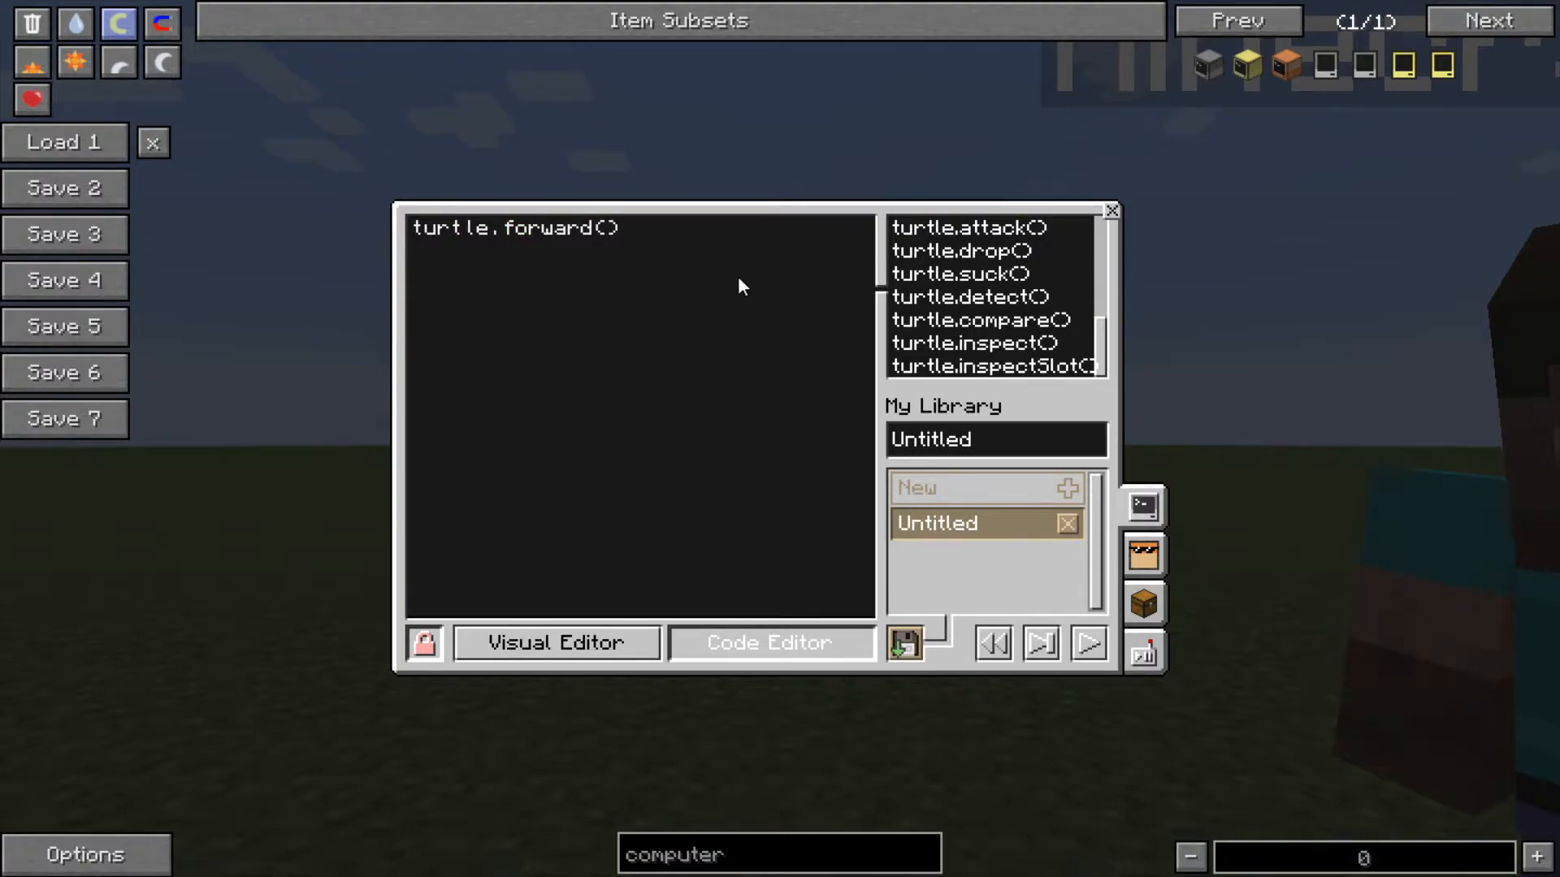
{"action": "mouse_move", "coordinate": [991, 643]}
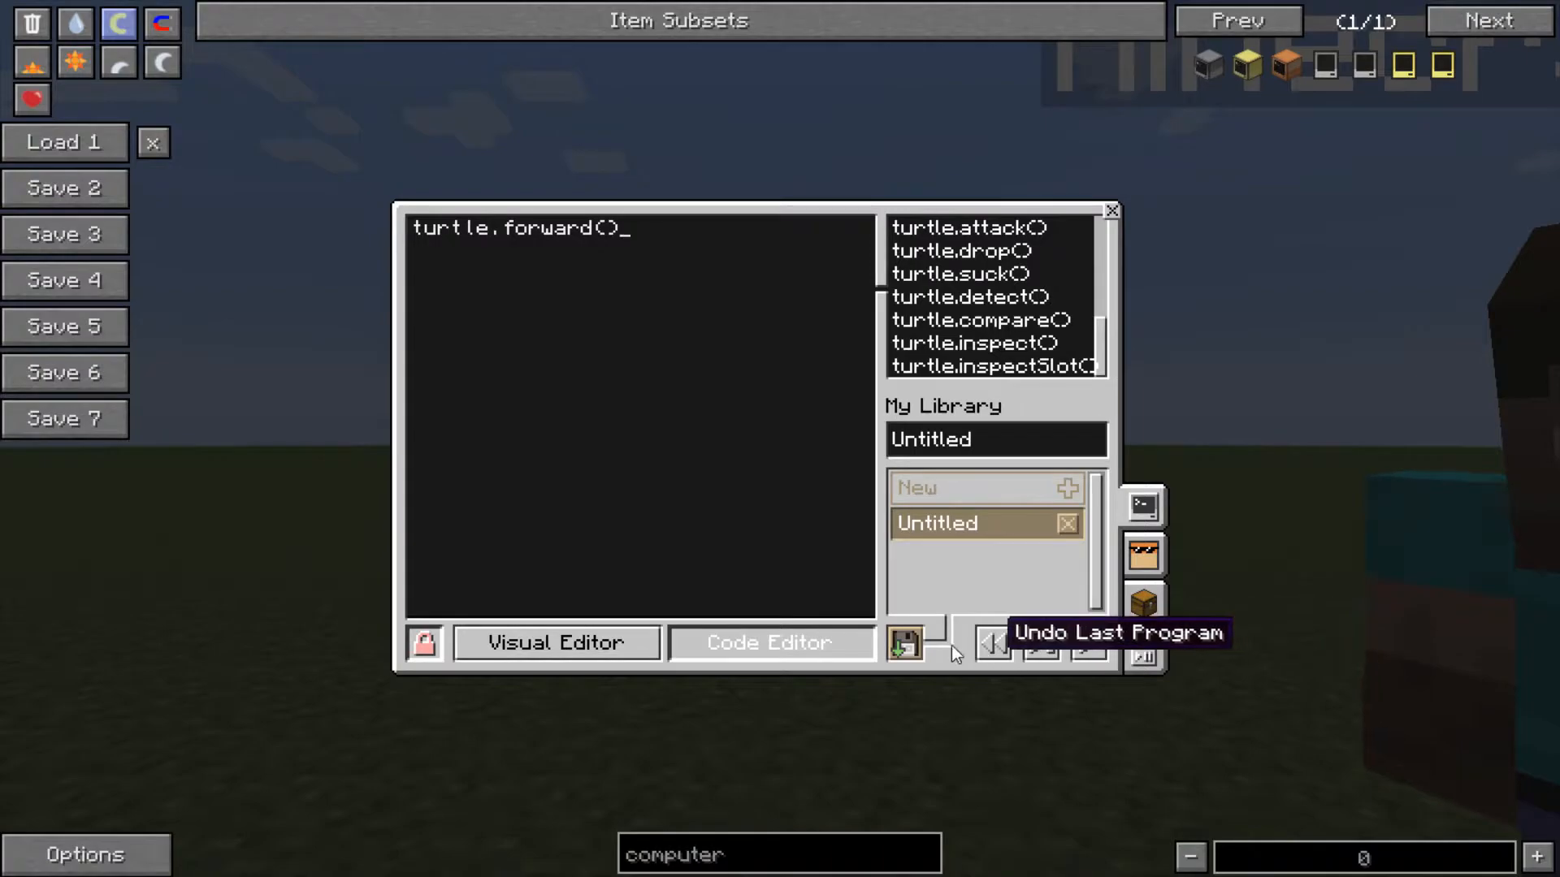
{"action": "mouse_move", "coordinate": [1087, 645]}
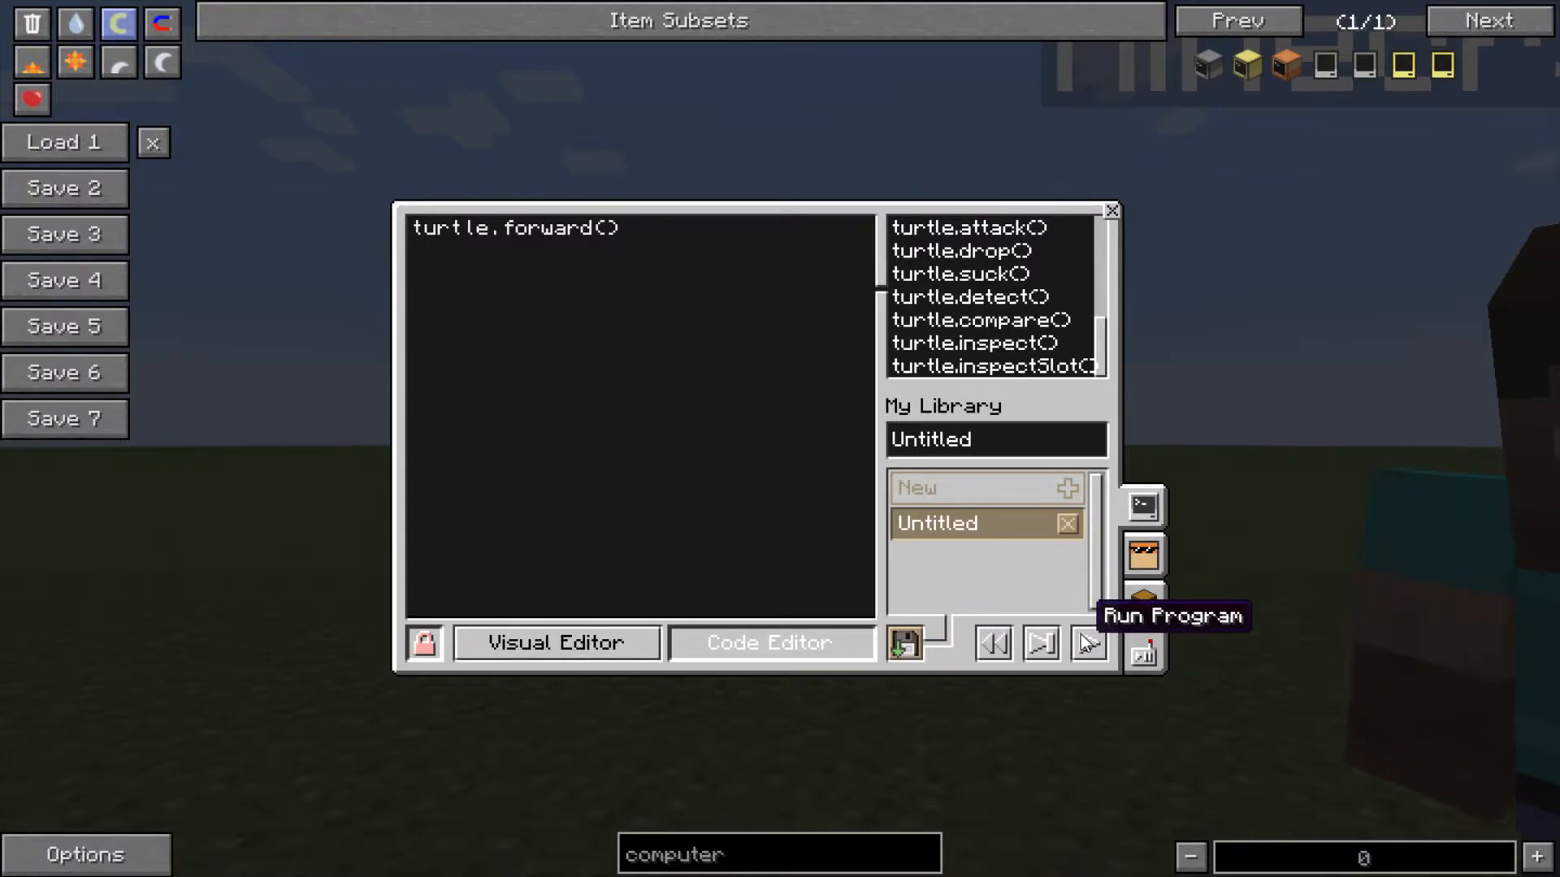
{"action": "left_click", "coordinate": [1087, 641]}
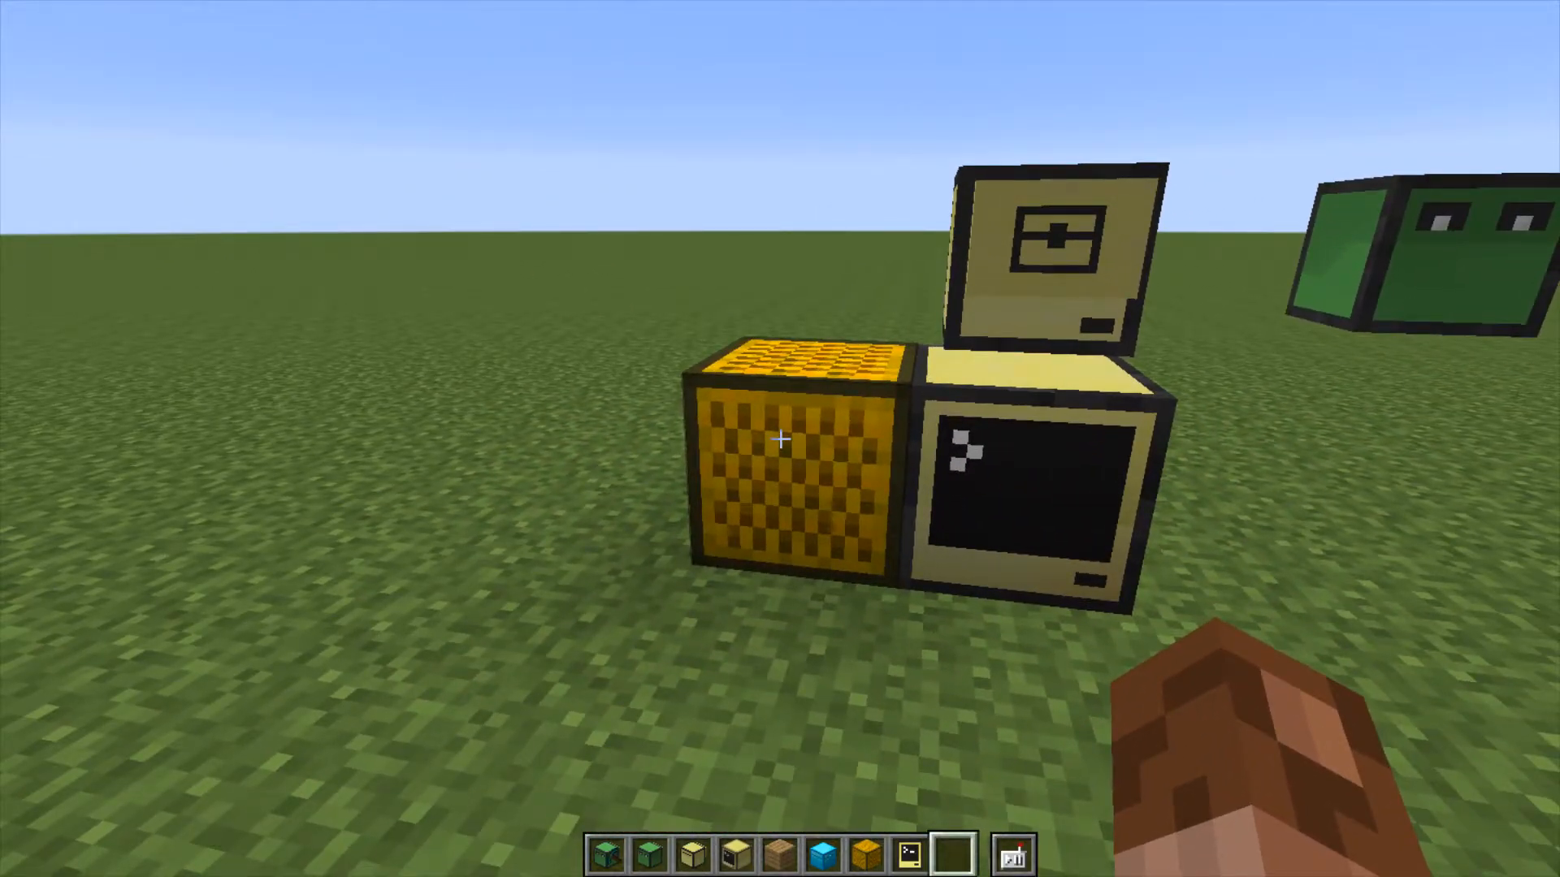
- Browse the Peripherals++ and ComputerCraft creative tabs with their turtle variants
{"action": "key", "text": "e"}
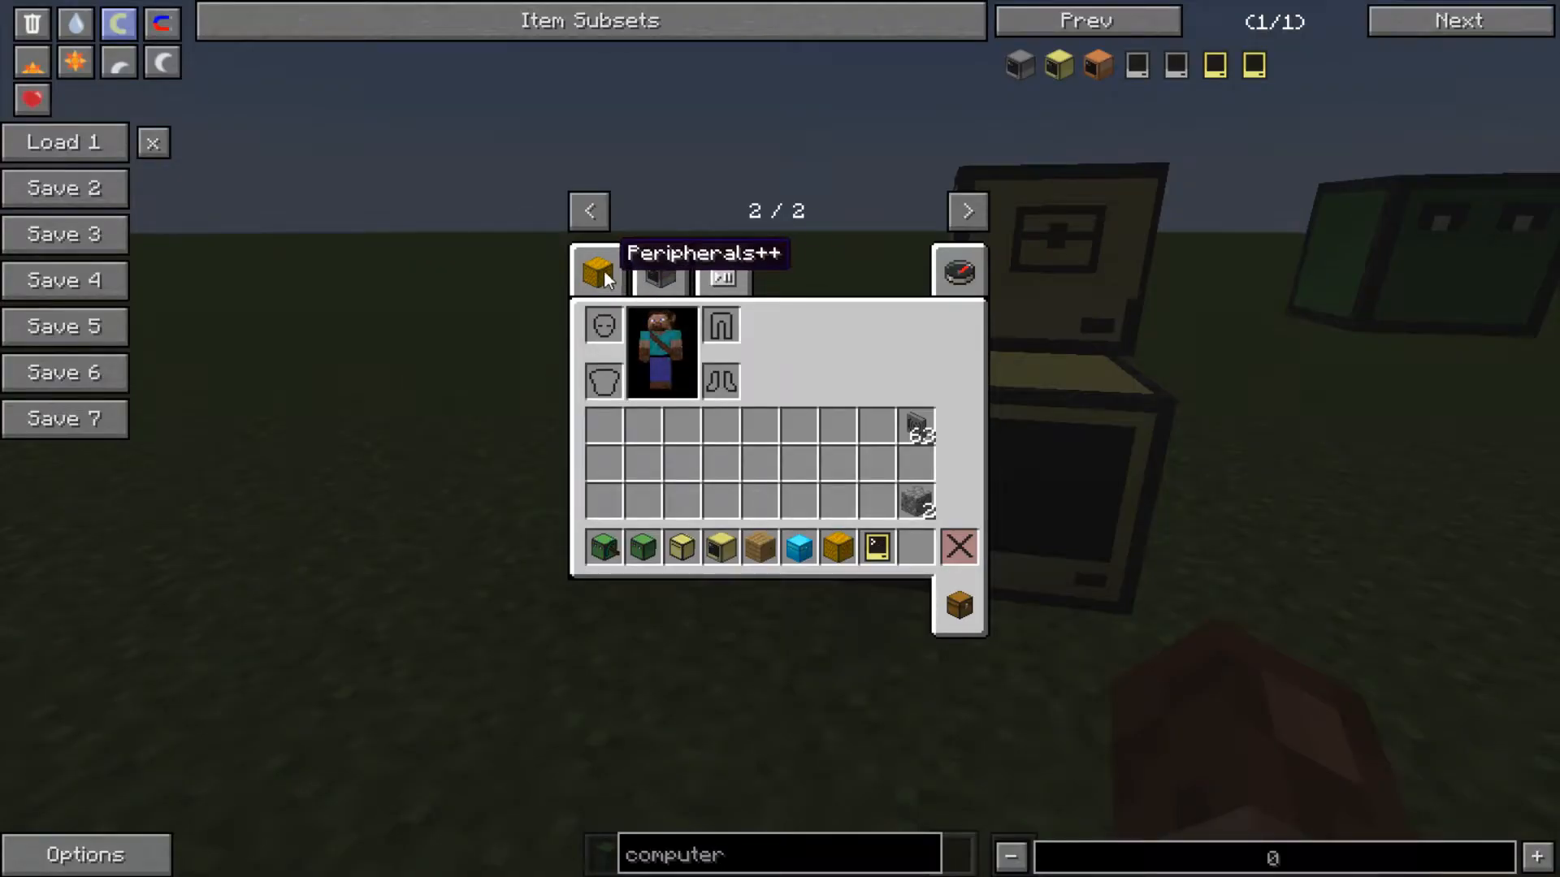
{"action": "left_click", "coordinate": [596, 272]}
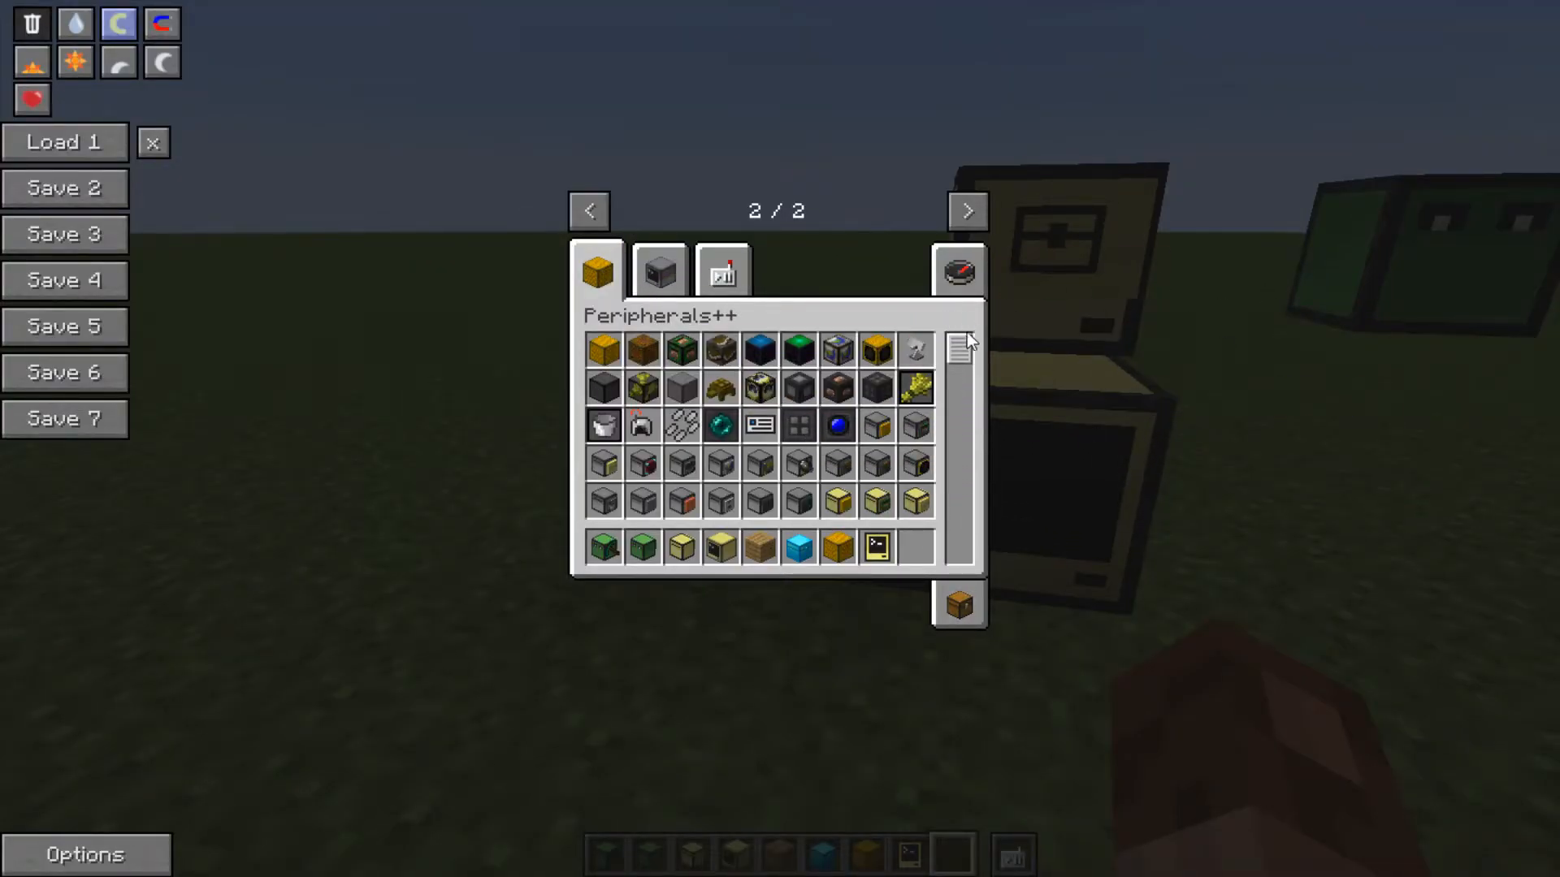
{"action": "mouse_move", "coordinate": [603, 501]}
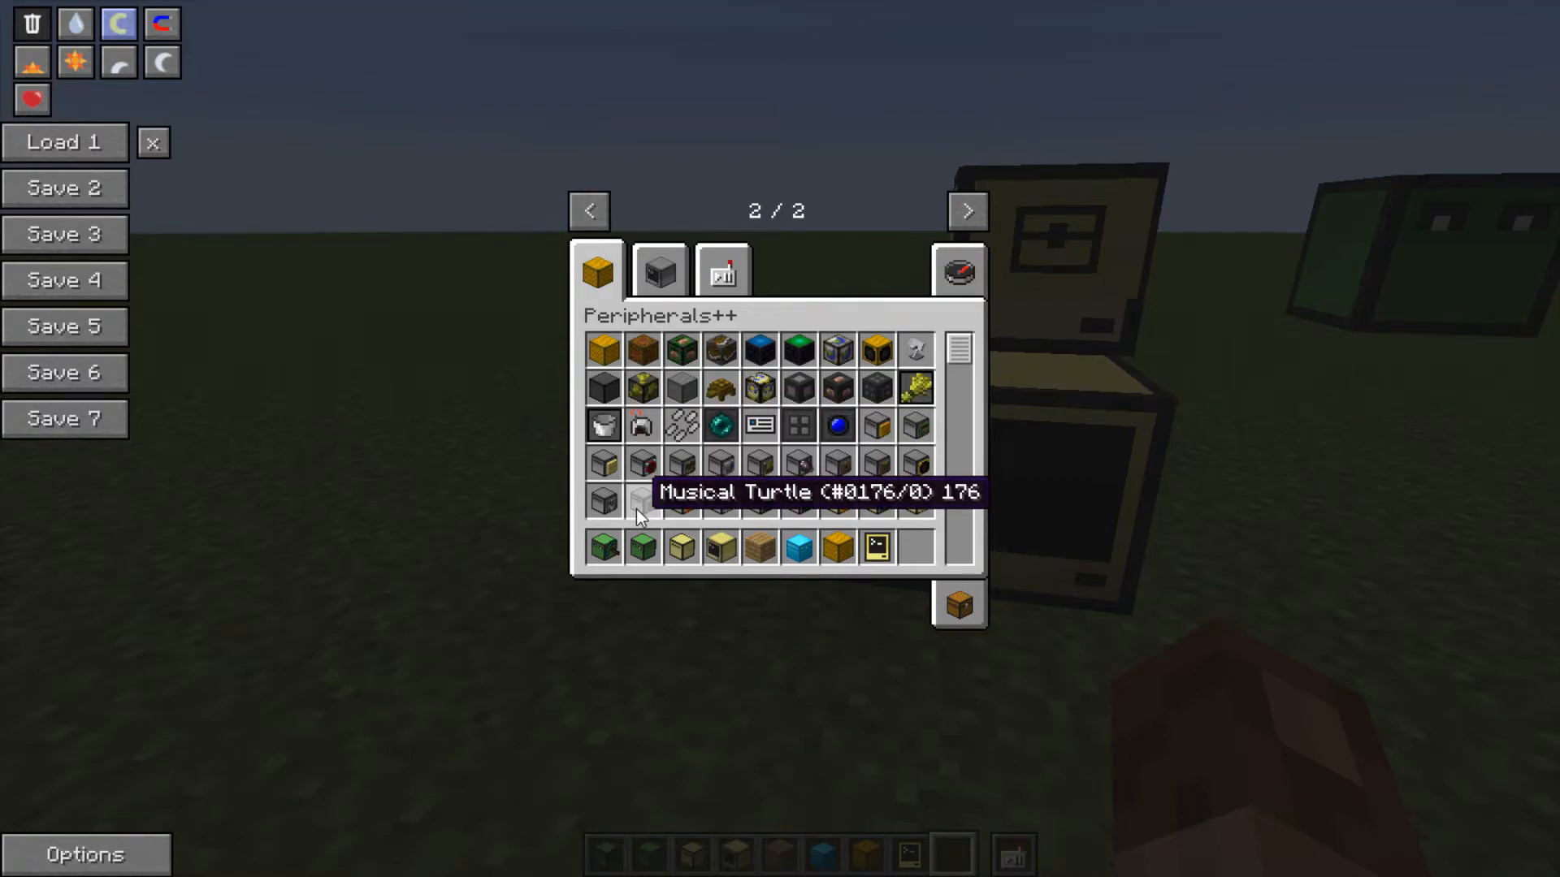
{"action": "left_click", "coordinate": [658, 272]}
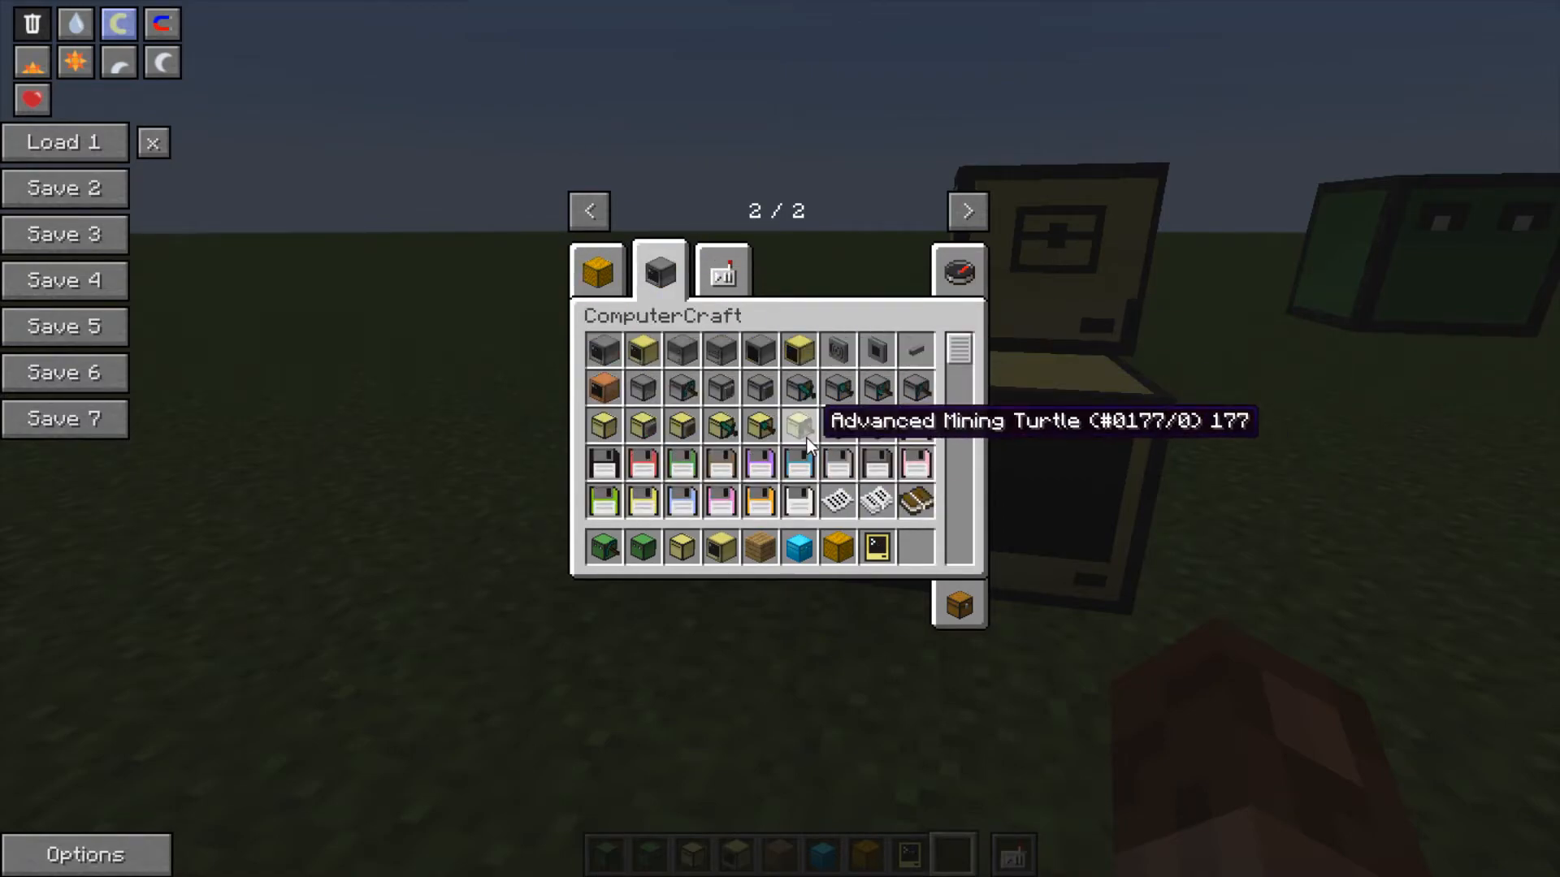
{"action": "mouse_move", "coordinate": [722, 426]}
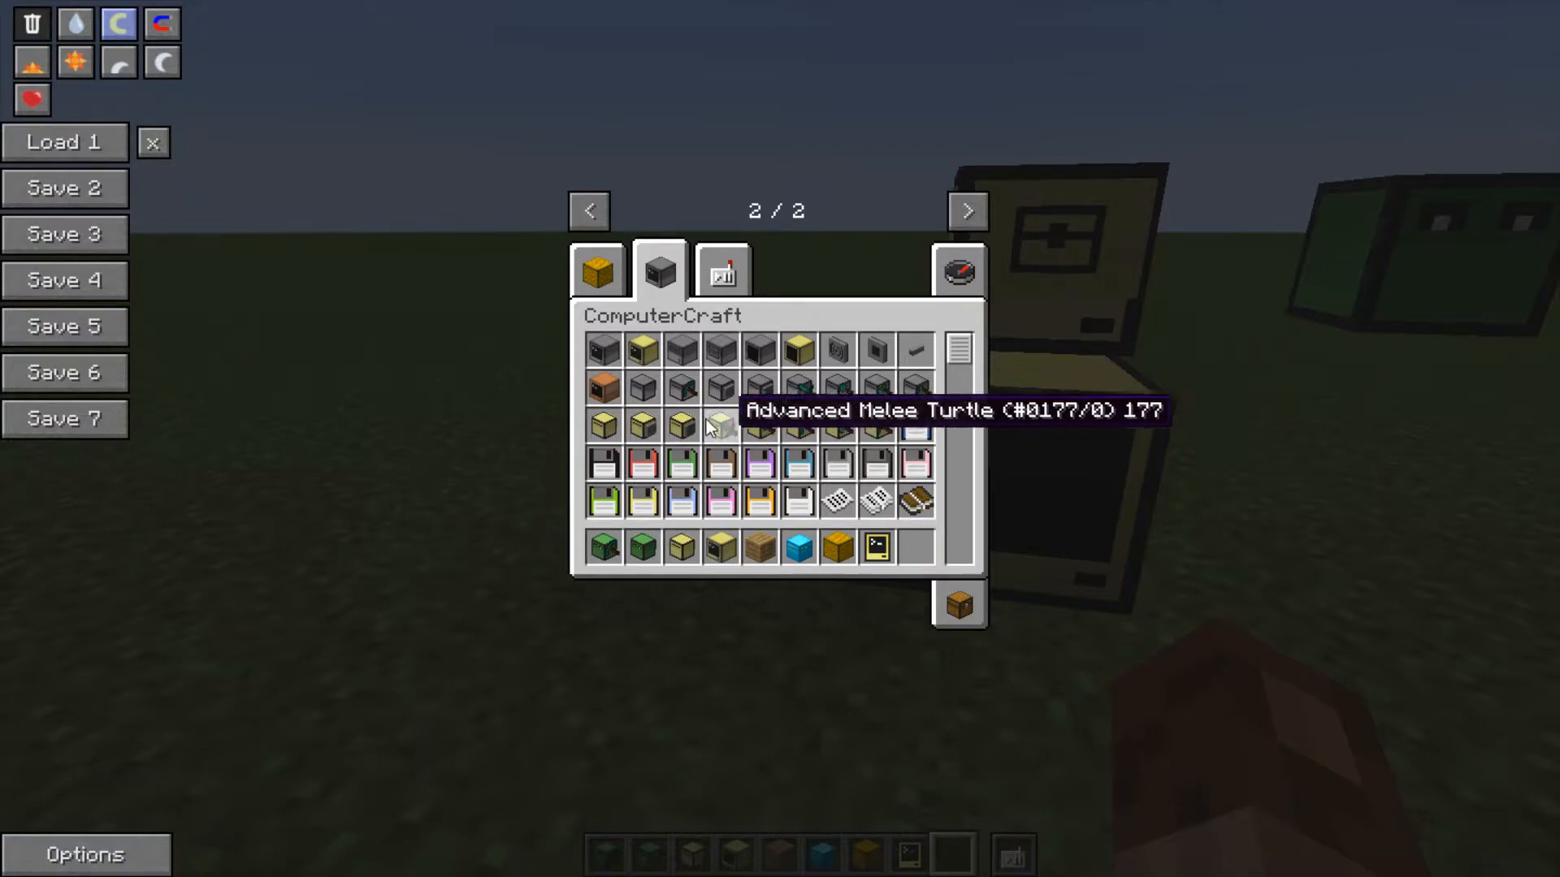
{"action": "mouse_move", "coordinate": [857, 428]}
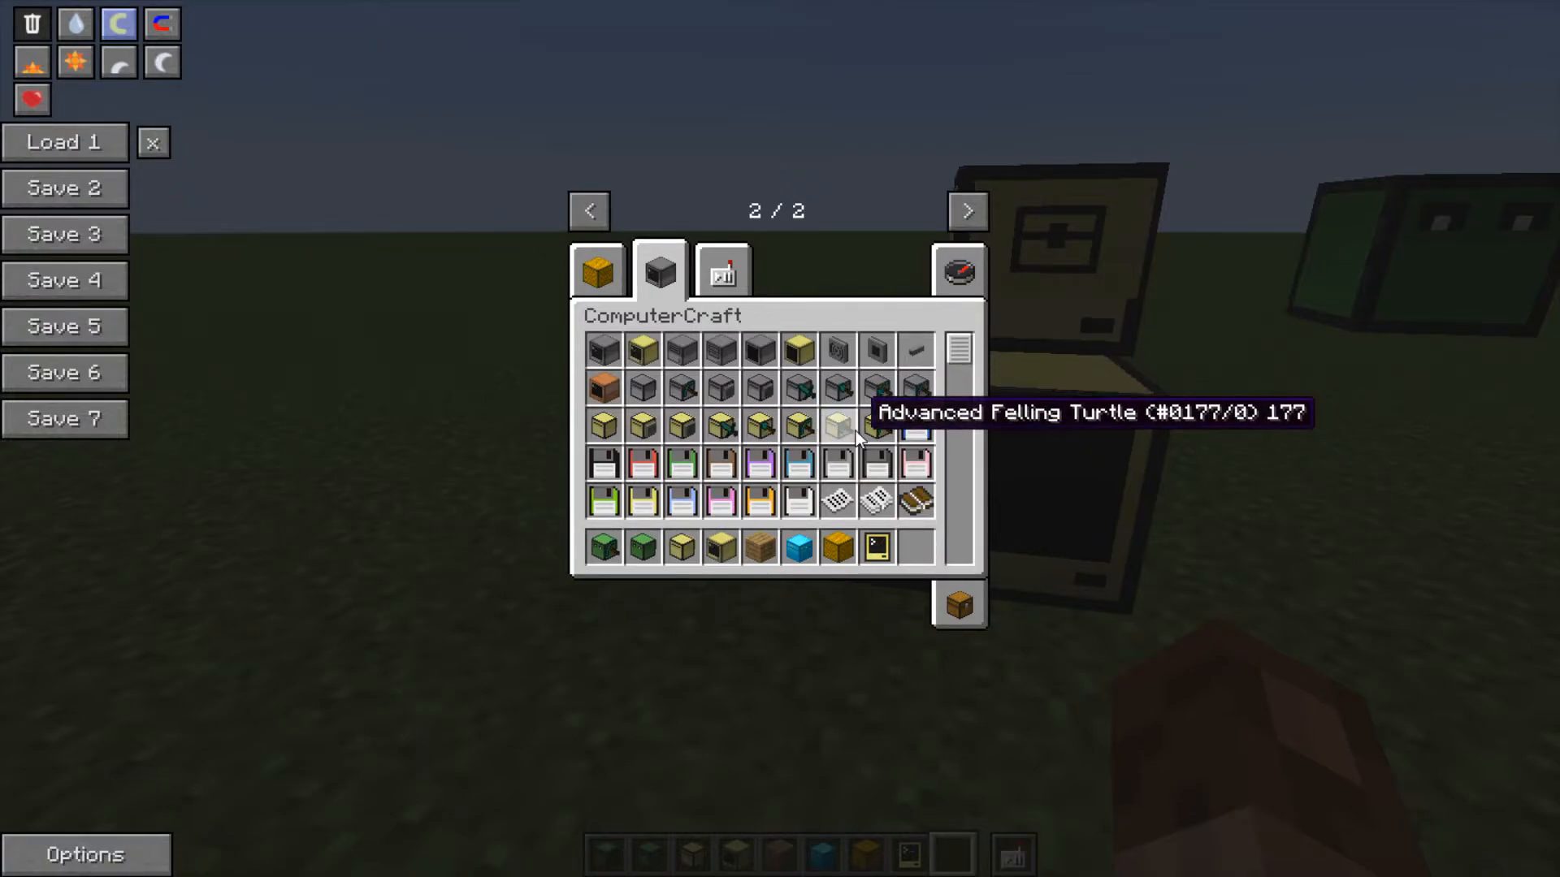
{"action": "mouse_move", "coordinate": [888, 598]}
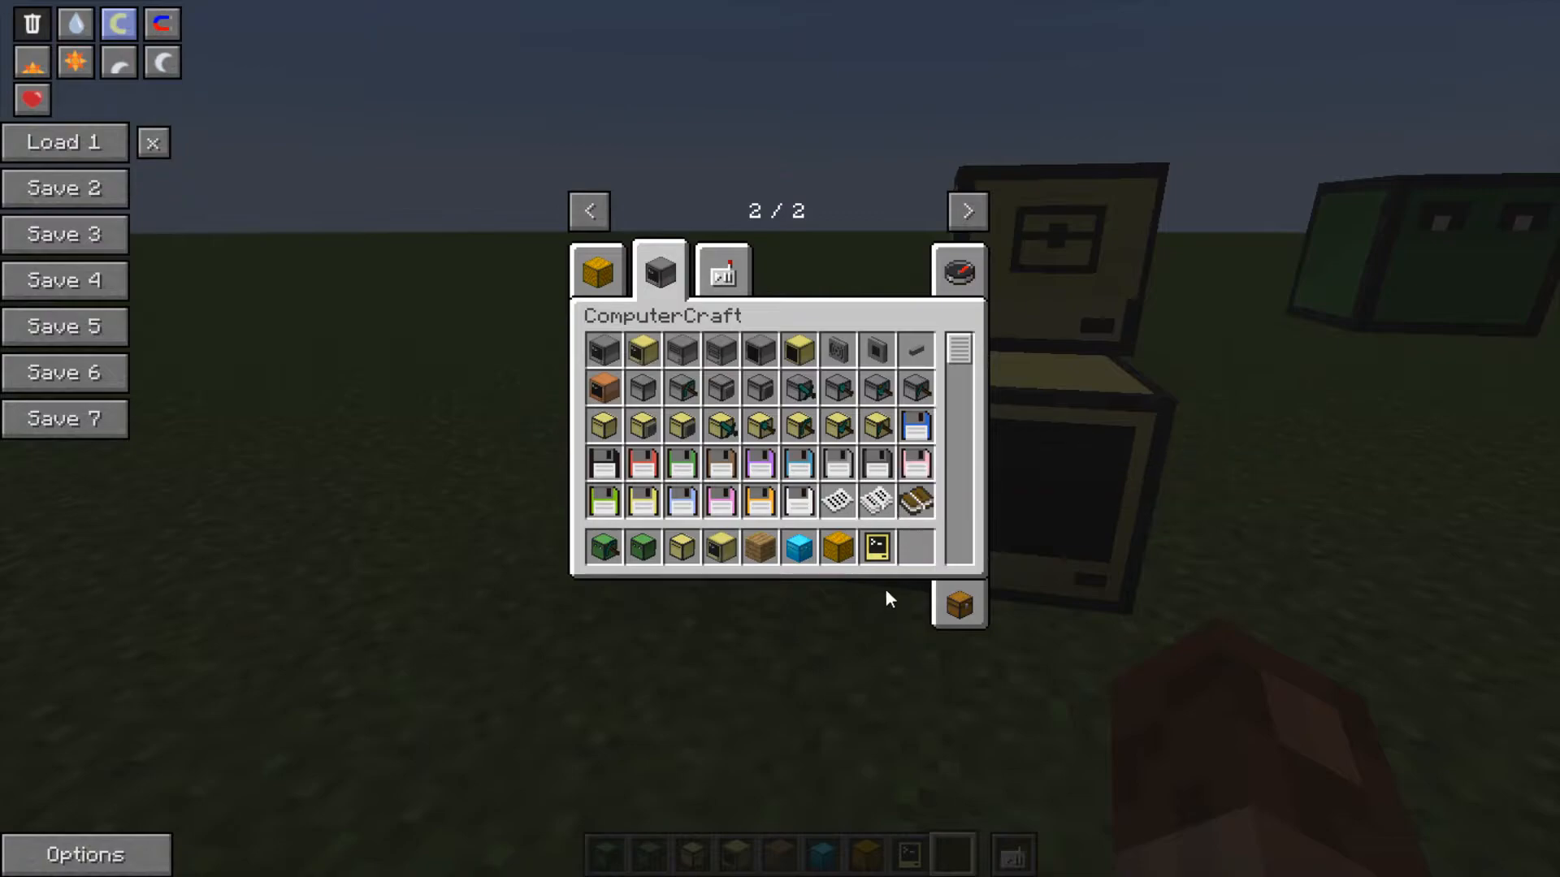
{"action": "mouse_move", "coordinate": [642, 388]}
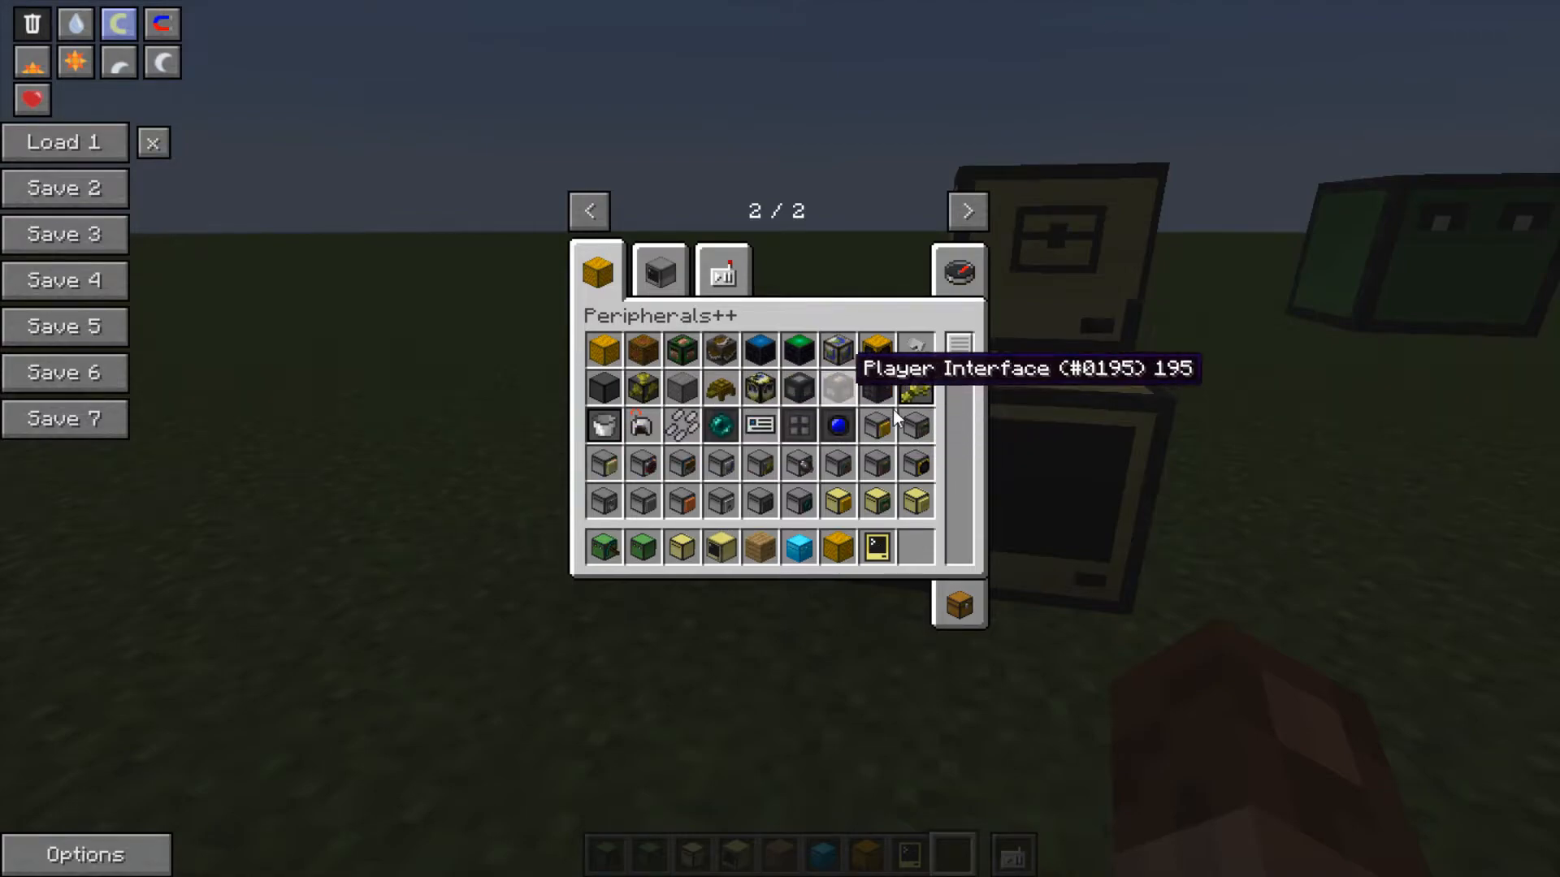
{"action": "mouse_move", "coordinate": [912, 476]}
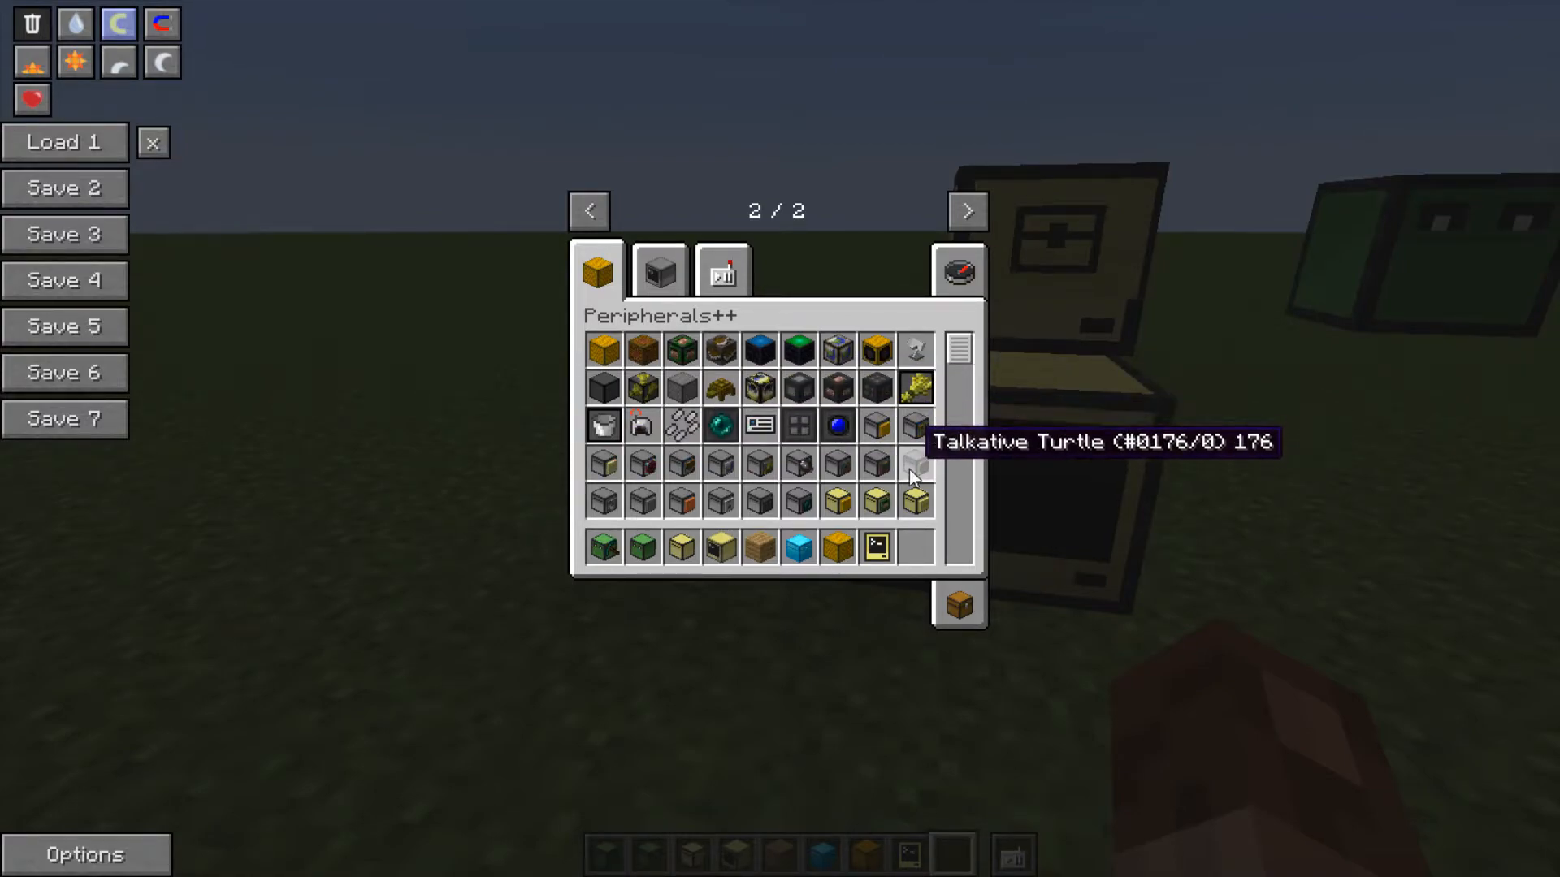
{"action": "mouse_move", "coordinate": [800, 463]}
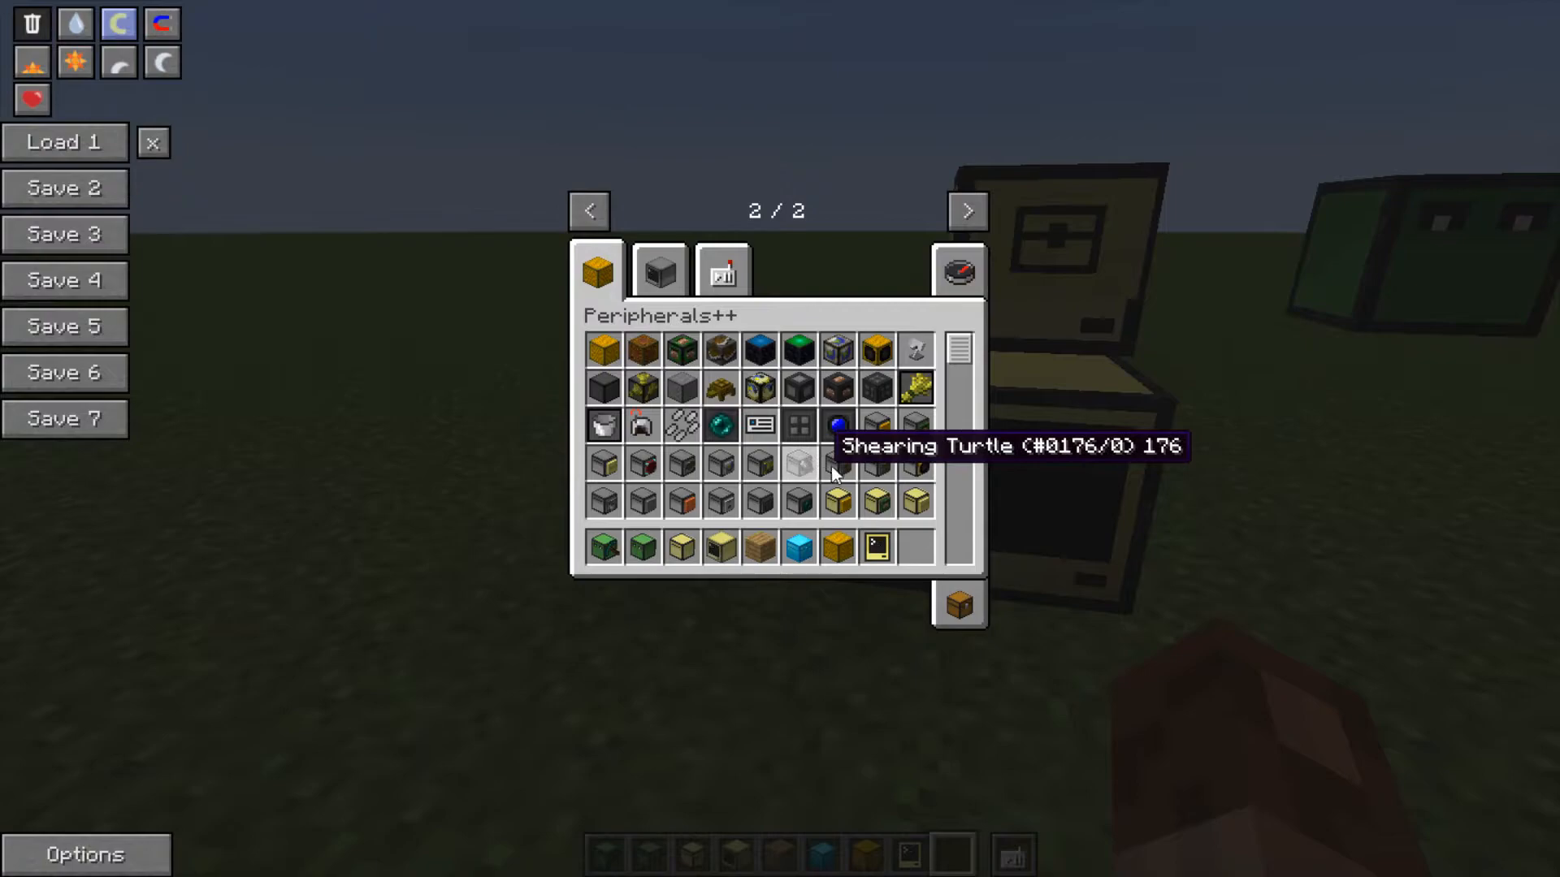
{"action": "mouse_move", "coordinate": [716, 491]}
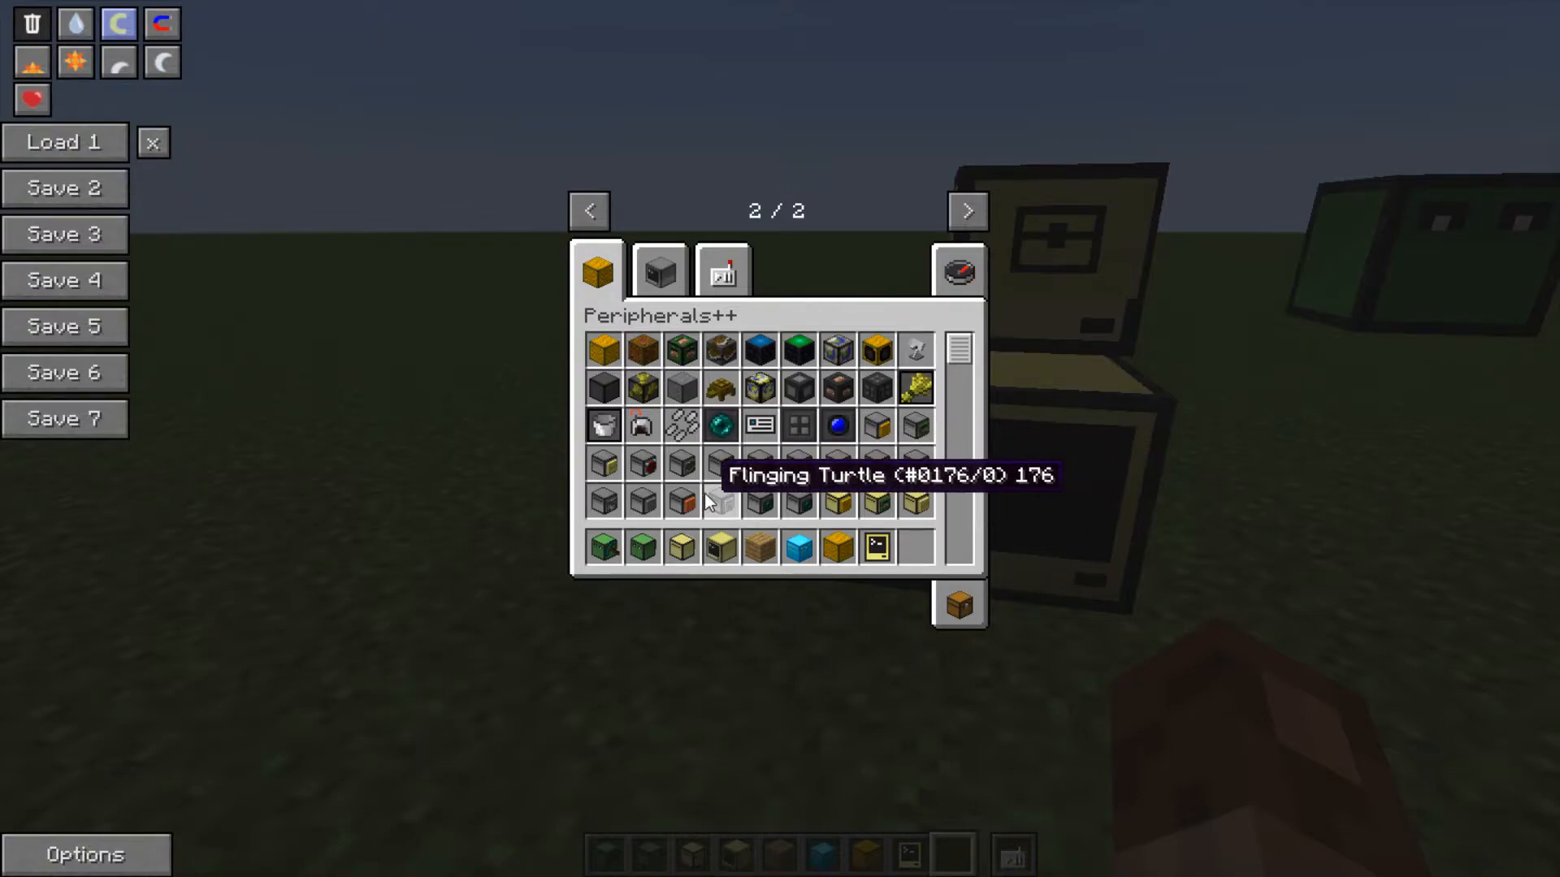
{"action": "mouse_move", "coordinate": [680, 502]}
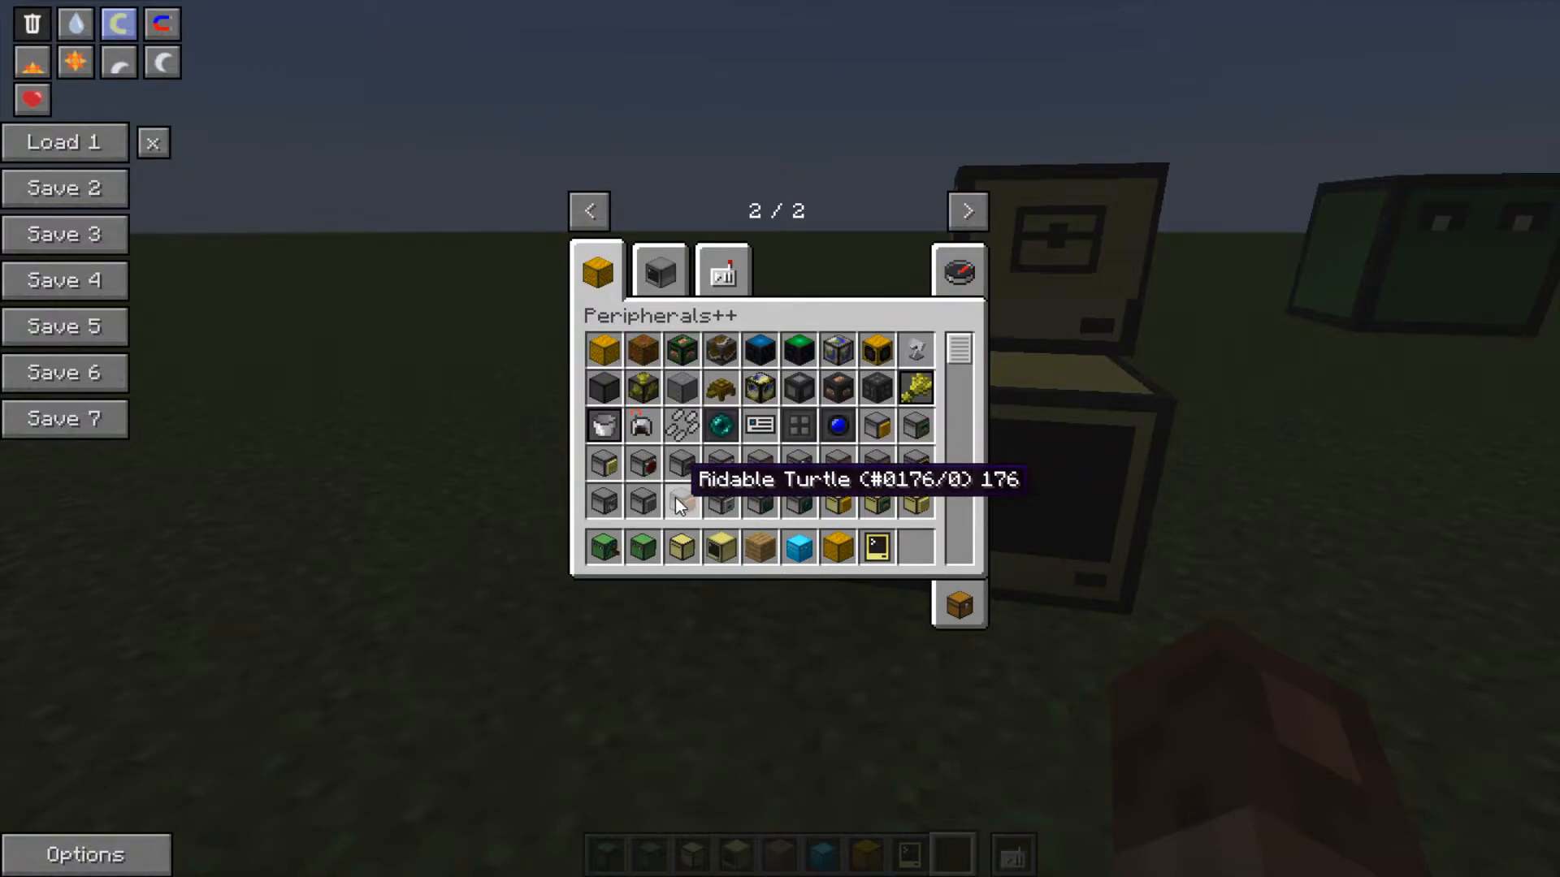
{"action": "mouse_move", "coordinate": [835, 543]}
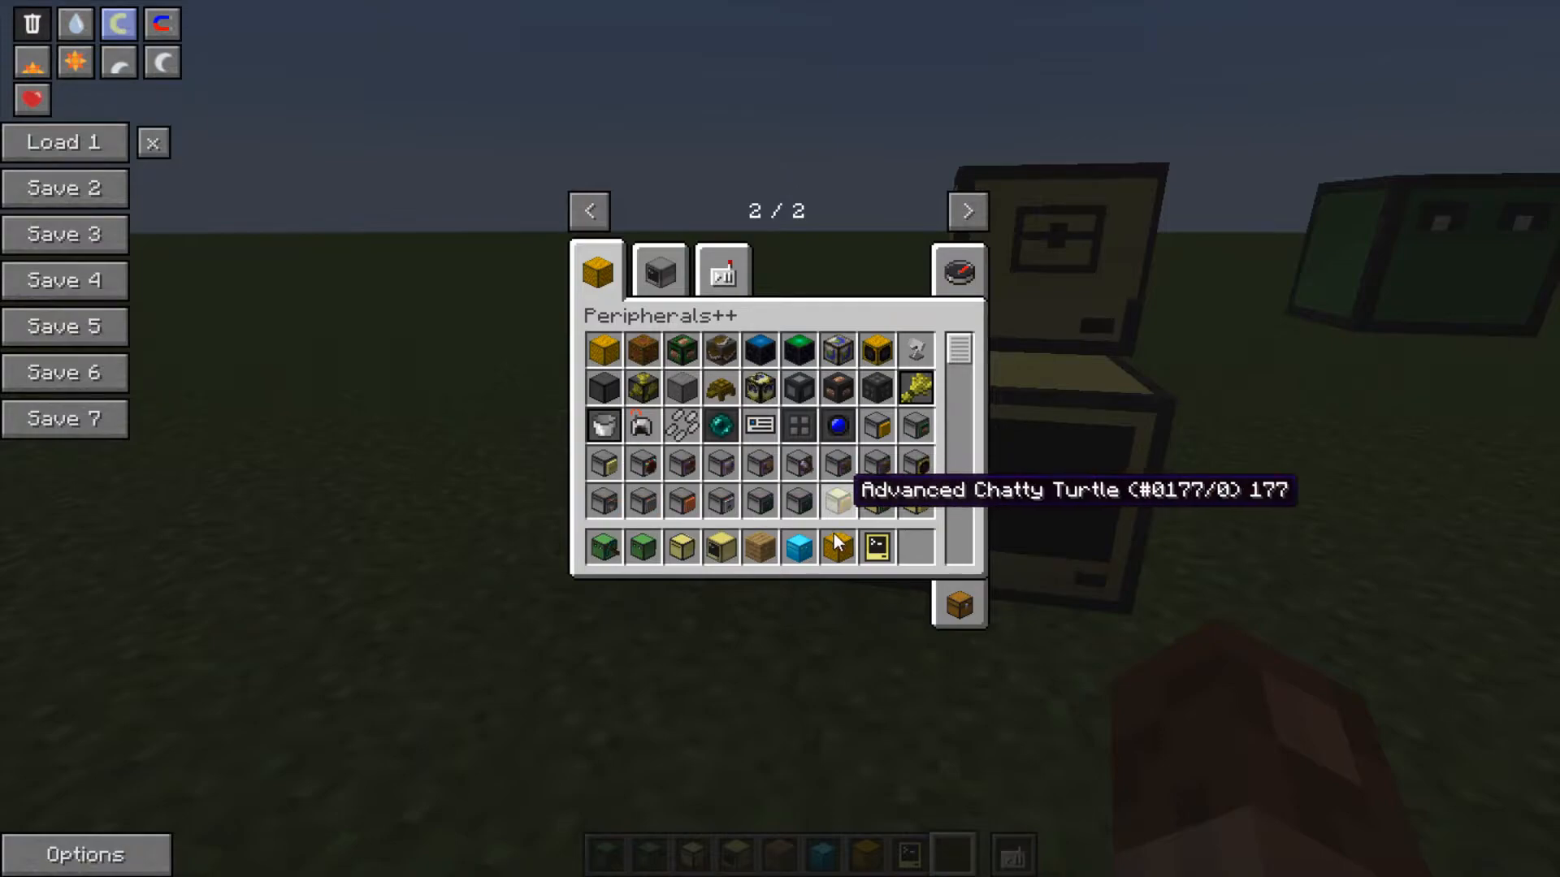
{"action": "mouse_move", "coordinate": [826, 448]}
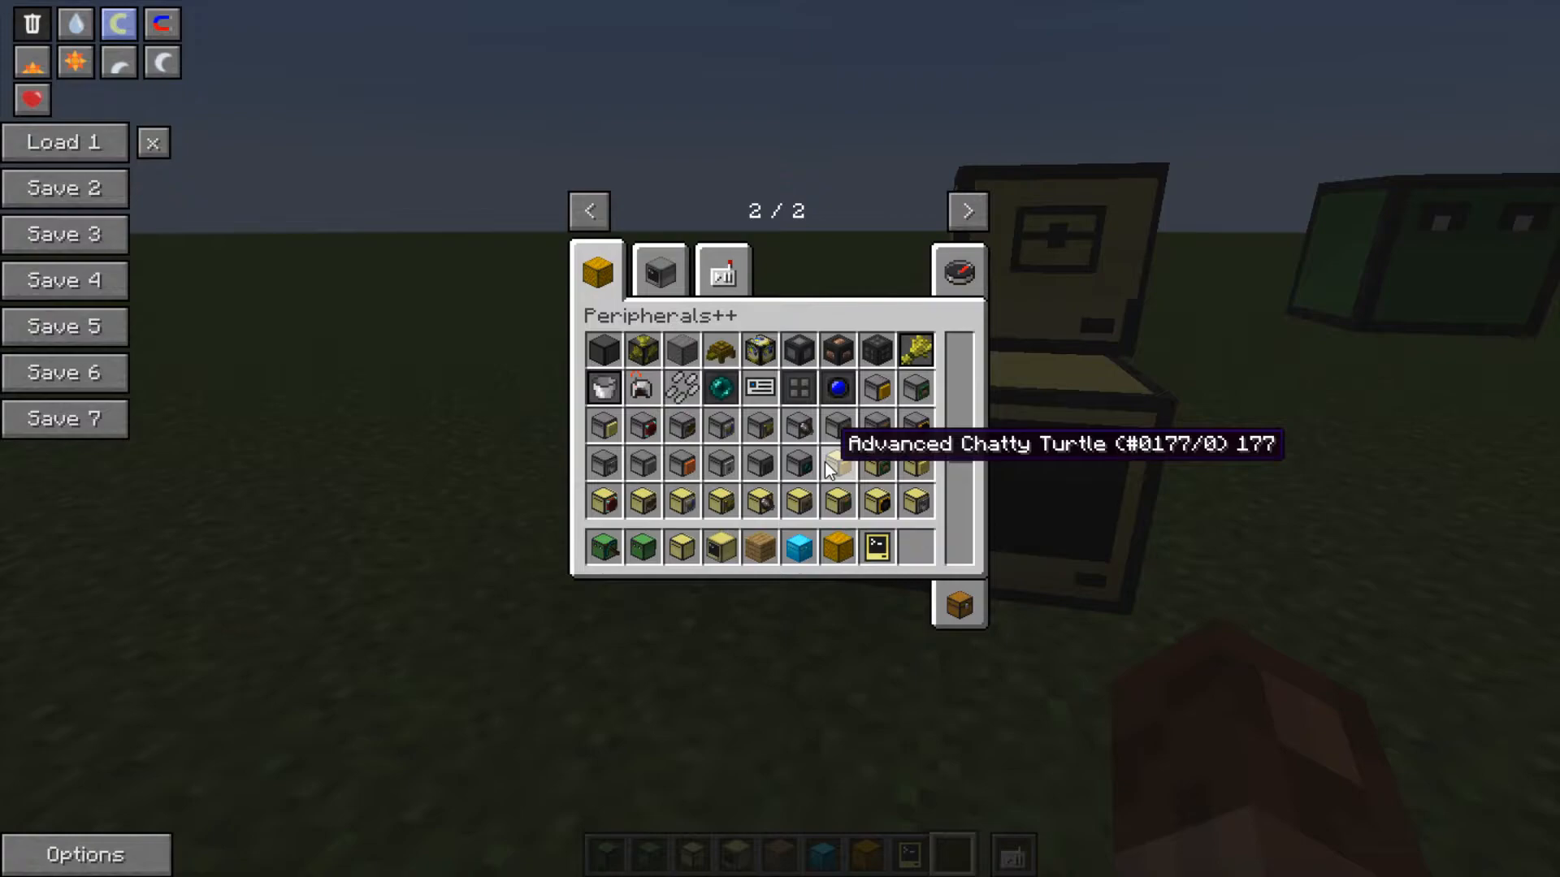
{"action": "mouse_move", "coordinate": [681, 501]}
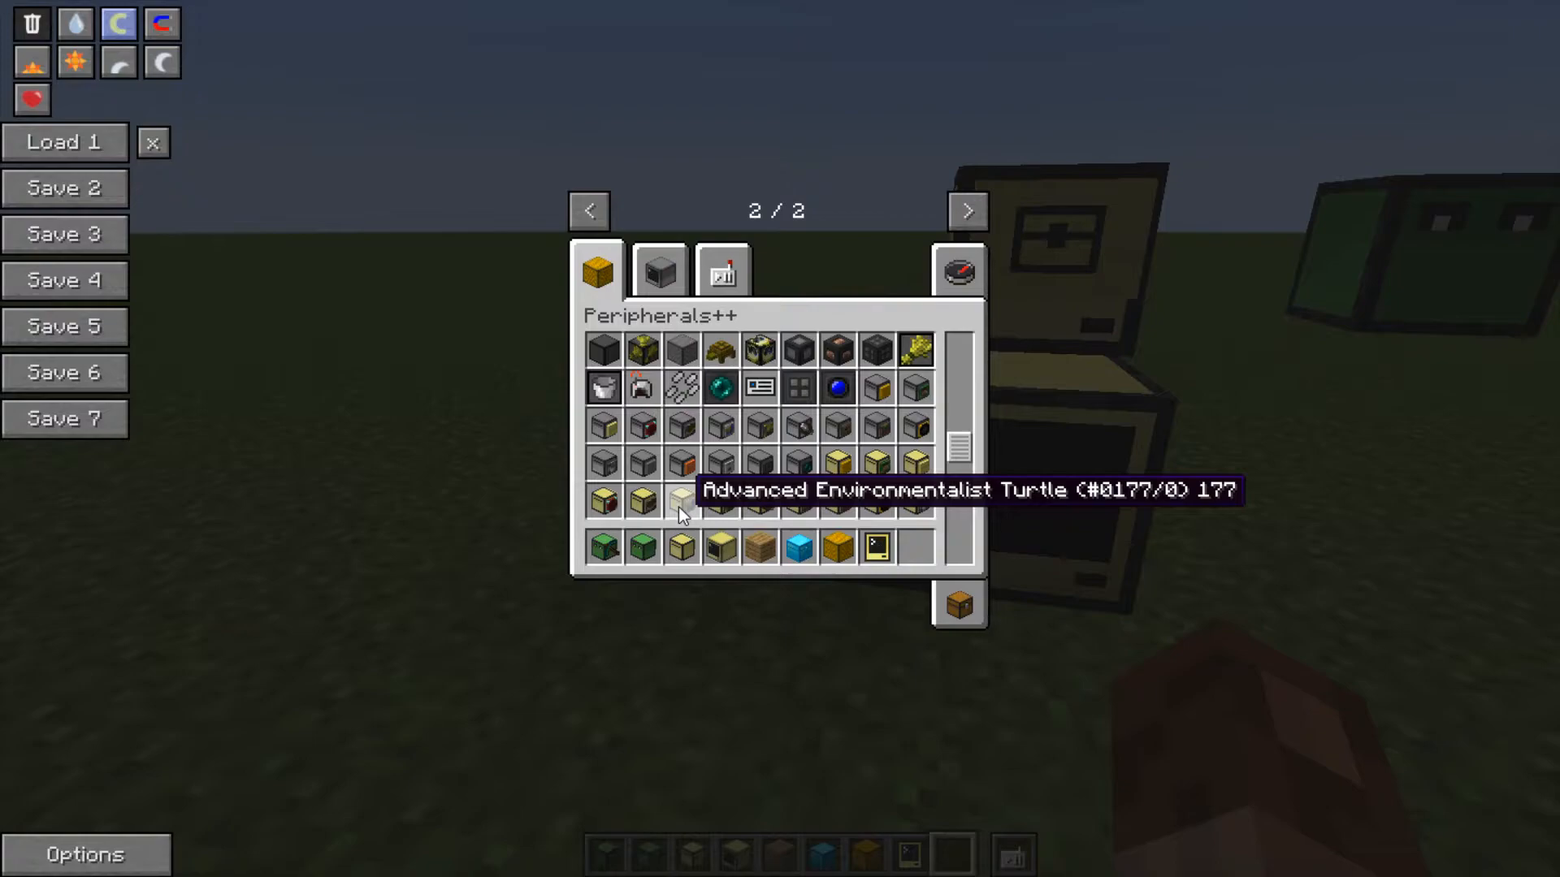
{"action": "mouse_move", "coordinate": [684, 429]}
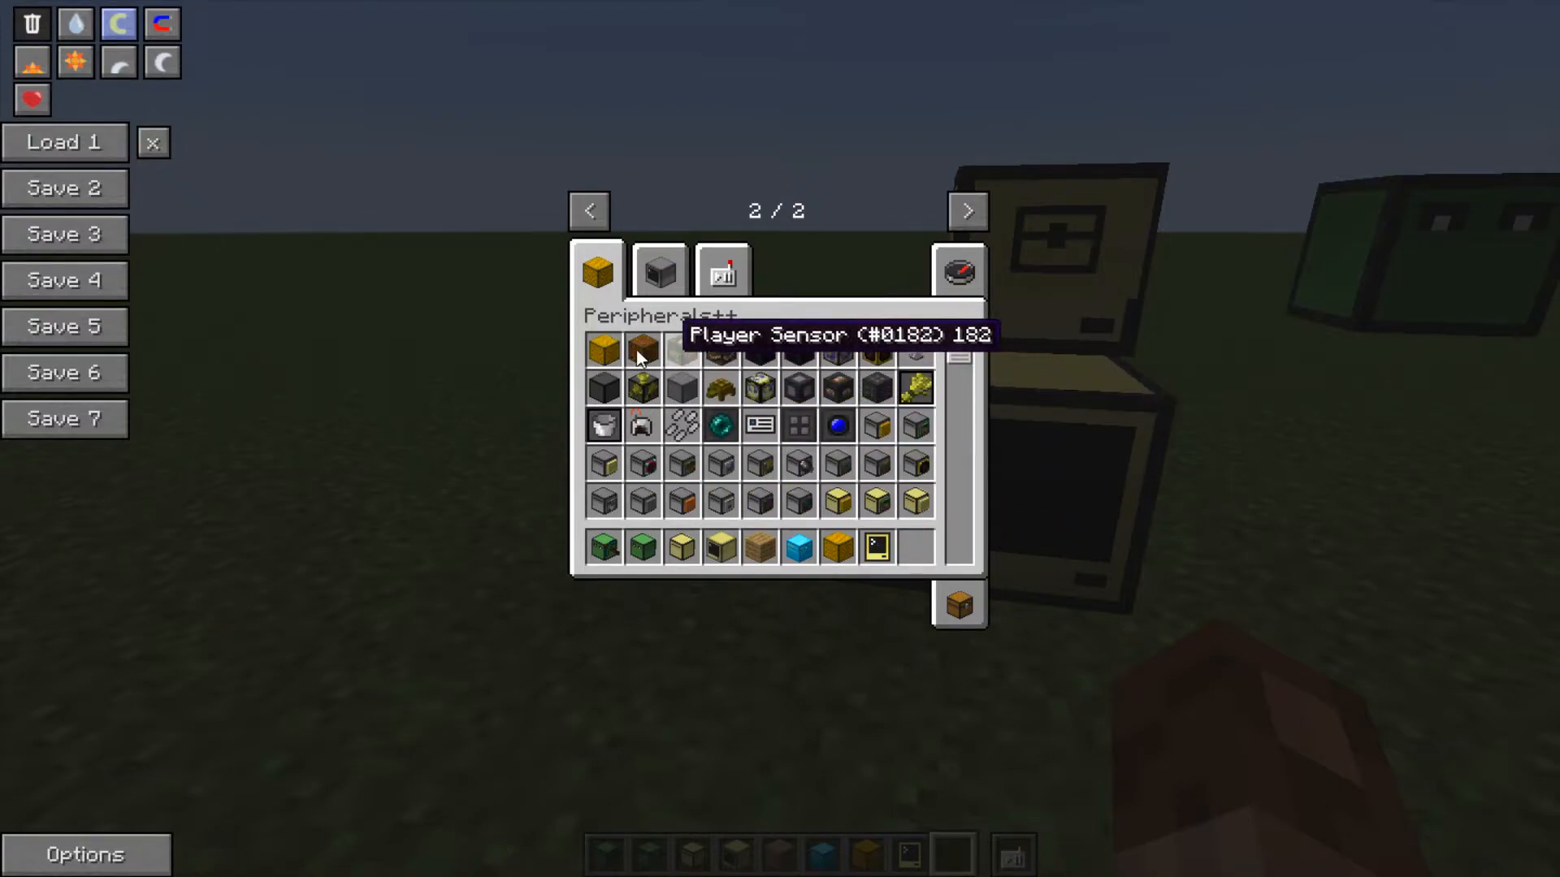
{"action": "mouse_move", "coordinate": [613, 351]}
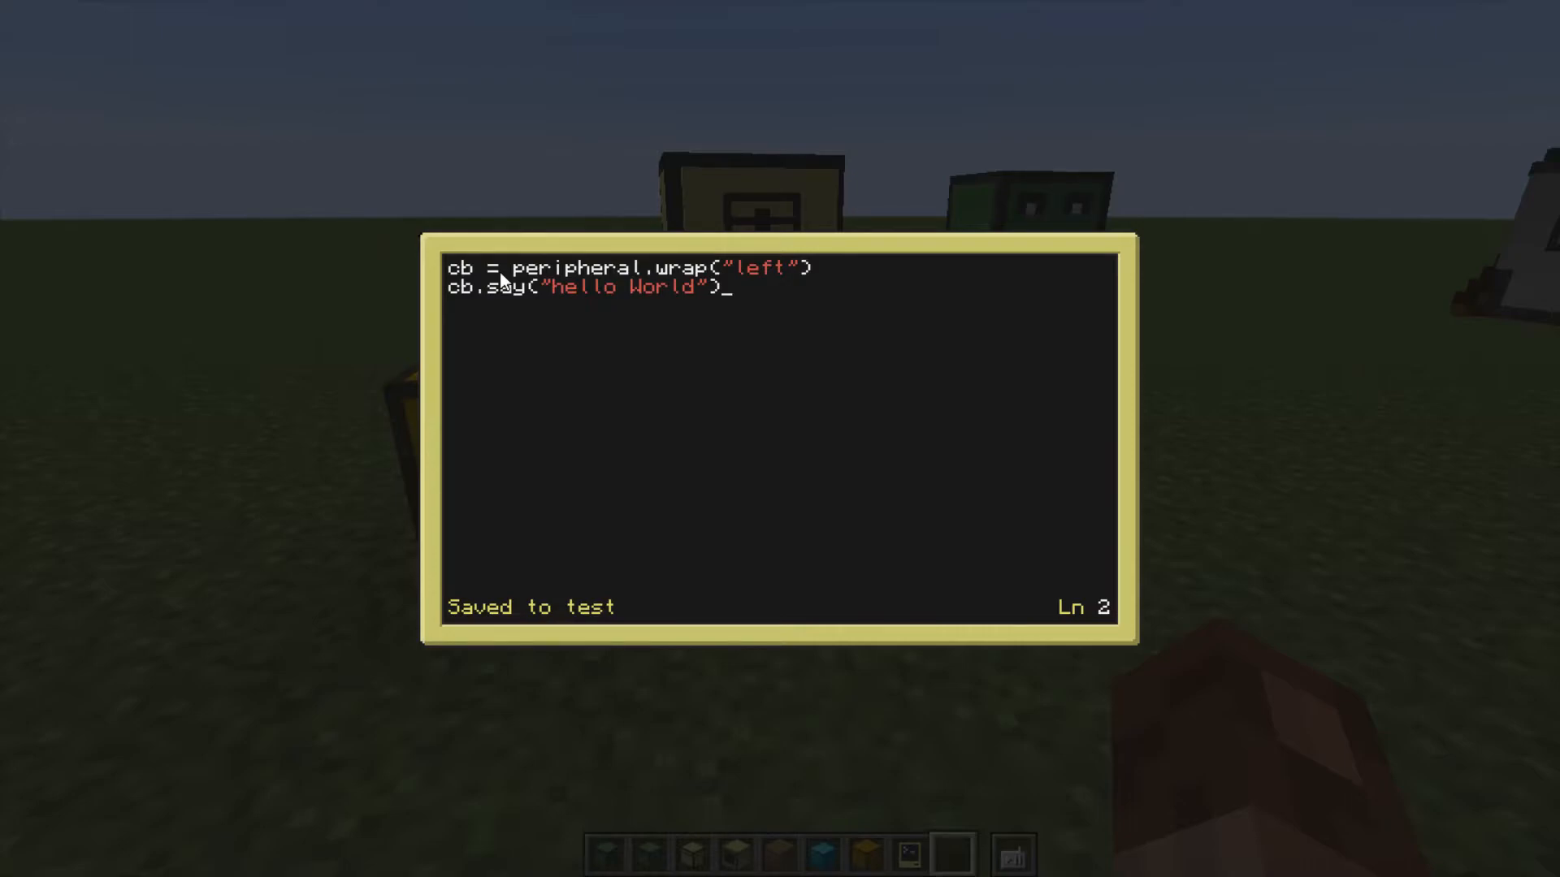
{"action": "mouse_move", "coordinate": [624, 291]}
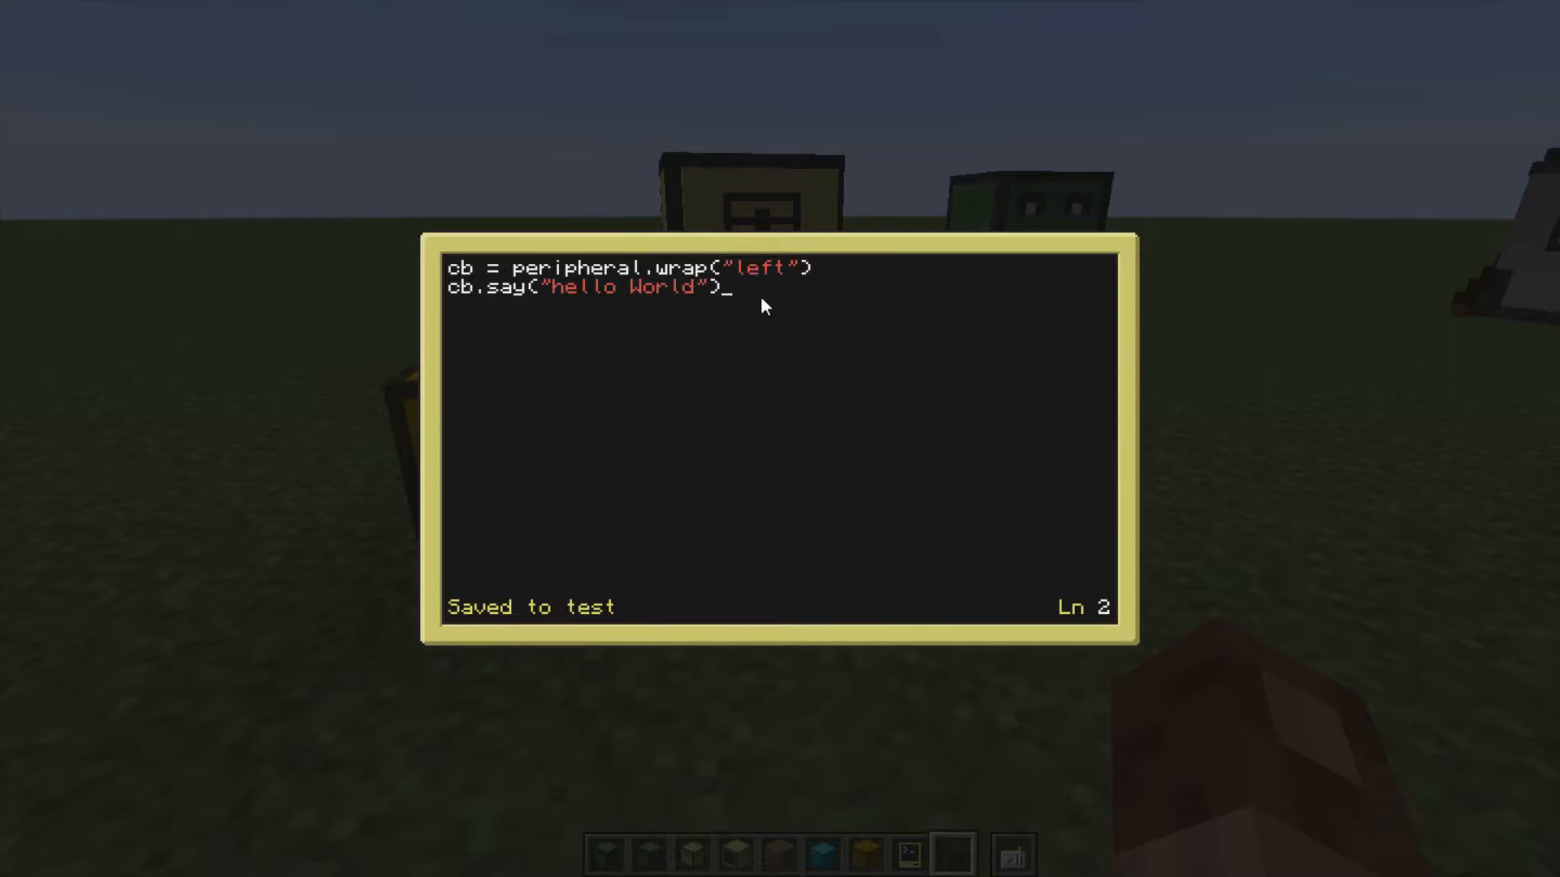
- Leave the saved test program that wraps the left peripheral and says 'hello World'
{"action": "key", "text": "Escape"}
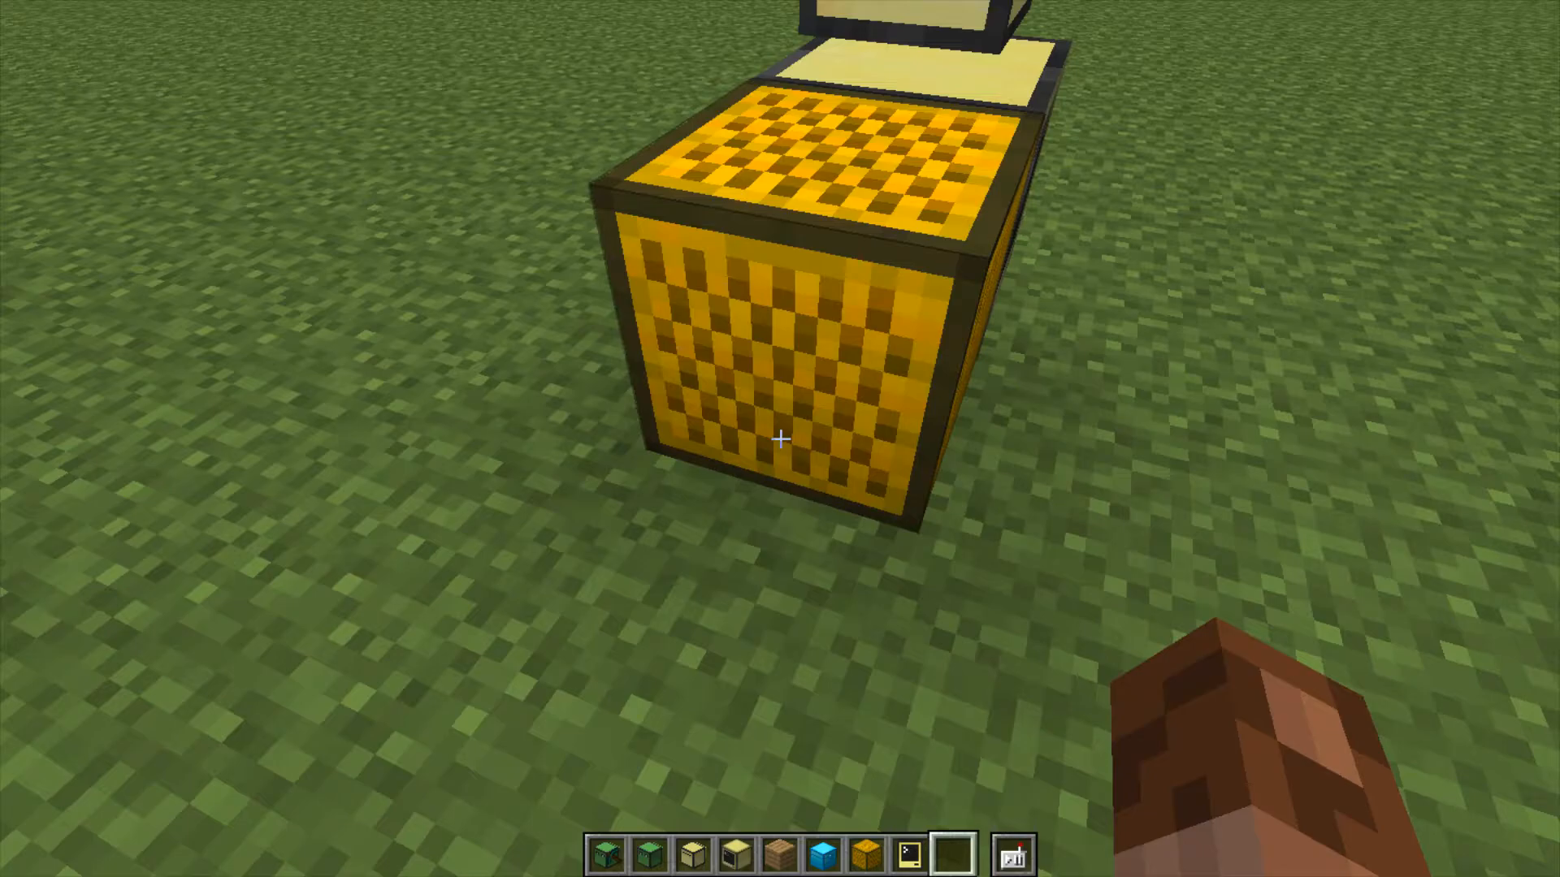
{"action": "mouse_move", "coordinate": [780, 439]}
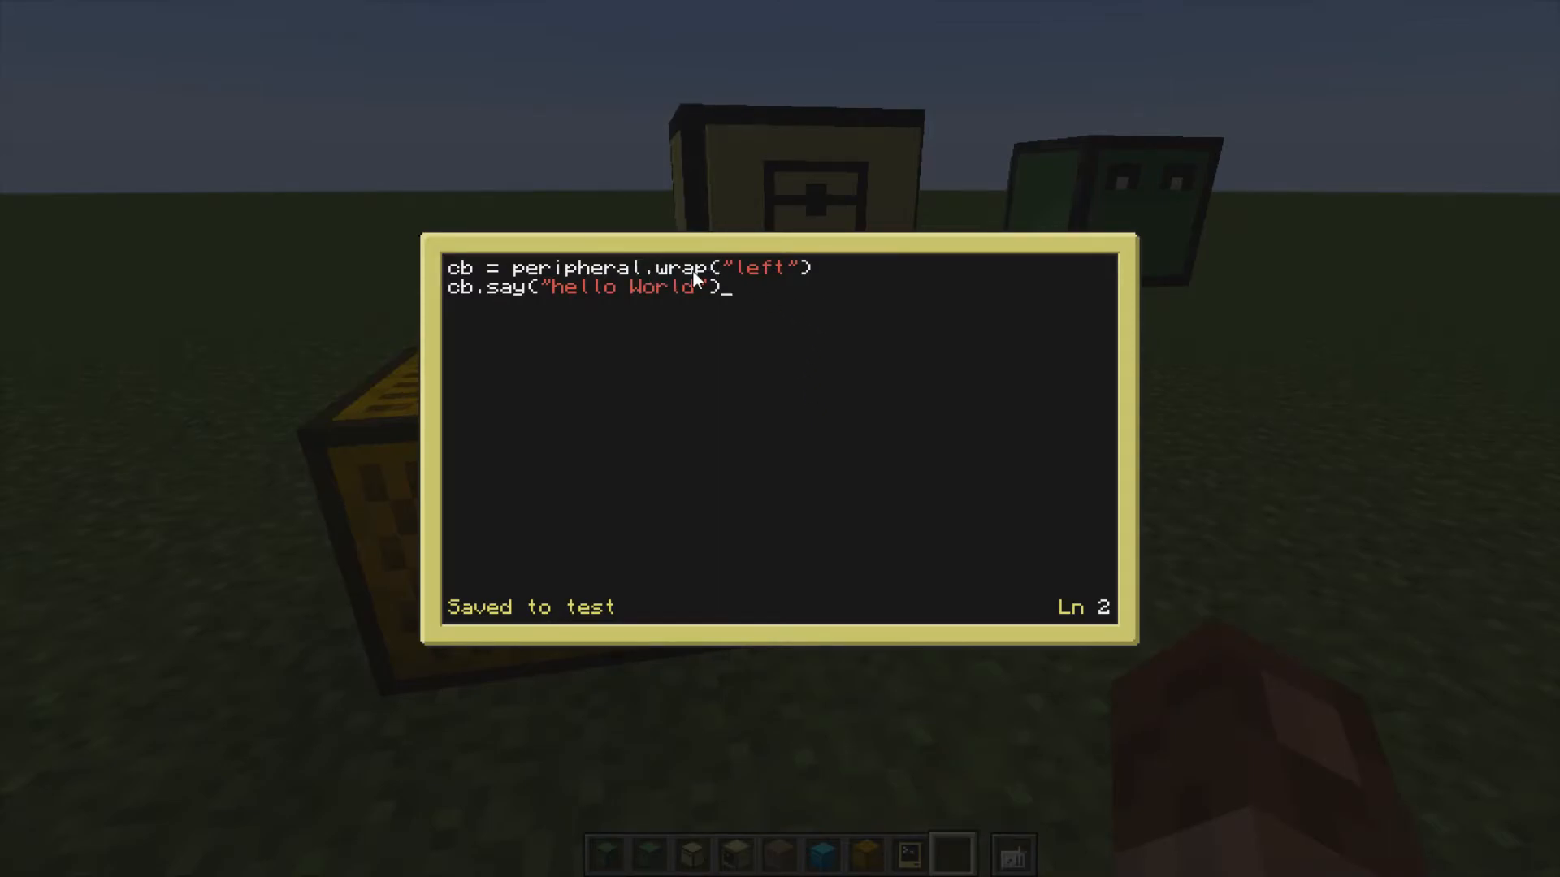
{"action": "mouse_move", "coordinate": [791, 276]}
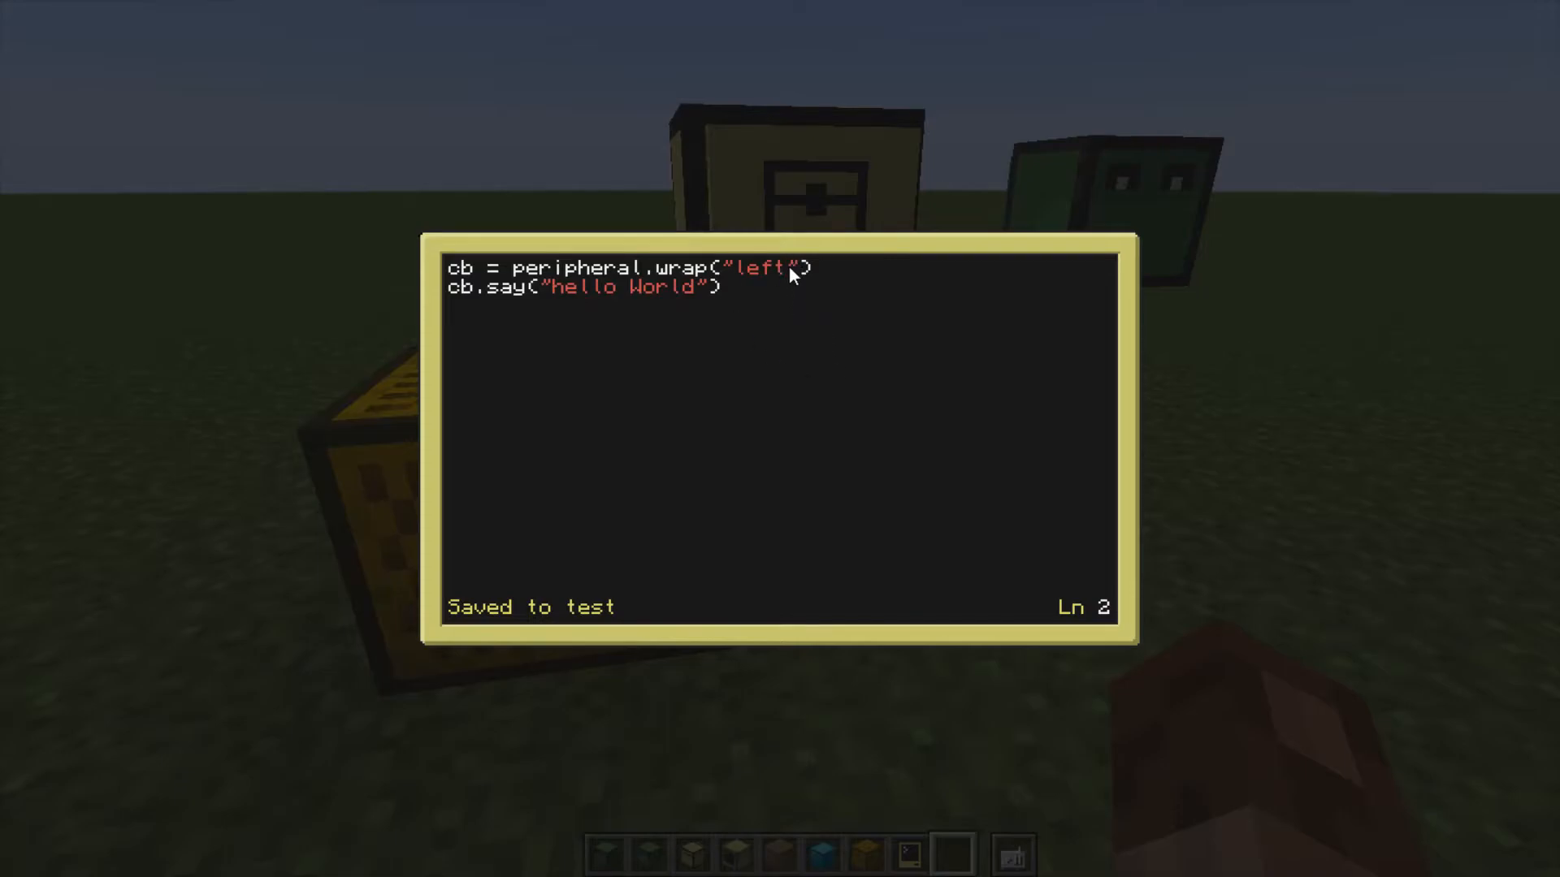
{"action": "mouse_move", "coordinate": [824, 277]}
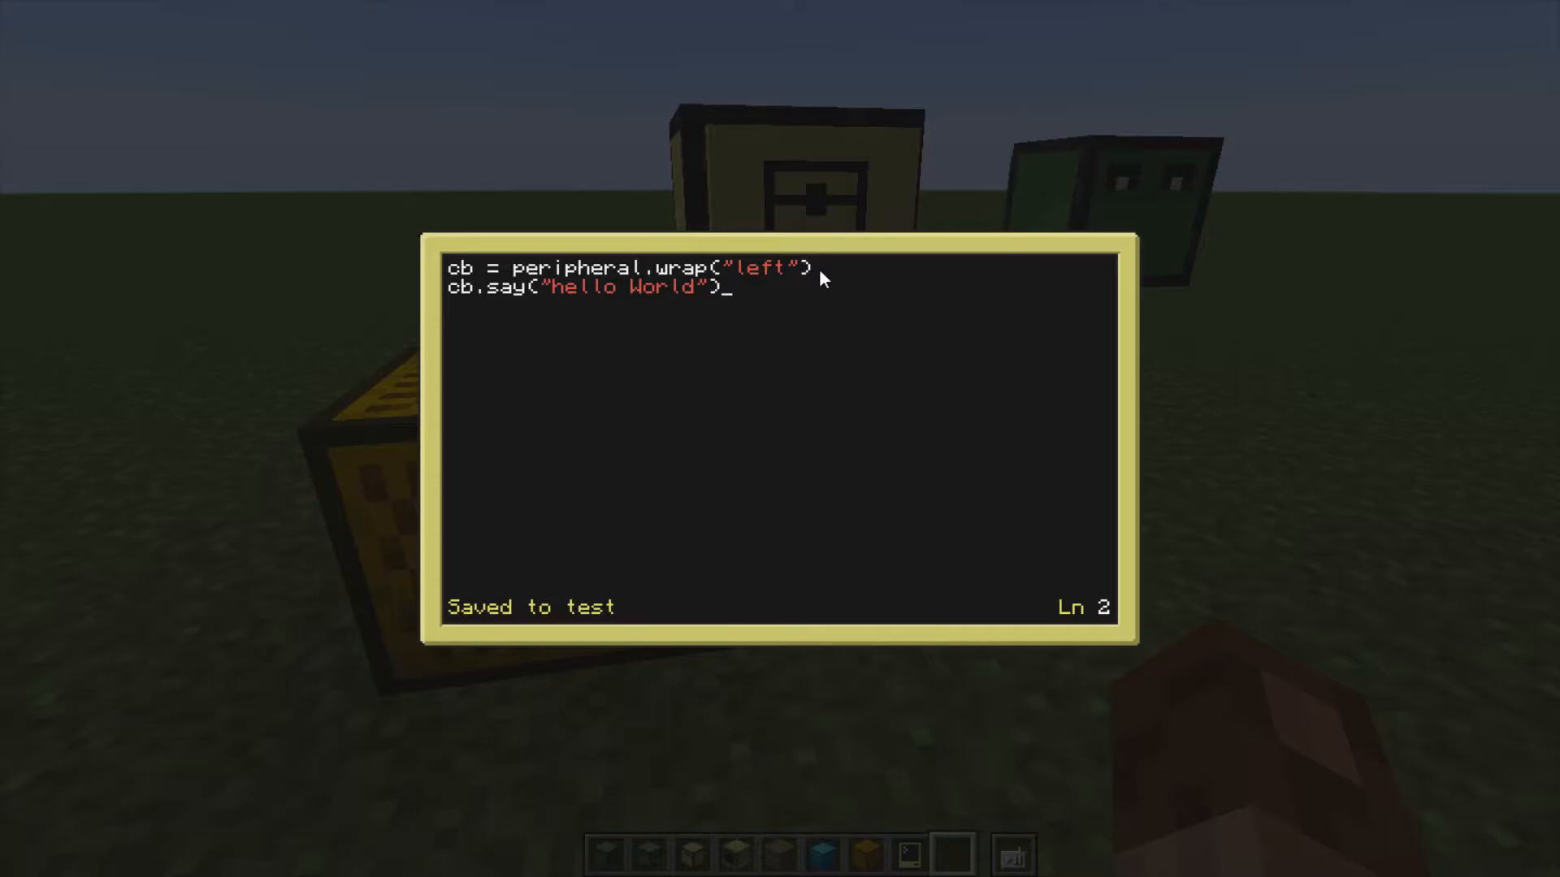
{"action": "mouse_move", "coordinate": [746, 309]}
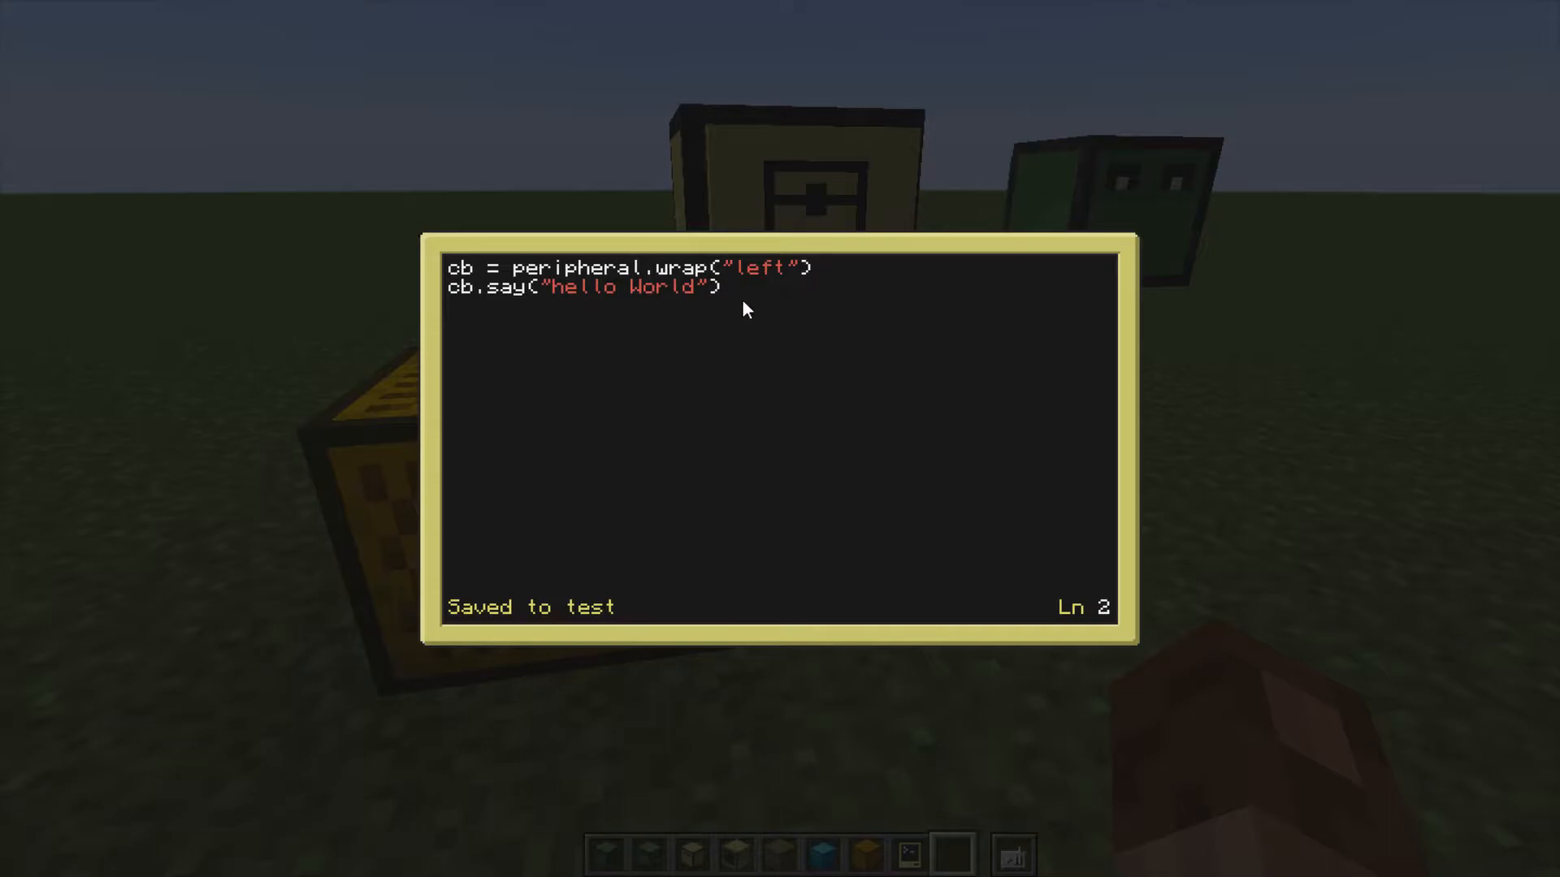
- Exit the saved test editor and bring up the turtle's fresh CraftOS 1.7 shell
{"action": "left_click", "coordinate": [717, 288]}
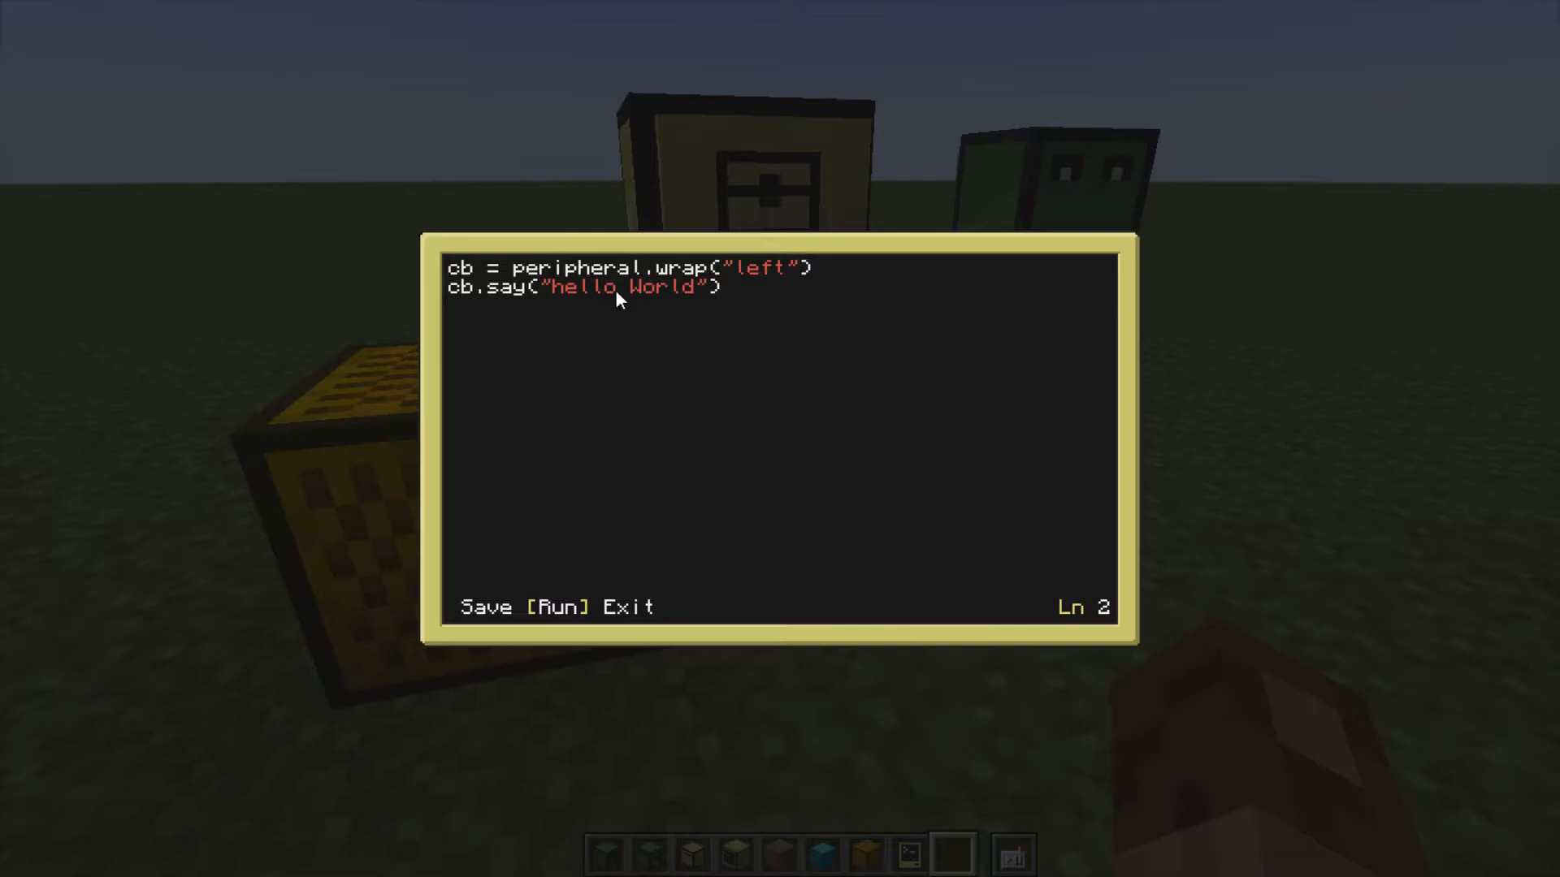
{"action": "left_click", "coordinate": [559, 607]}
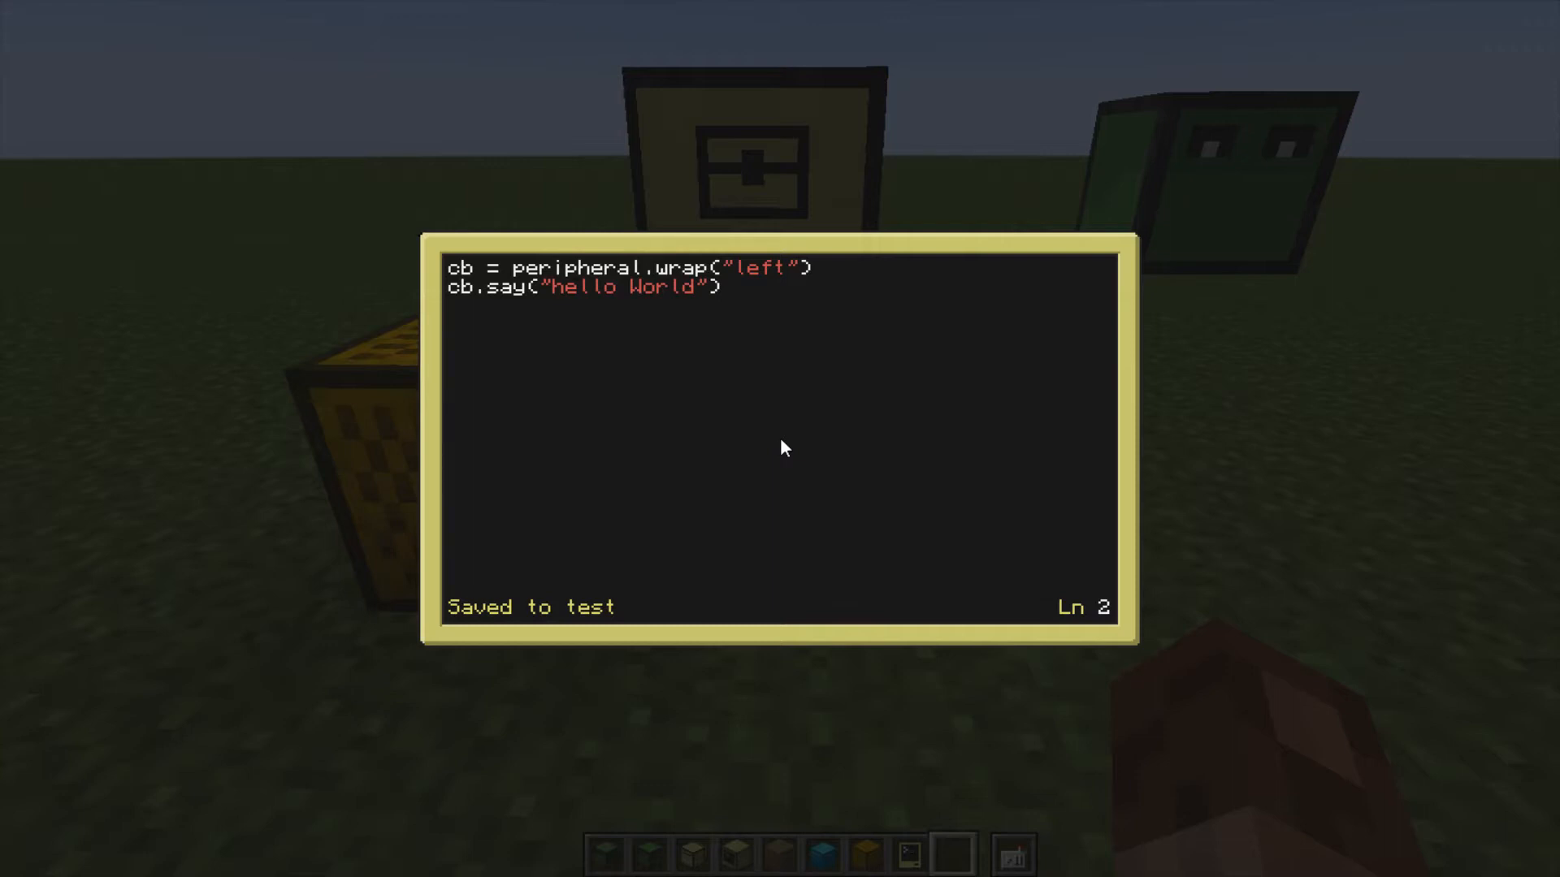
{"action": "key", "text": "Escape"}
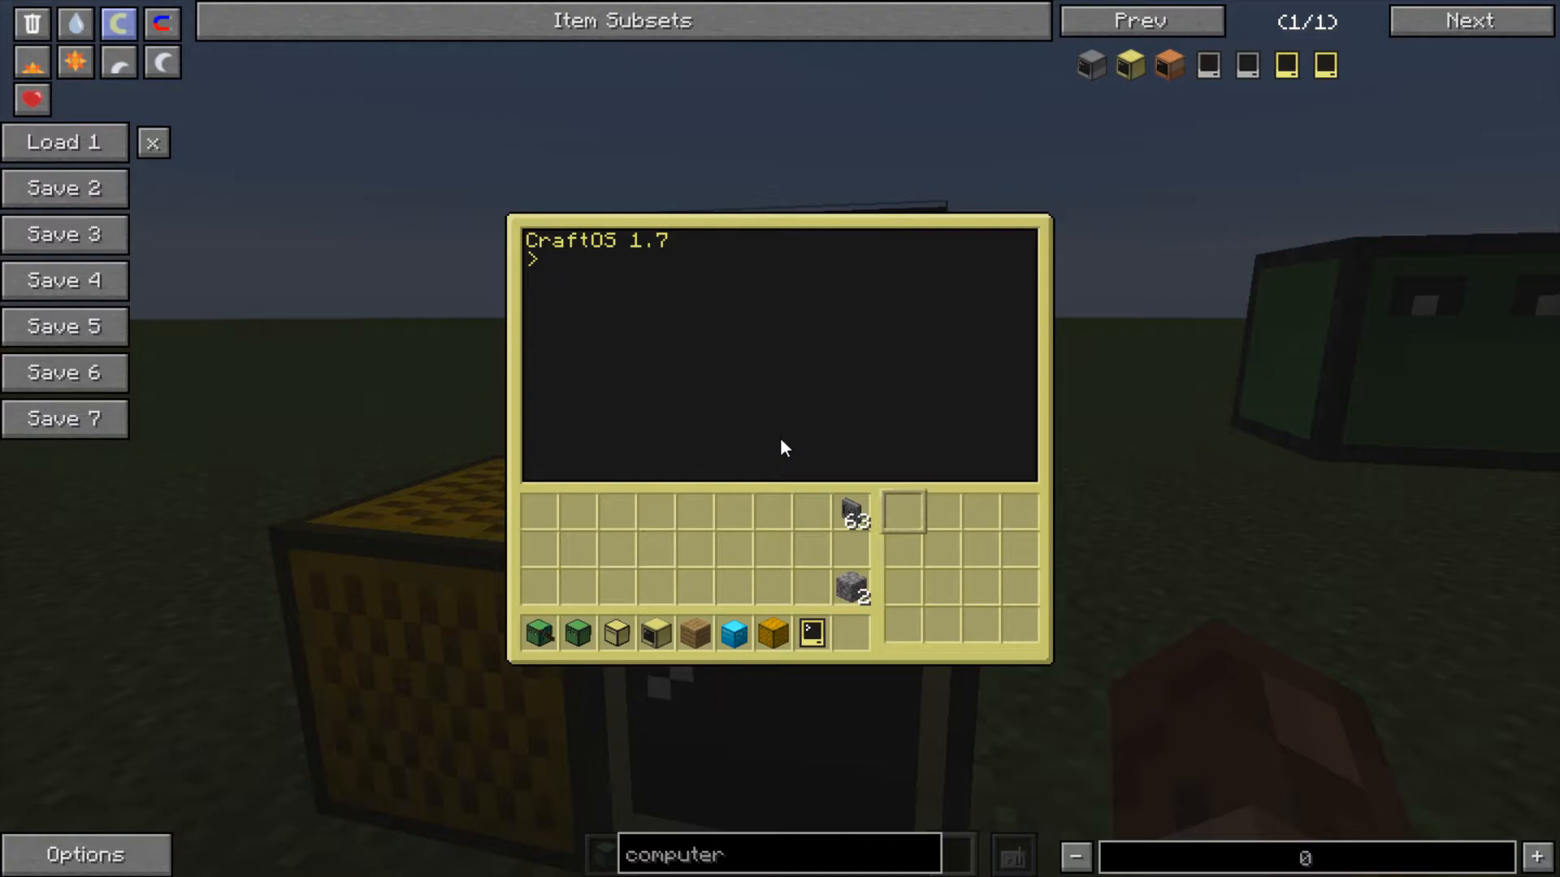
- Run 'equip 1 left' in the turtle's shell to swap the left-side item with slot 1
{"action": "left_click", "coordinate": [781, 357]}
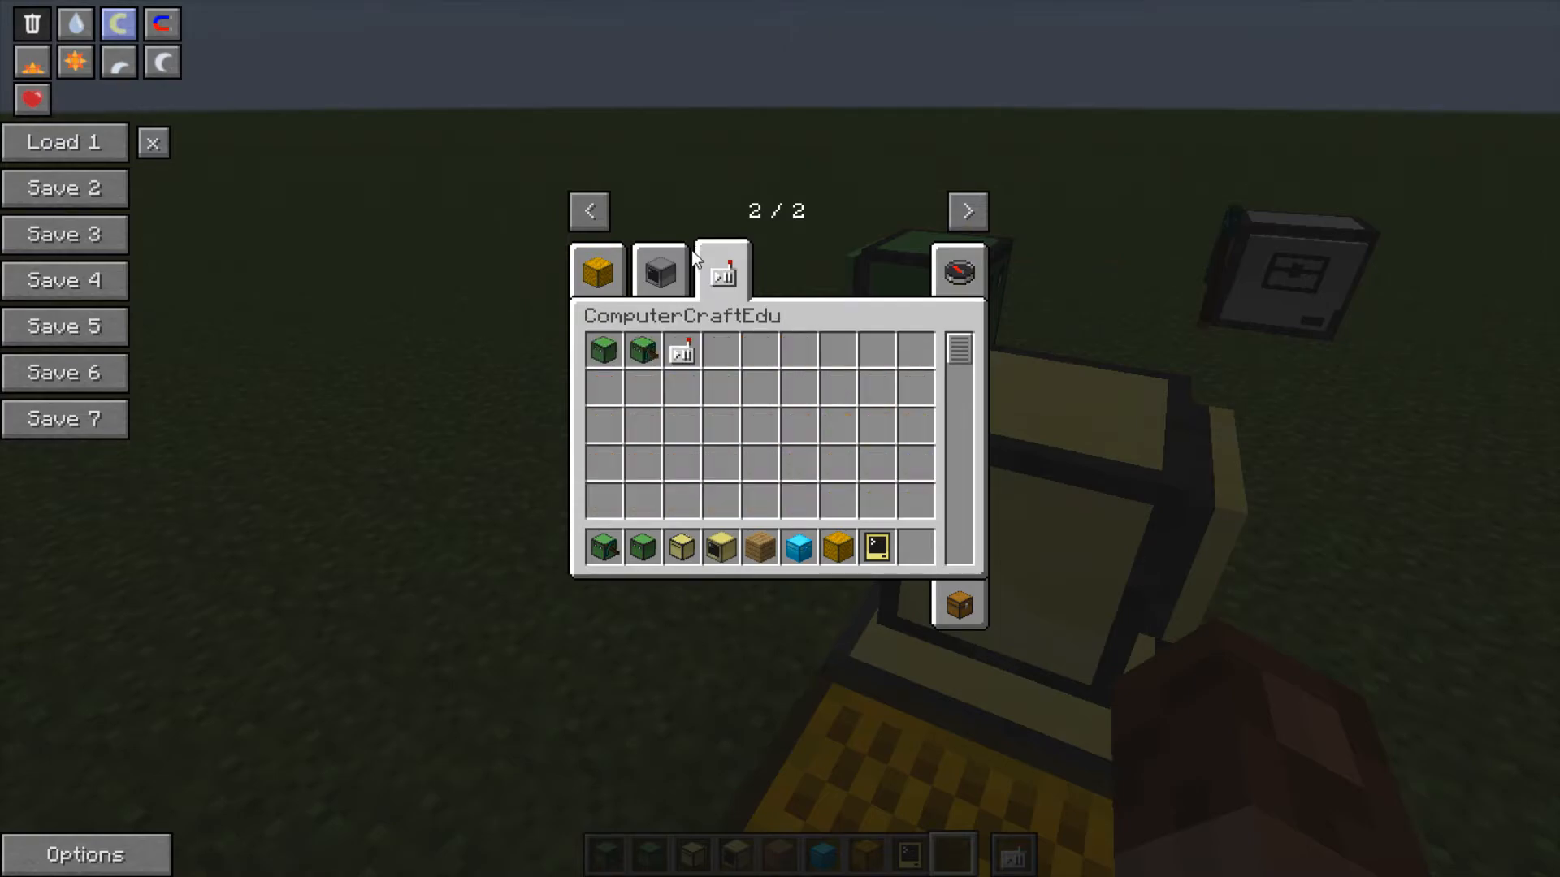
{"action": "left_click", "coordinate": [658, 270]}
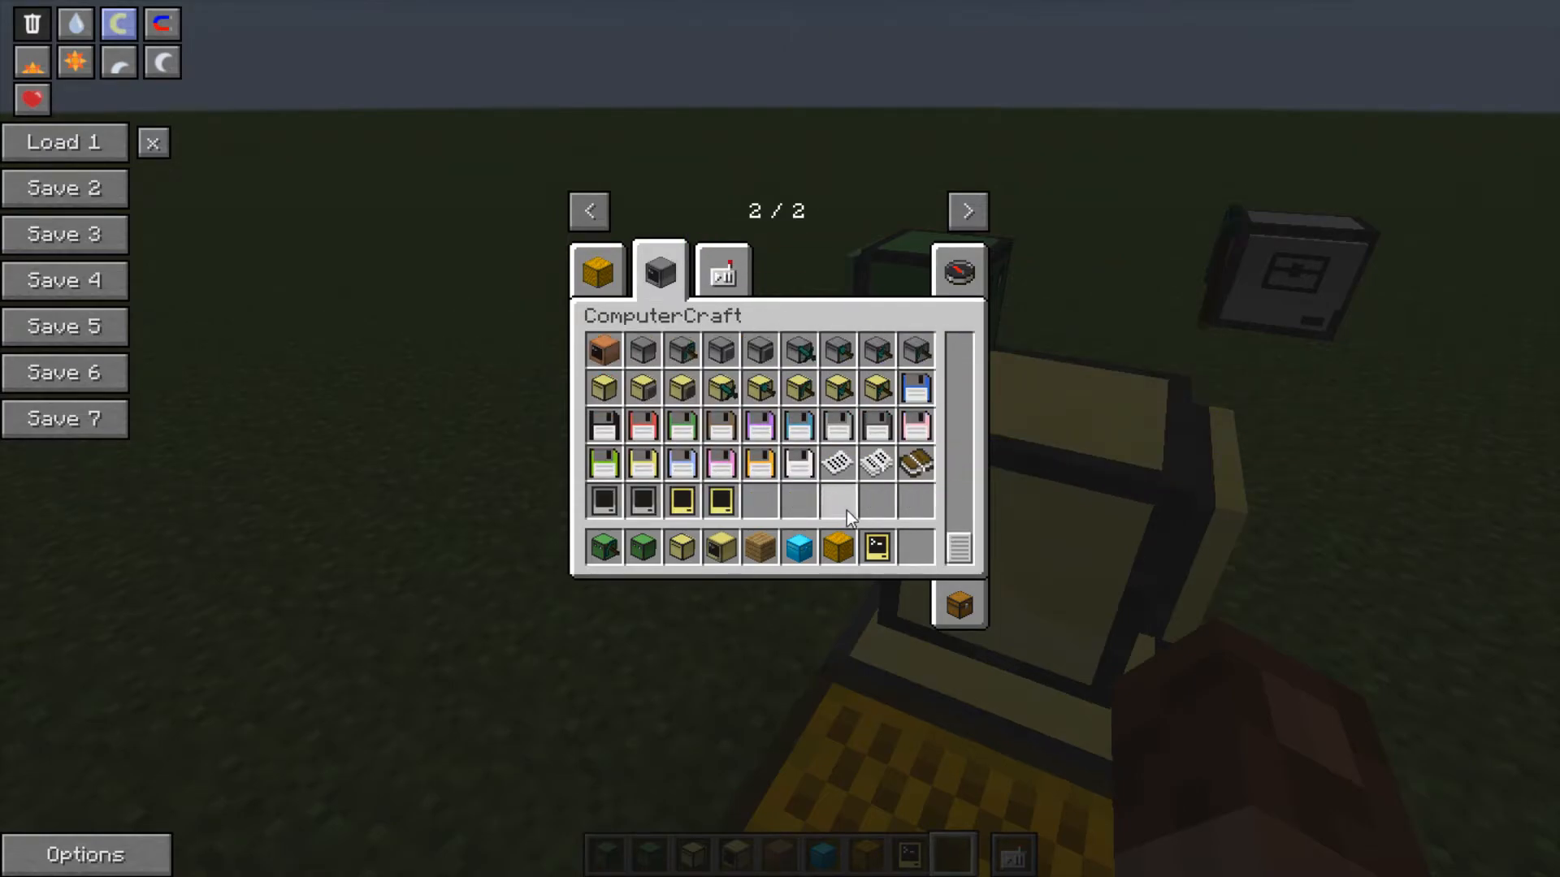
{"action": "left_click", "coordinate": [955, 271]}
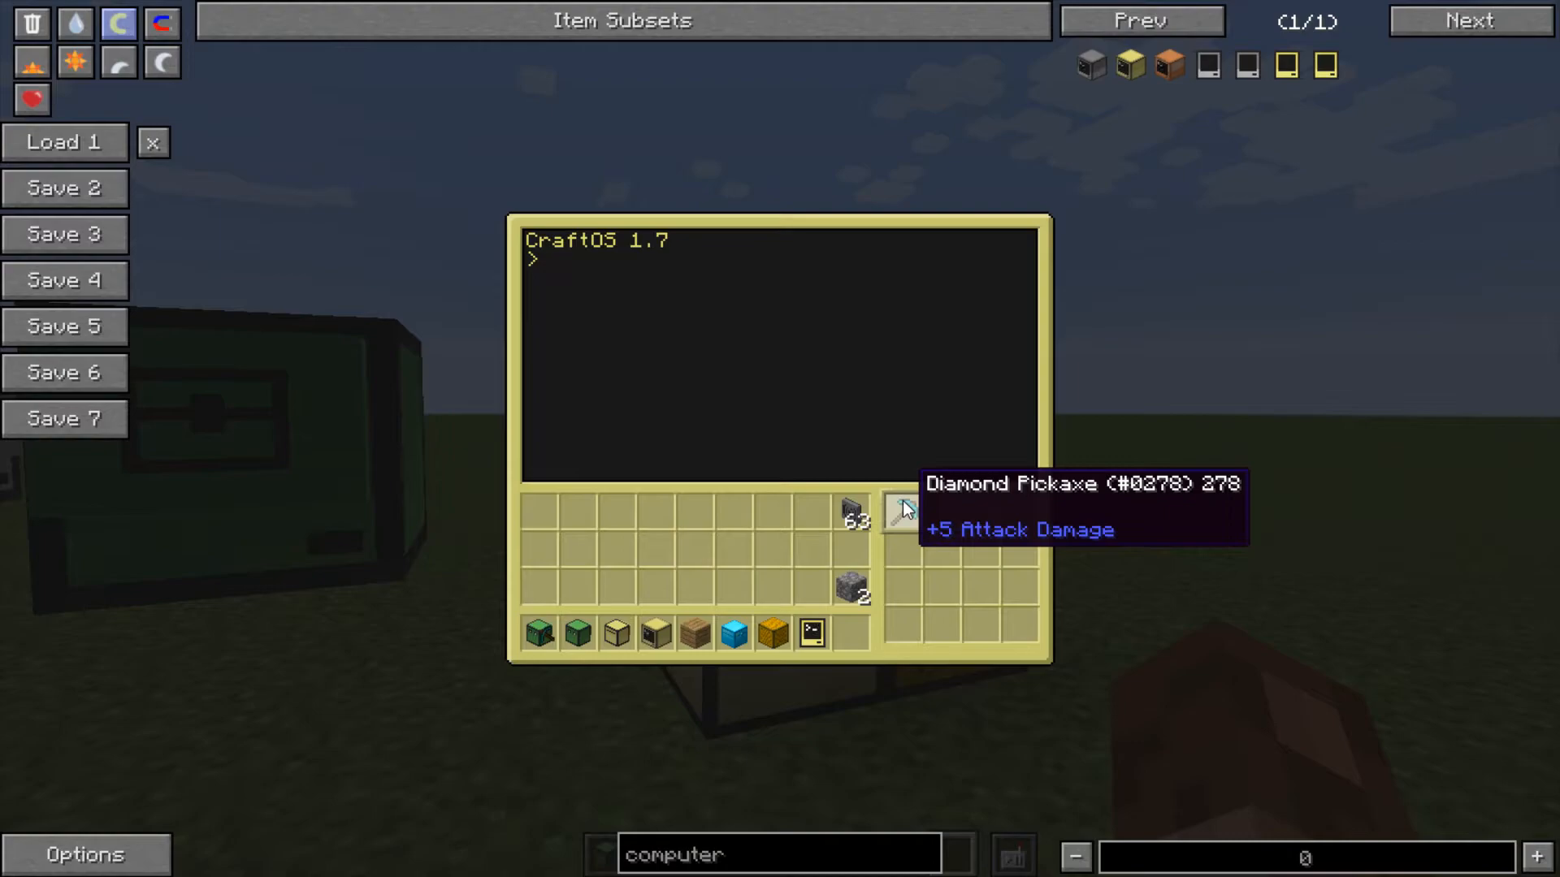
{"action": "type", "text": "equip"}
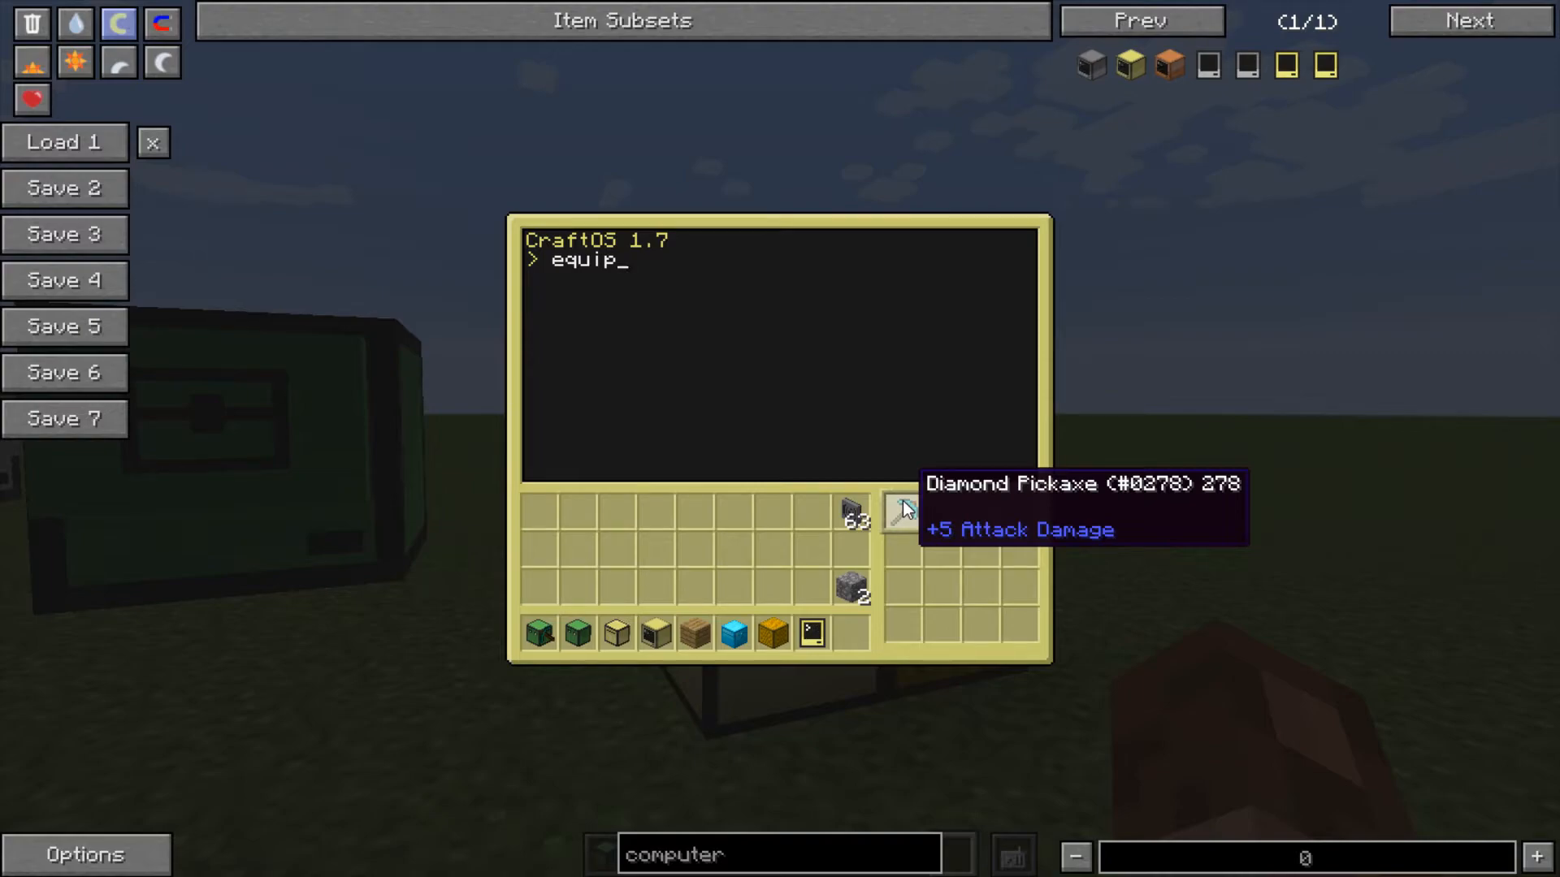
{"action": "type", "text": "1"}
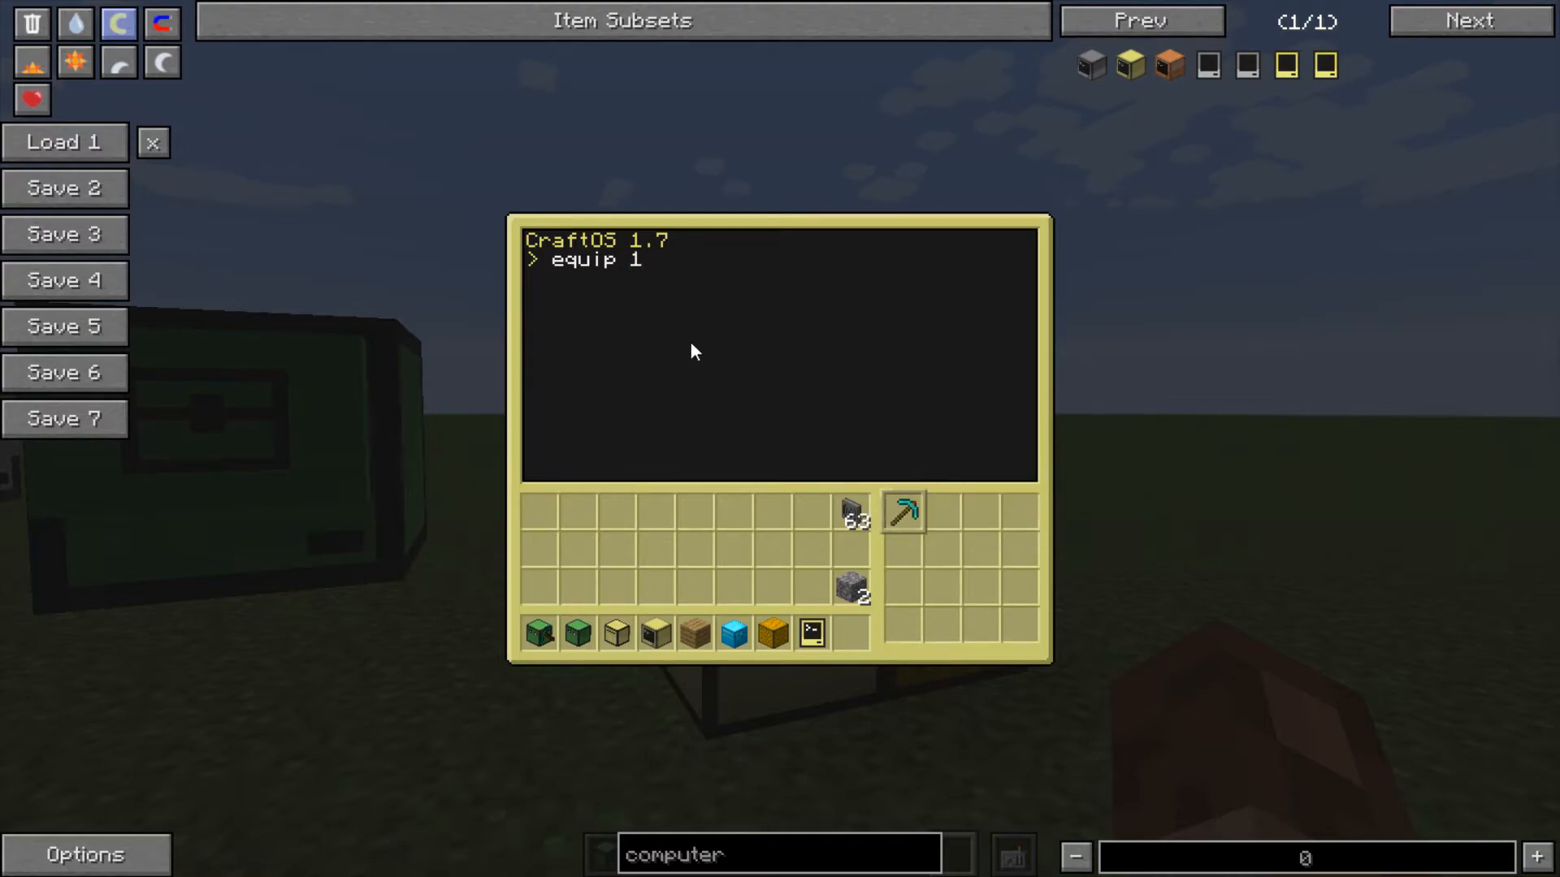
{"action": "type", "text": "le"}
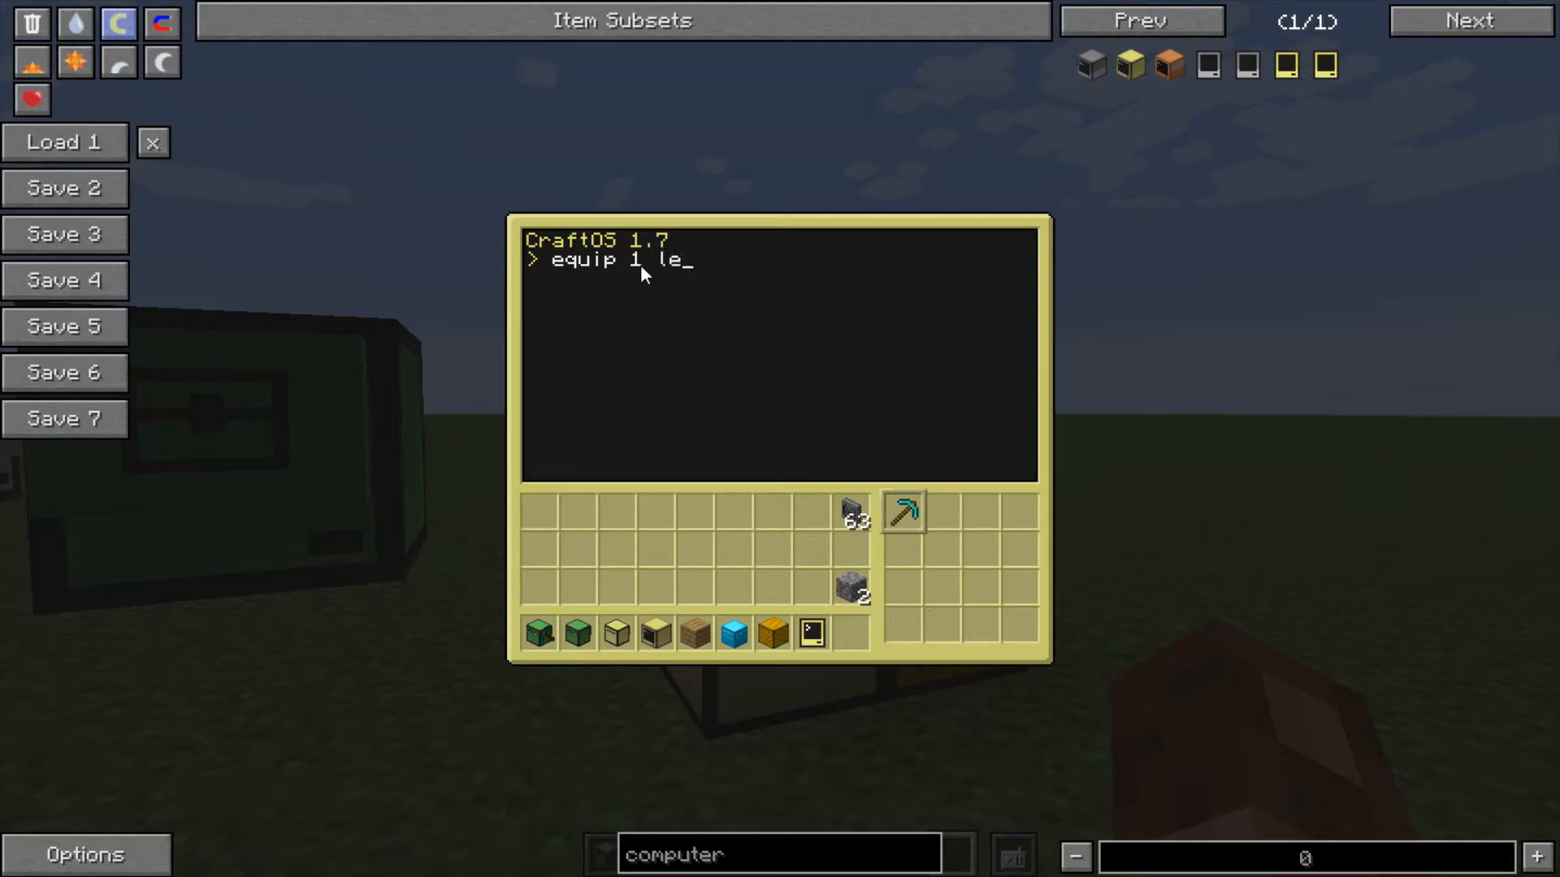
{"action": "key", "text": "Return"}
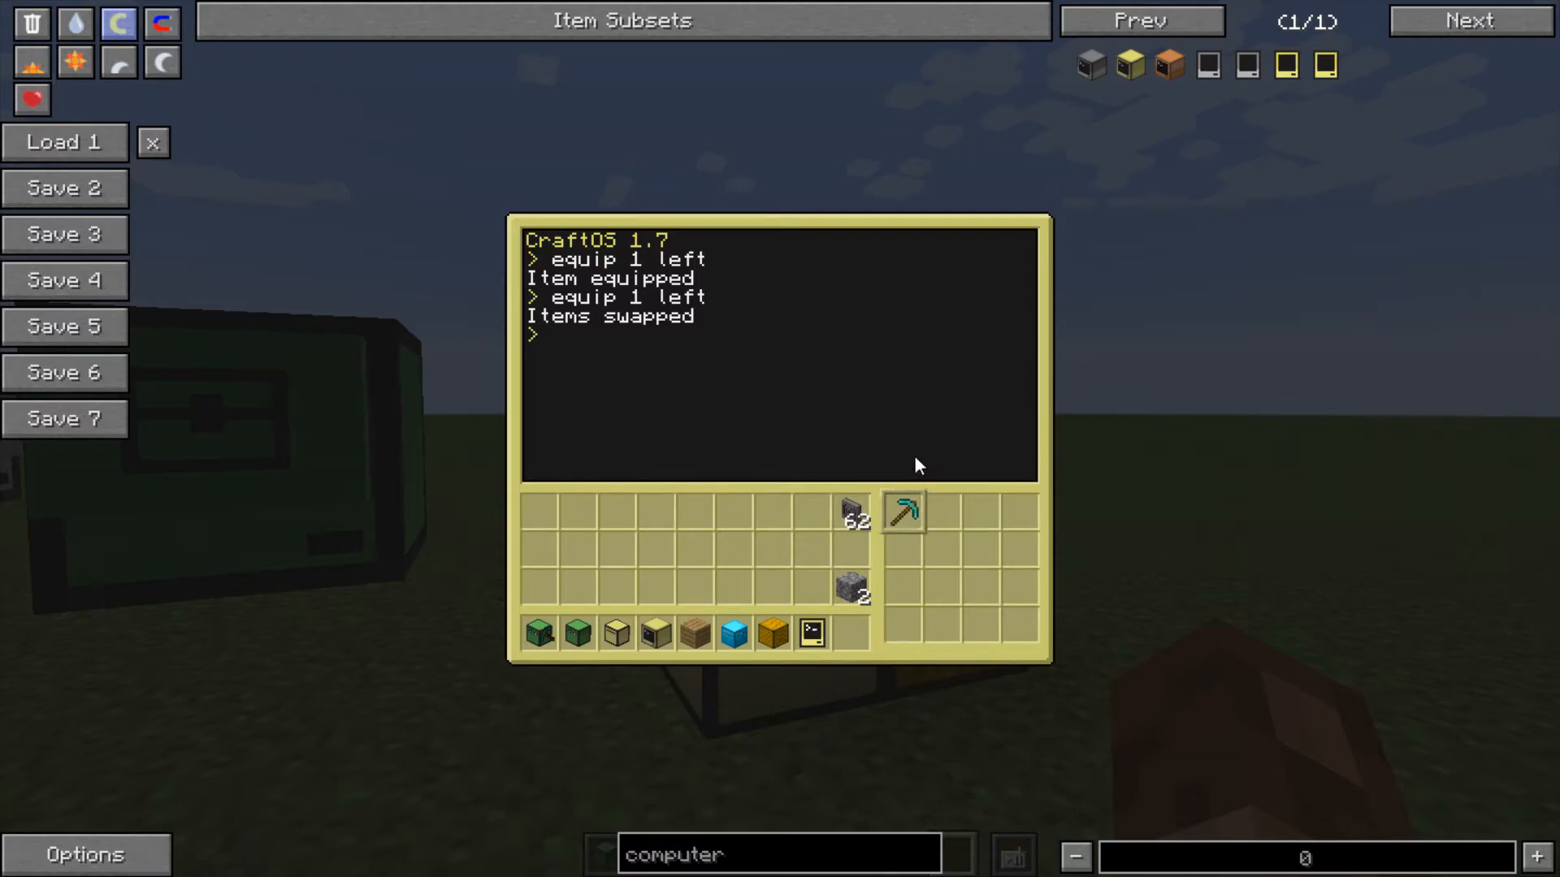
- Retype 'equip 1 le', correct it, and leave the turtle's terminal
{"action": "type", "text": "equip 1 le"}
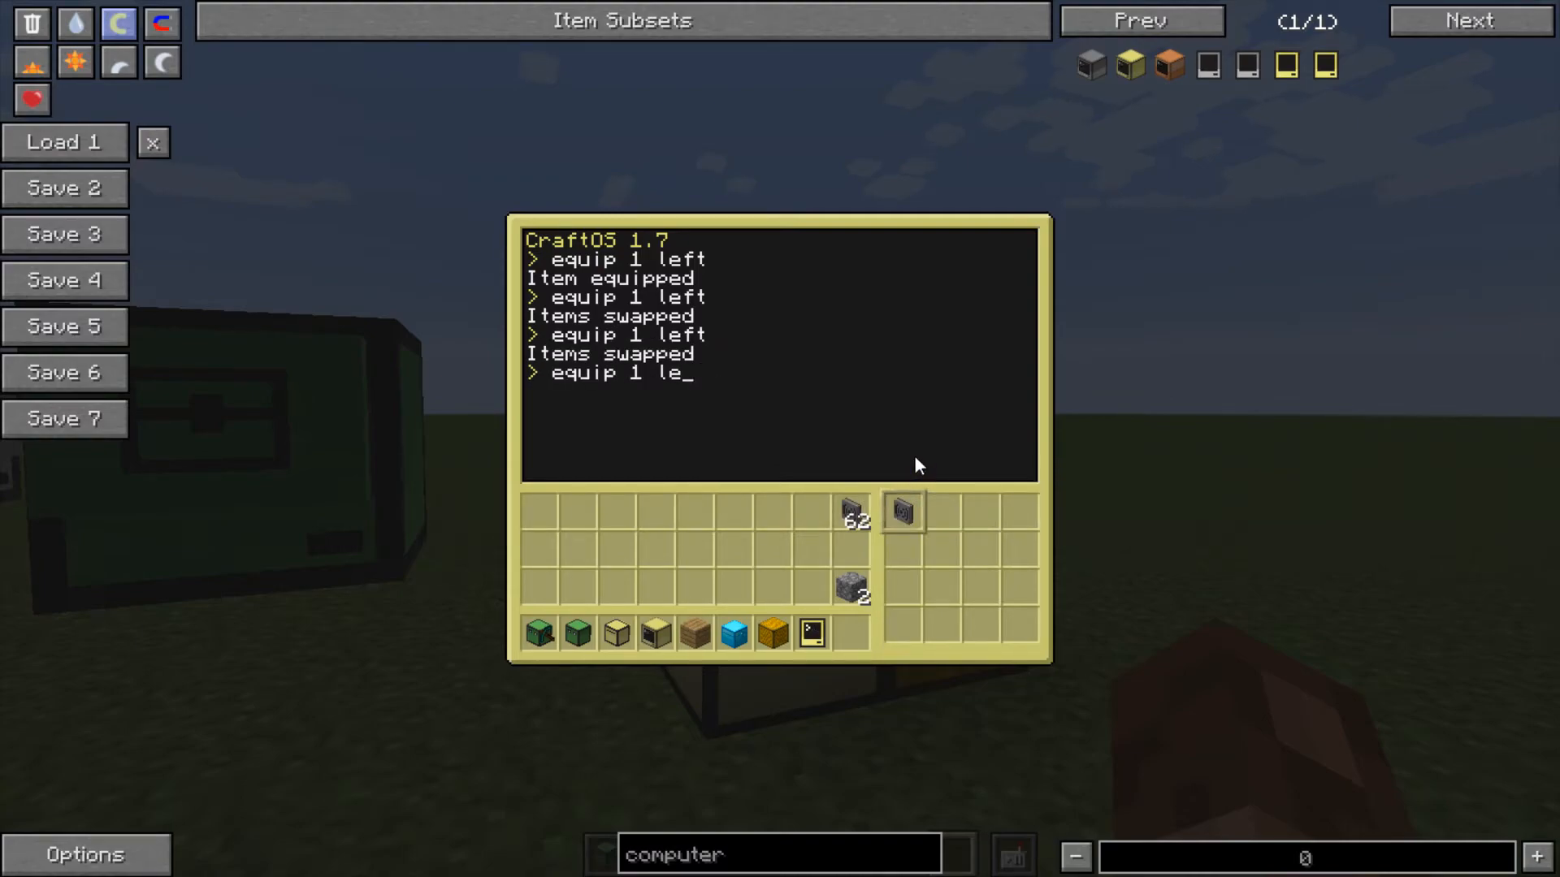
{"action": "key", "text": "backspace"}
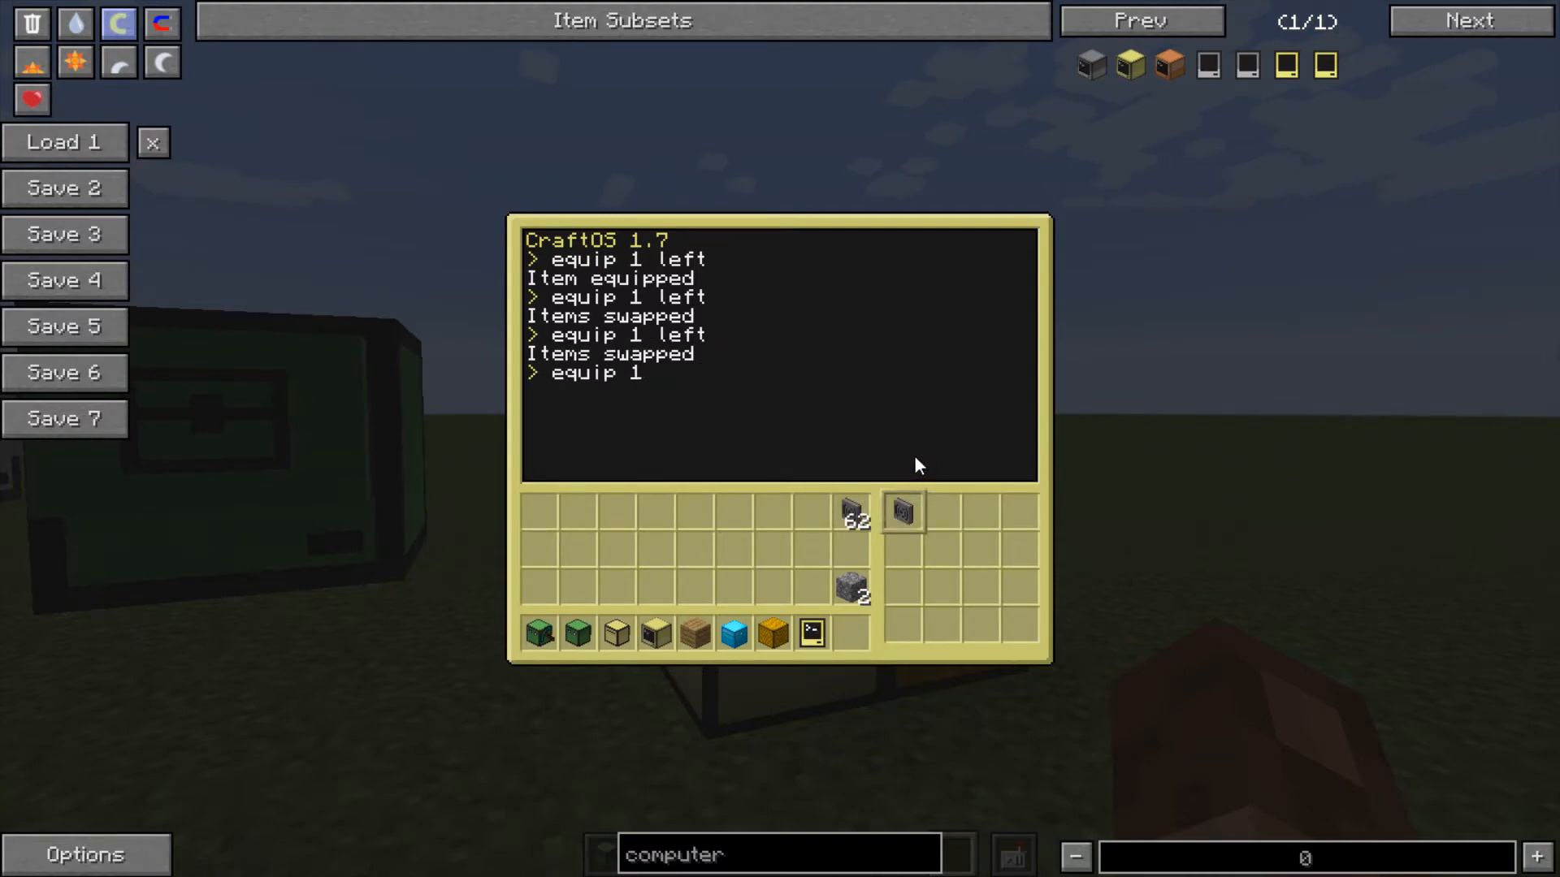
{"action": "key", "text": "Escape"}
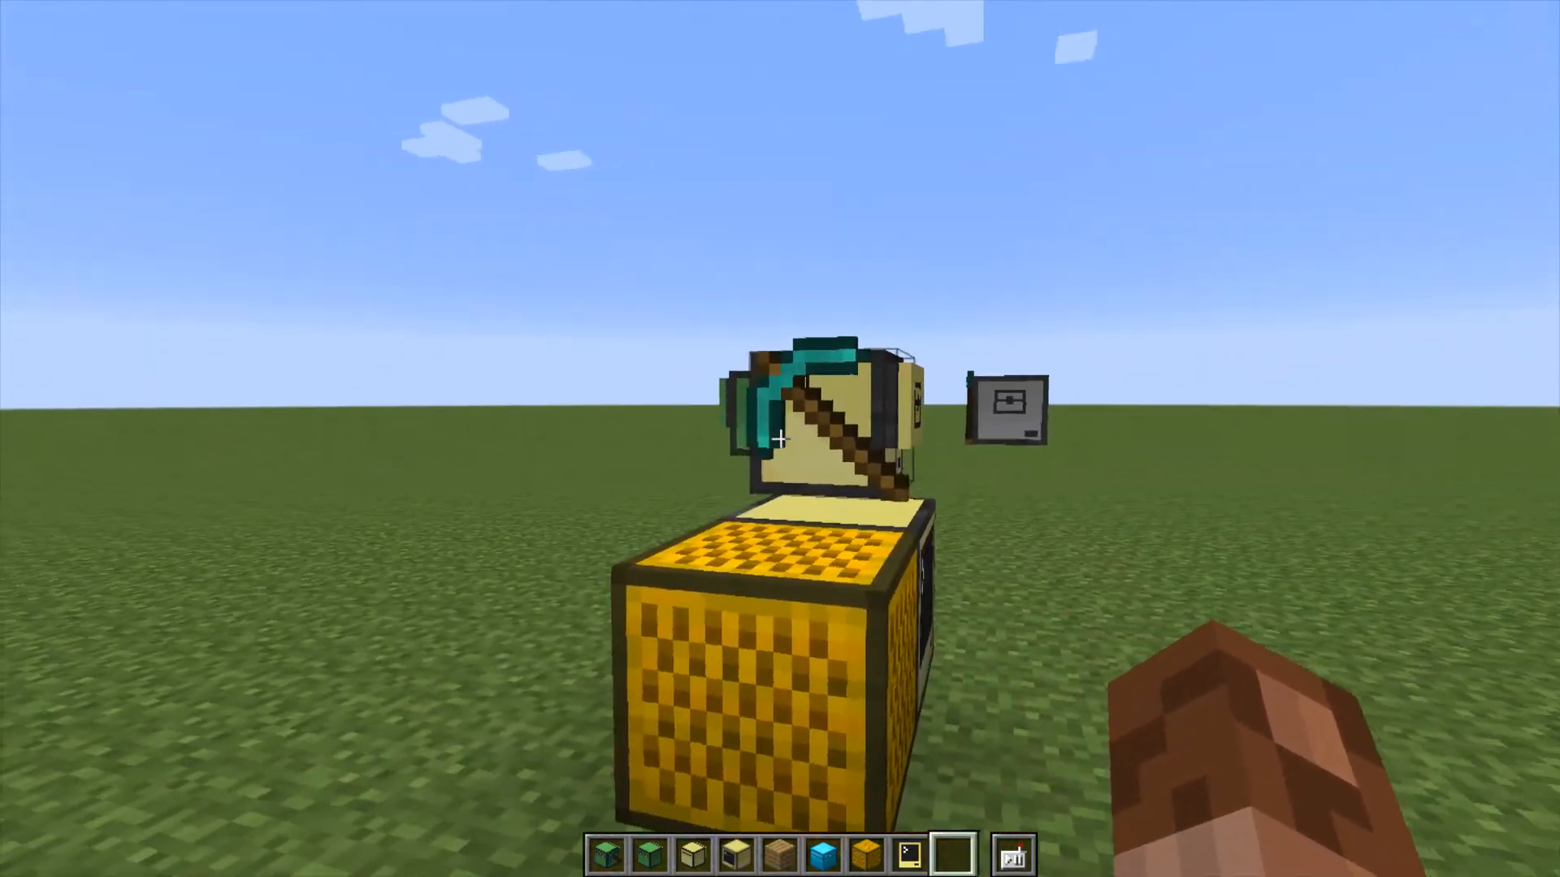
{"action": "mouse_move", "coordinate": [780, 437]}
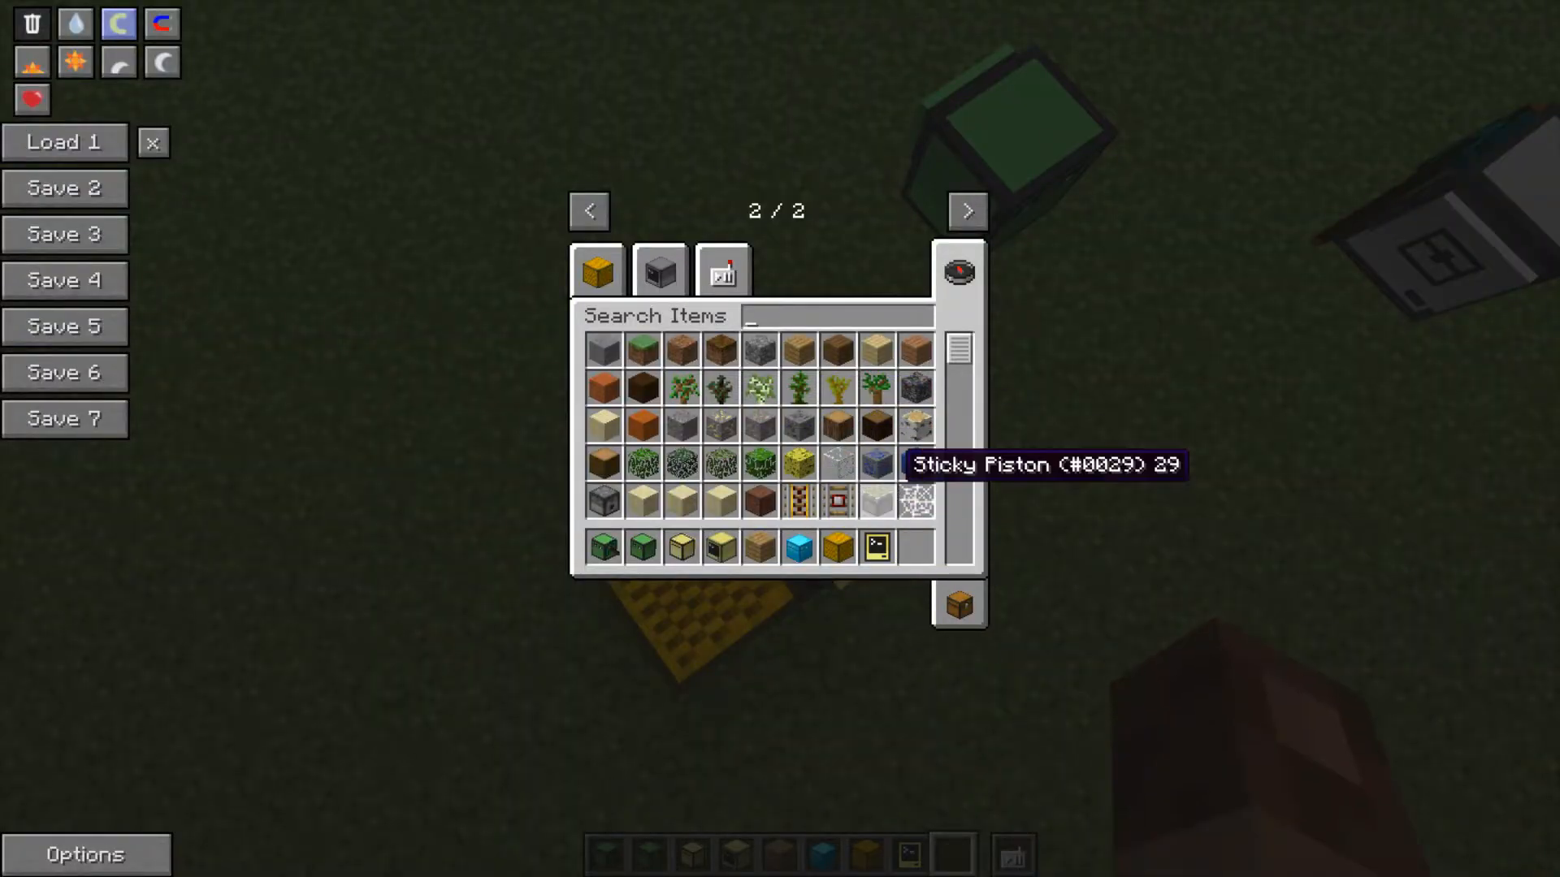
- Close the inventory and start the edit command with 'edit rom/' in the turtle shell
{"action": "key", "text": "Escape"}
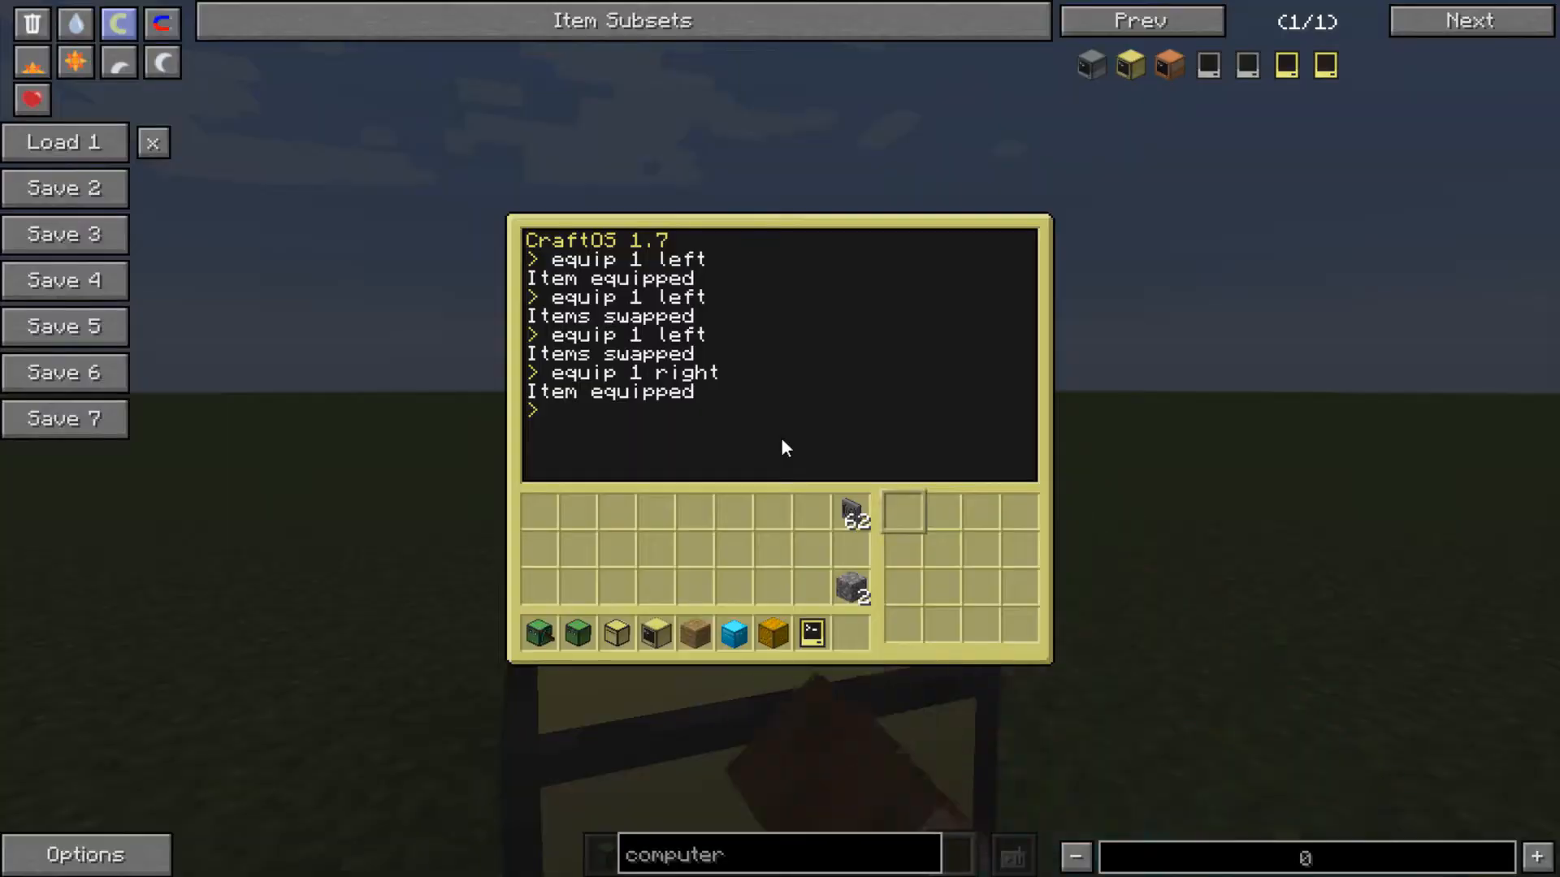
{"action": "type", "text": "edit rom/"}
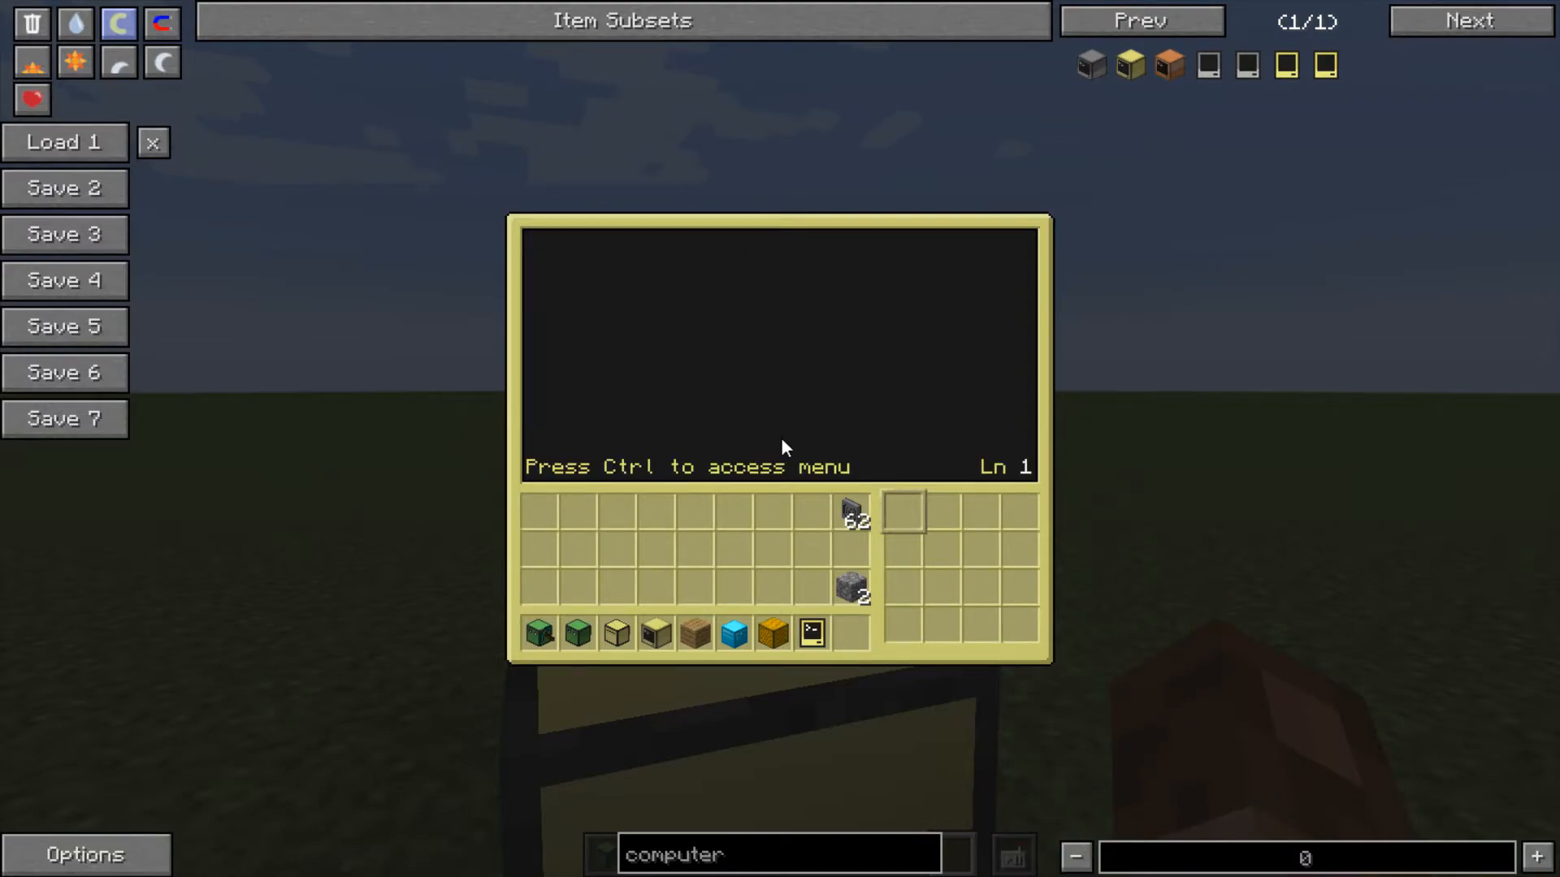
- Write the first line rednet.open("right") in the turtle's program editor
{"action": "left_click", "coordinate": [781, 347]}
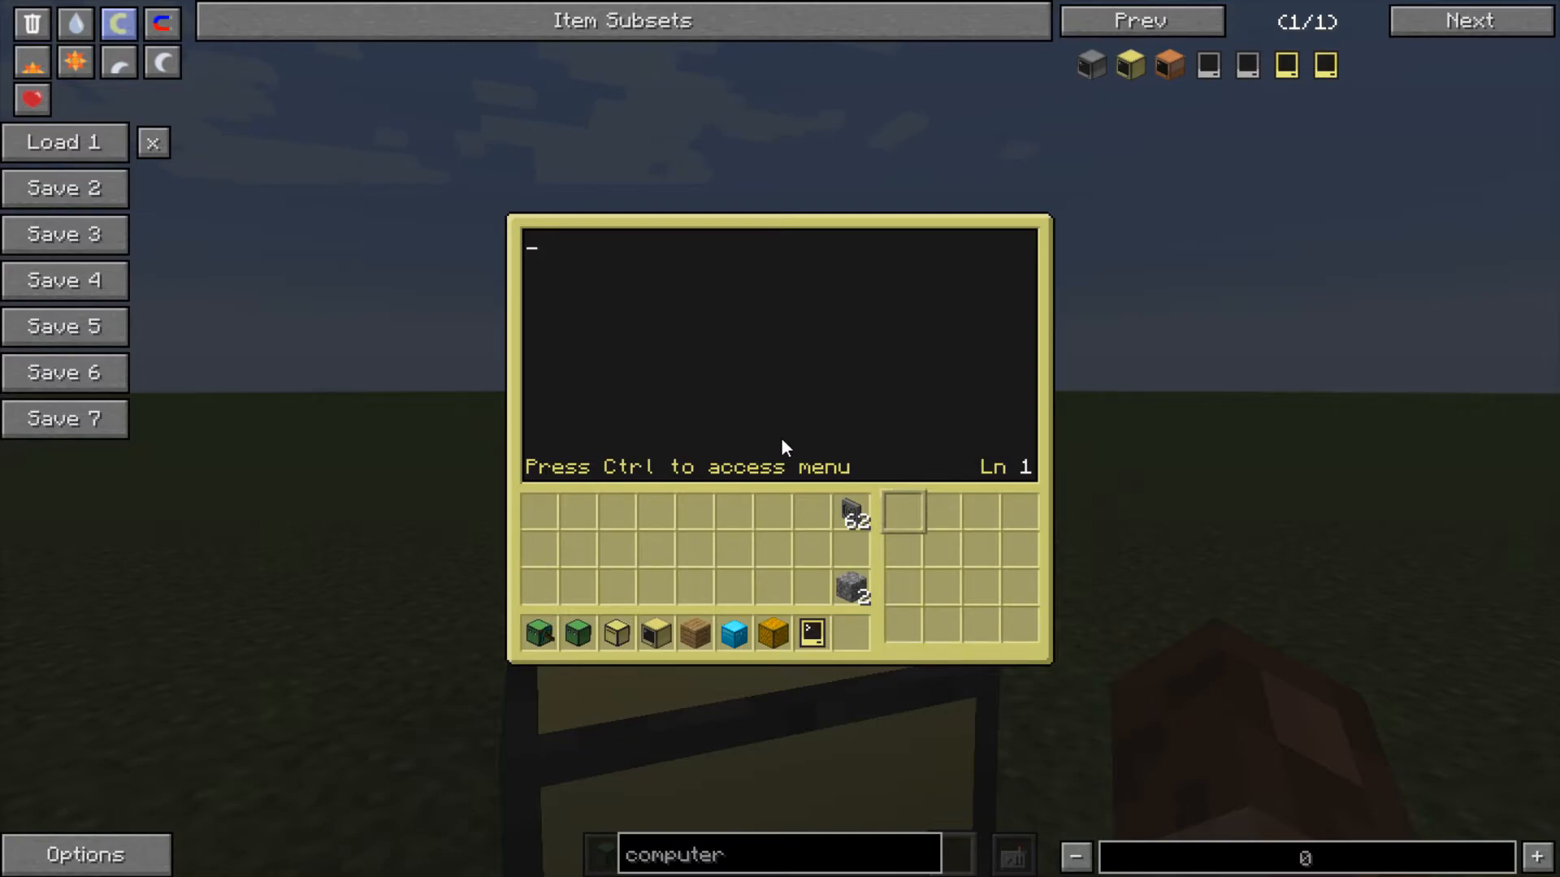
{"action": "type", "text": "turtle."}
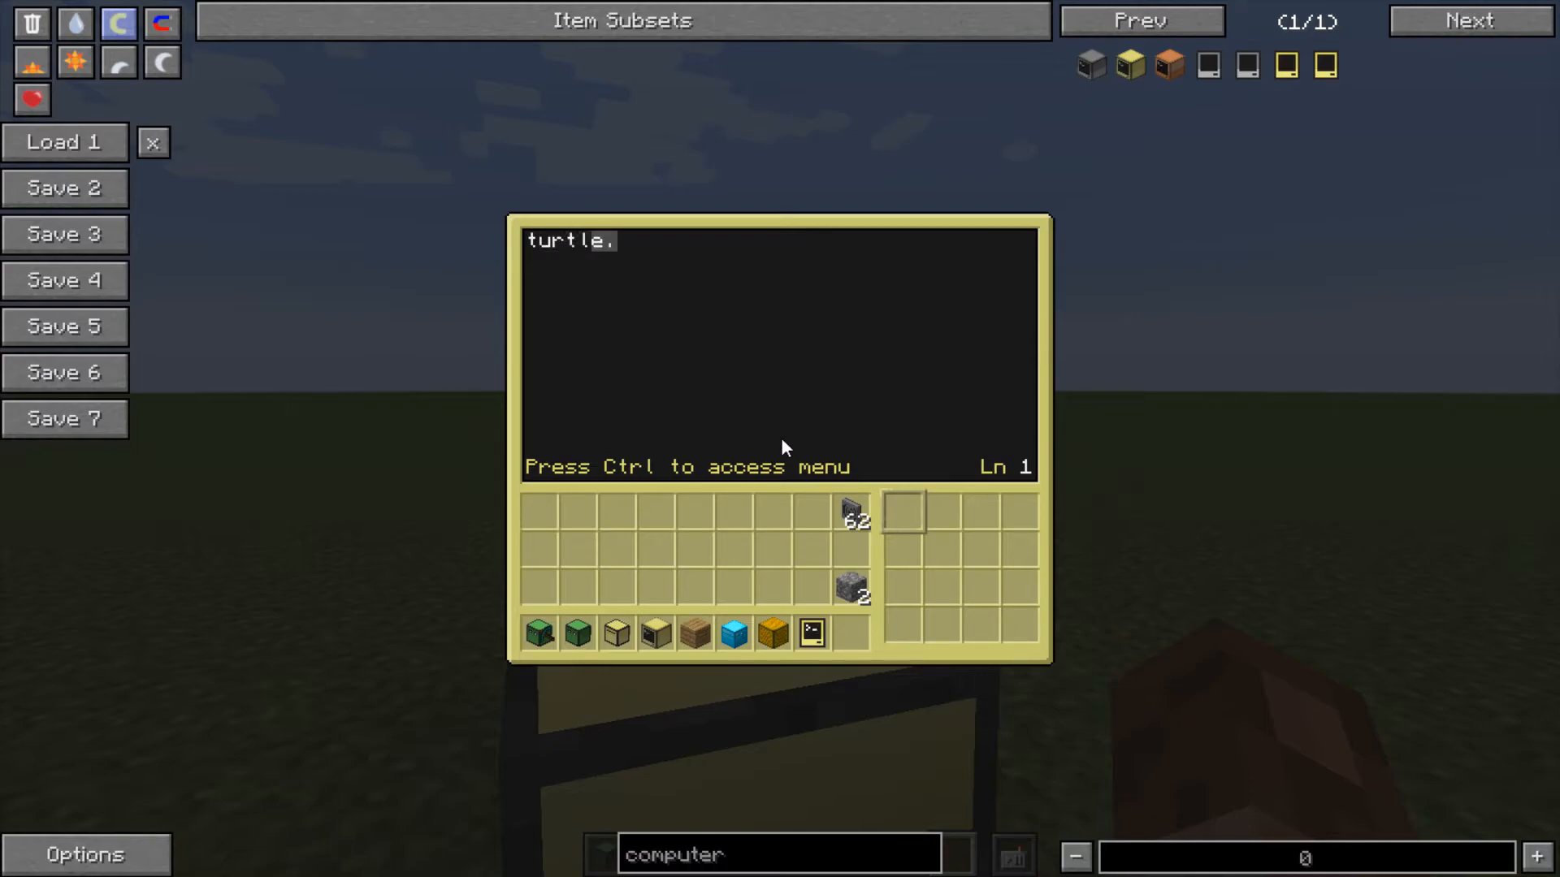
{"action": "type", "text": "rawequal("}
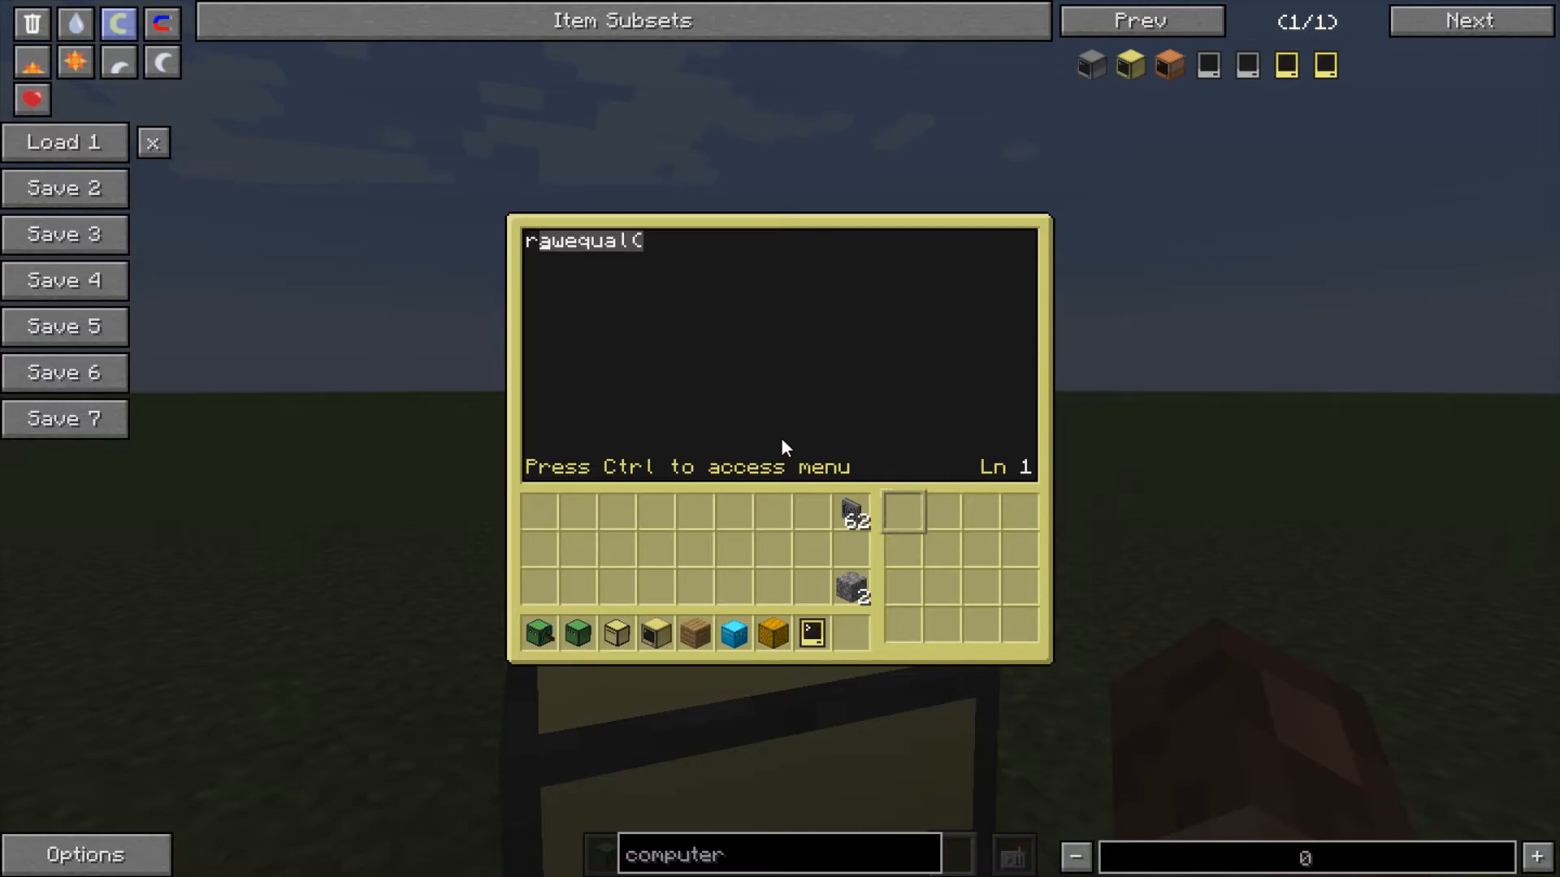
{"action": "type", "text": "rednet.open("}
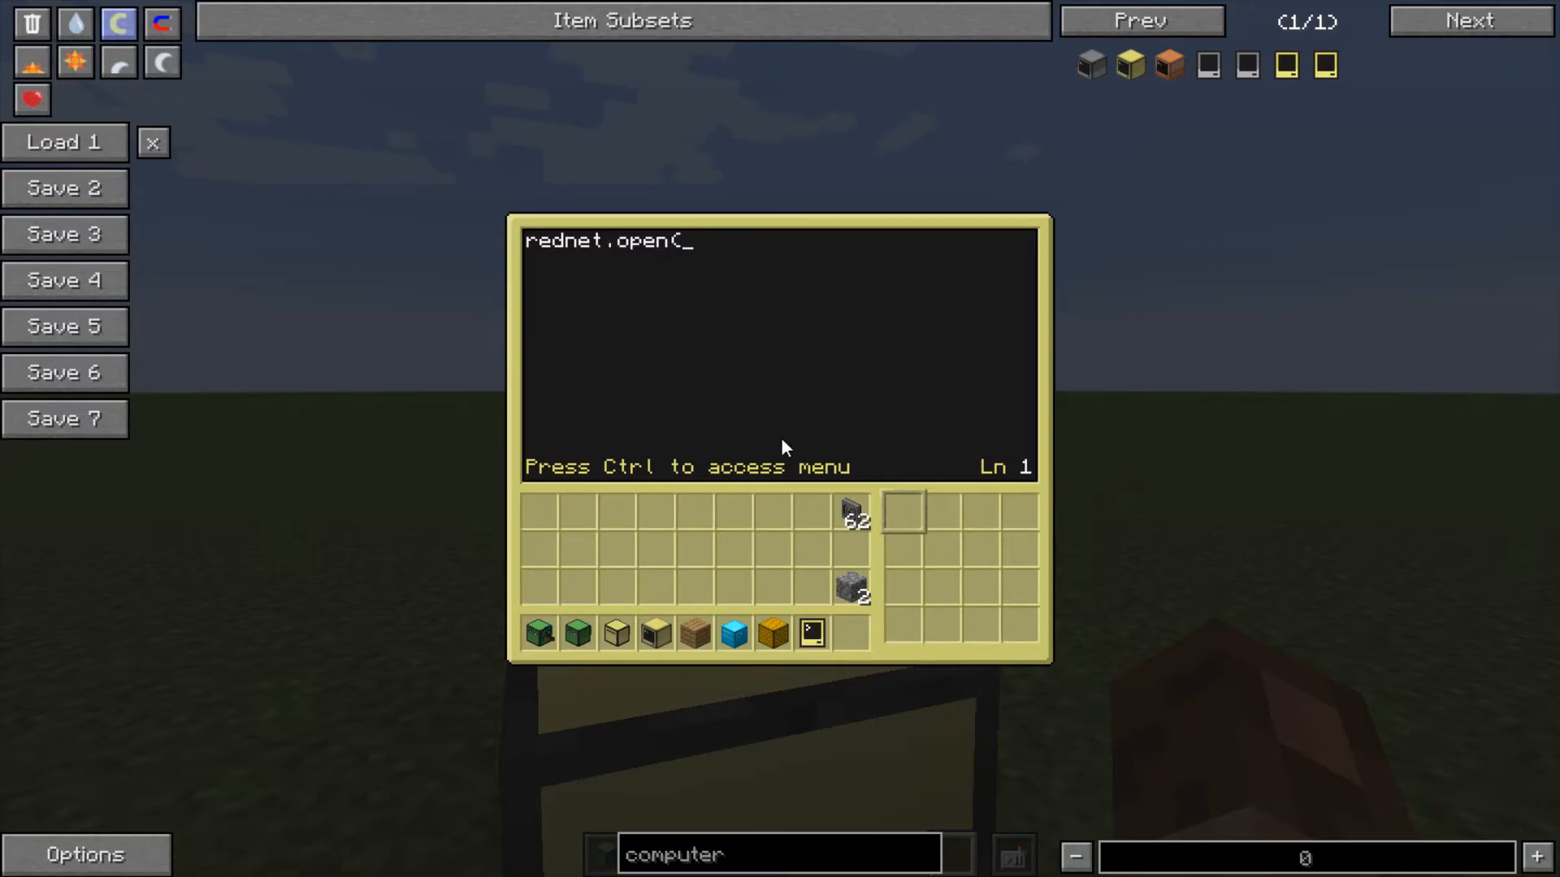
{"action": "type", "text": "(\"\")"}
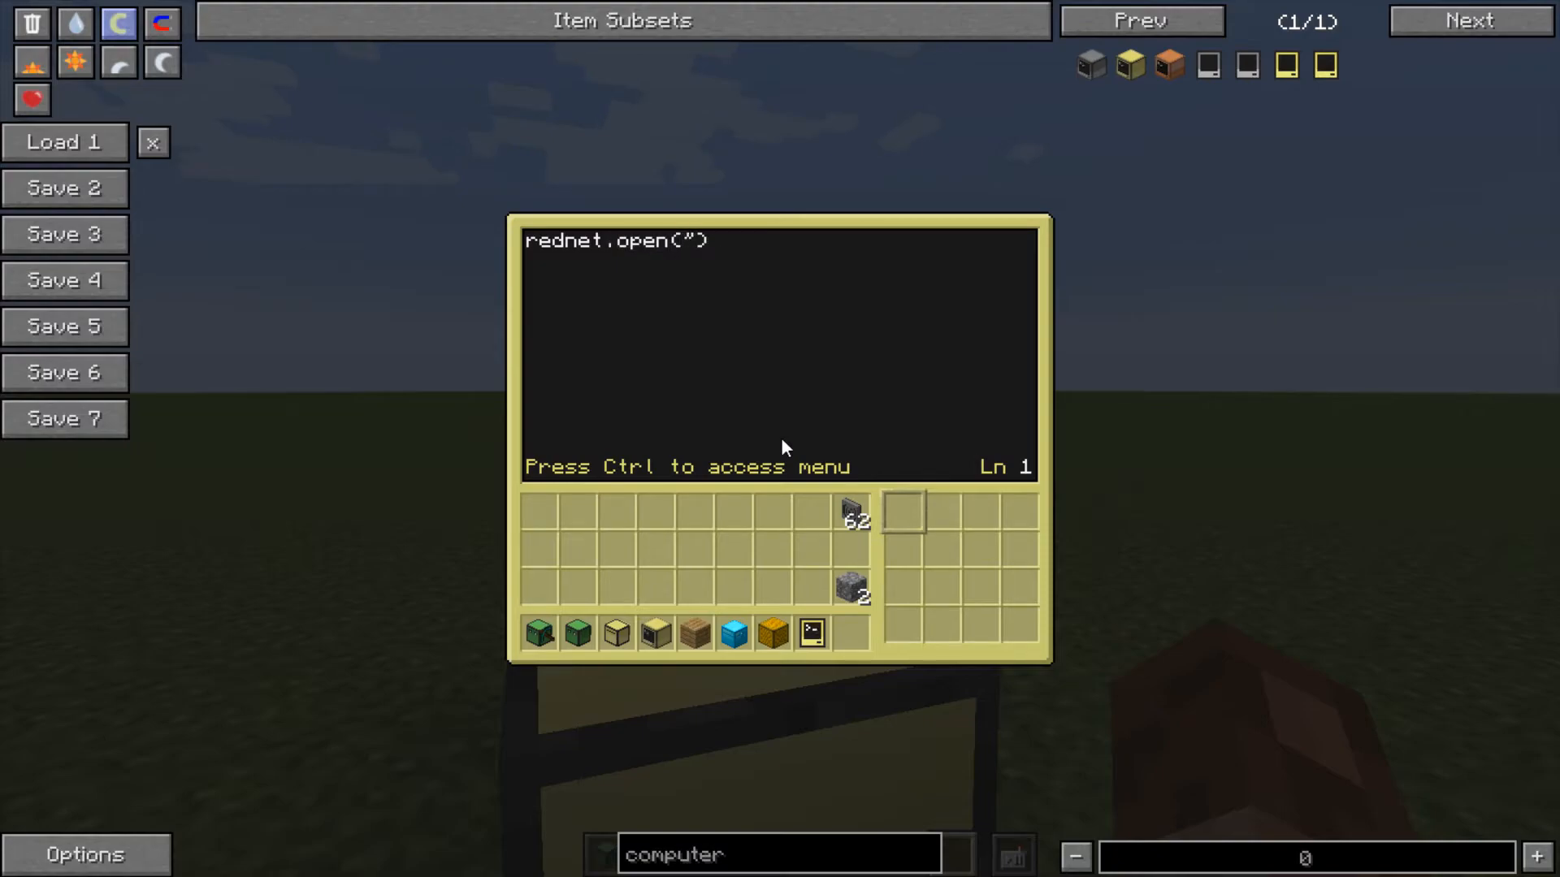
{"action": "type", "text": "right"}
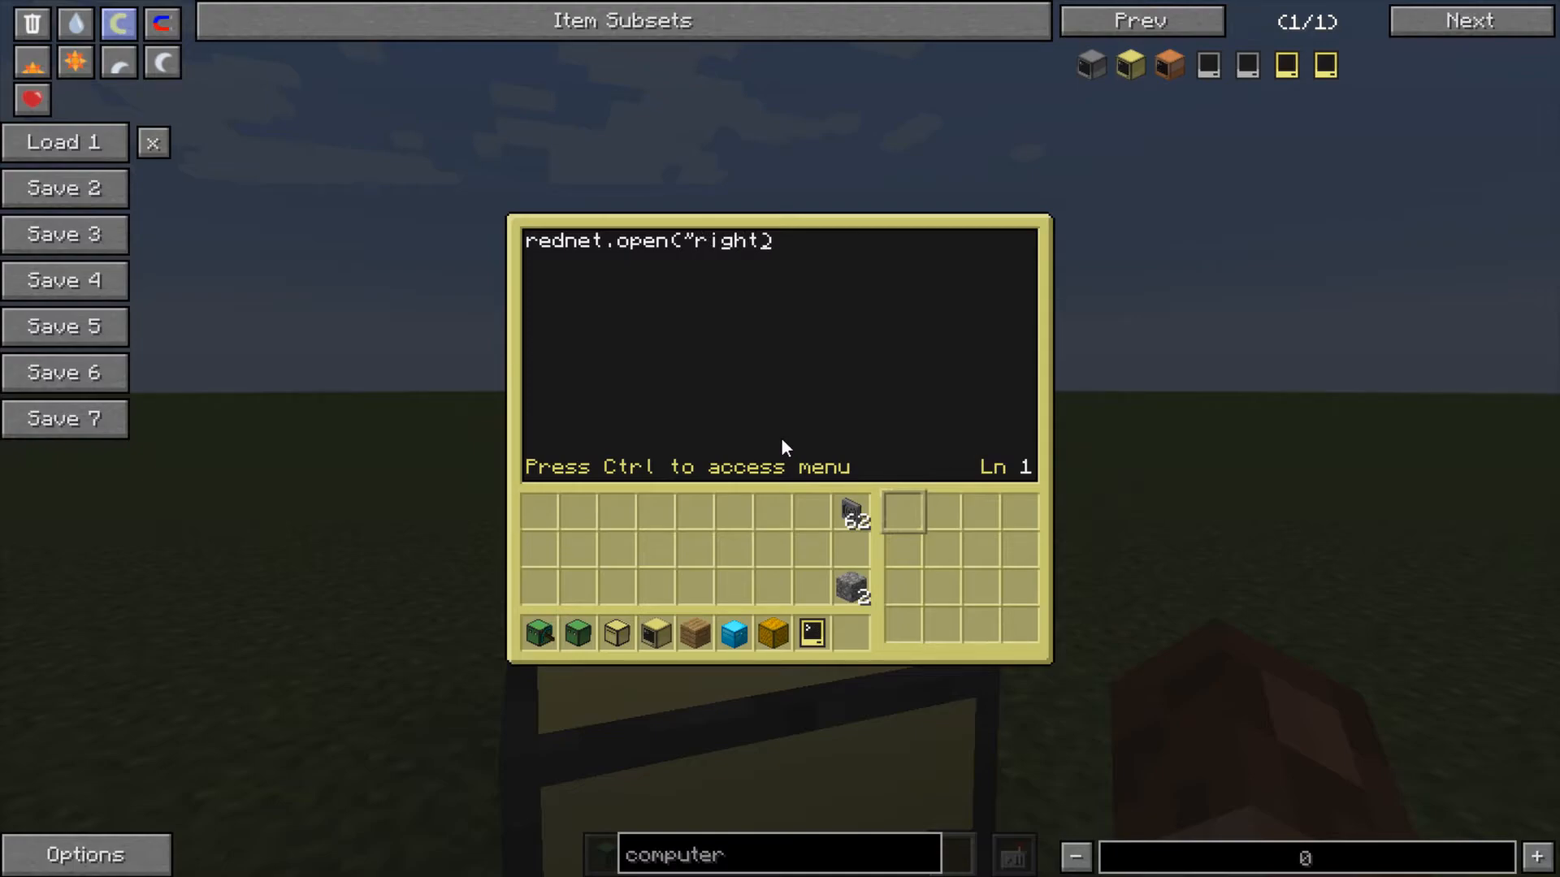
{"action": "key", "text": "Escape"}
{"action": "type", "text": "\""}
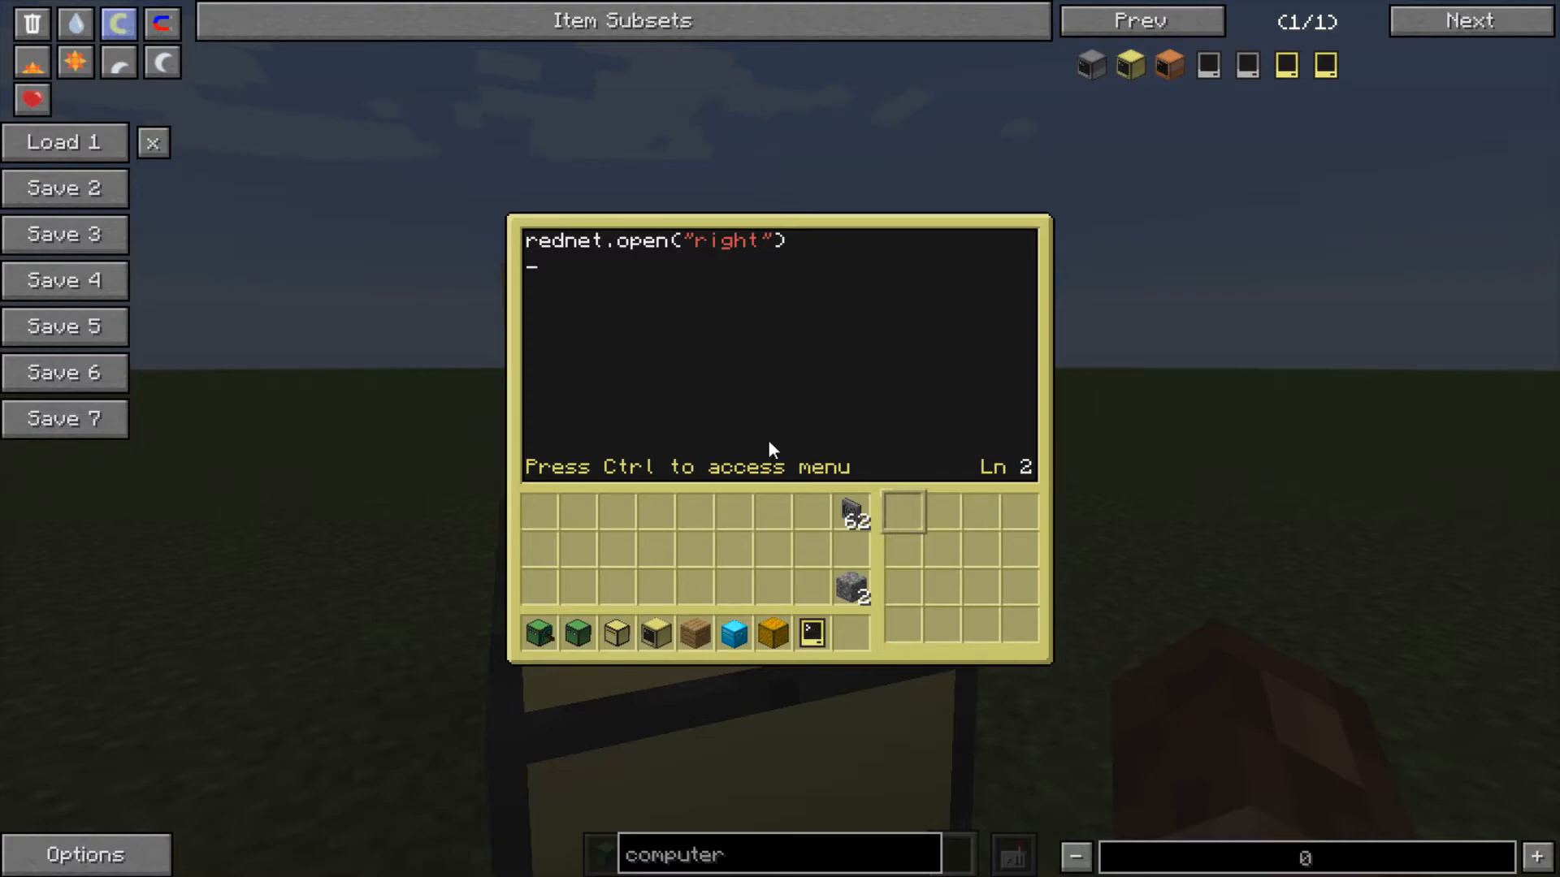
- Add the second line rednet.broadcast("hello World") and leave the editor
{"action": "type", "text": "rednet.broadcast("}
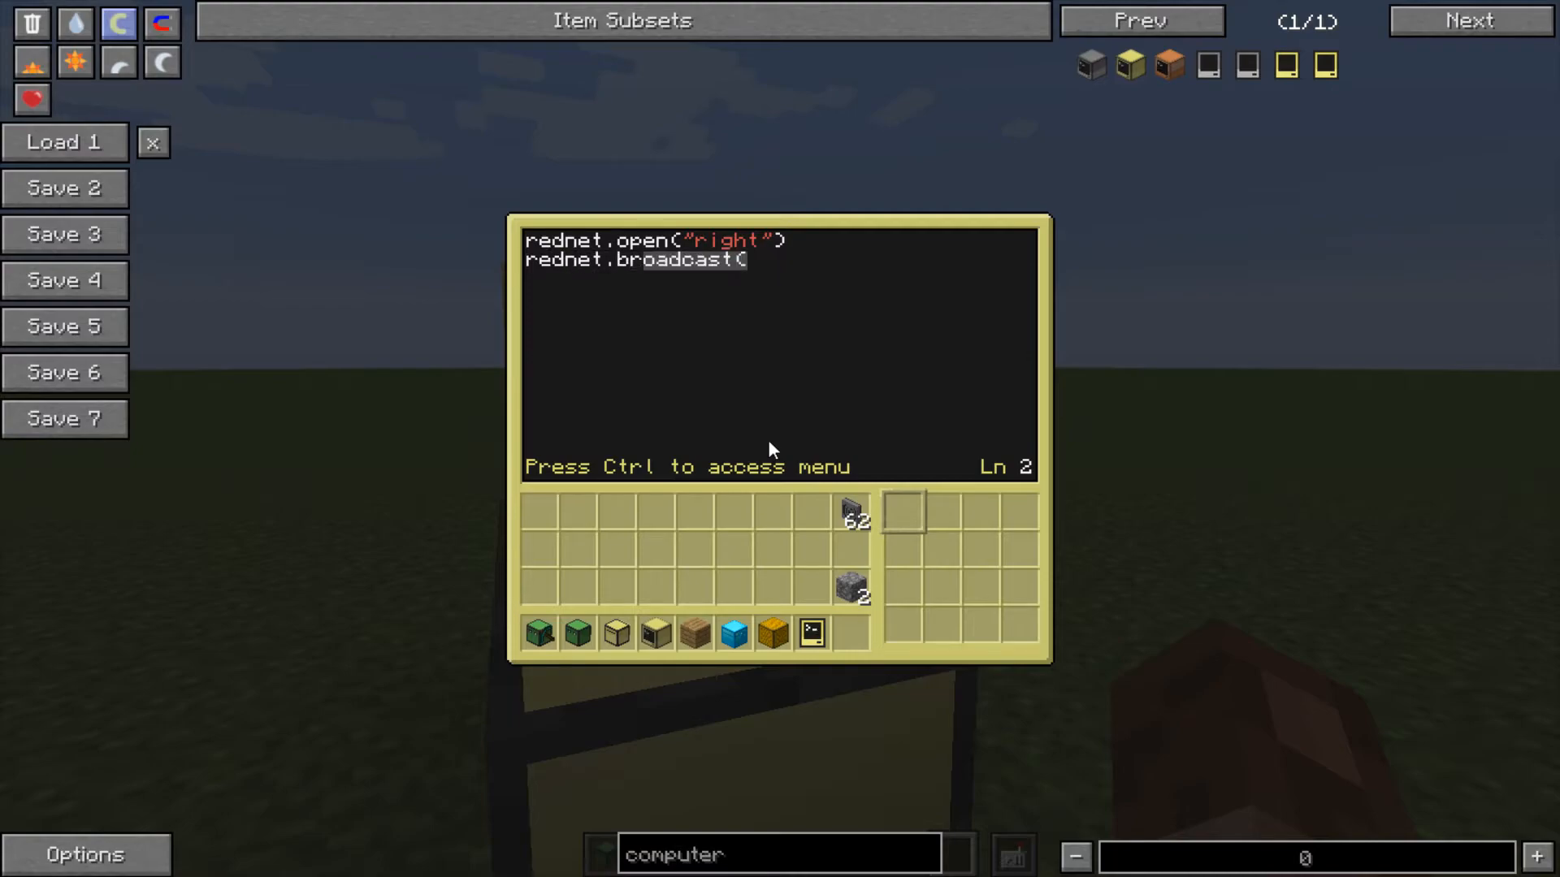
{"action": "type", "text": "\"help."}
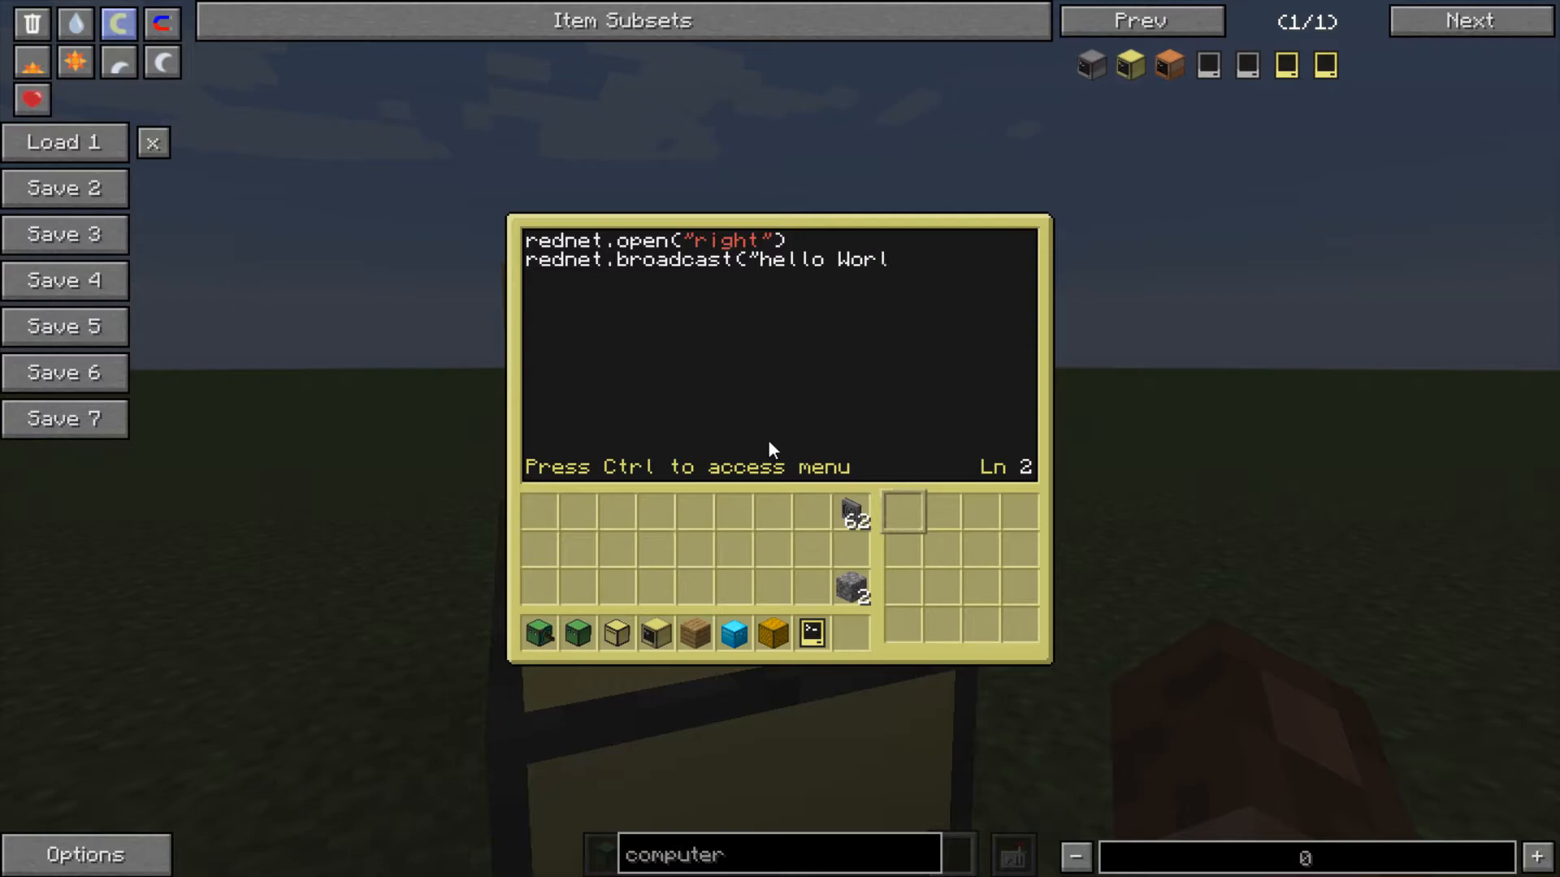
{"action": "type", "text": "d\")"}
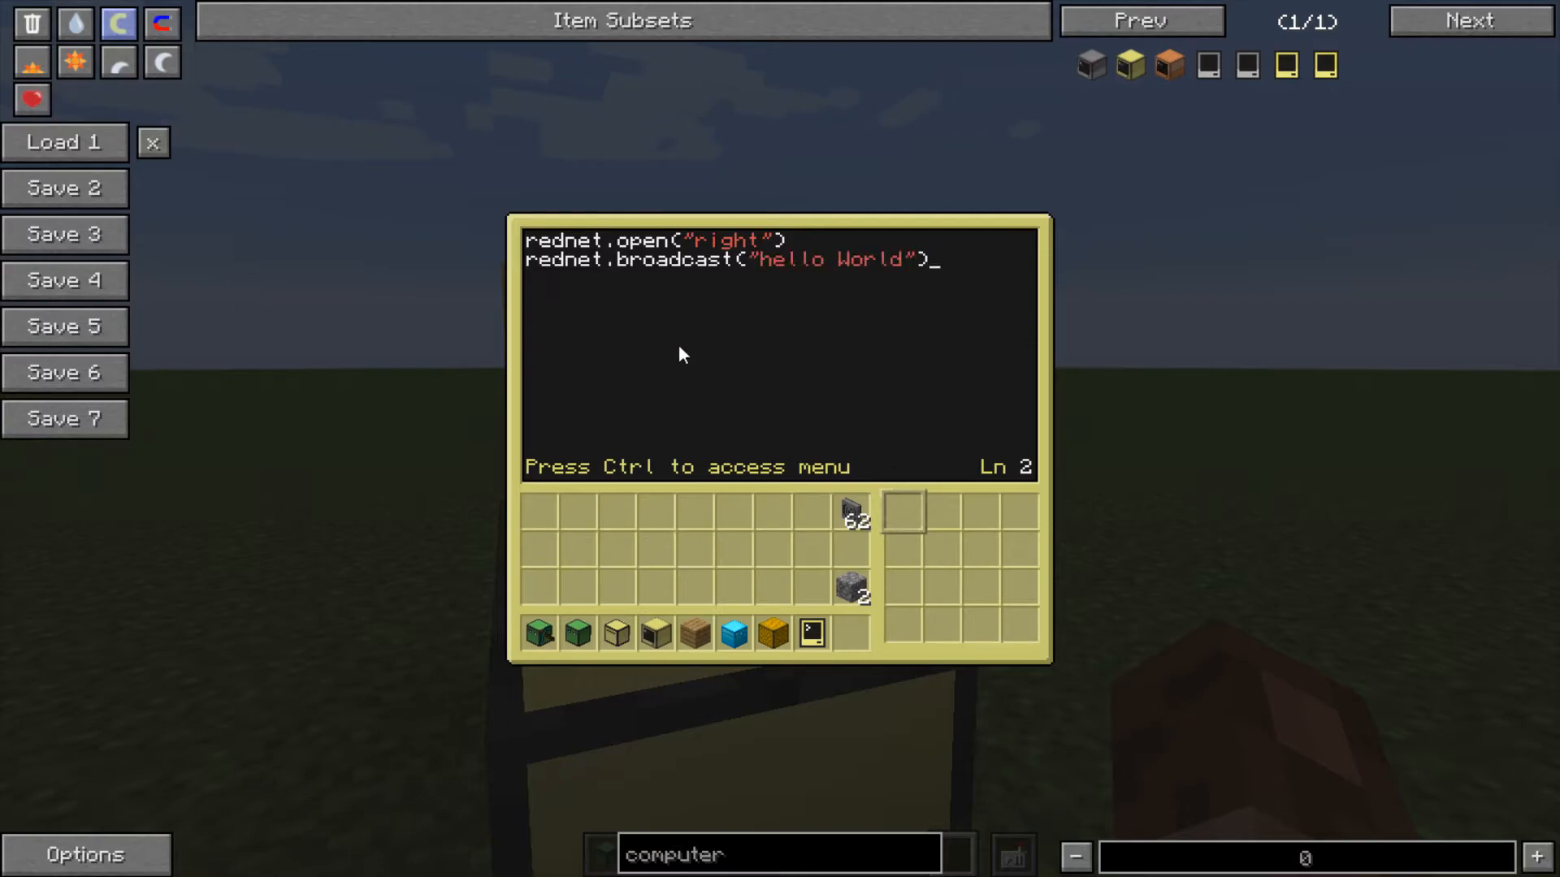
{"action": "key", "text": "Escape"}
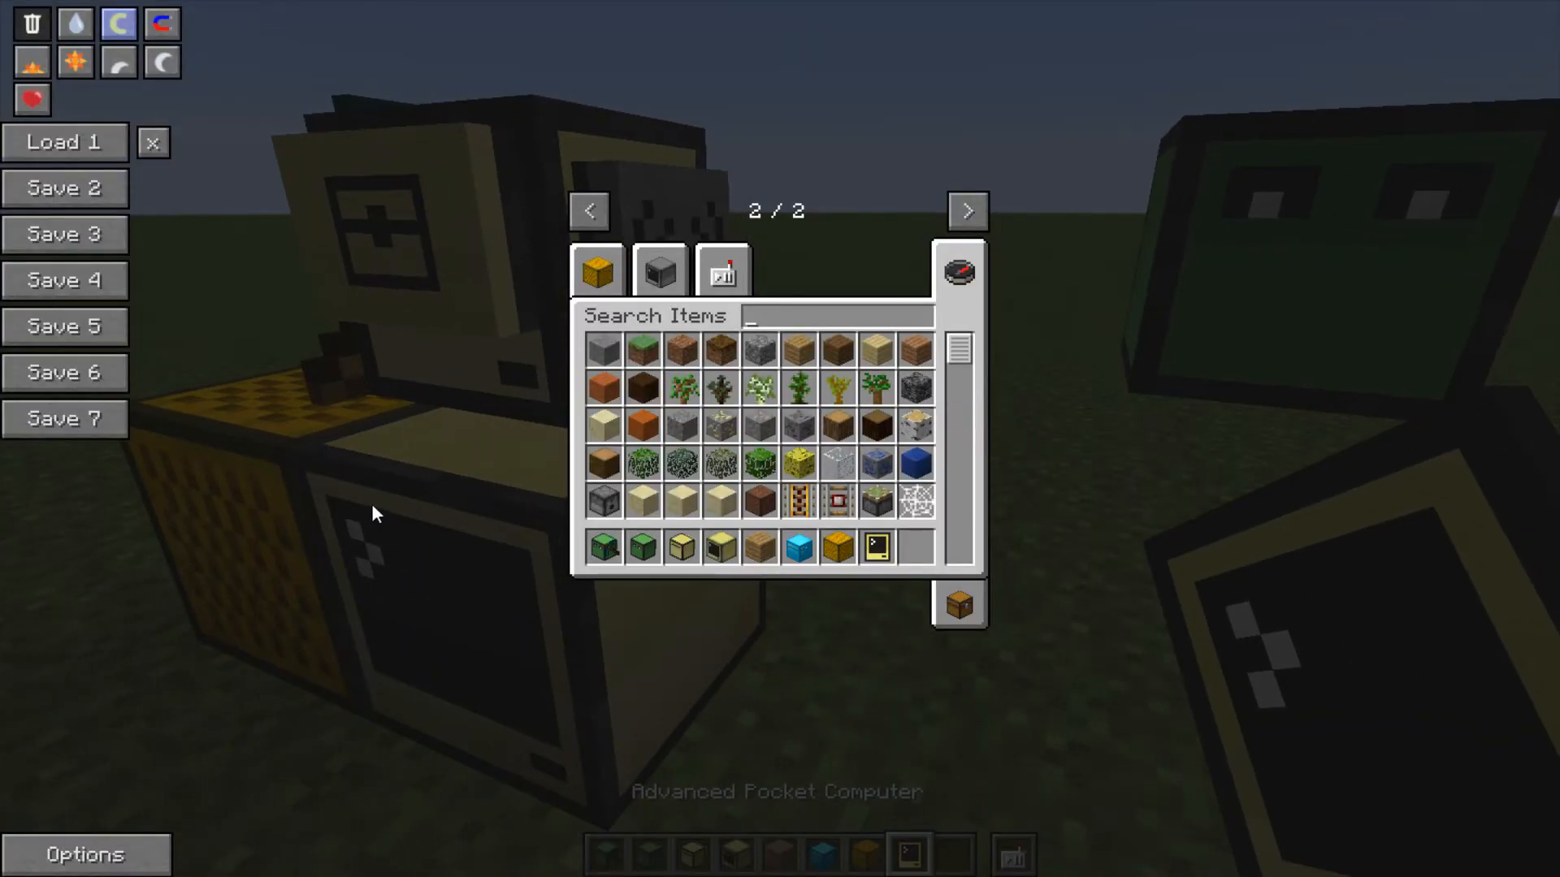
- Close the inventory and take the Advanced Computer in hand for placing
{"action": "key", "text": "Escape"}
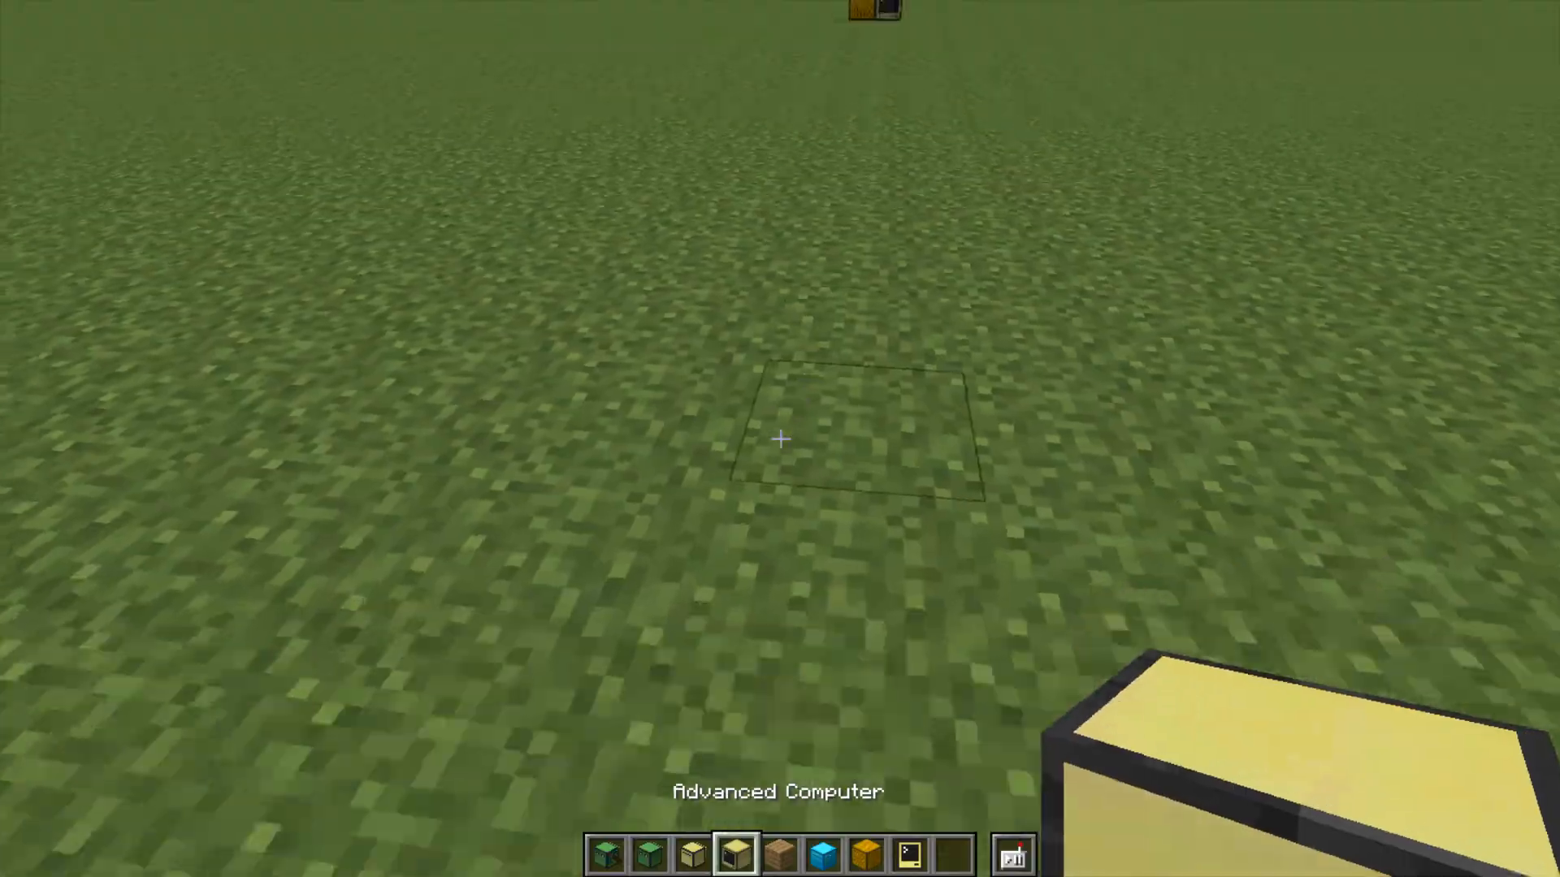
{"action": "key", "text": "e"}
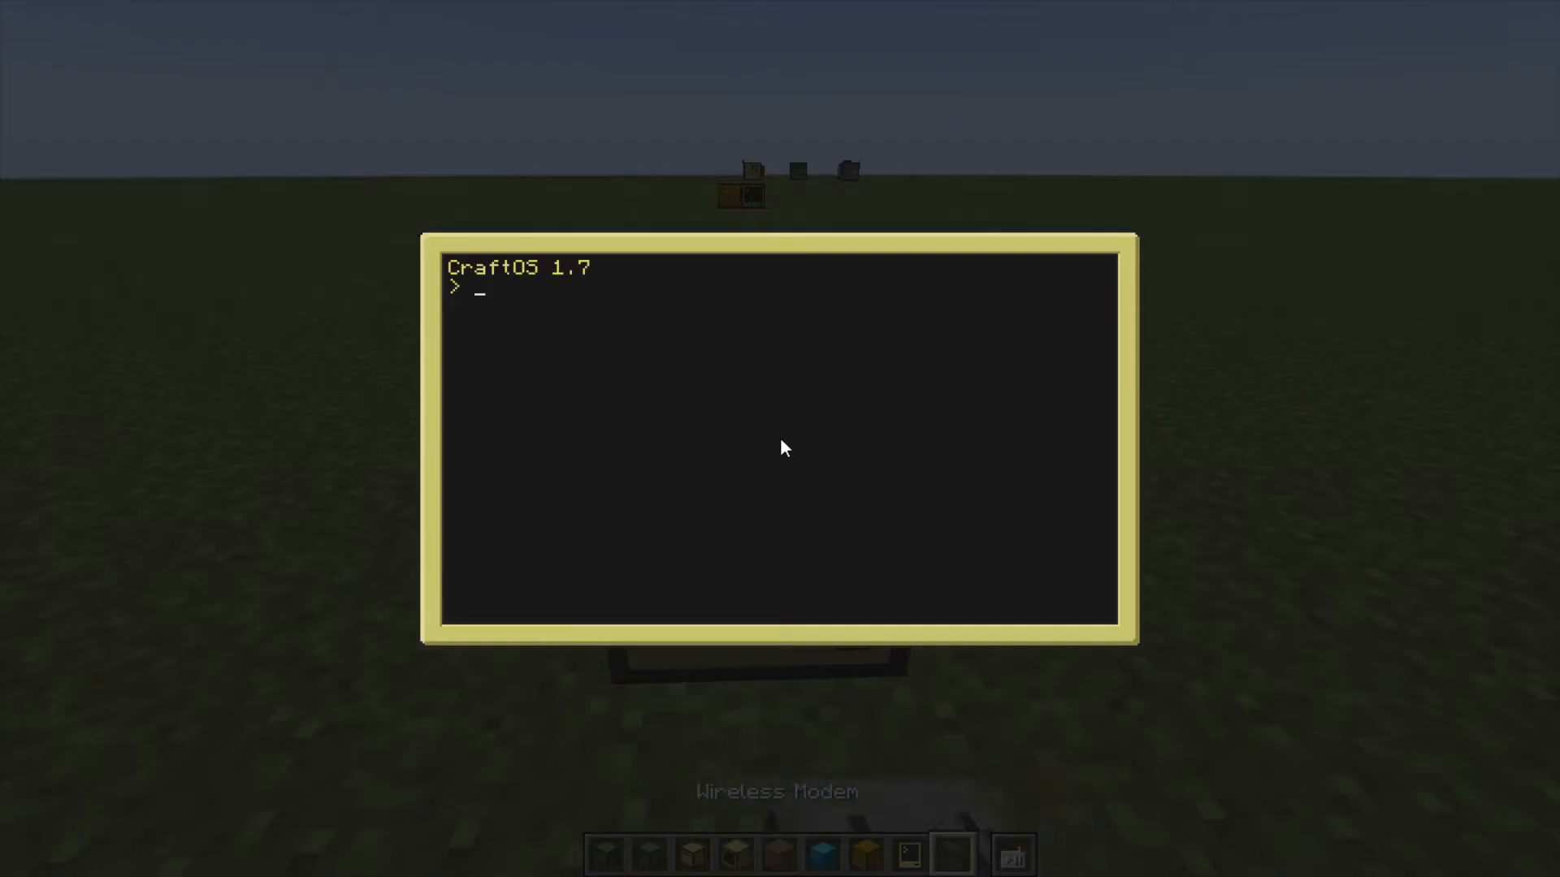
- Create program 'test' with rednet.open on top and a rednet.receive() line
{"action": "type", "text": "edit test"}
{"action": "type", "text": "redn"}
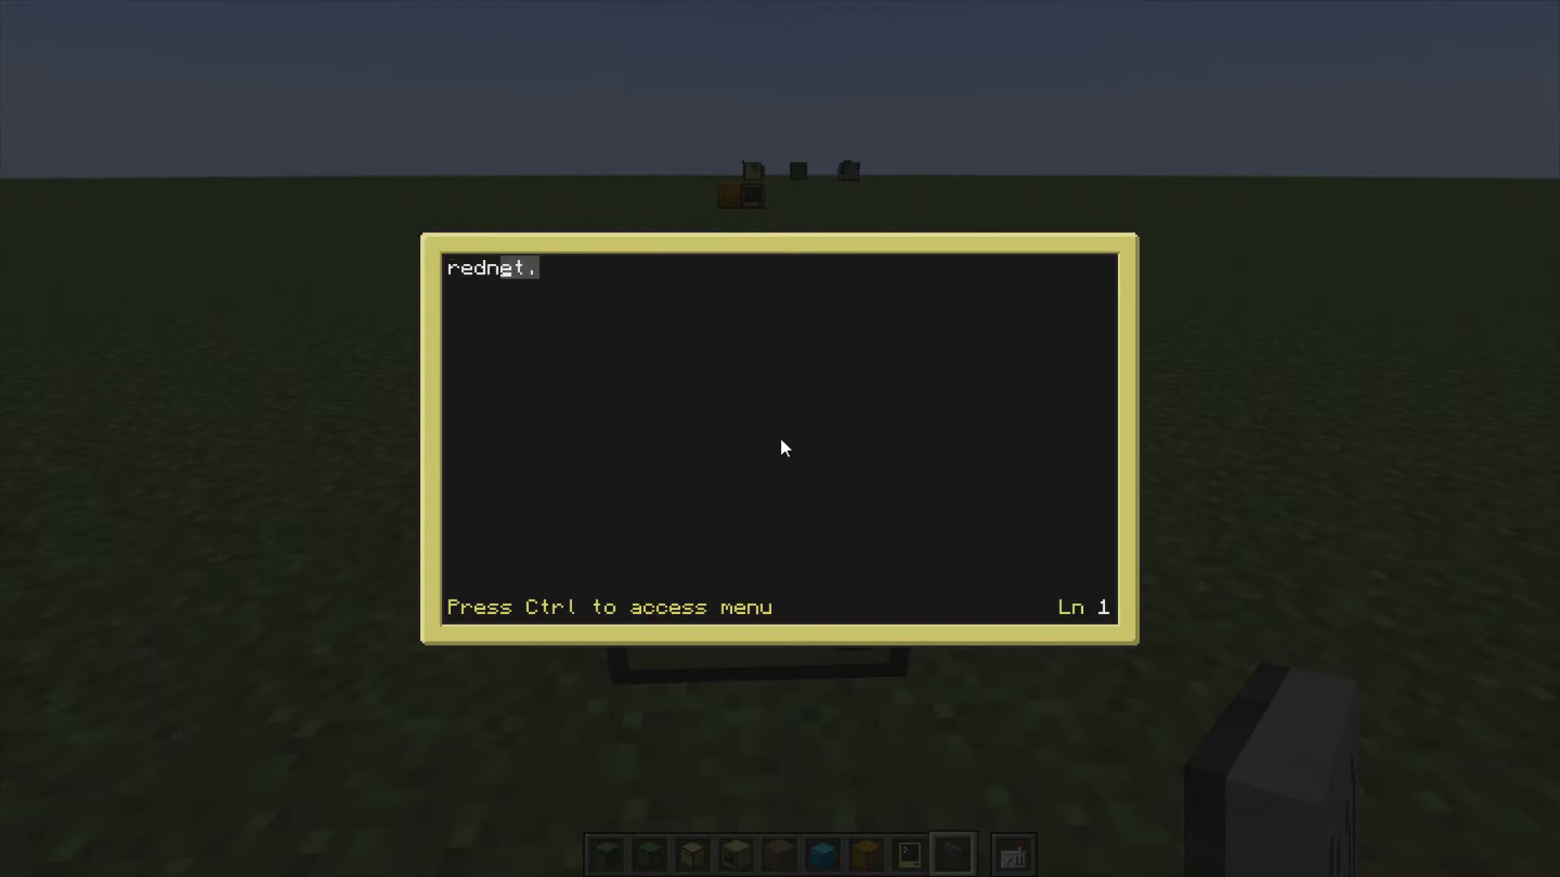
{"action": "type", "text": "open(\"top"}
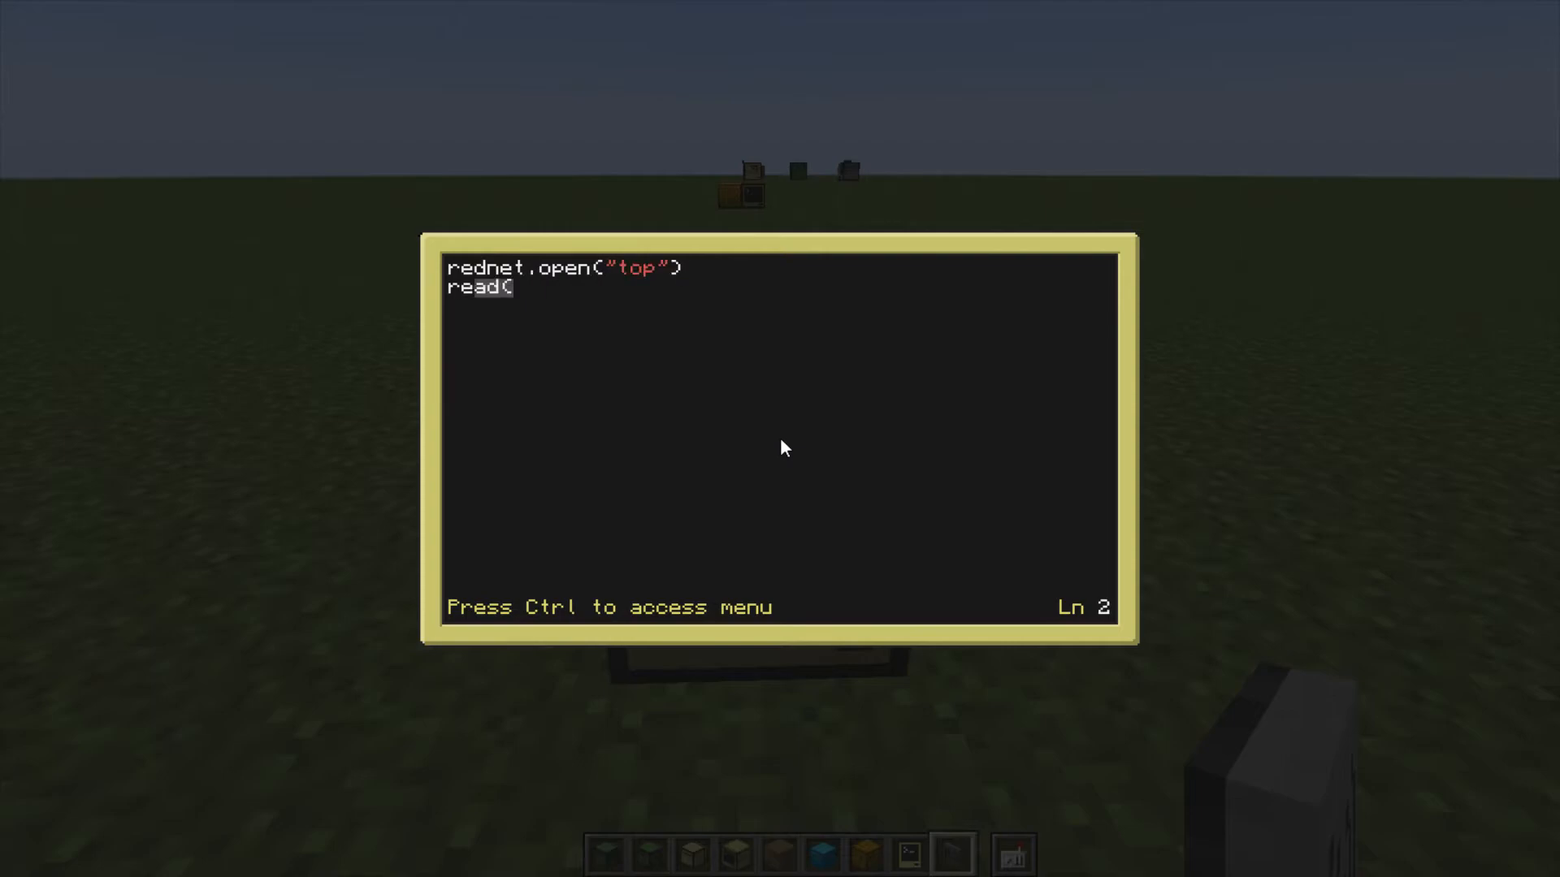
{"action": "type", "text": "rednet."}
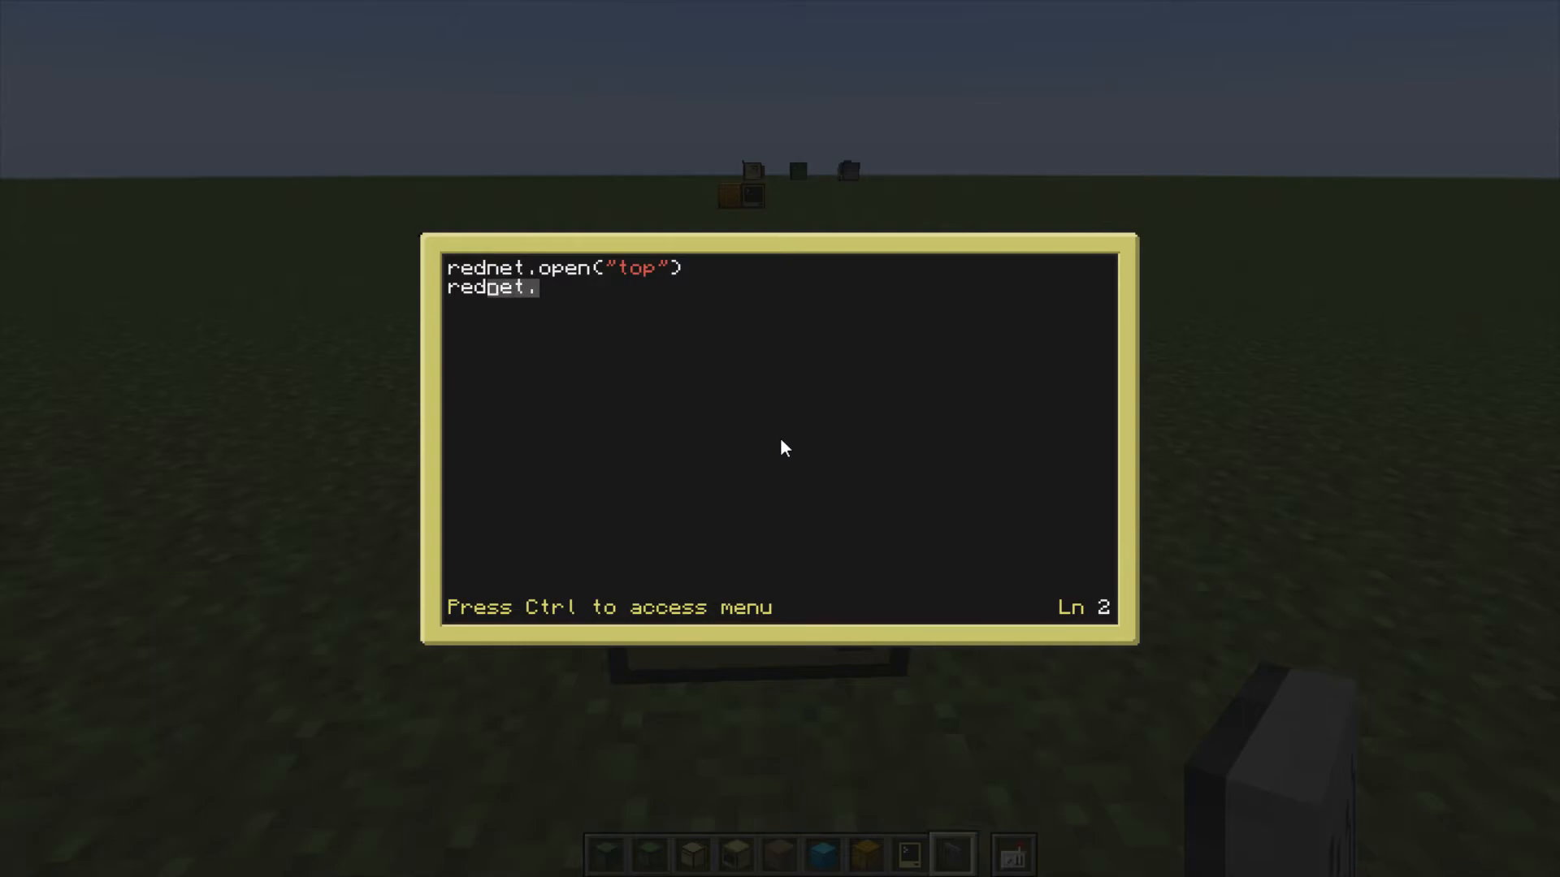
{"action": "type", "text": "receive("}
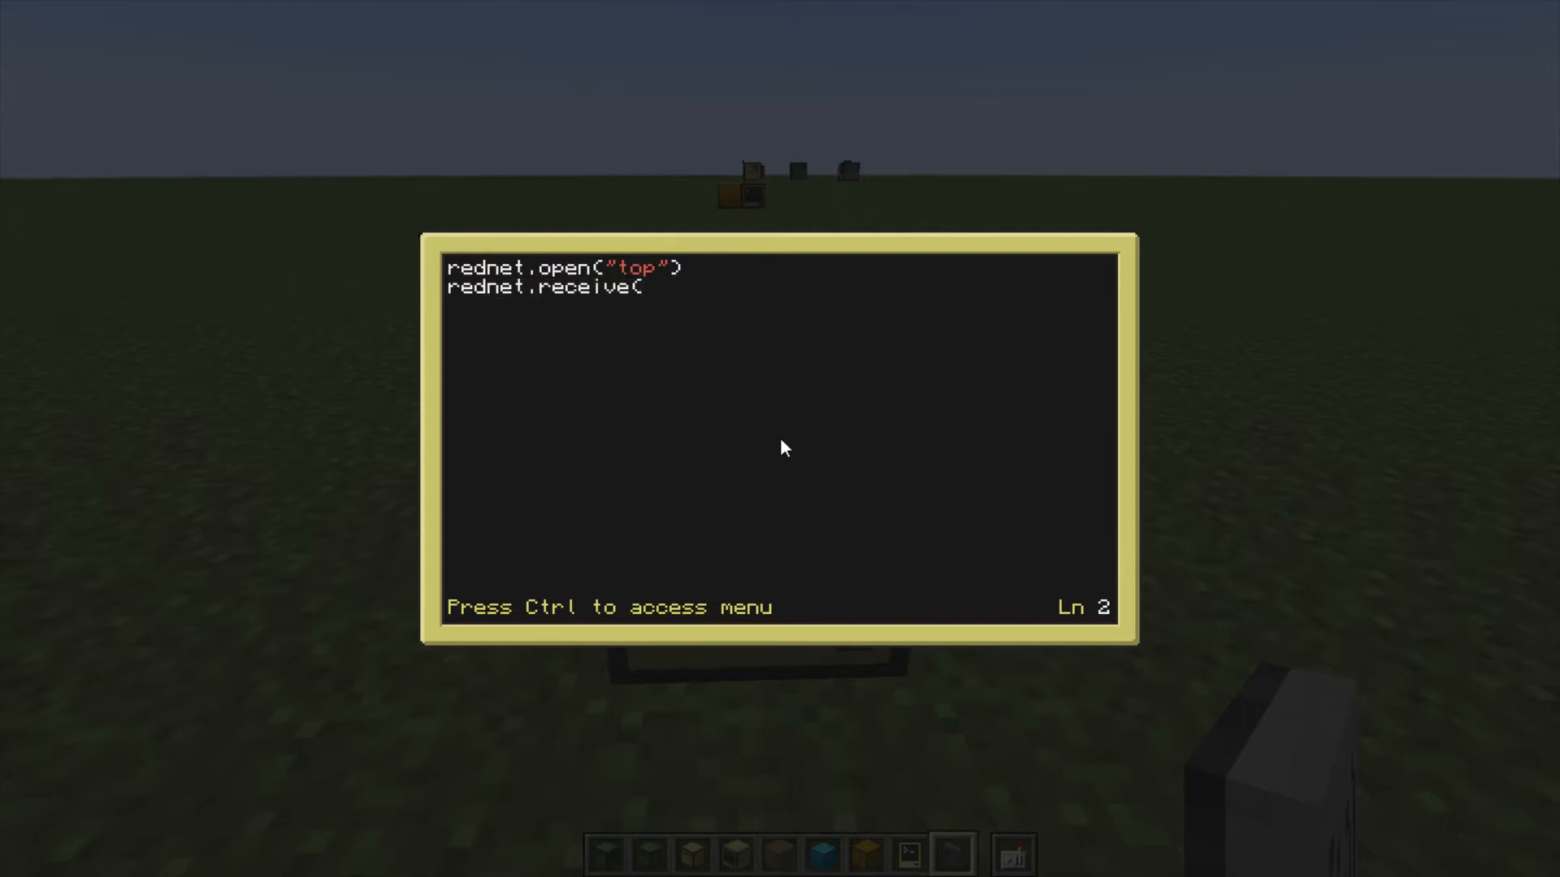
{"action": "type", "text": ")"}
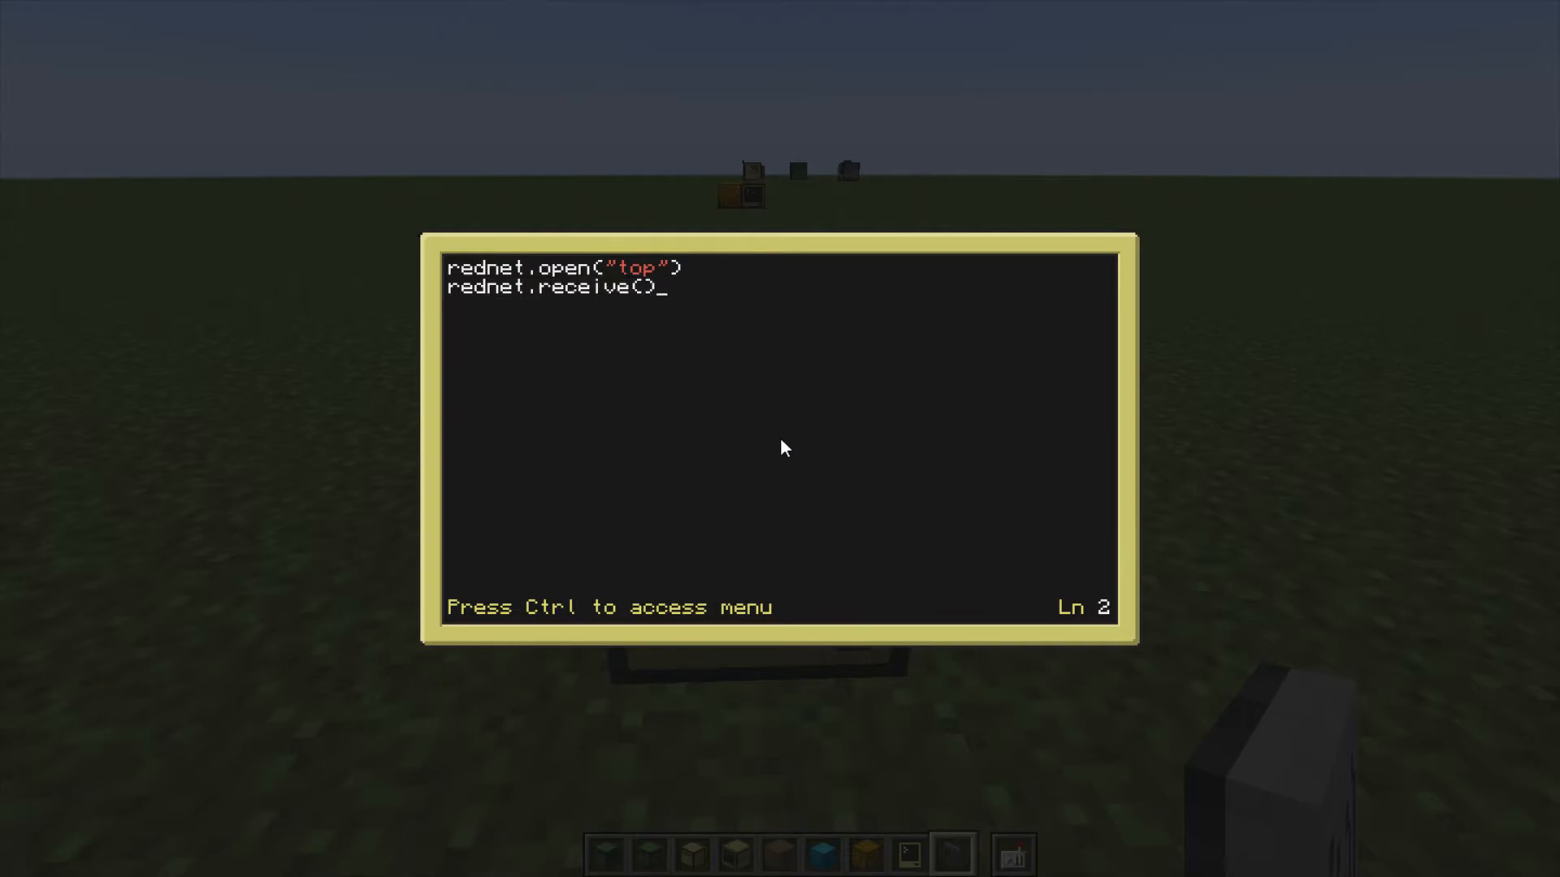
{"action": "key", "text": "Return"}
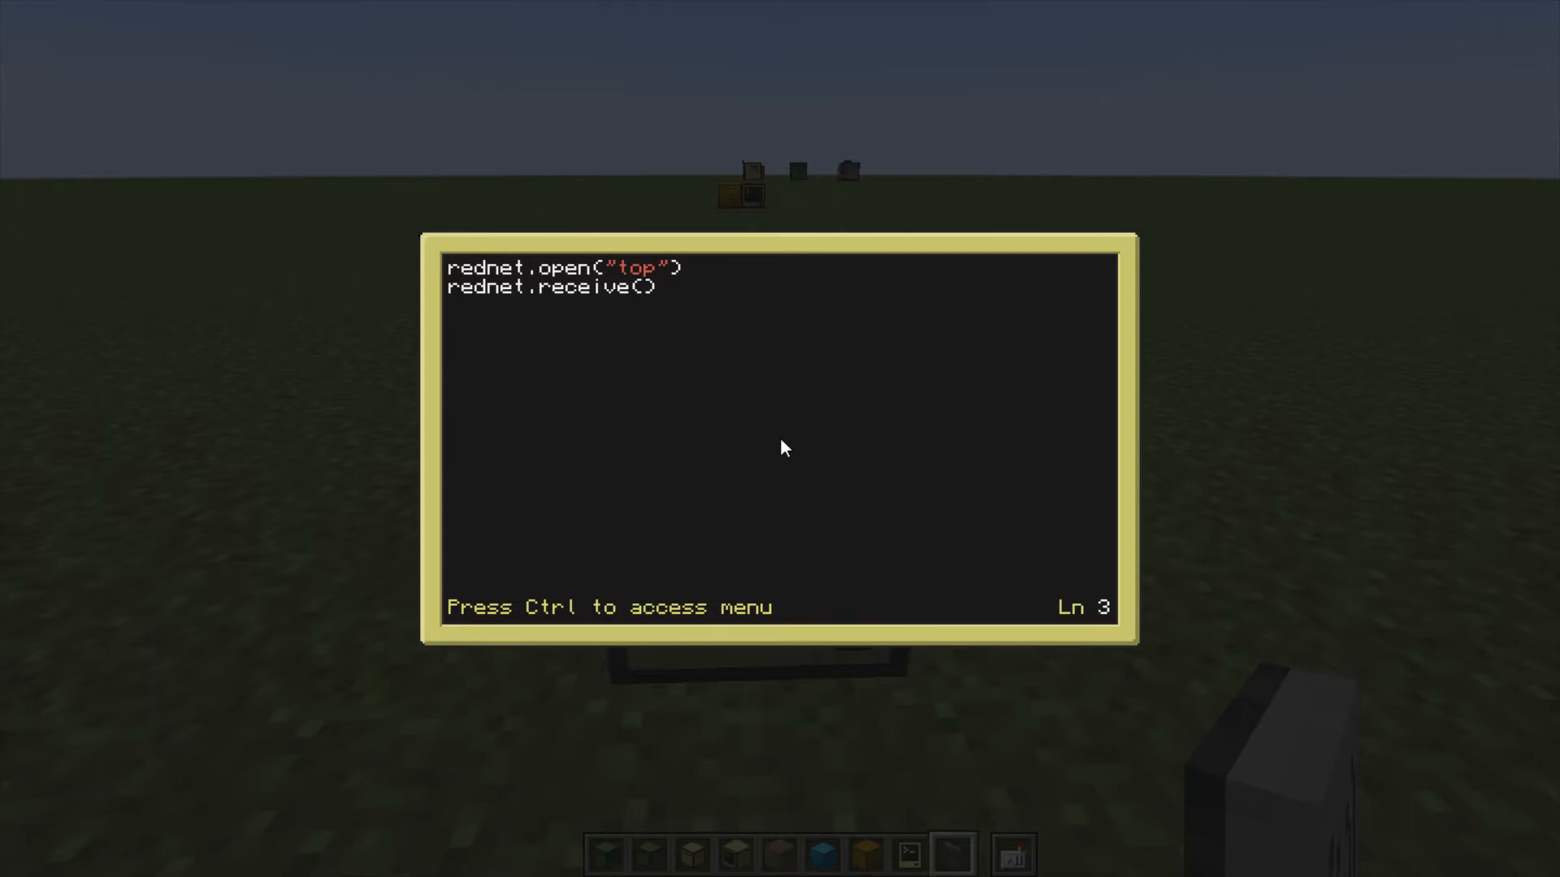
- Prefix the receive line with 'local message =' to store the result
{"action": "key", "text": "up"}
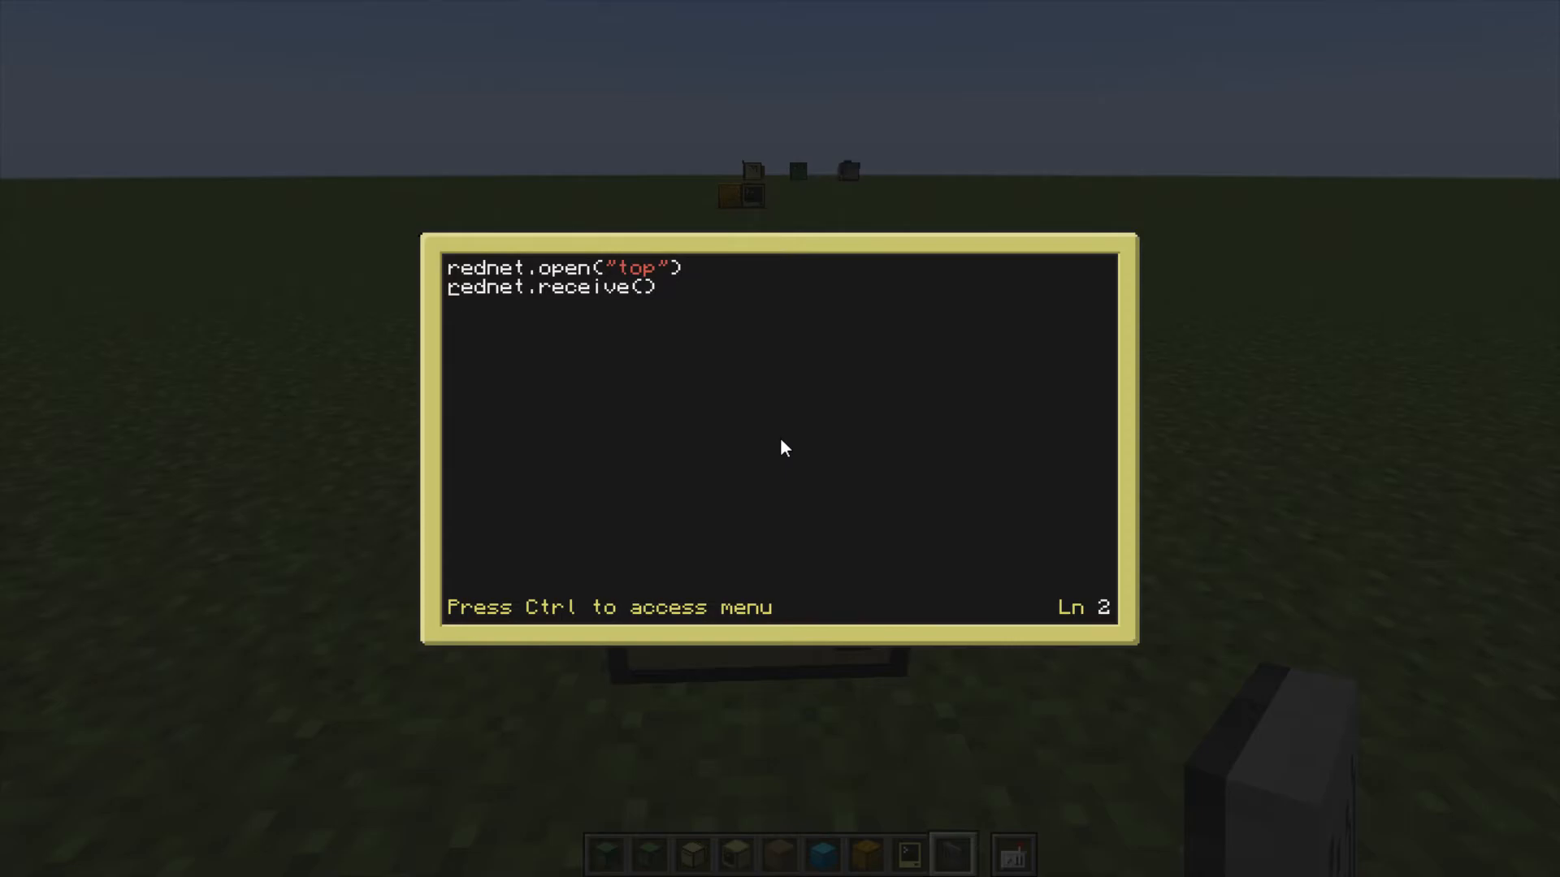
{"action": "type", "text": "local"}
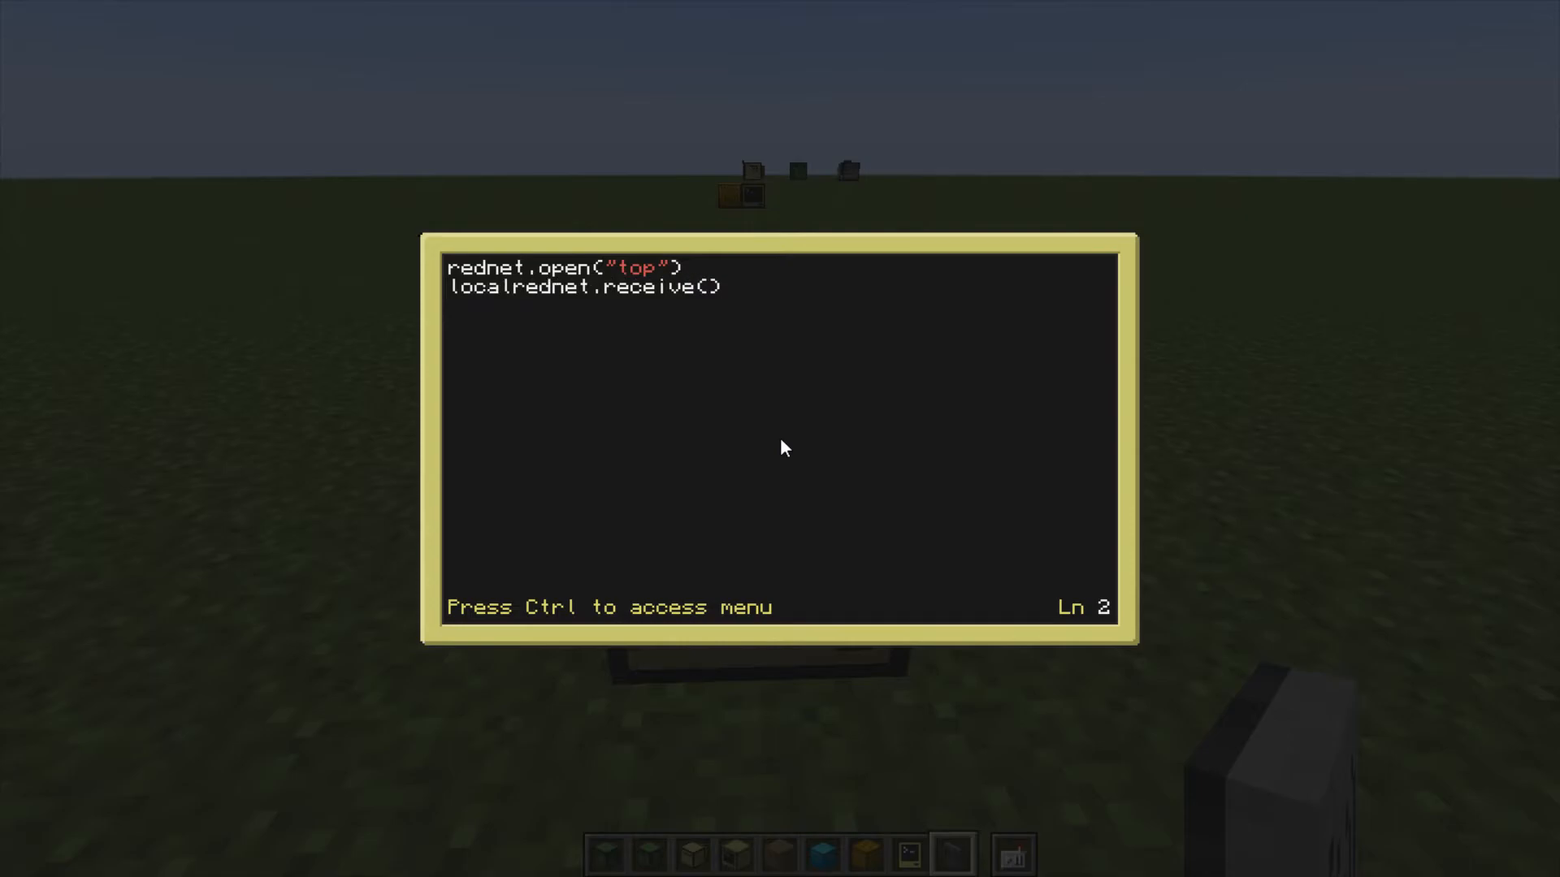
{"action": "type", "text": "message ="}
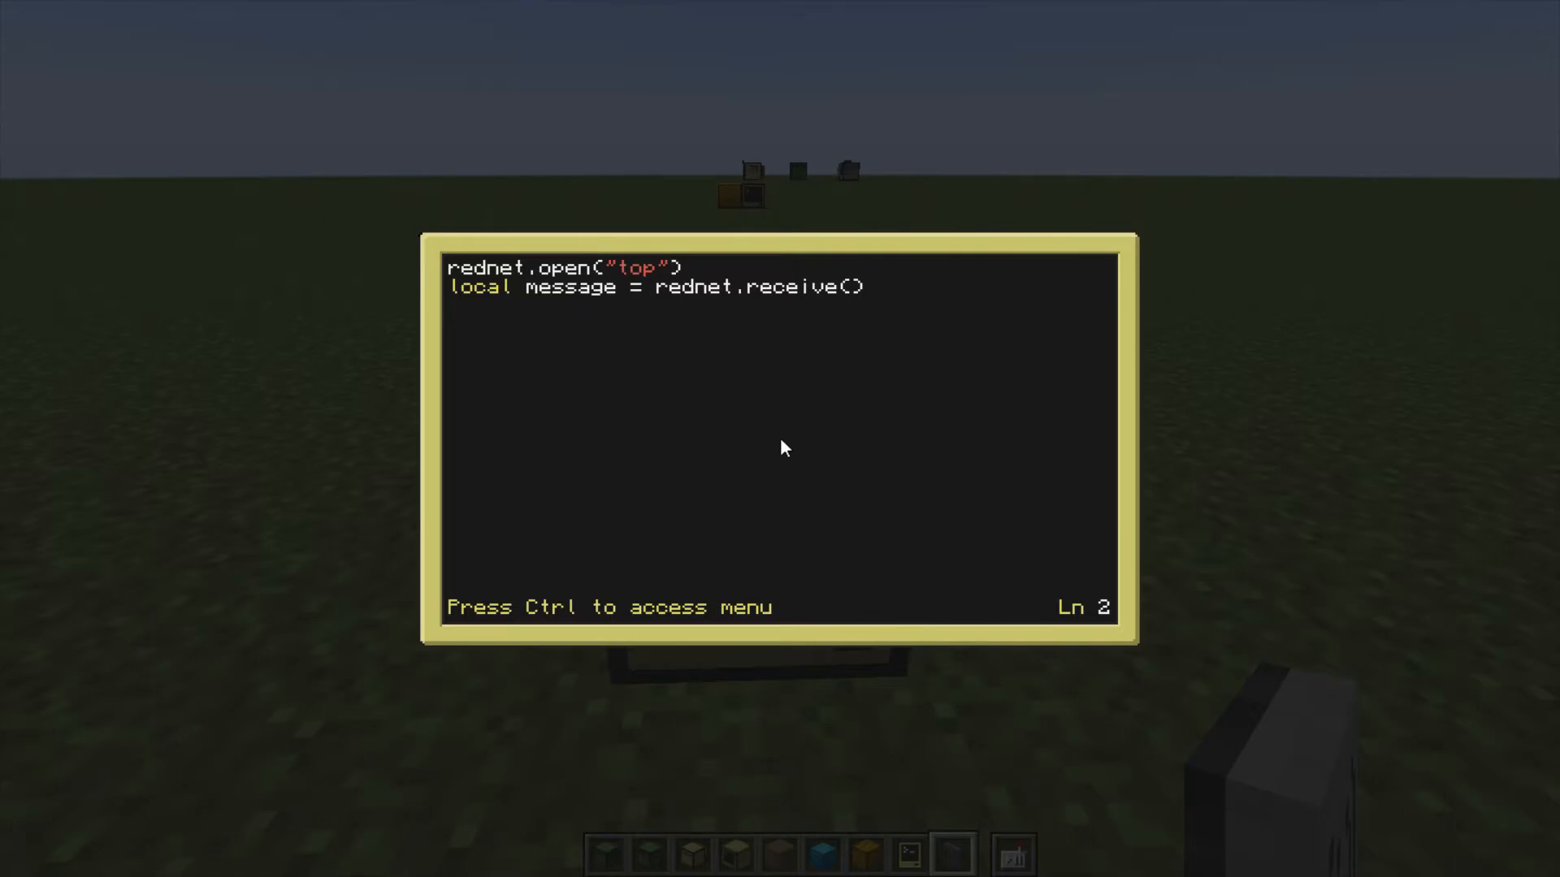
{"action": "mouse_move", "coordinate": [525, 291]}
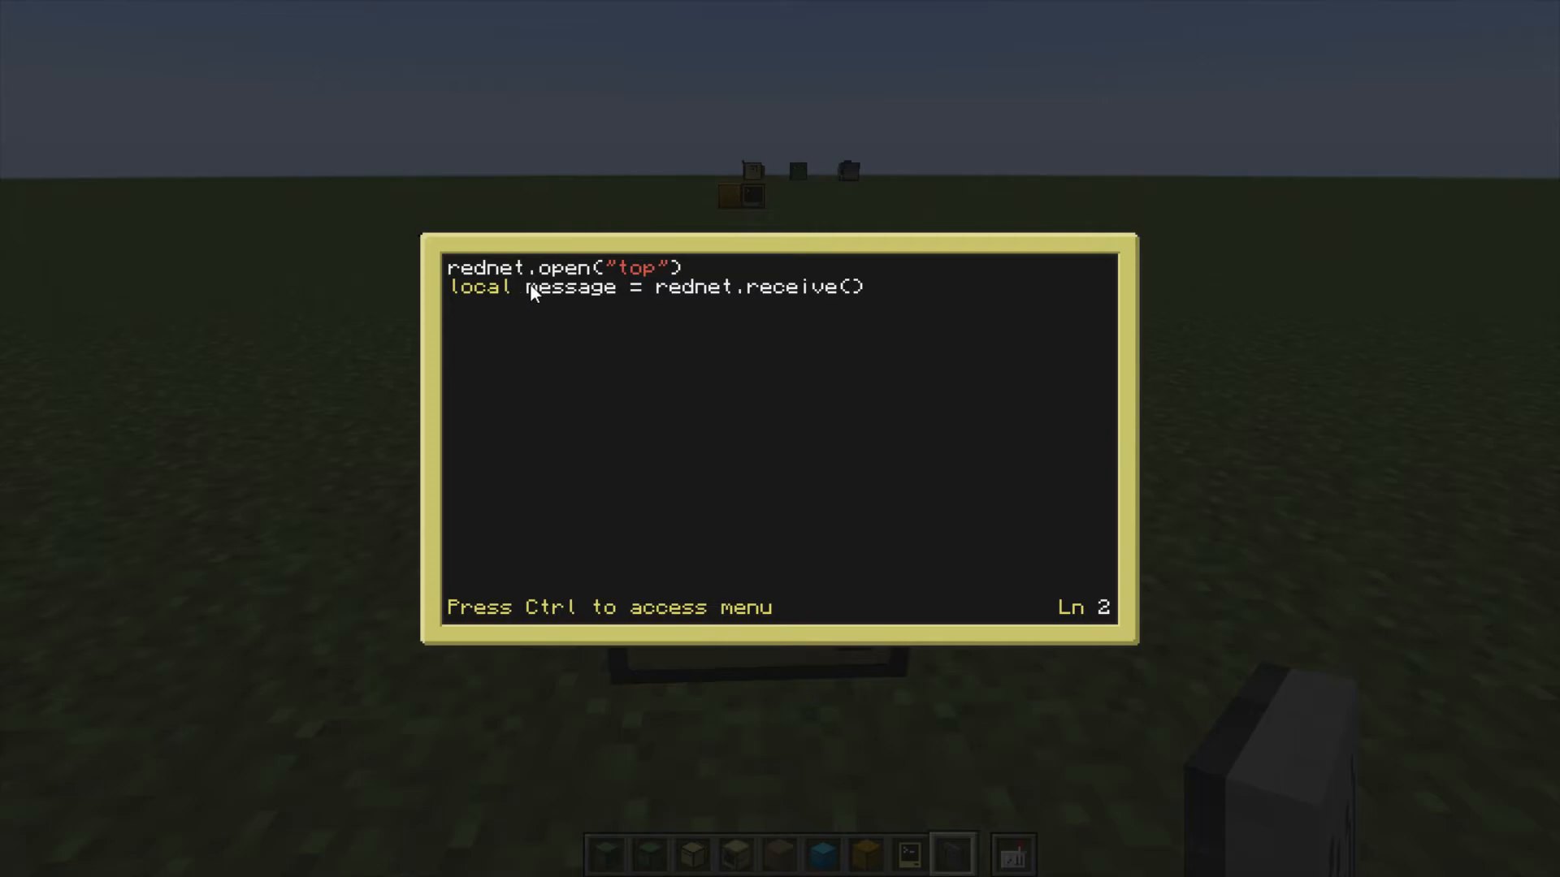
{"action": "type", "text": "_"}
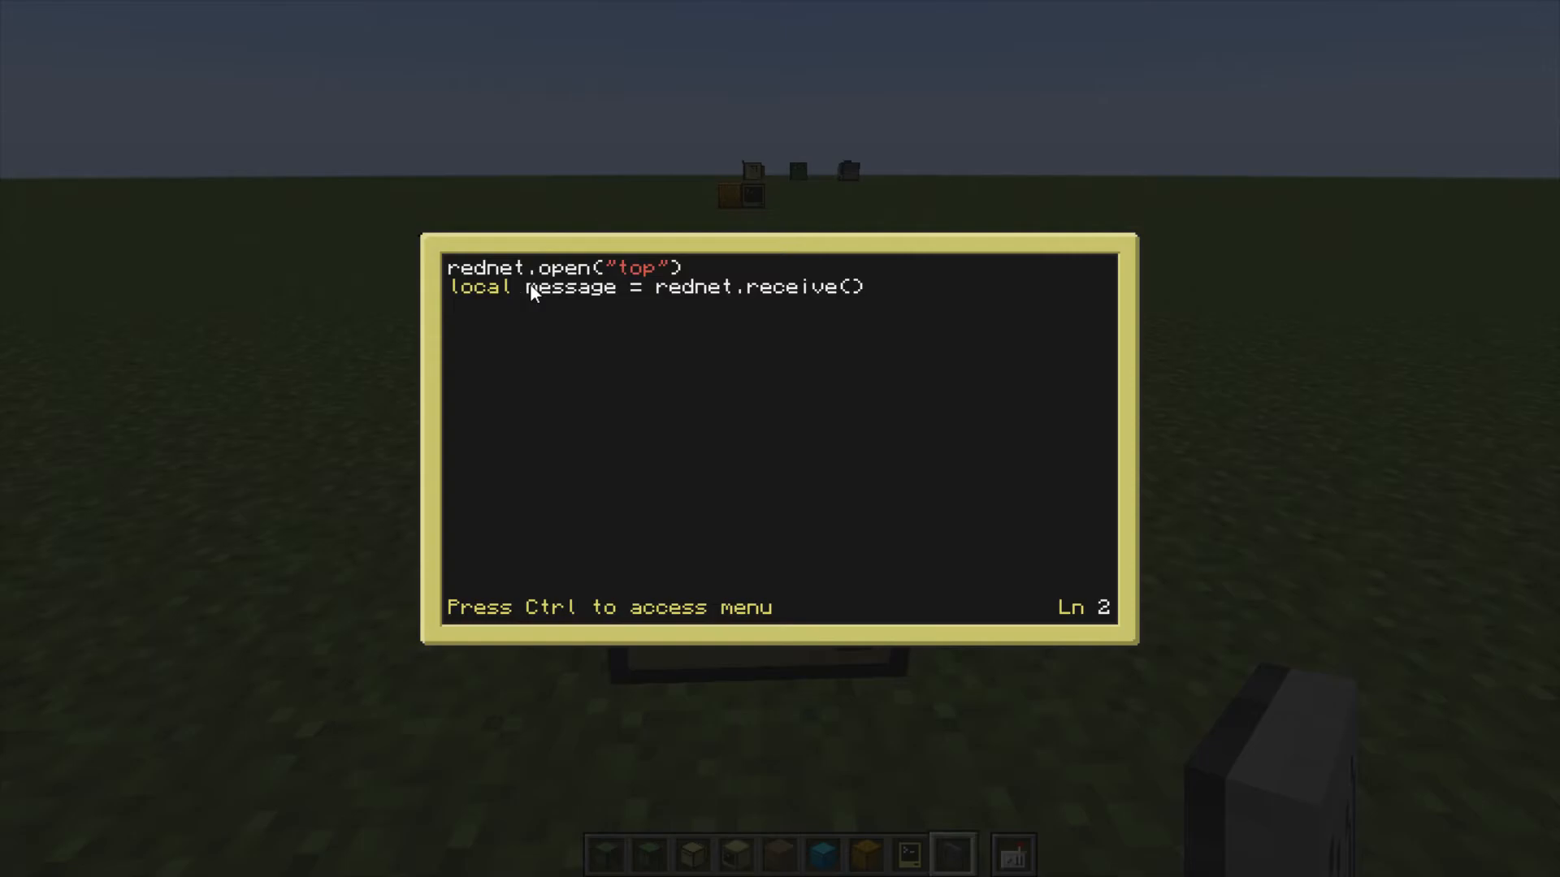
{"action": "type", "text": "_"}
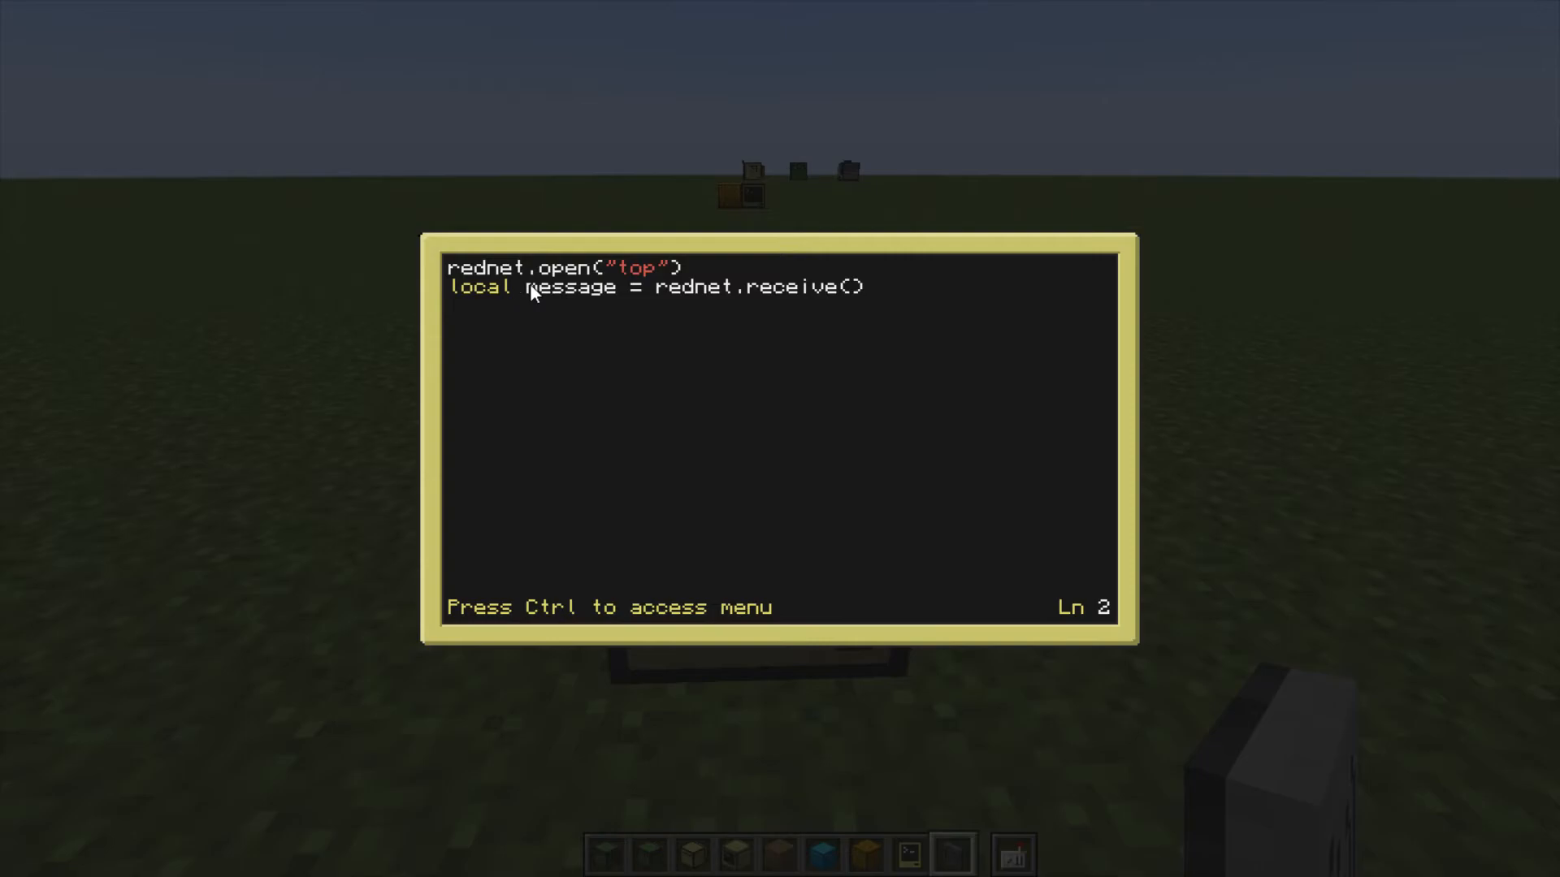
{"action": "type", "text": "_"}
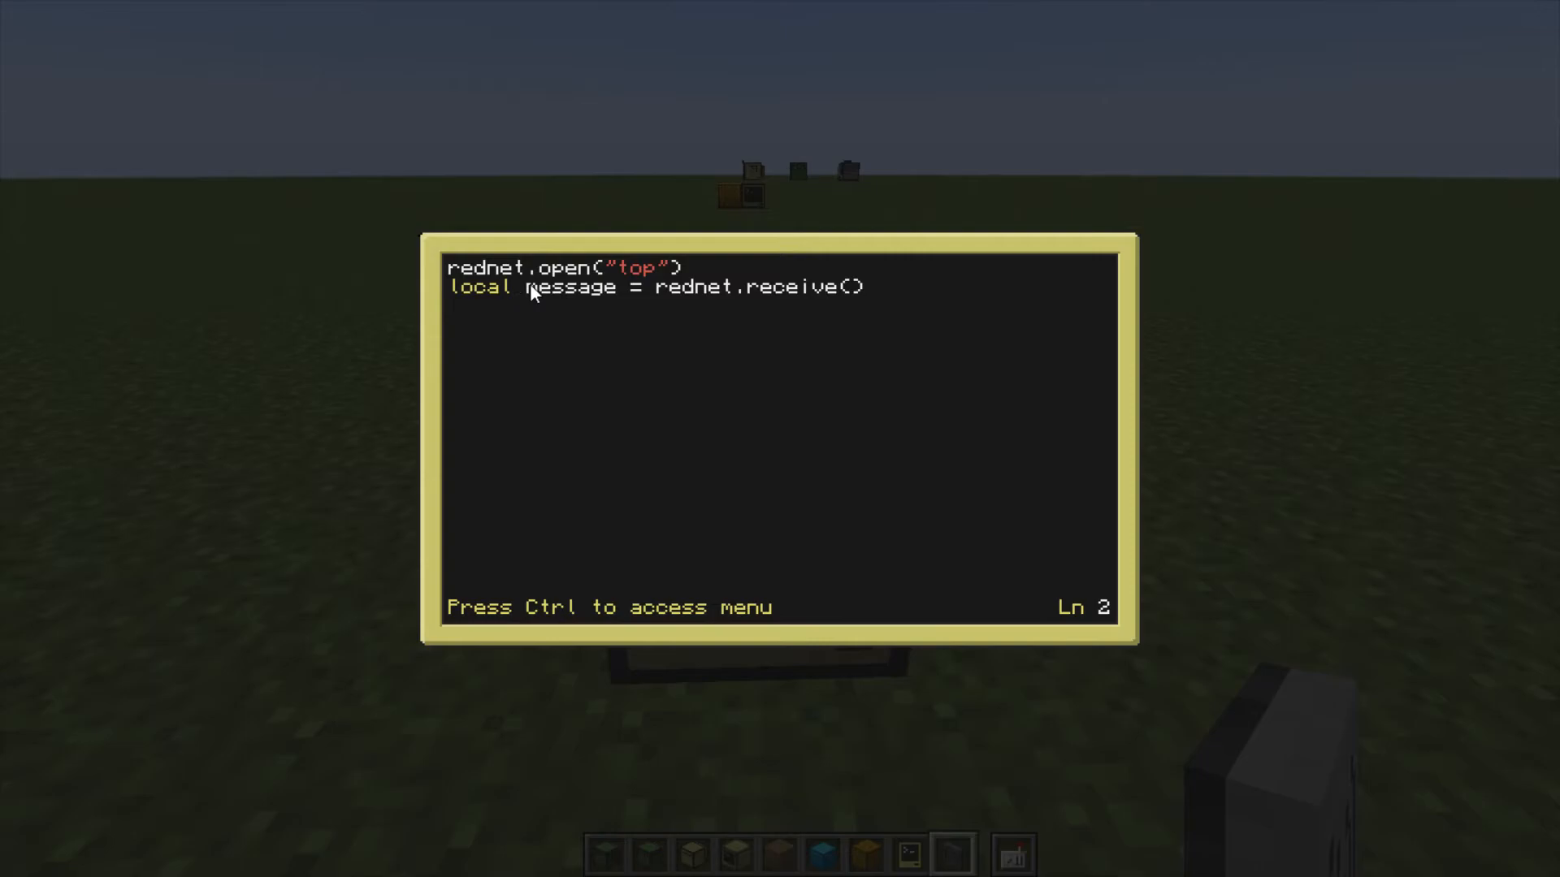
{"action": "type", "text": "_"}
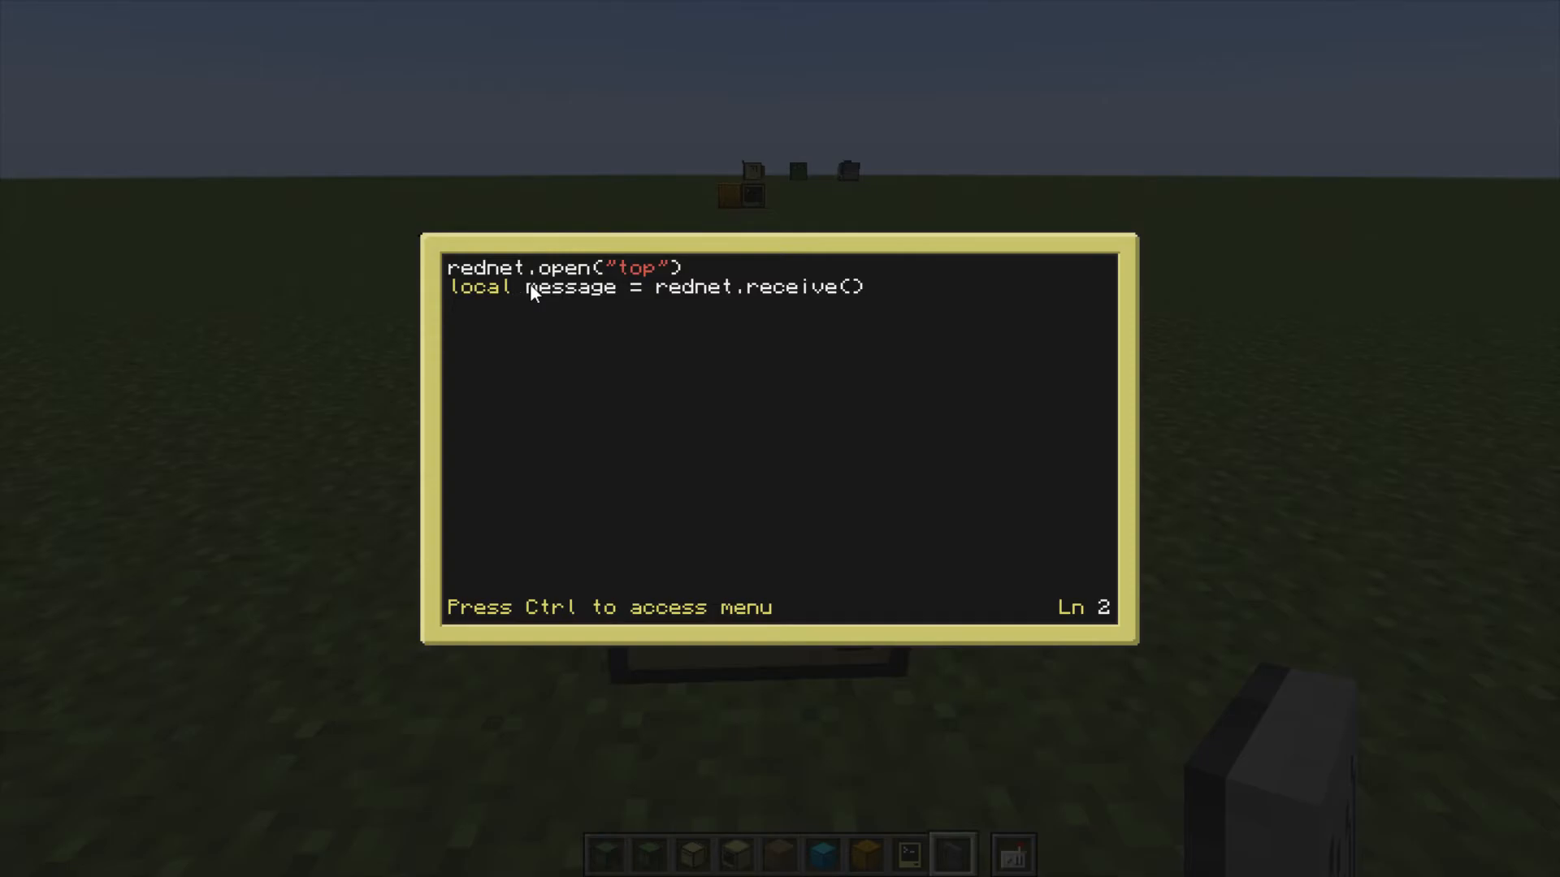
{"action": "type", "text": "_"}
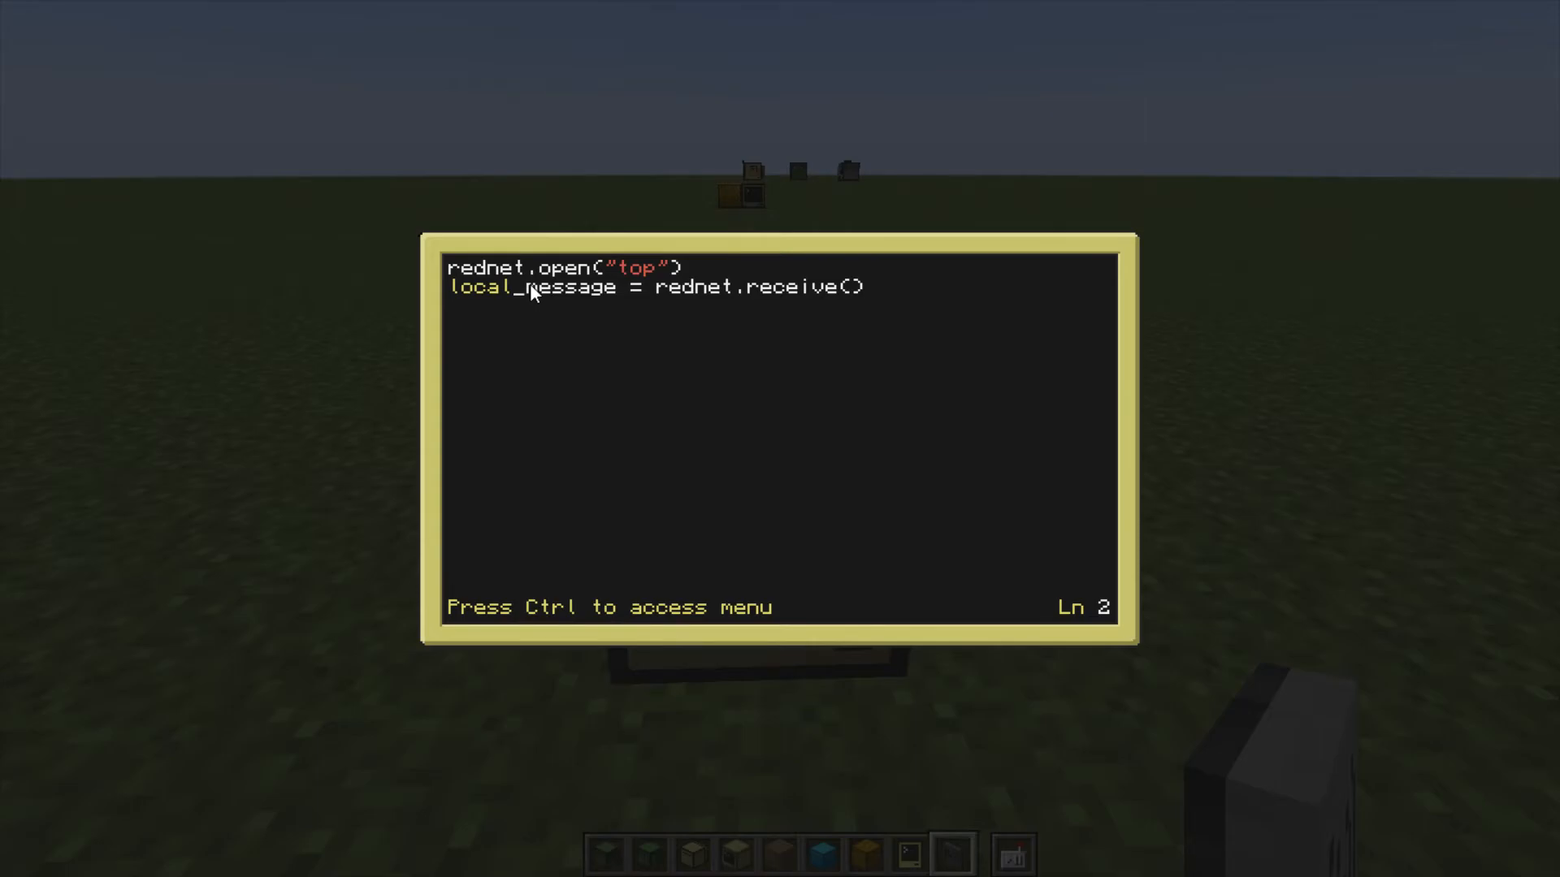
- Write the word message on a new third line beneath the receive call
{"action": "key", "text": "Backspace"}
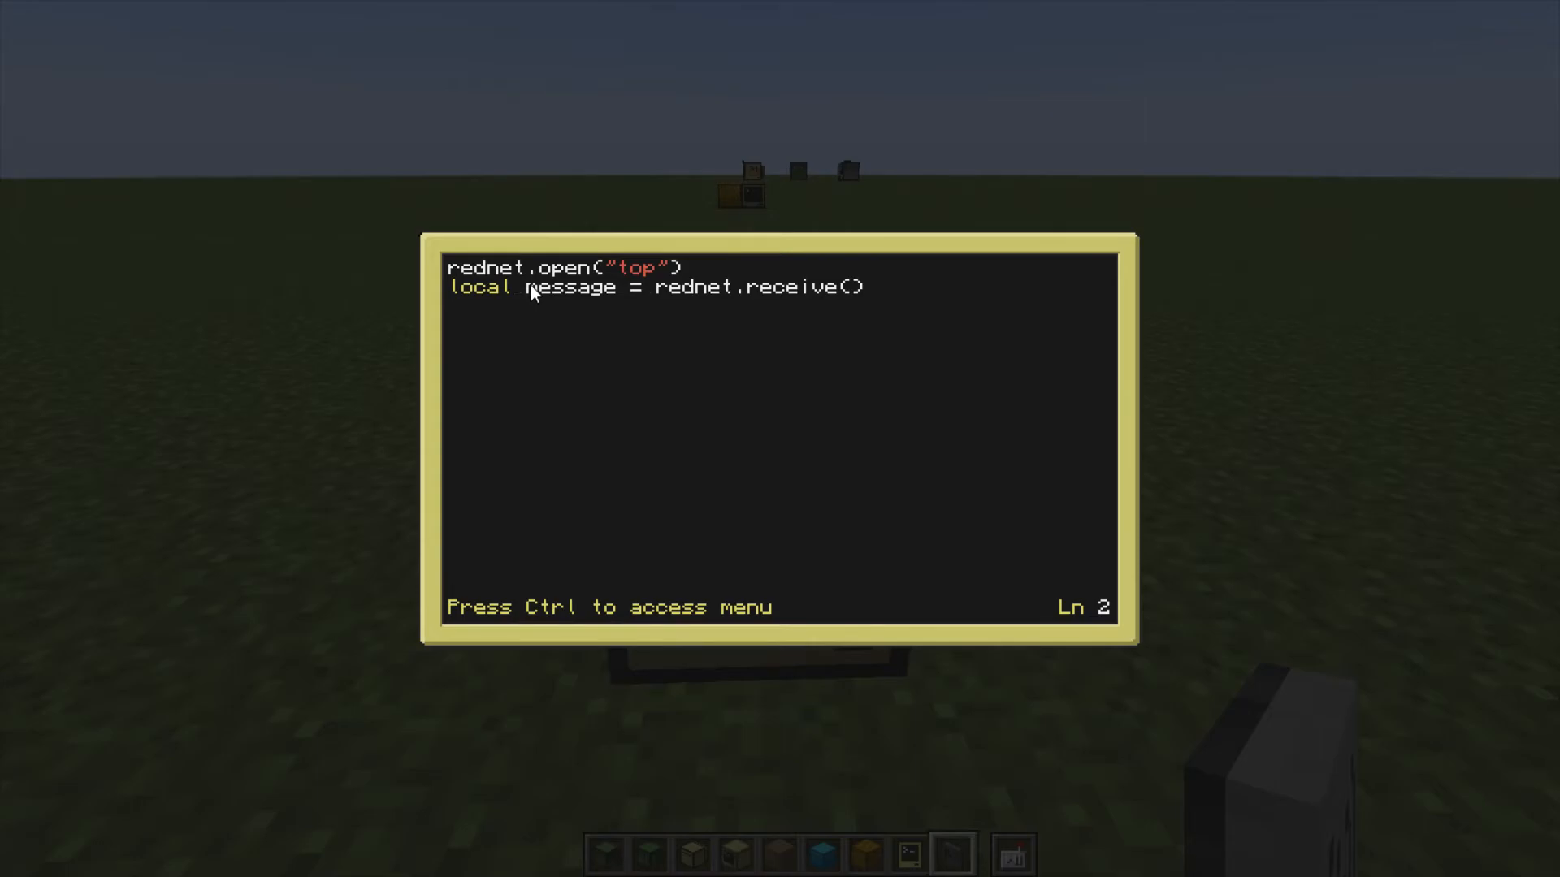
{"action": "type", "text": "mess"}
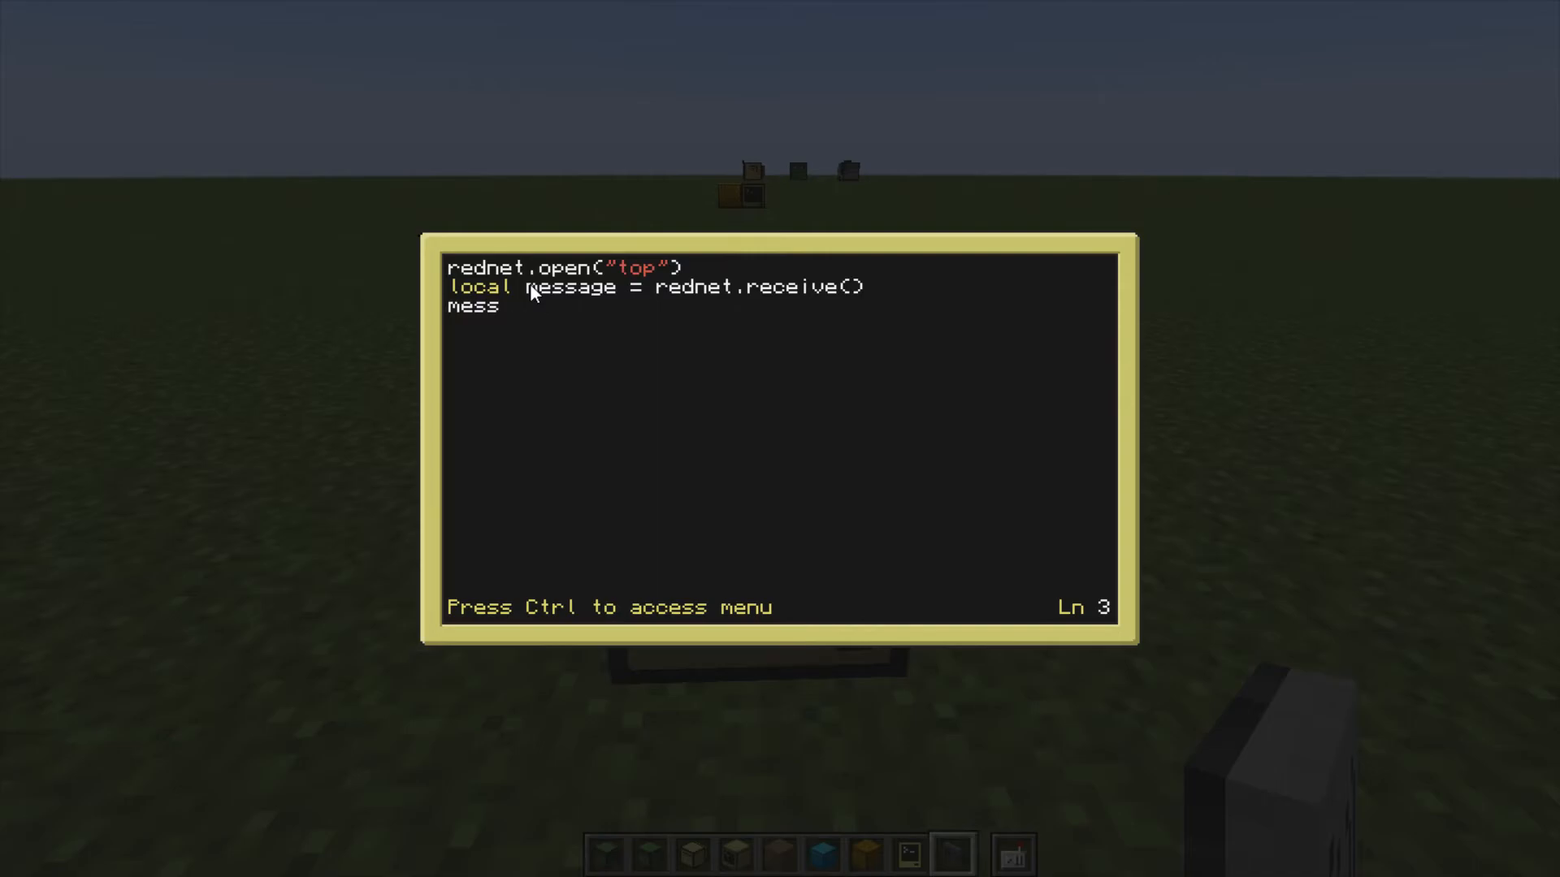
{"action": "type", "text": "age"}
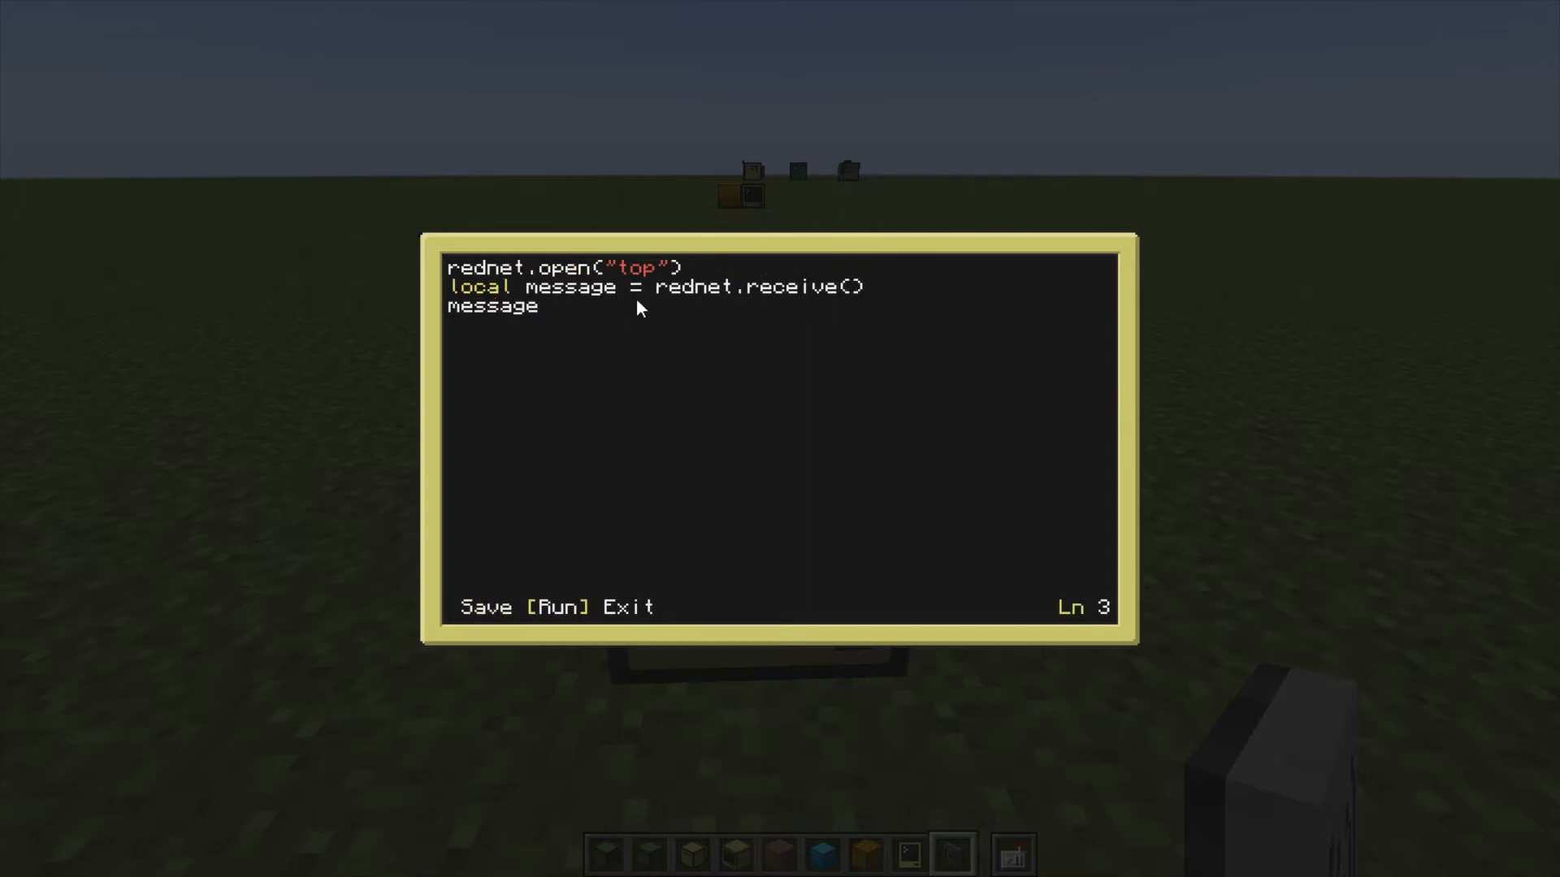
- Run the receiver, then replace line 3 with print(message) after the '=' expected error
{"action": "left_click", "coordinate": [556, 606]}
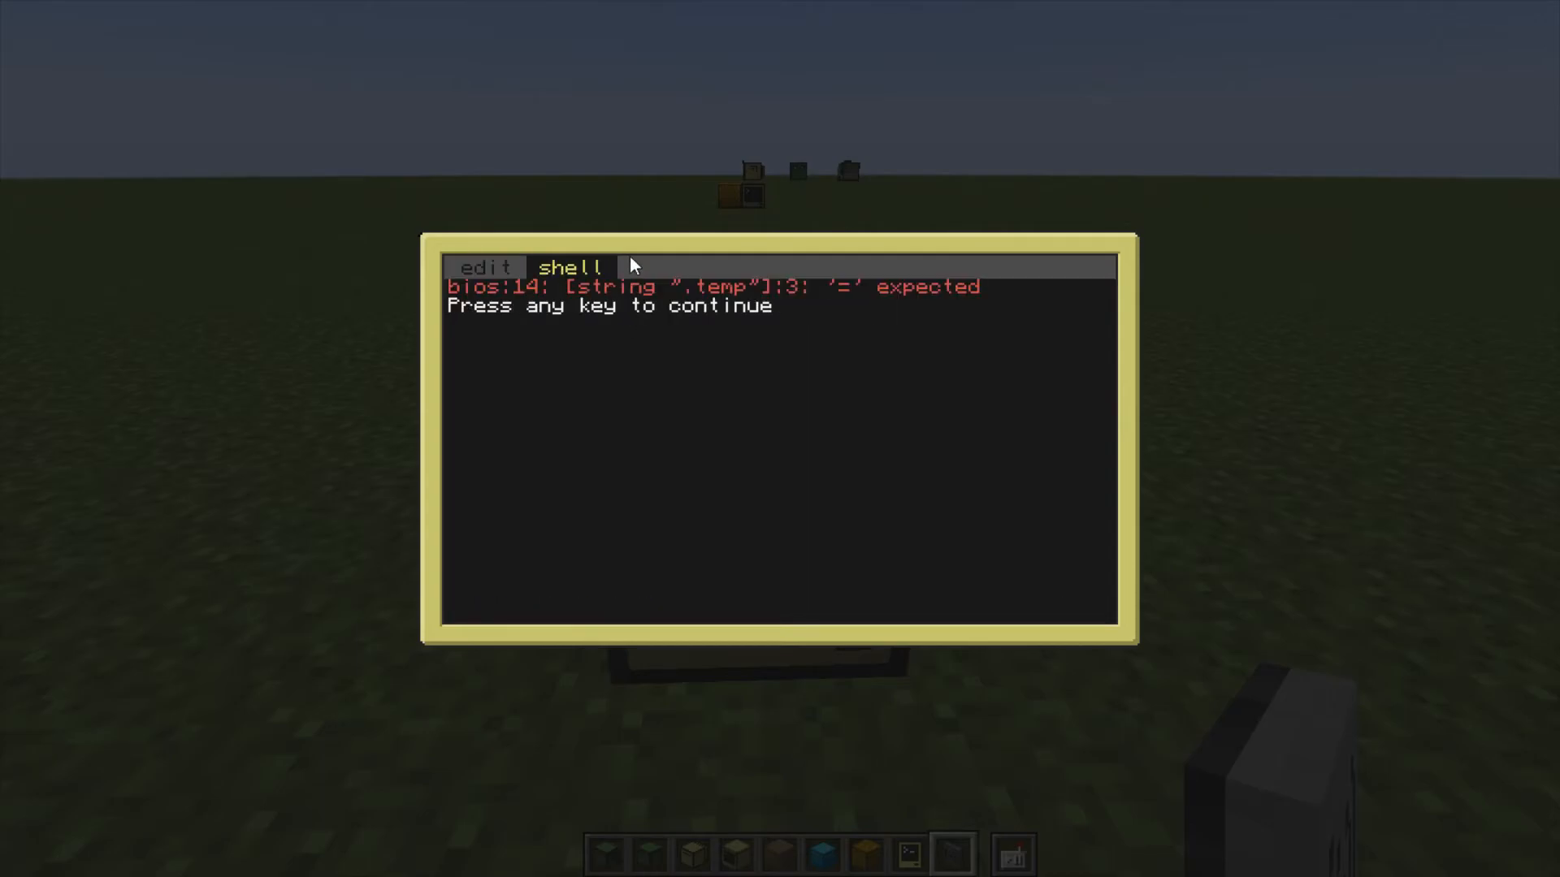
{"action": "mouse_move", "coordinate": [521, 318]}
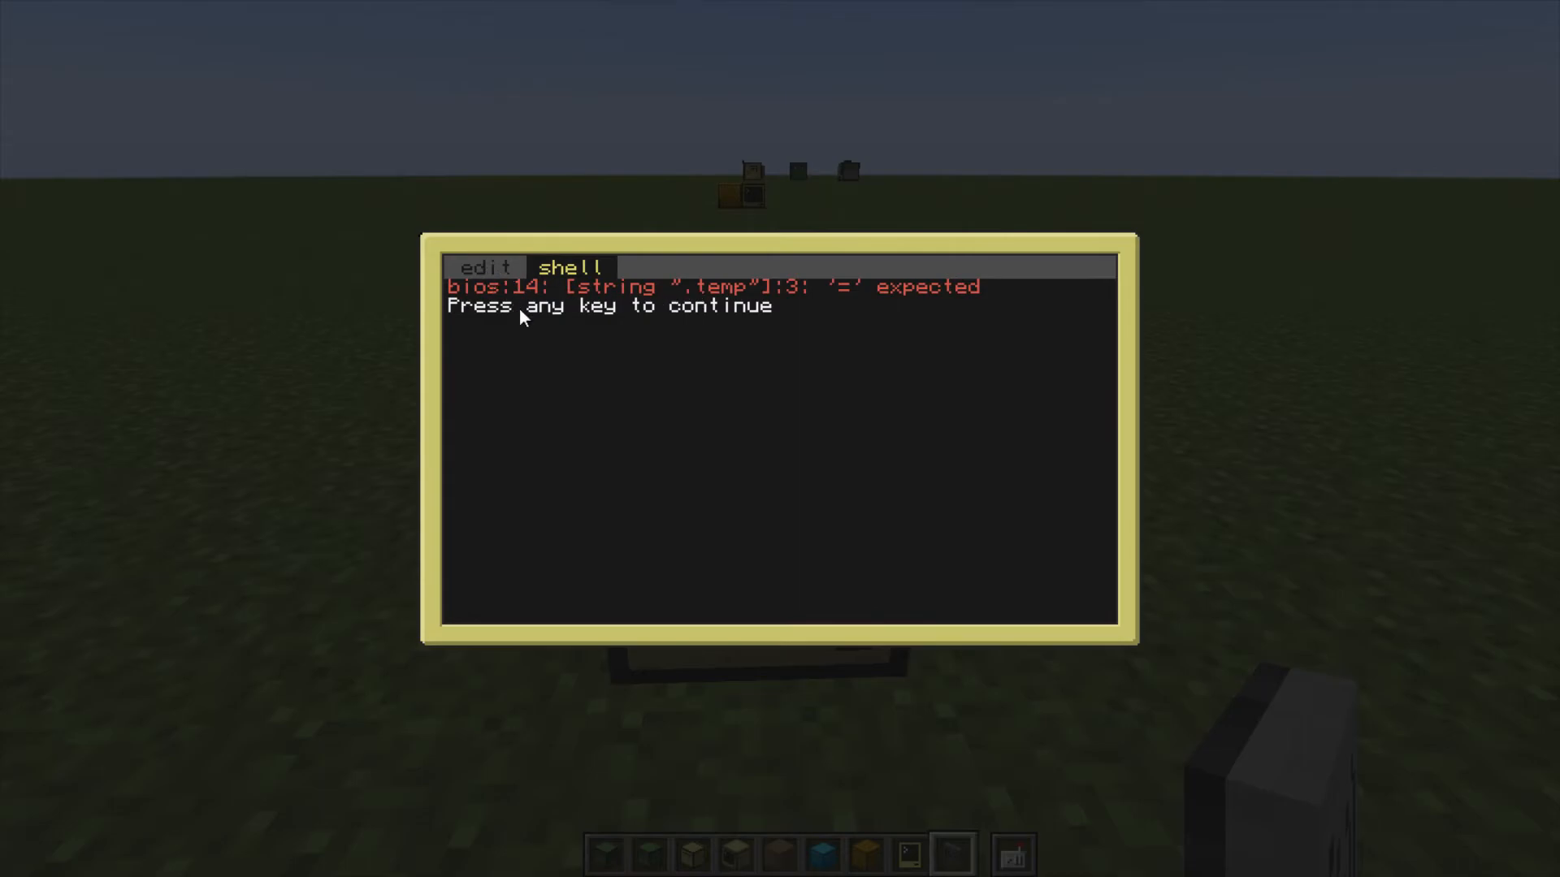
{"action": "mouse_move", "coordinate": [549, 323]}
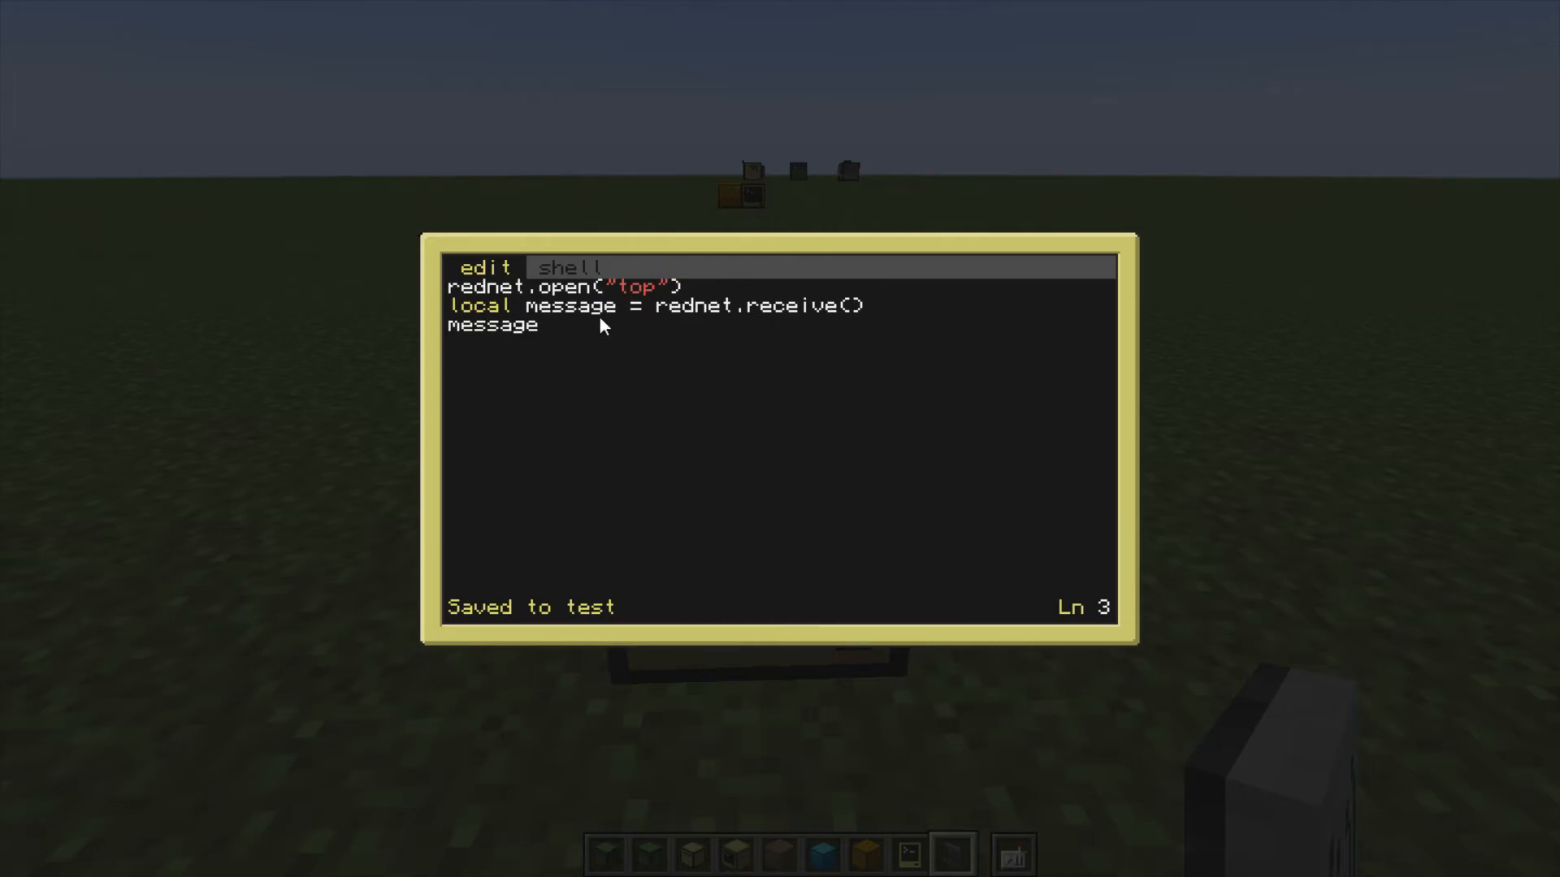
{"action": "key", "text": "backspace"}
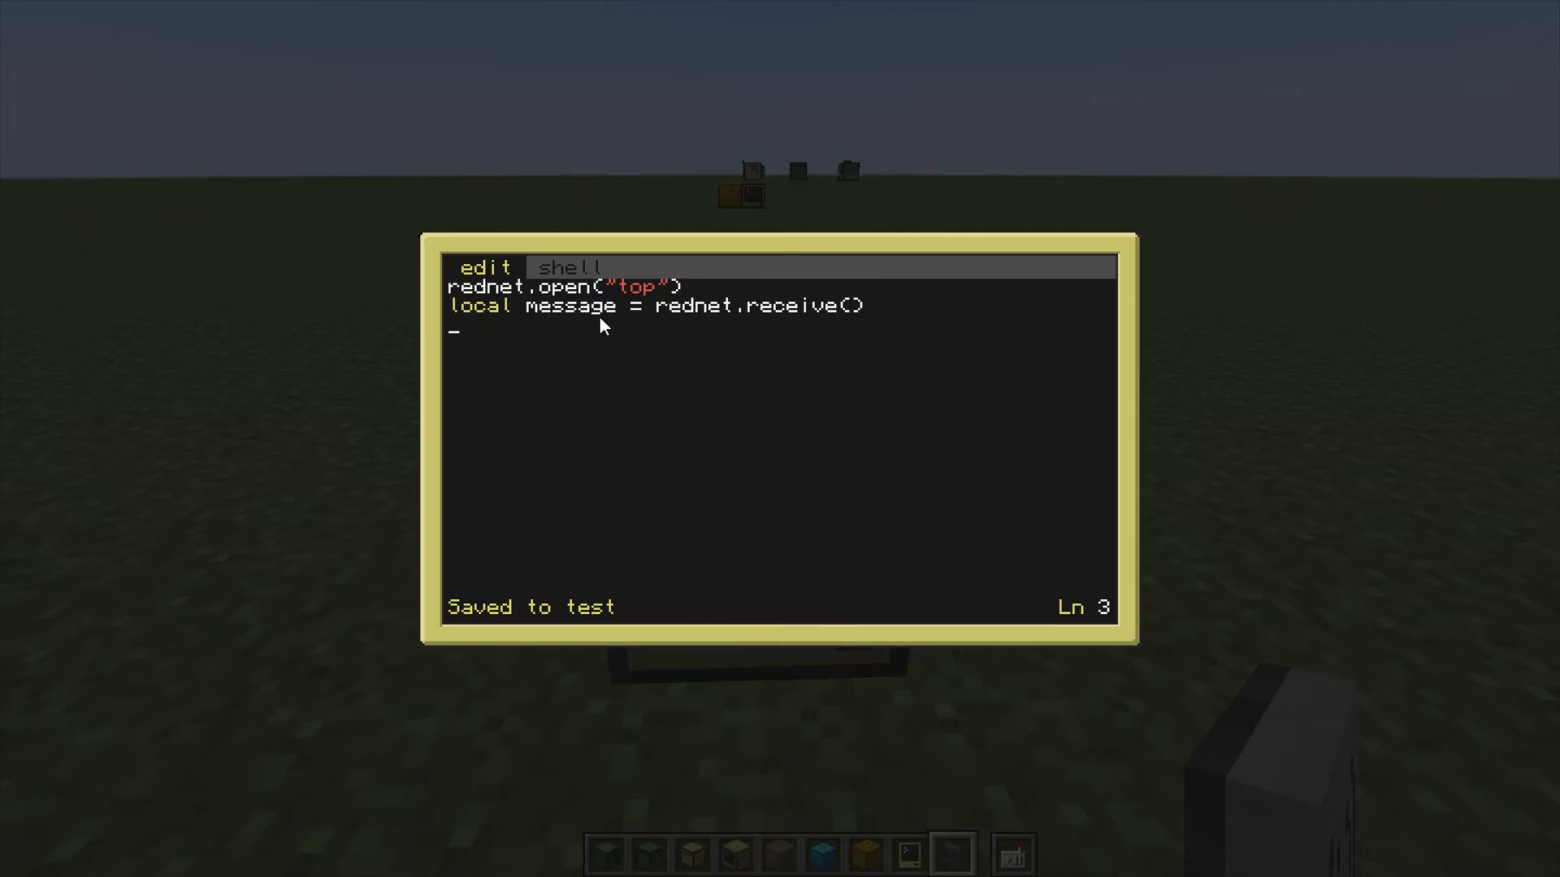
{"action": "type", "text": "print("}
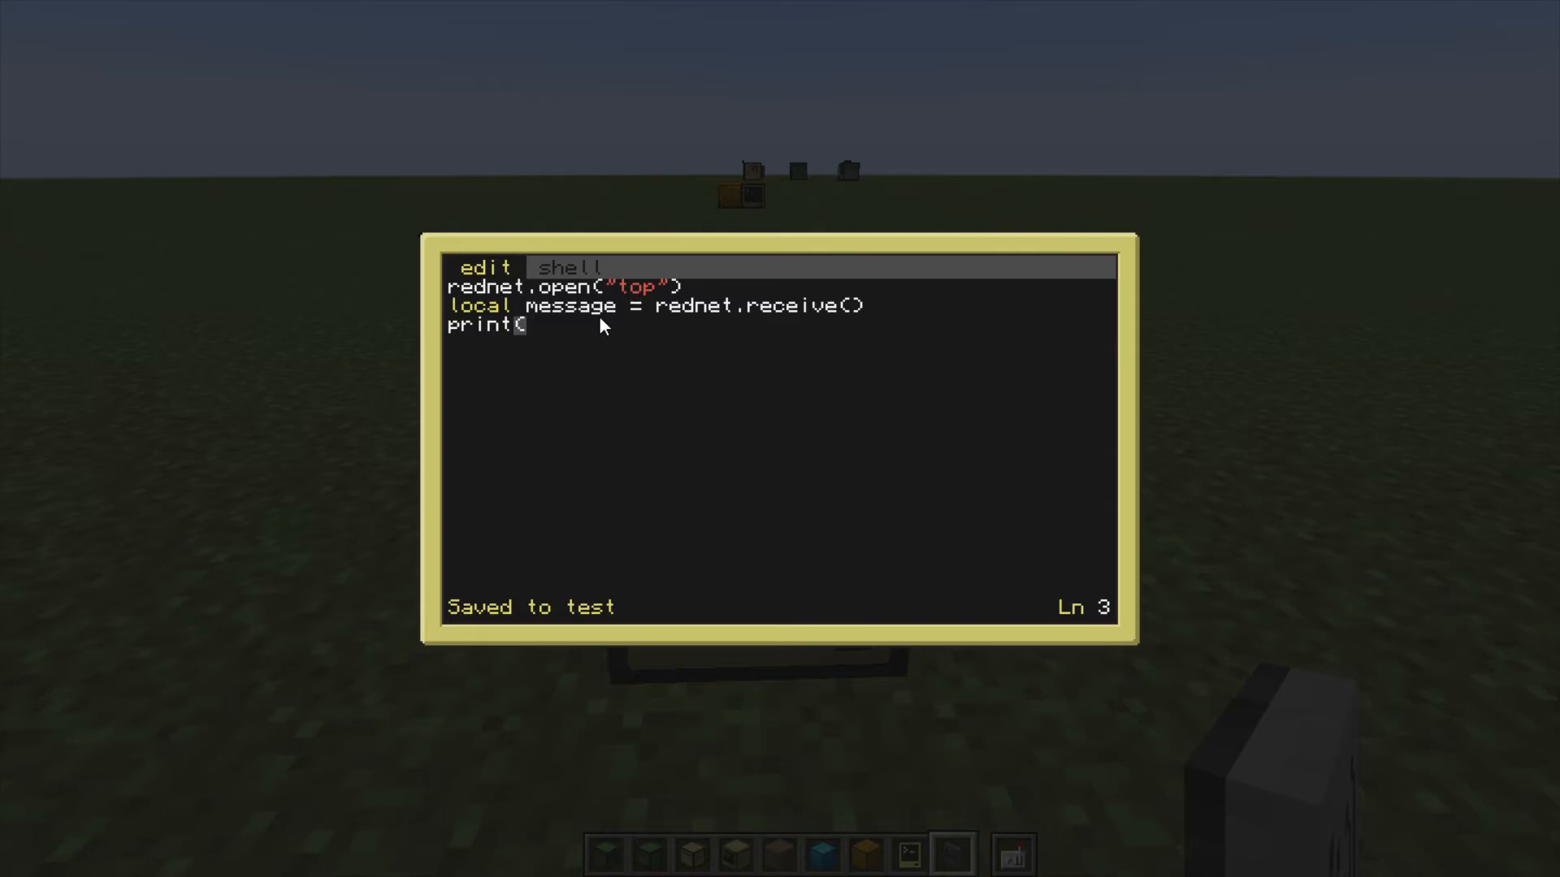
{"action": "type", "text": "message)"}
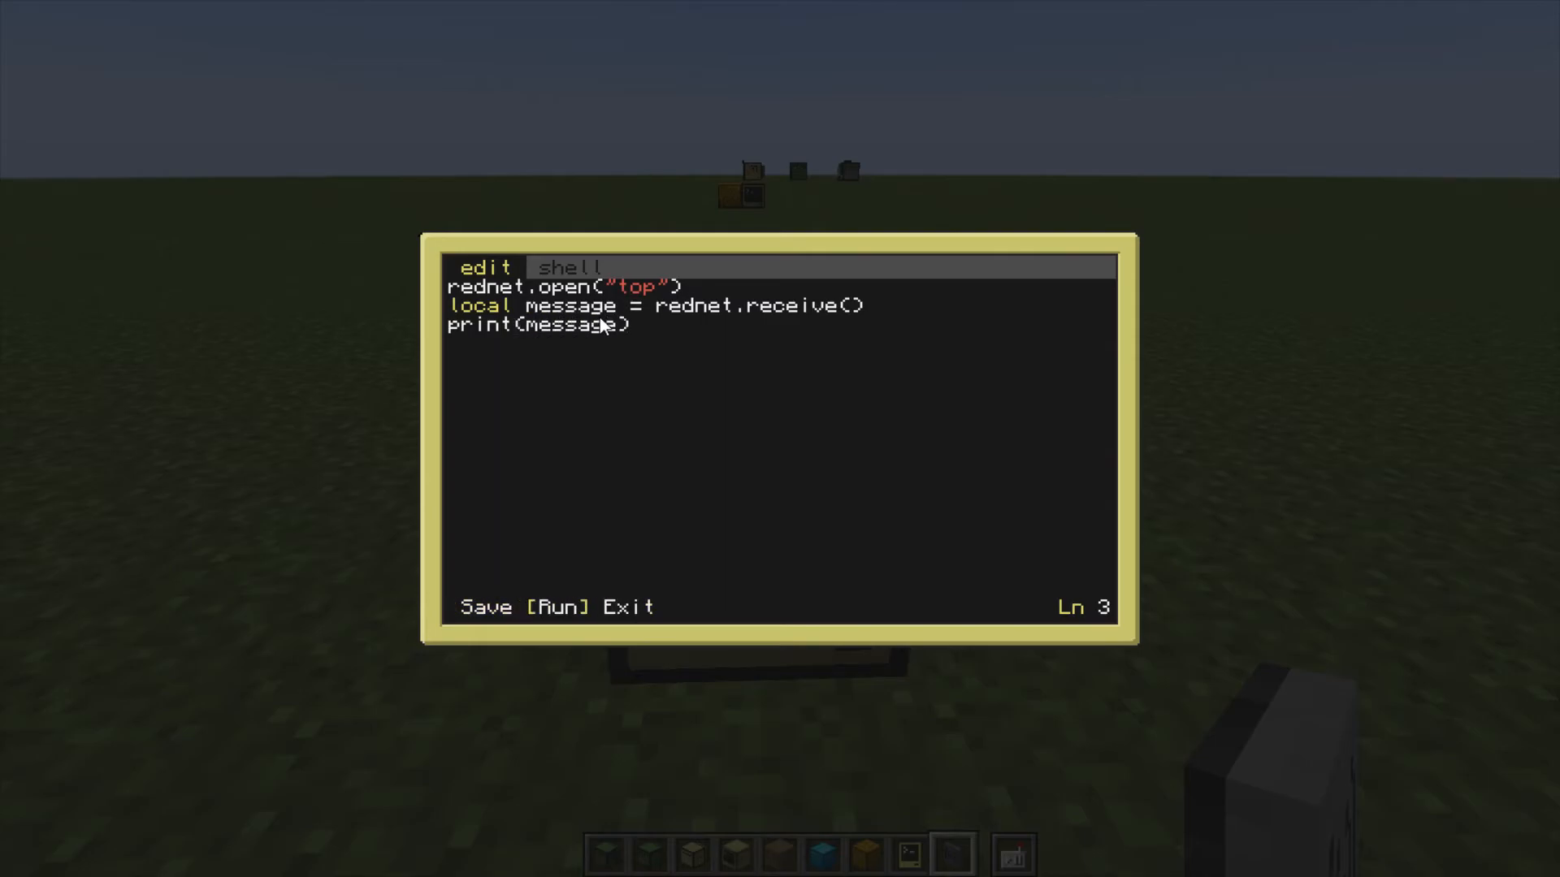
- Run the corrected receiver again and bring up the sender's broadcast program
{"action": "left_click", "coordinate": [559, 606]}
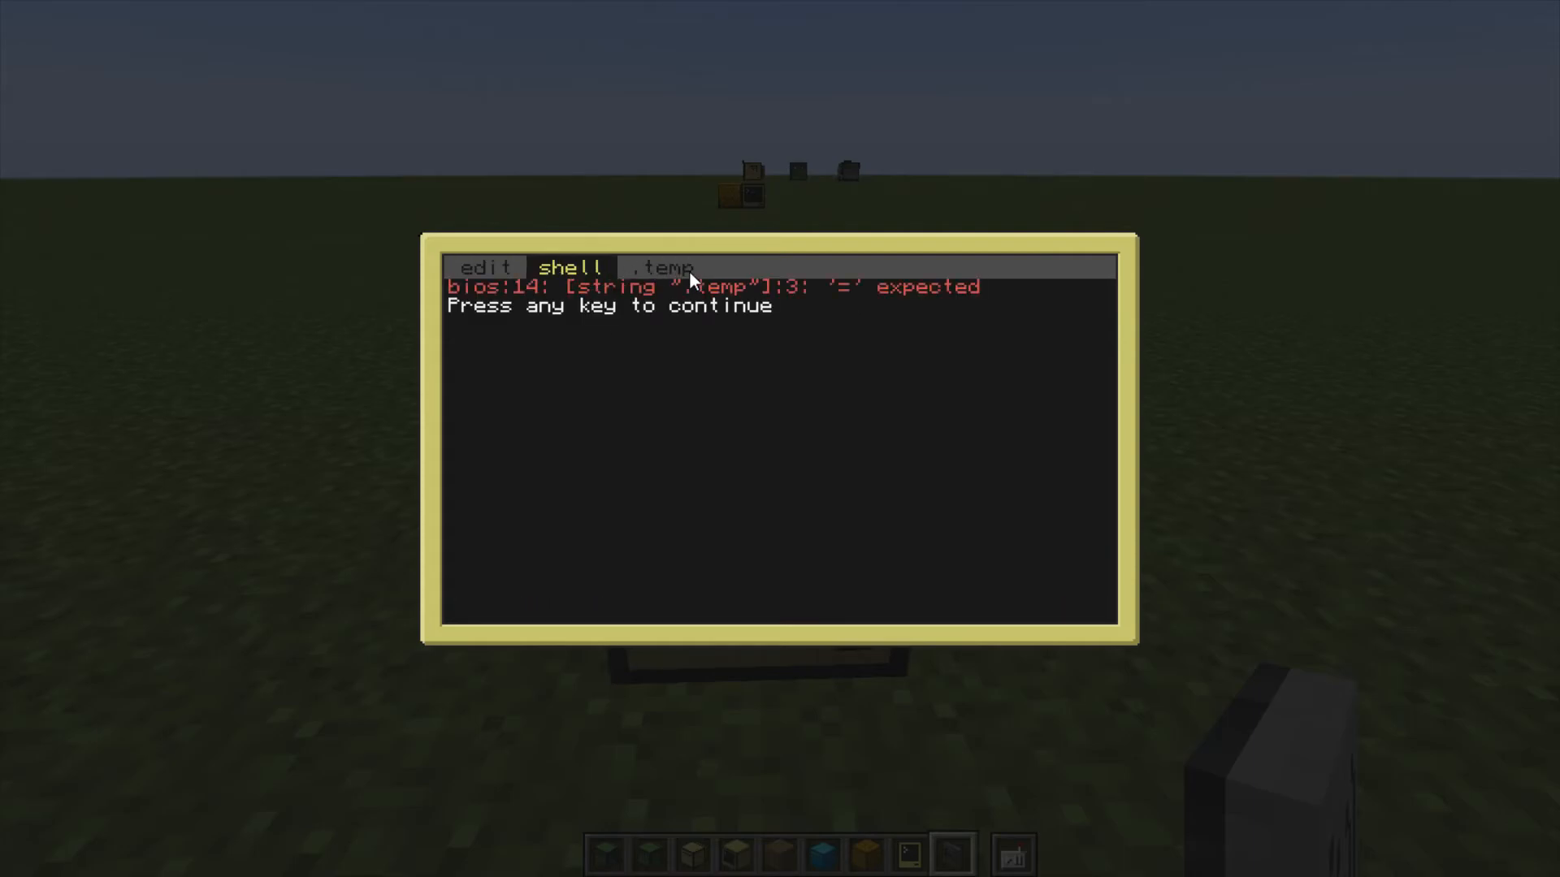
{"action": "left_click", "coordinate": [482, 267]}
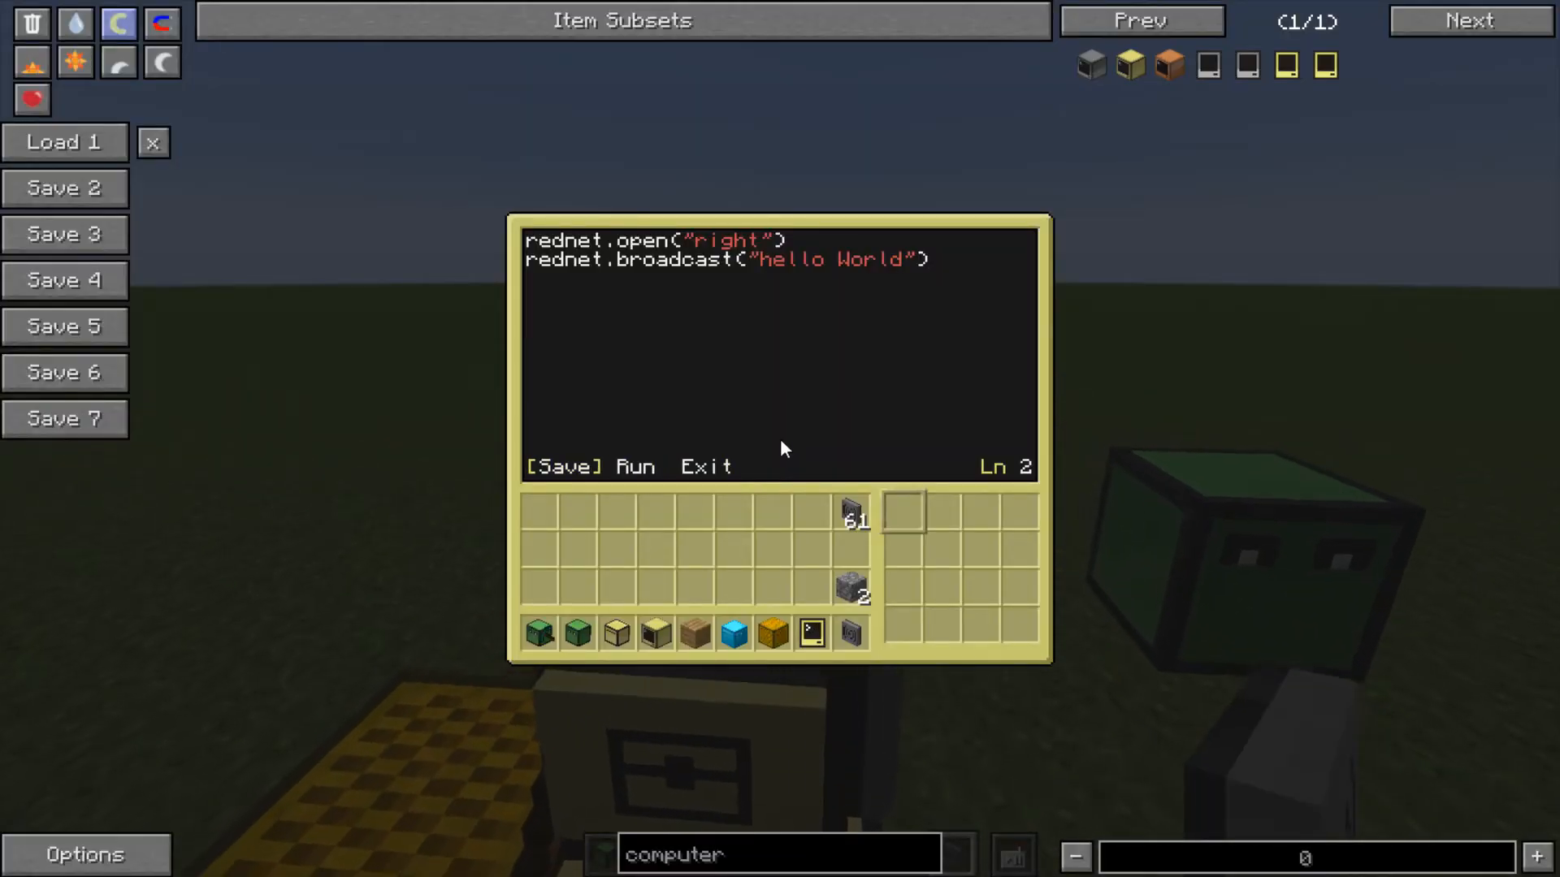
- Run the sender's broadcast program, then reopen the sending computer to save it as test
{"action": "left_click", "coordinate": [634, 466]}
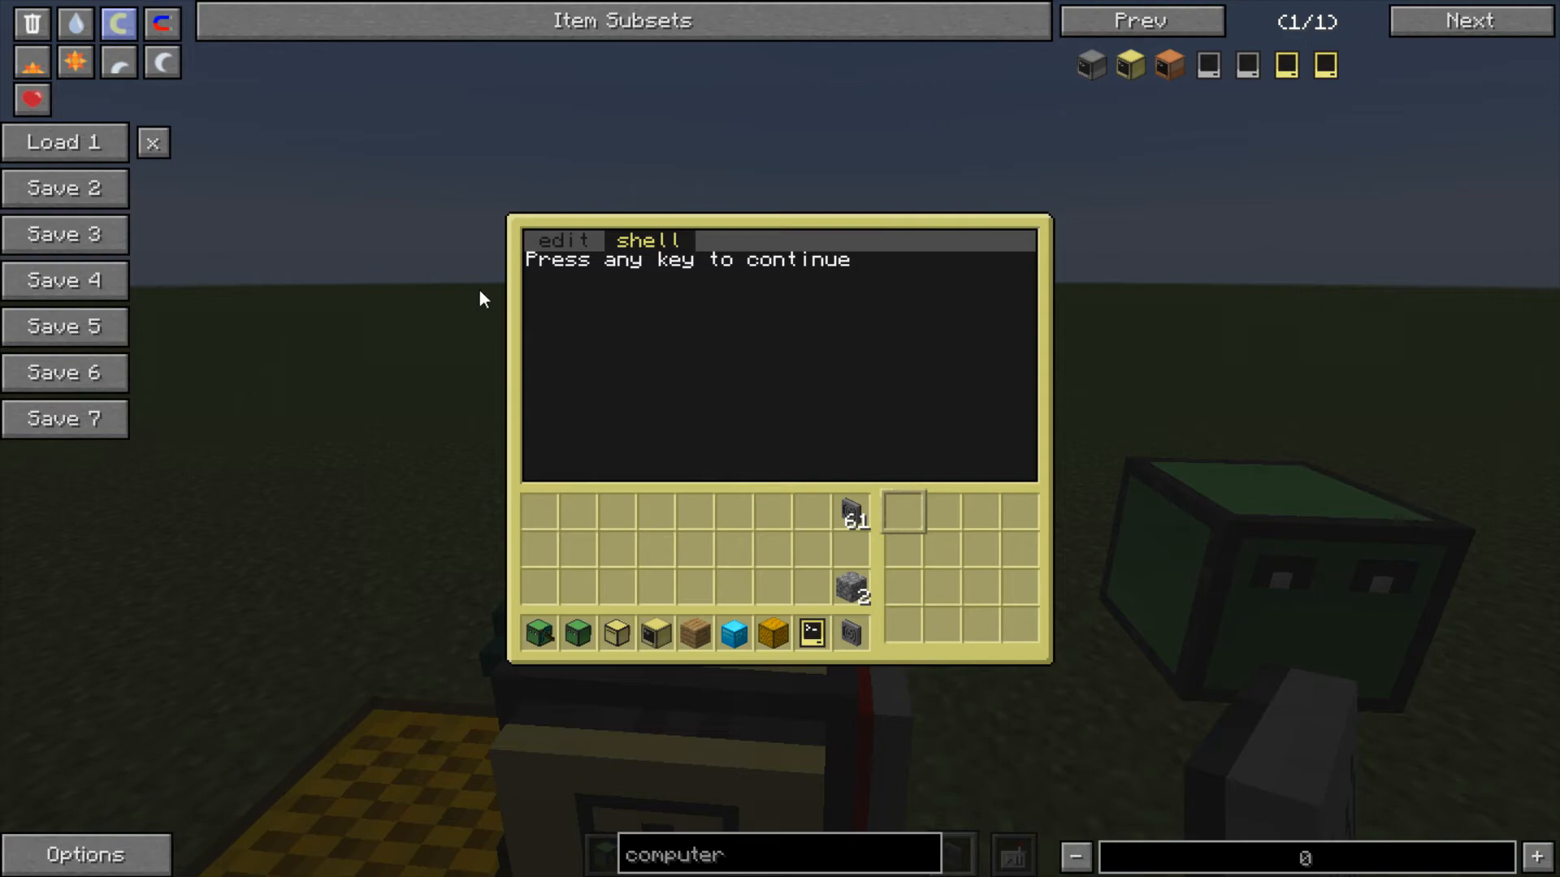
{"action": "key", "text": "Escape"}
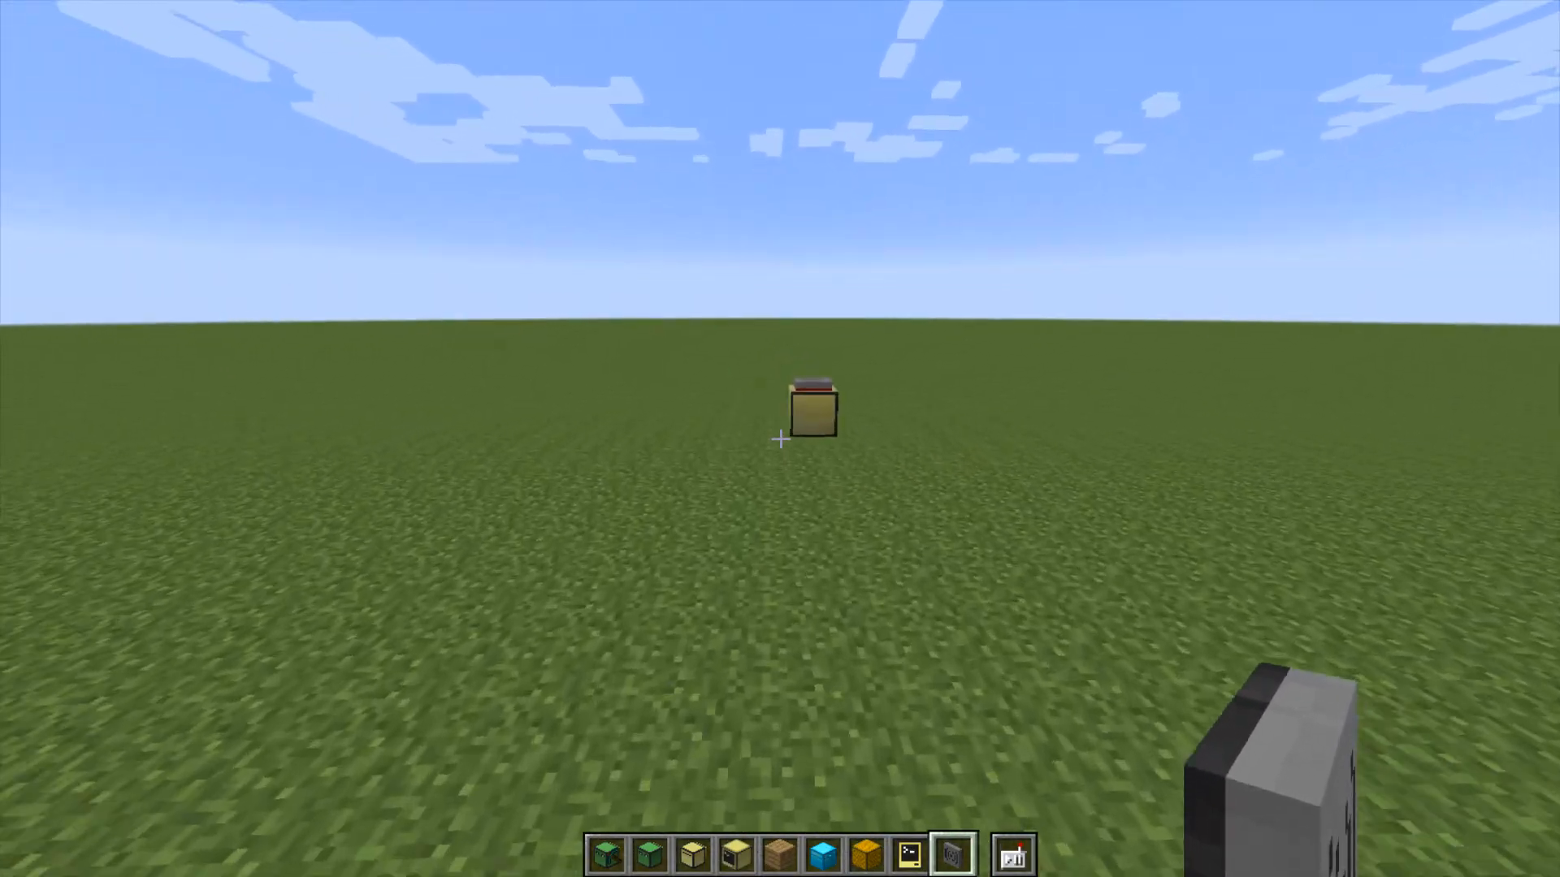
{"action": "right_click", "coordinate": [809, 408]}
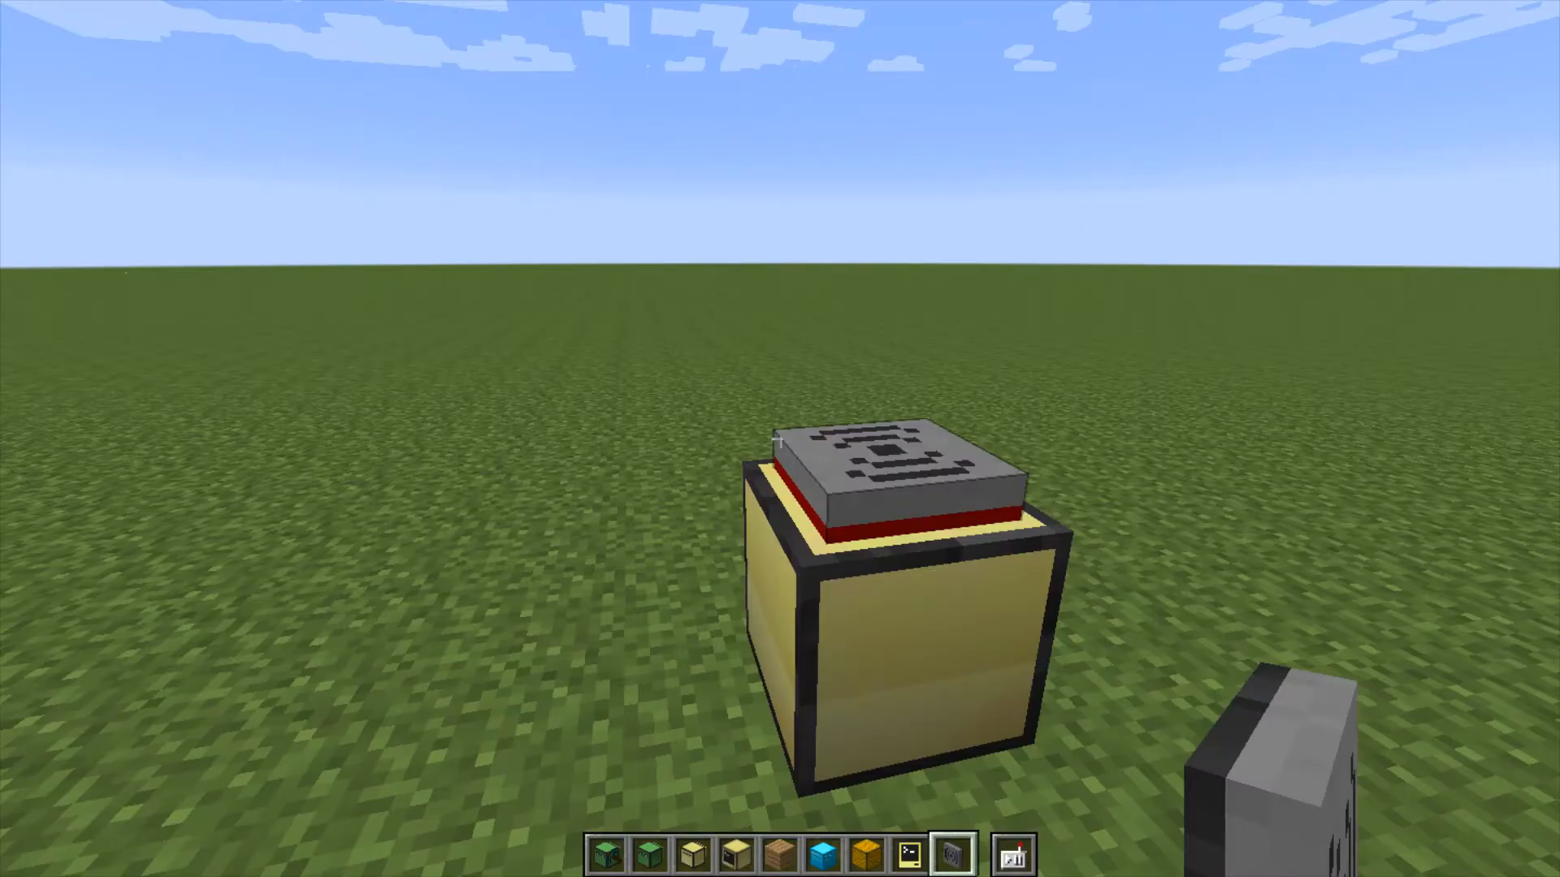
{"action": "mouse_move", "coordinate": [780, 439]}
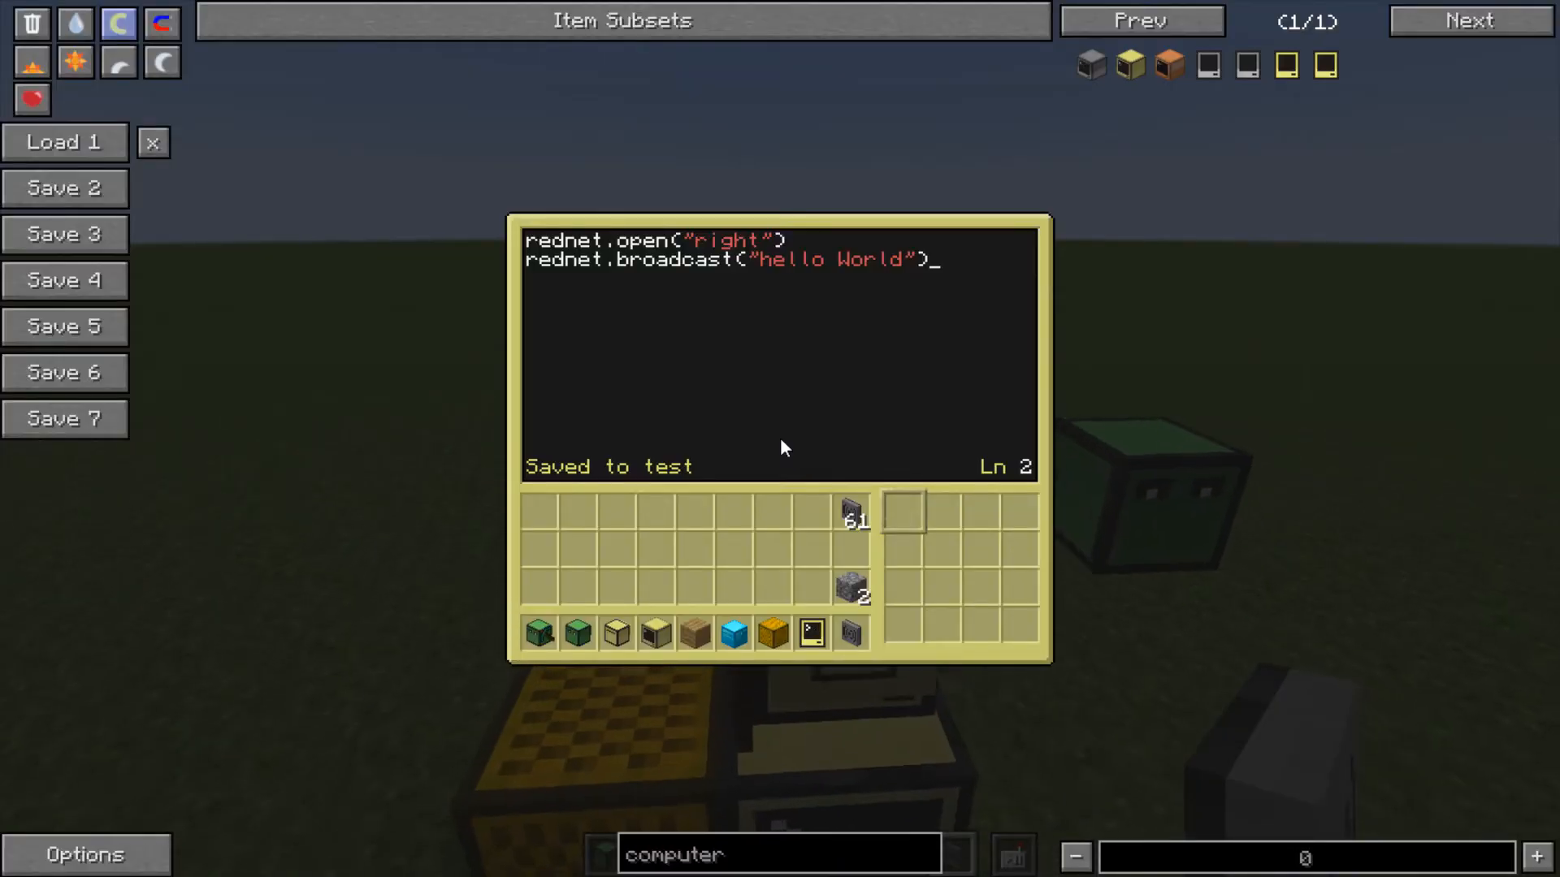
- Close the sender and open the receiving computer to run test, which prints 5
{"action": "key", "text": "Escape"}
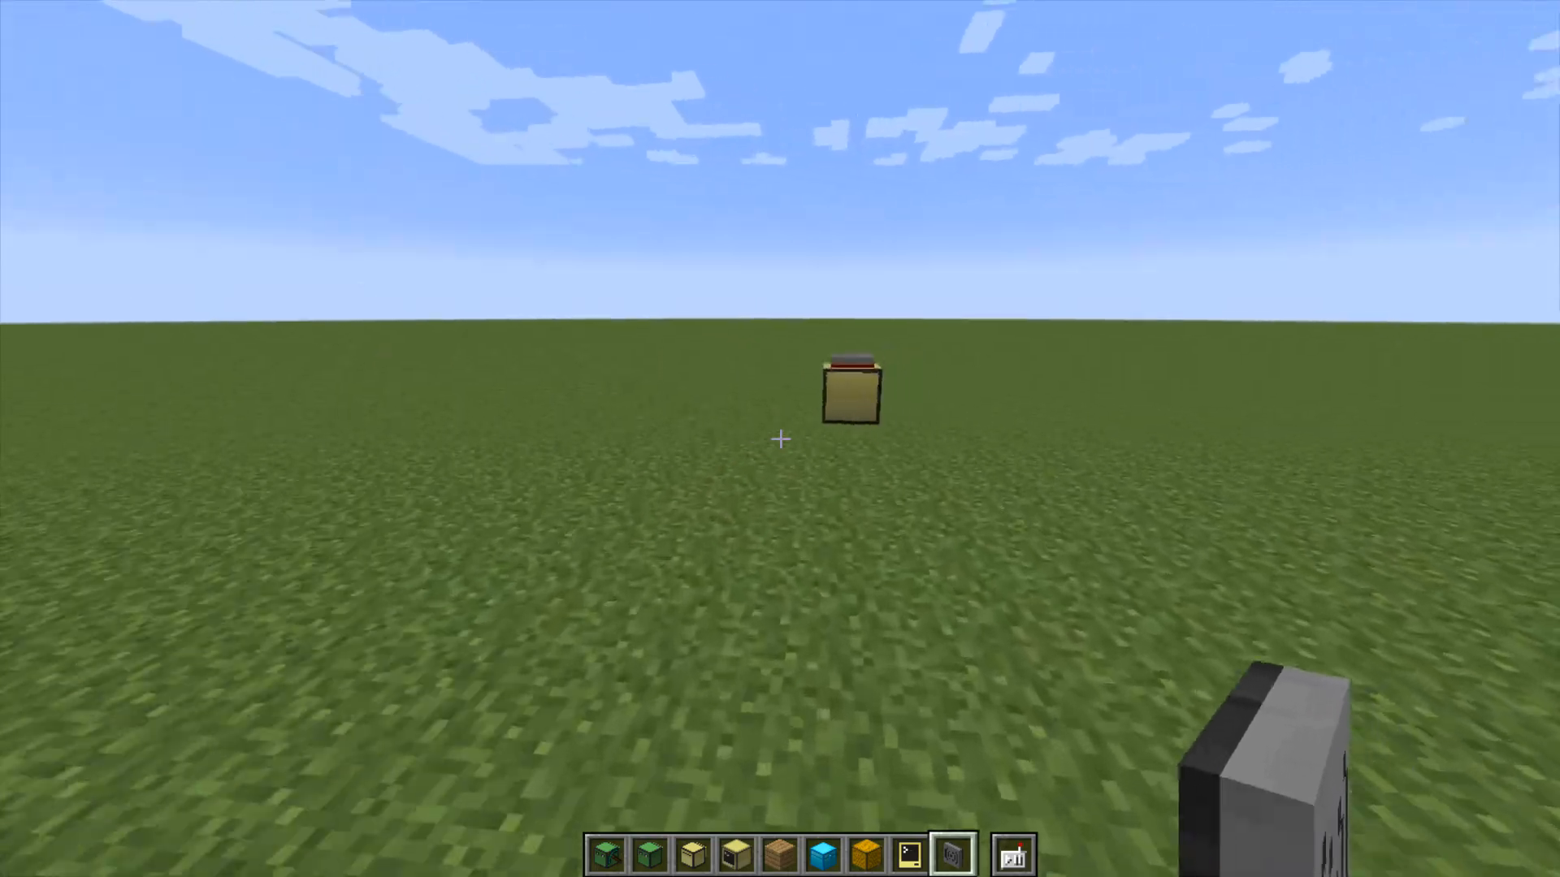
{"action": "right_click", "coordinate": [850, 392]}
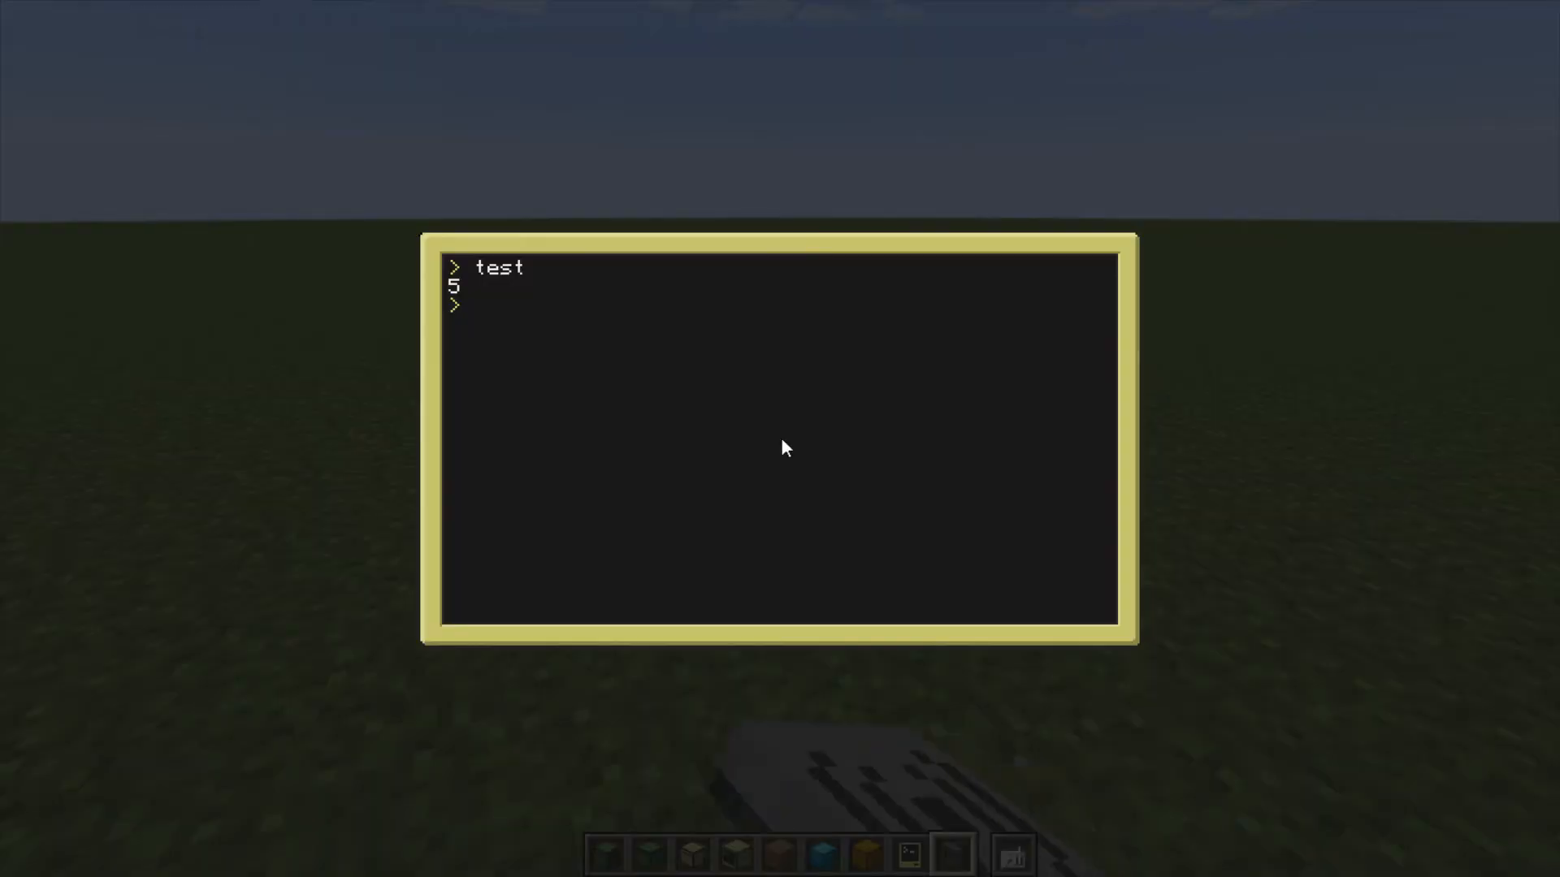
- Edit test so line 2 reads 'local senderid, message = rednet.receive()', save and run to print hello World
{"action": "type", "text": "edti"}
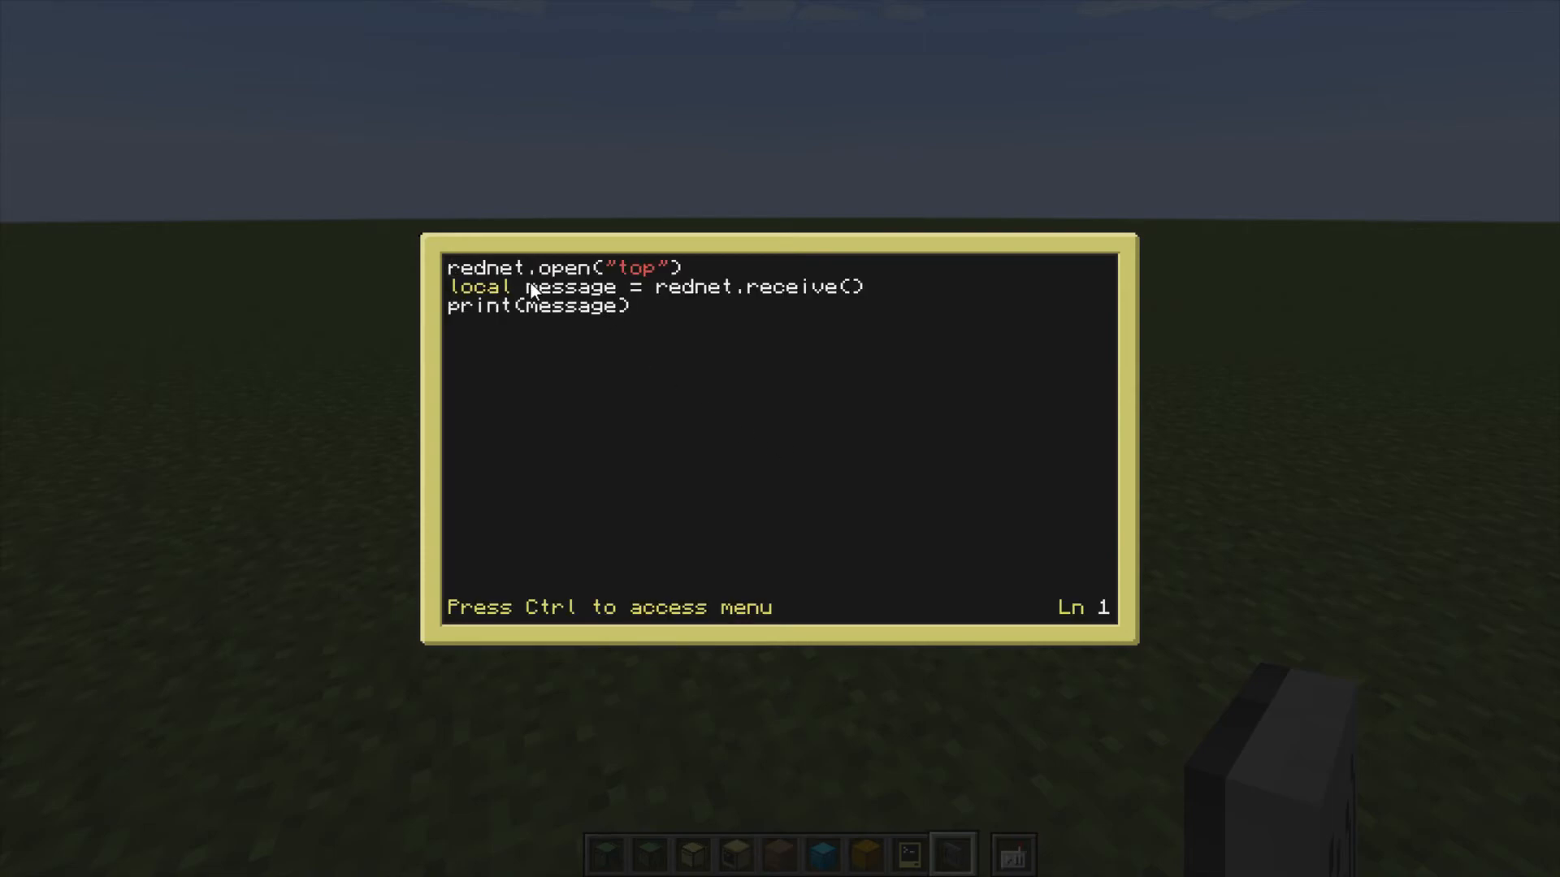
{"action": "type", "text": "sen_"}
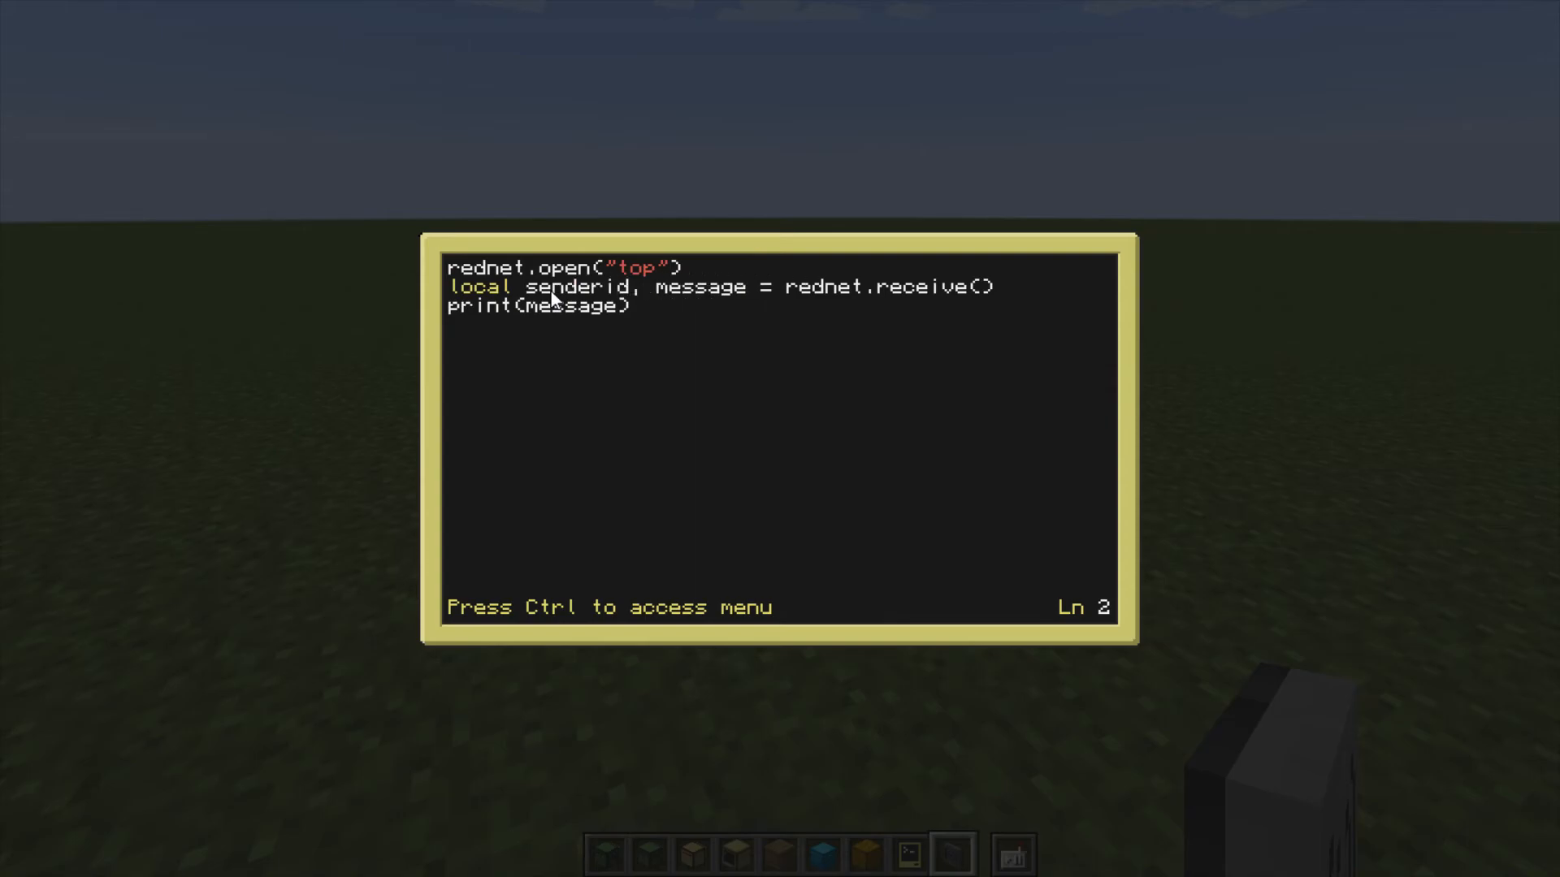
{"action": "type", "text": "_"}
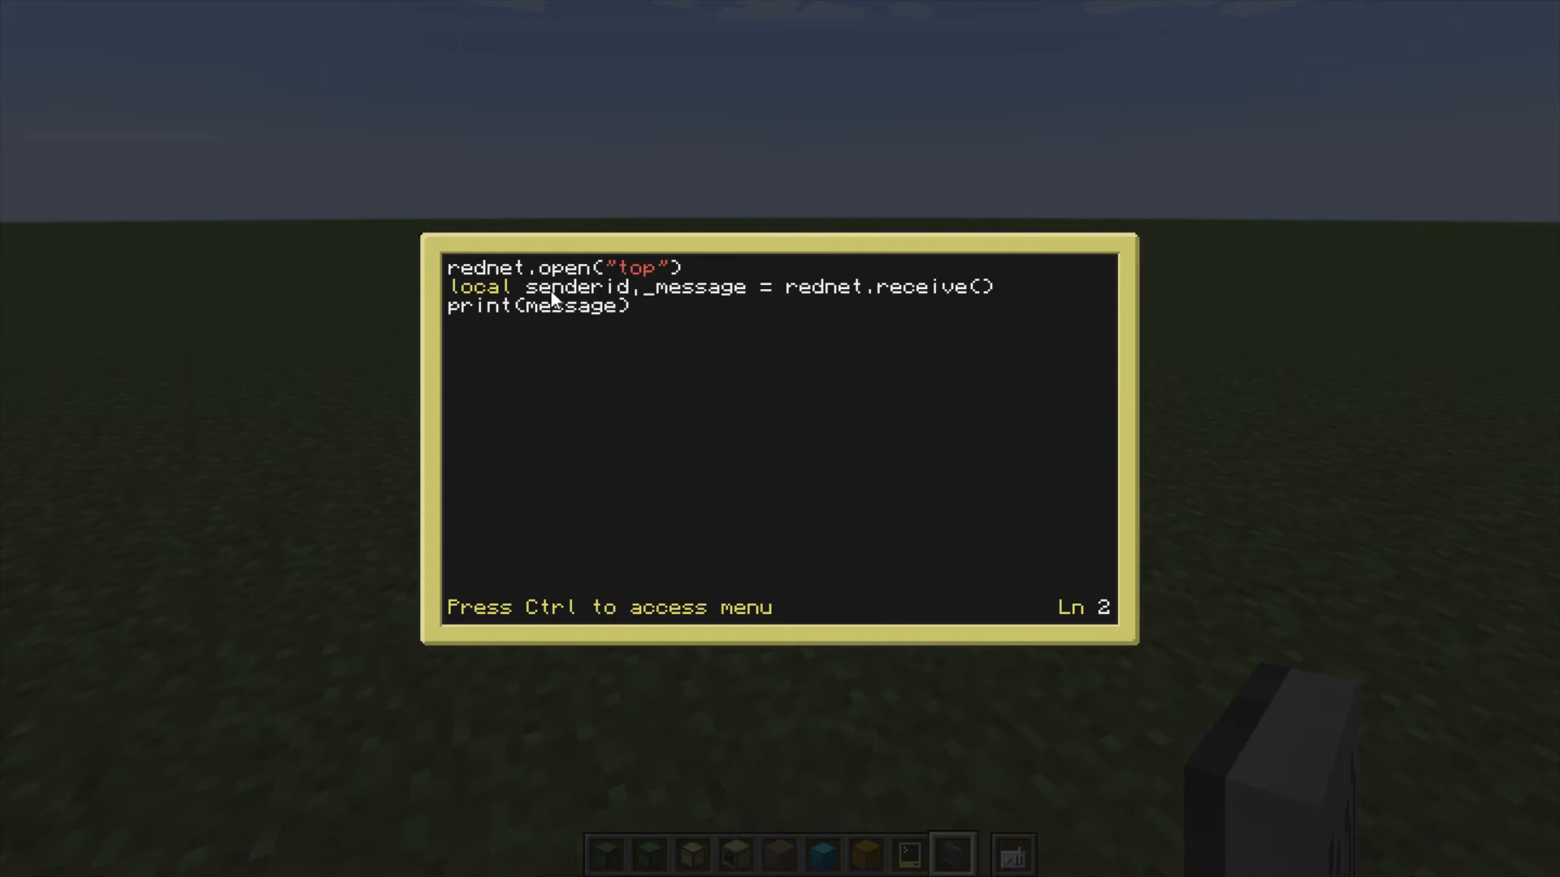
{"action": "key", "text": "BackSpace"}
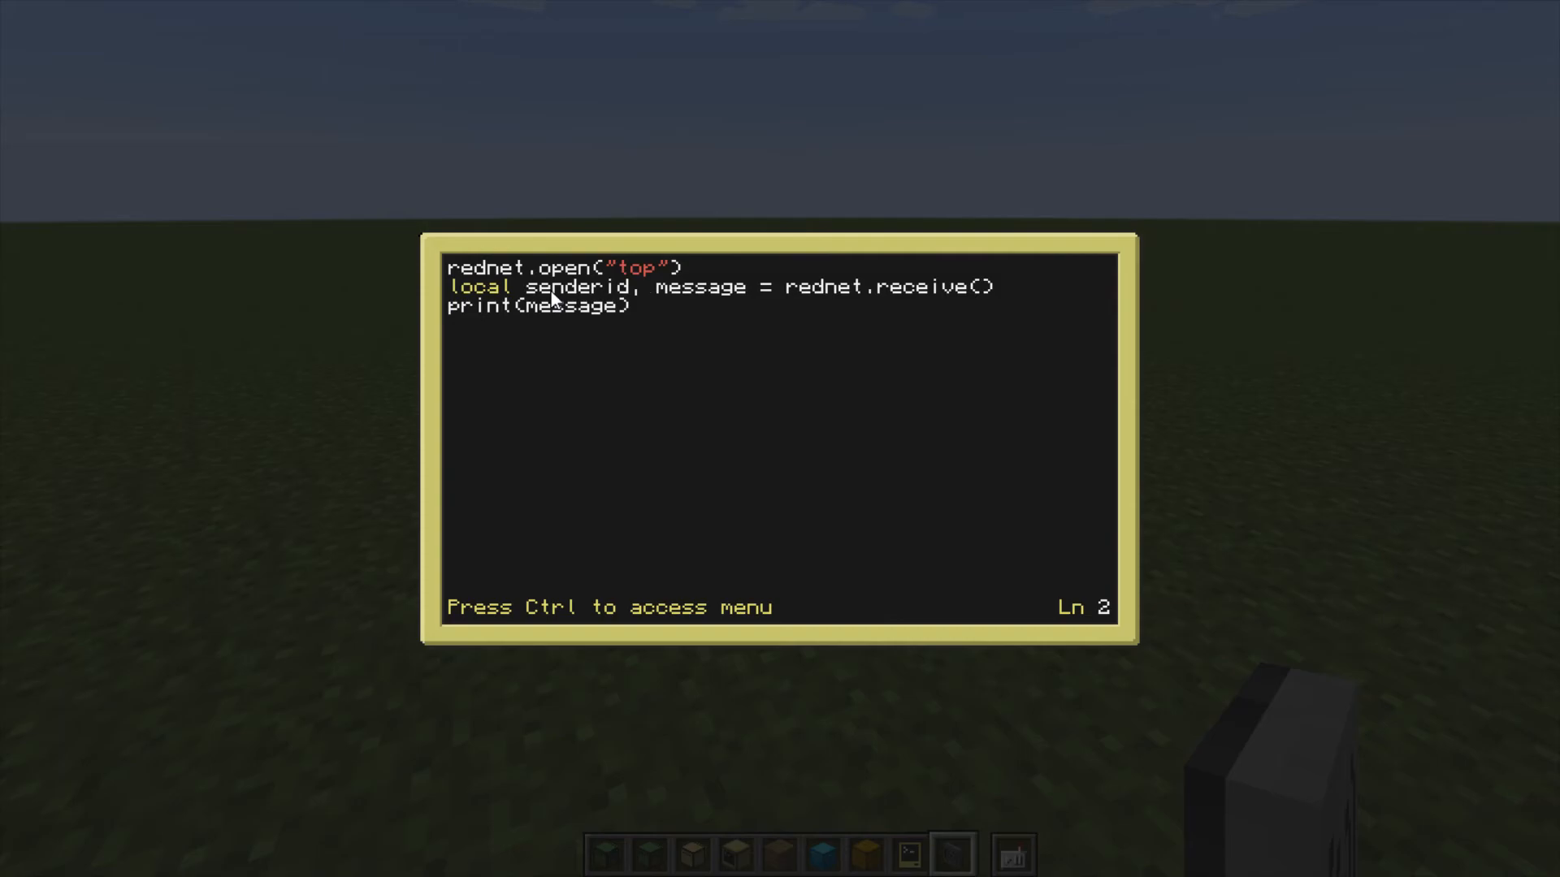
{"action": "key", "text": "End"}
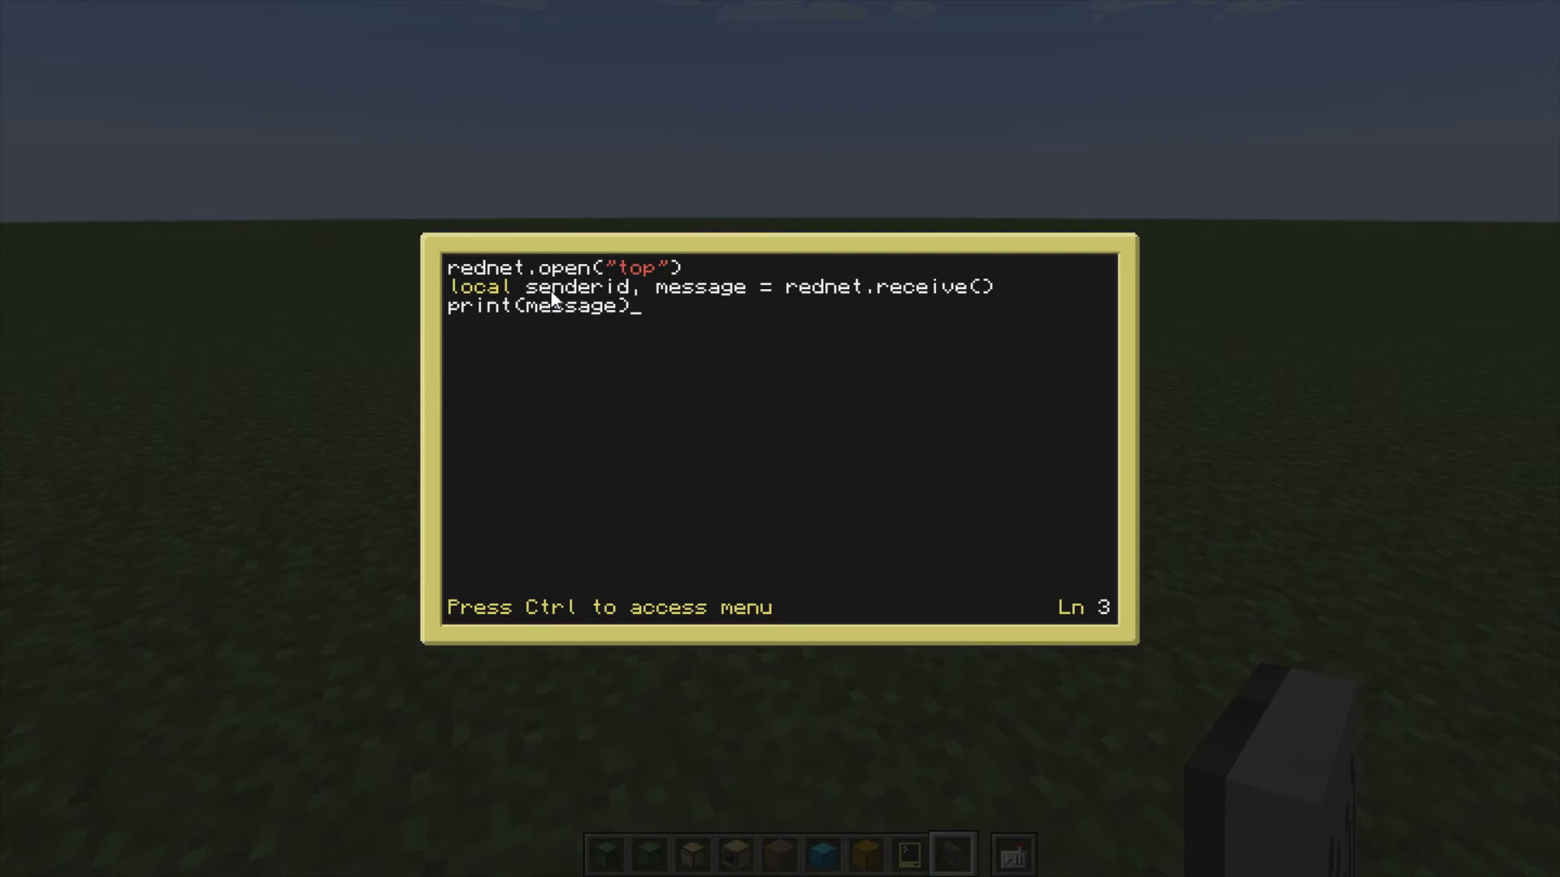
{"action": "key", "text": "ctrl"}
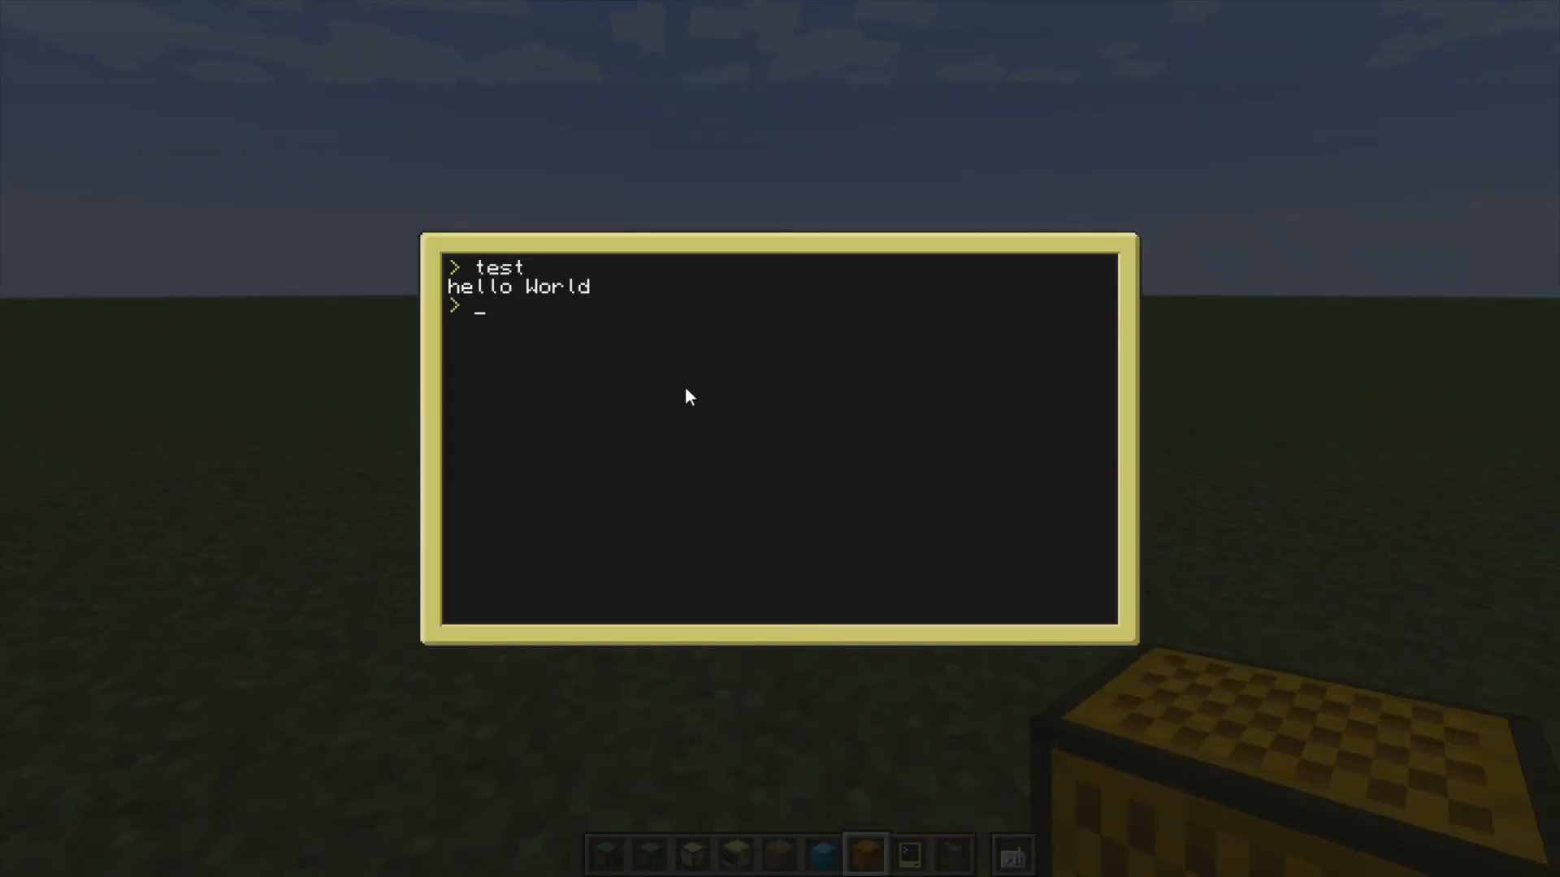
{"action": "mouse_move", "coordinate": [522, 294]}
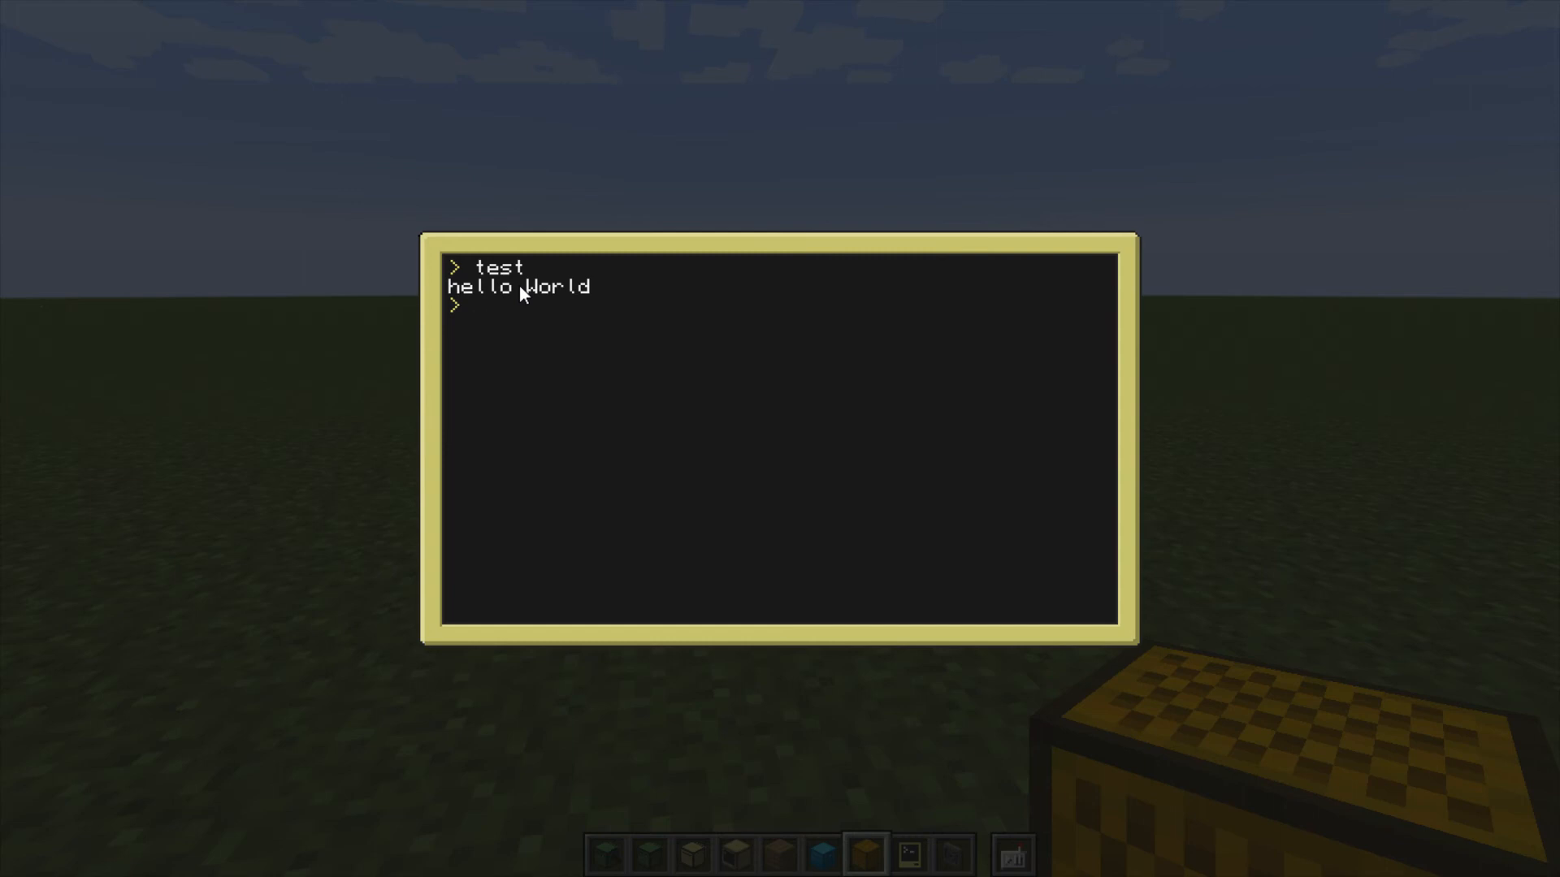
- Leave the receiving computer and cycle the camera with F5 to an outside view of the player
{"action": "key", "text": "Escape"}
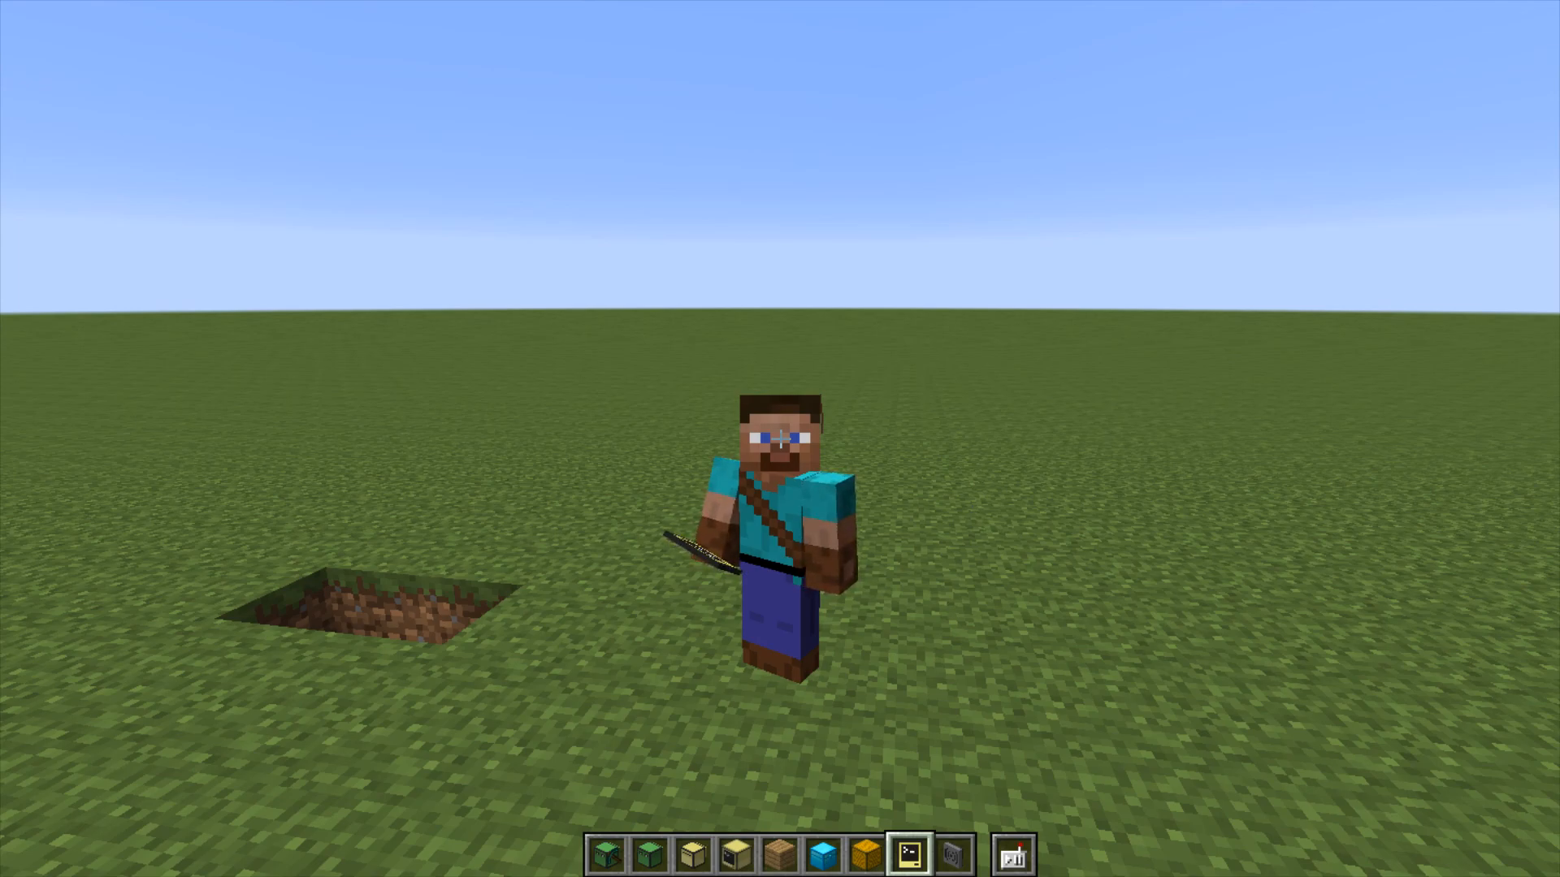
{"action": "key", "text": "F5"}
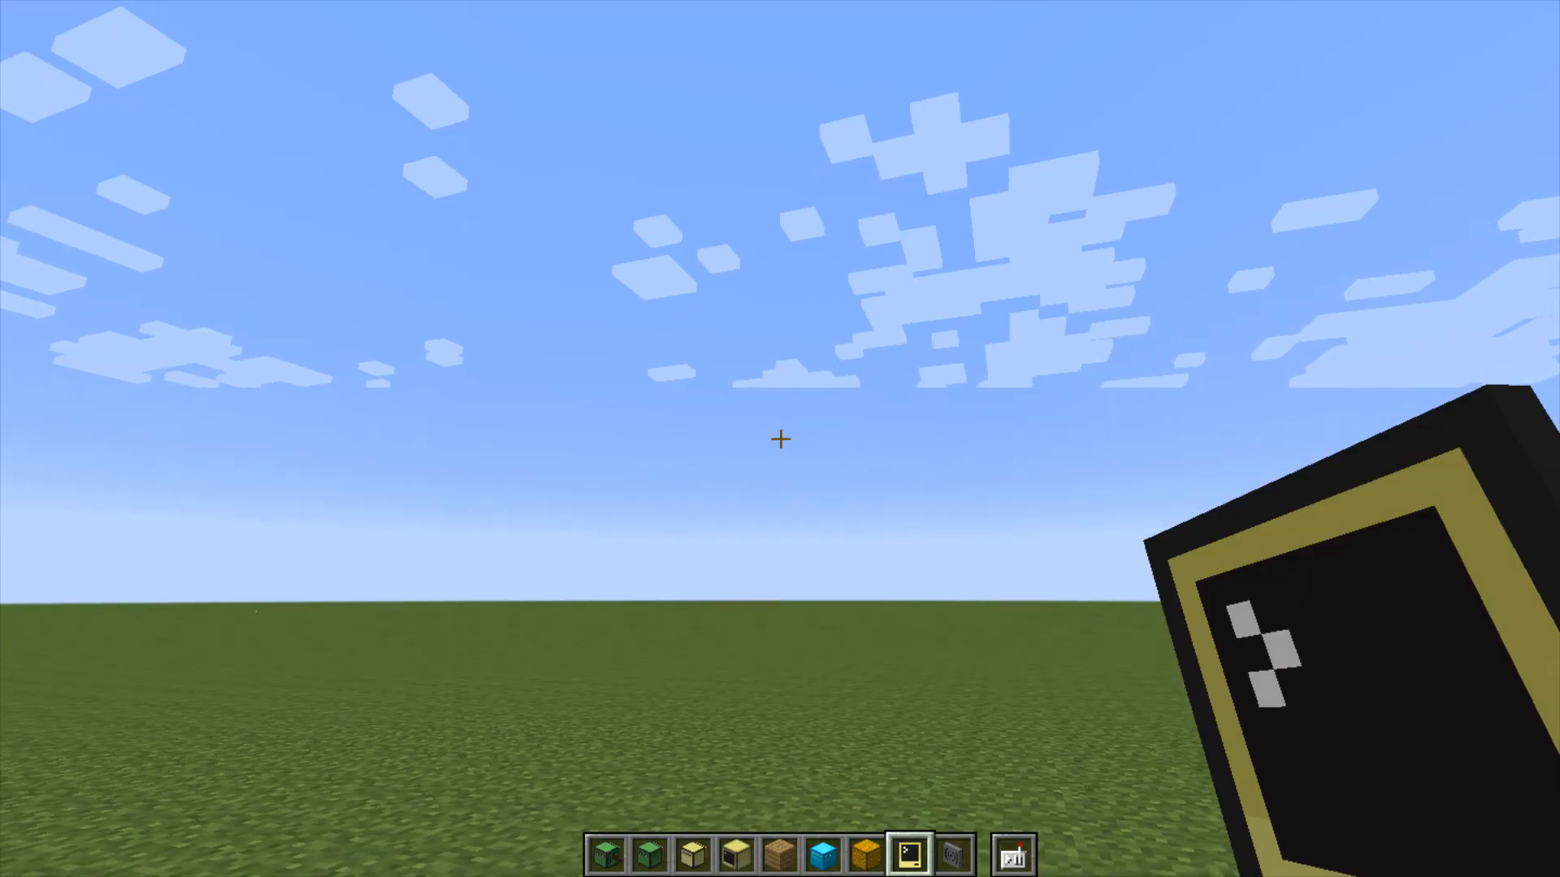
{"action": "key", "text": "f5"}
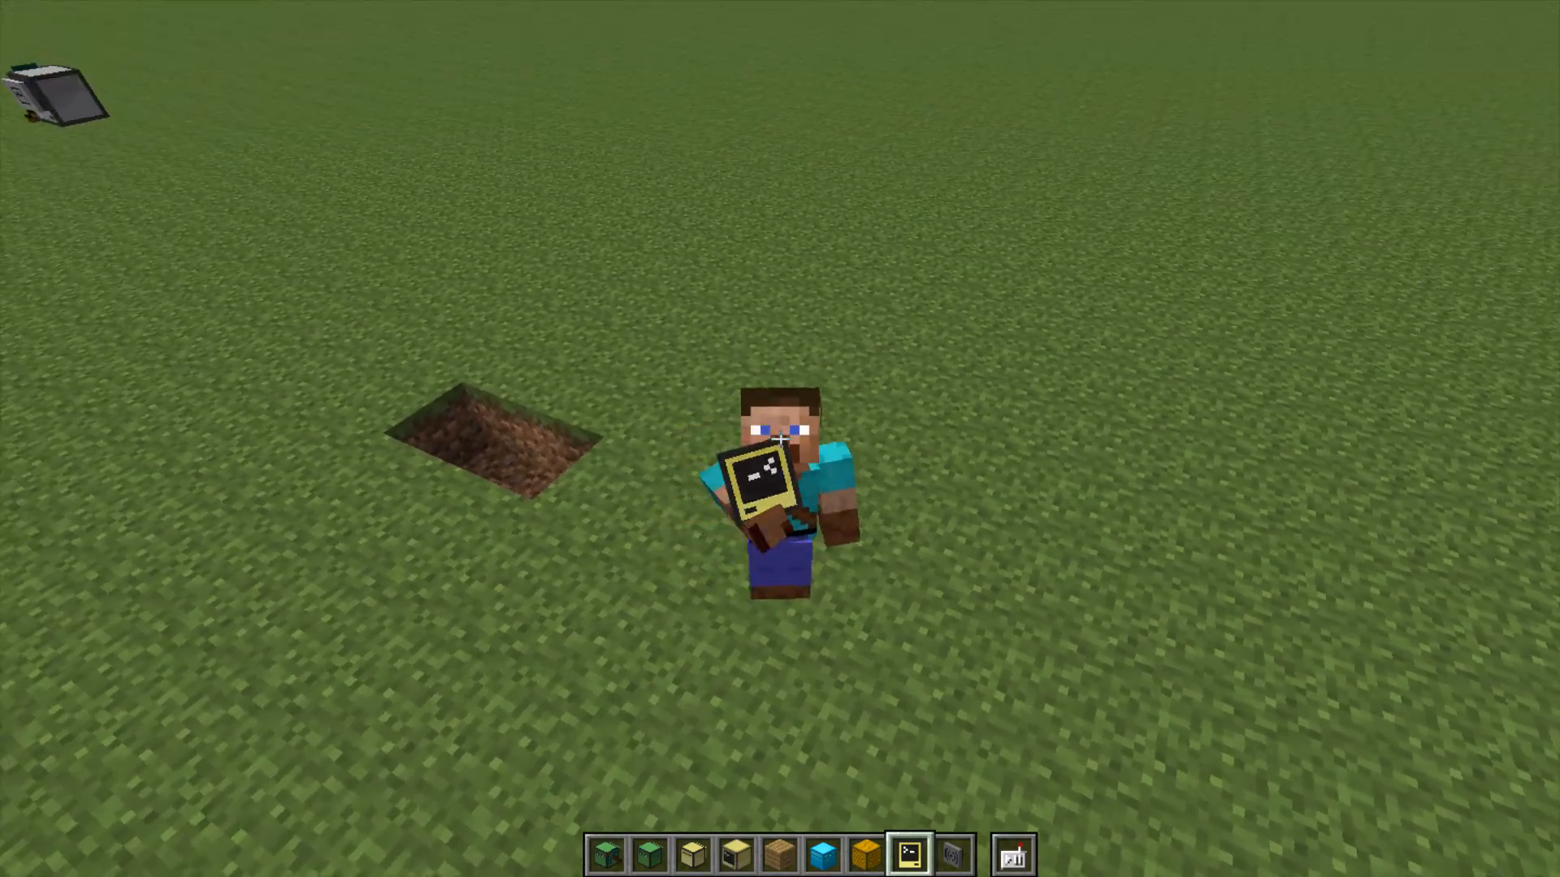